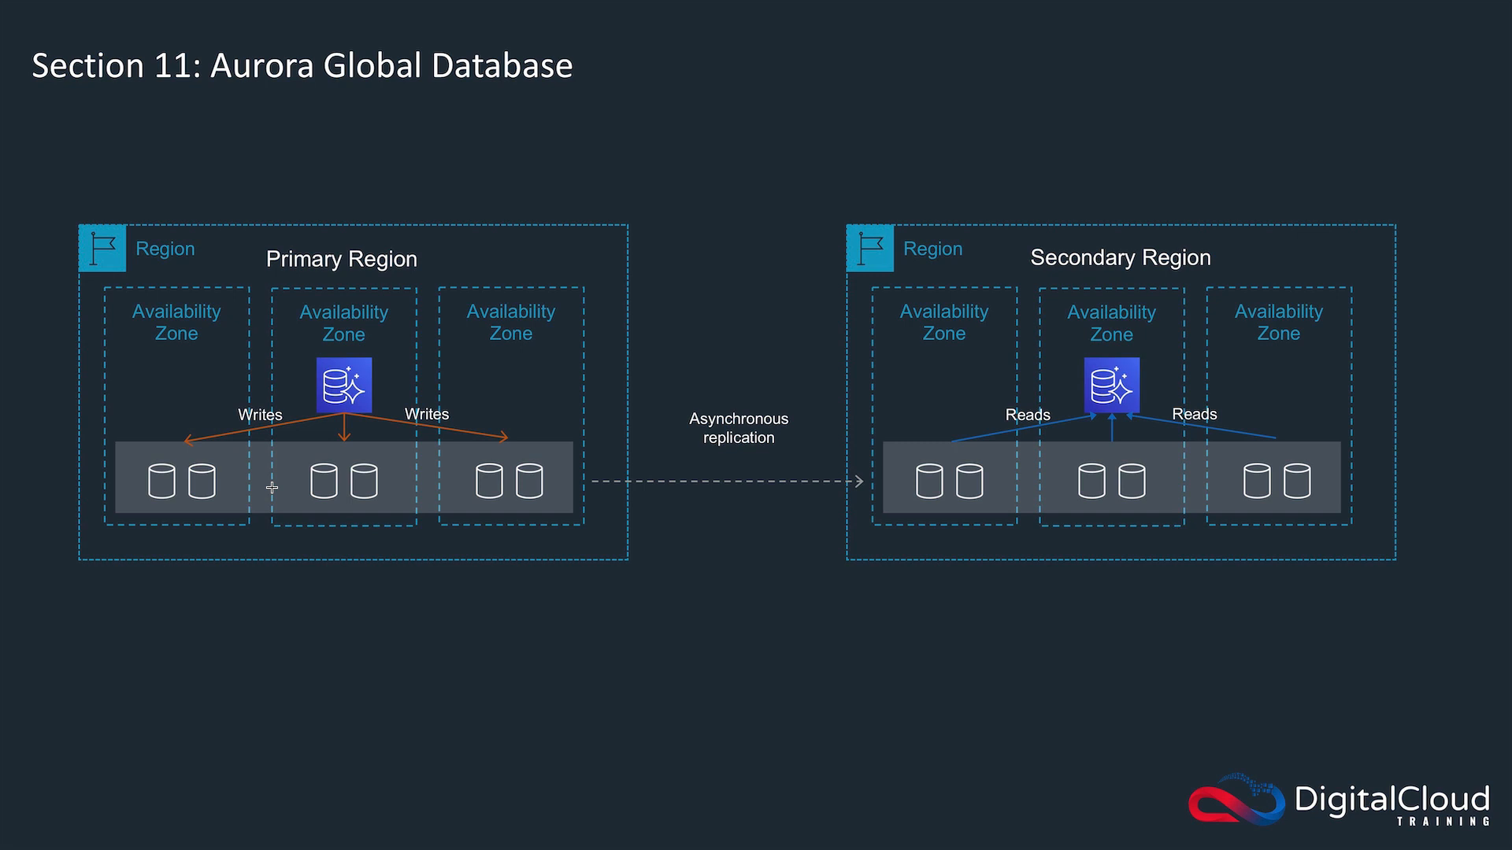
mouse_move(336, 628)
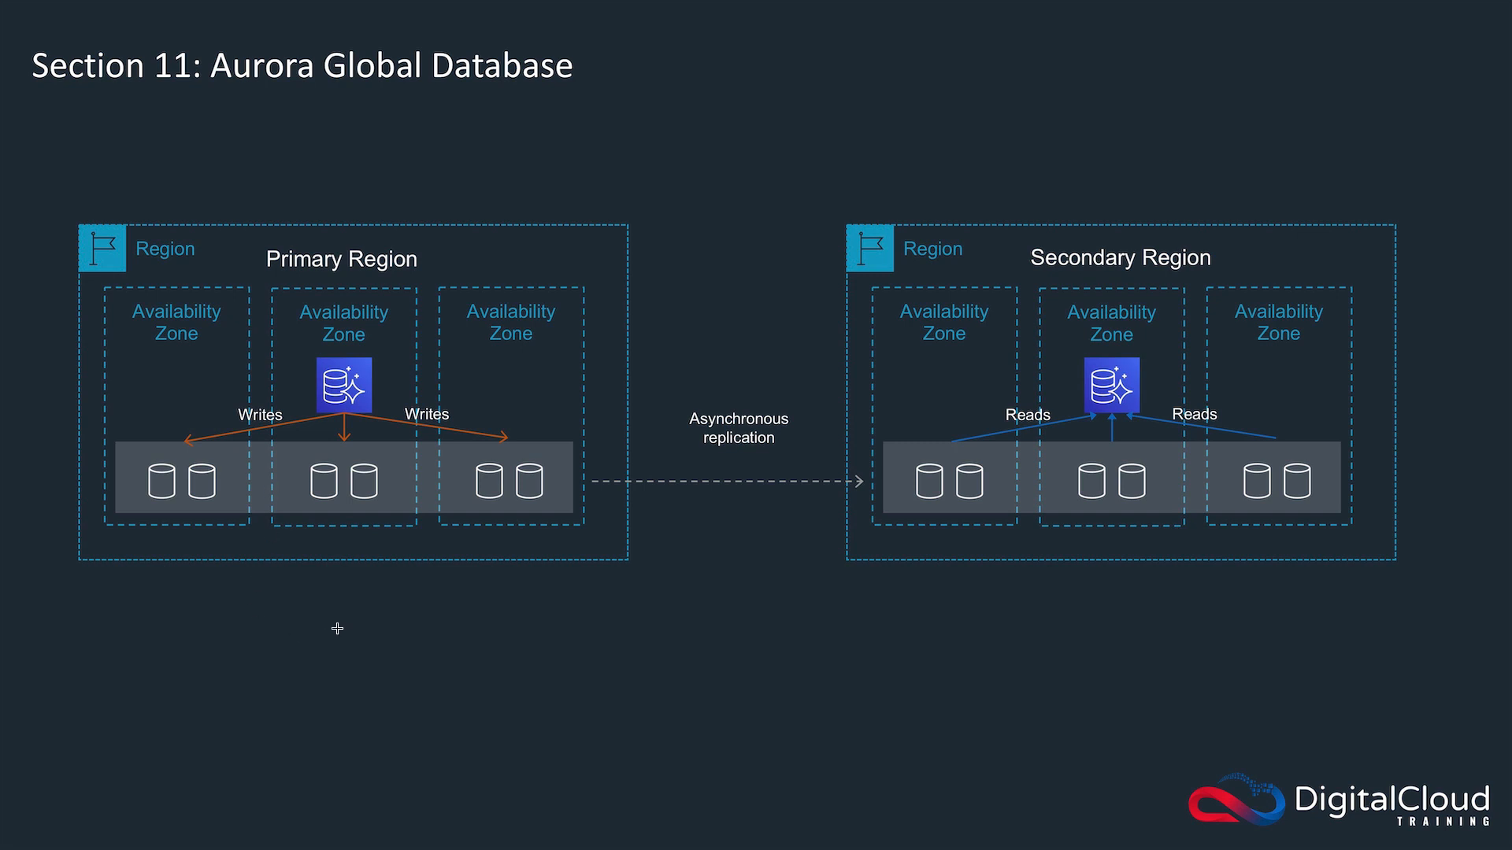
mouse_move(1219, 451)
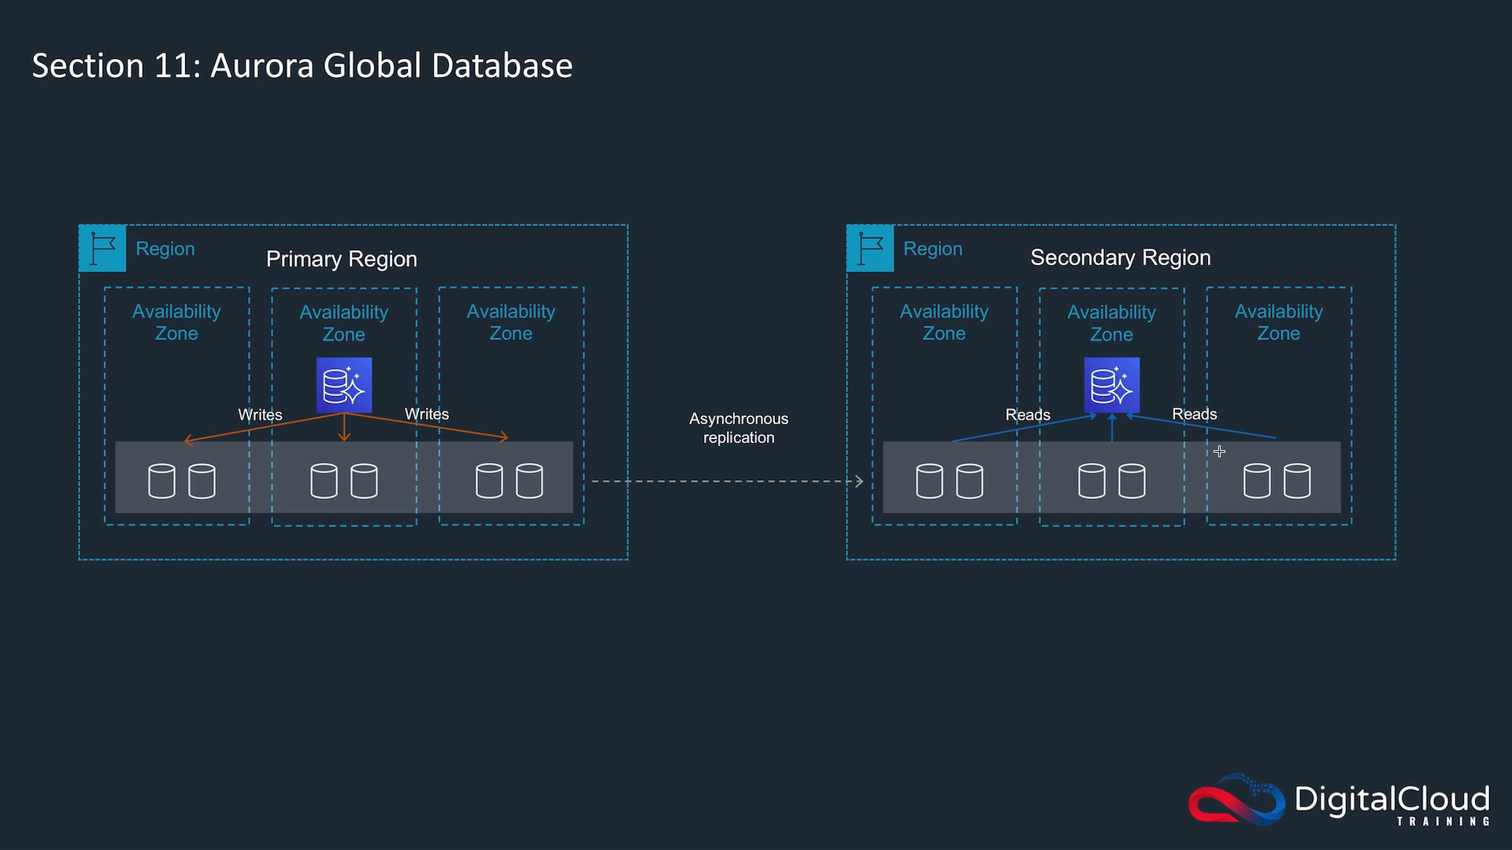
mouse_move(1122, 203)
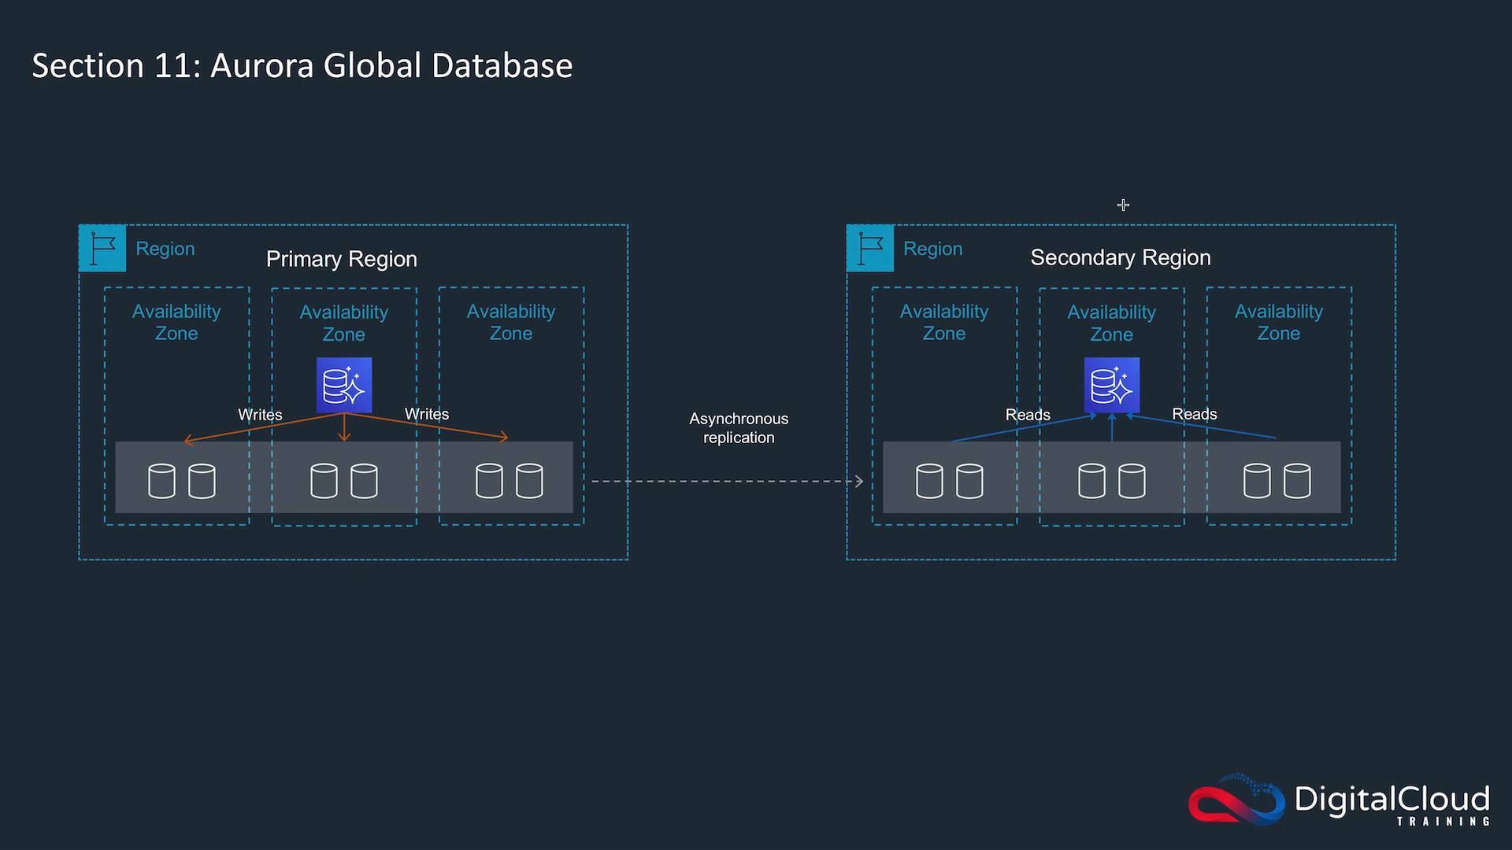
mouse_move(805, 451)
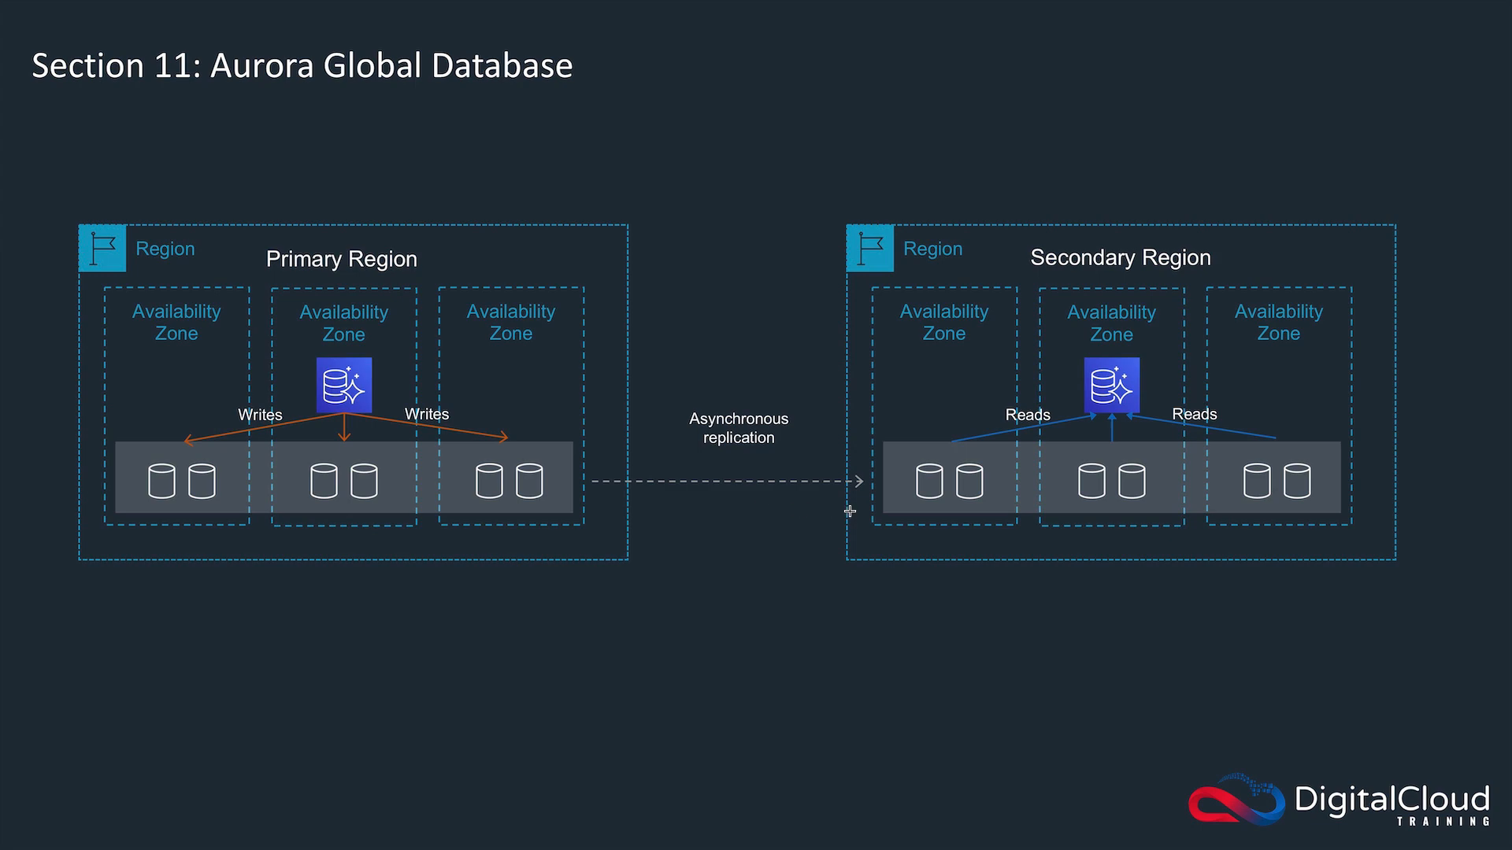
mouse_move(1017, 504)
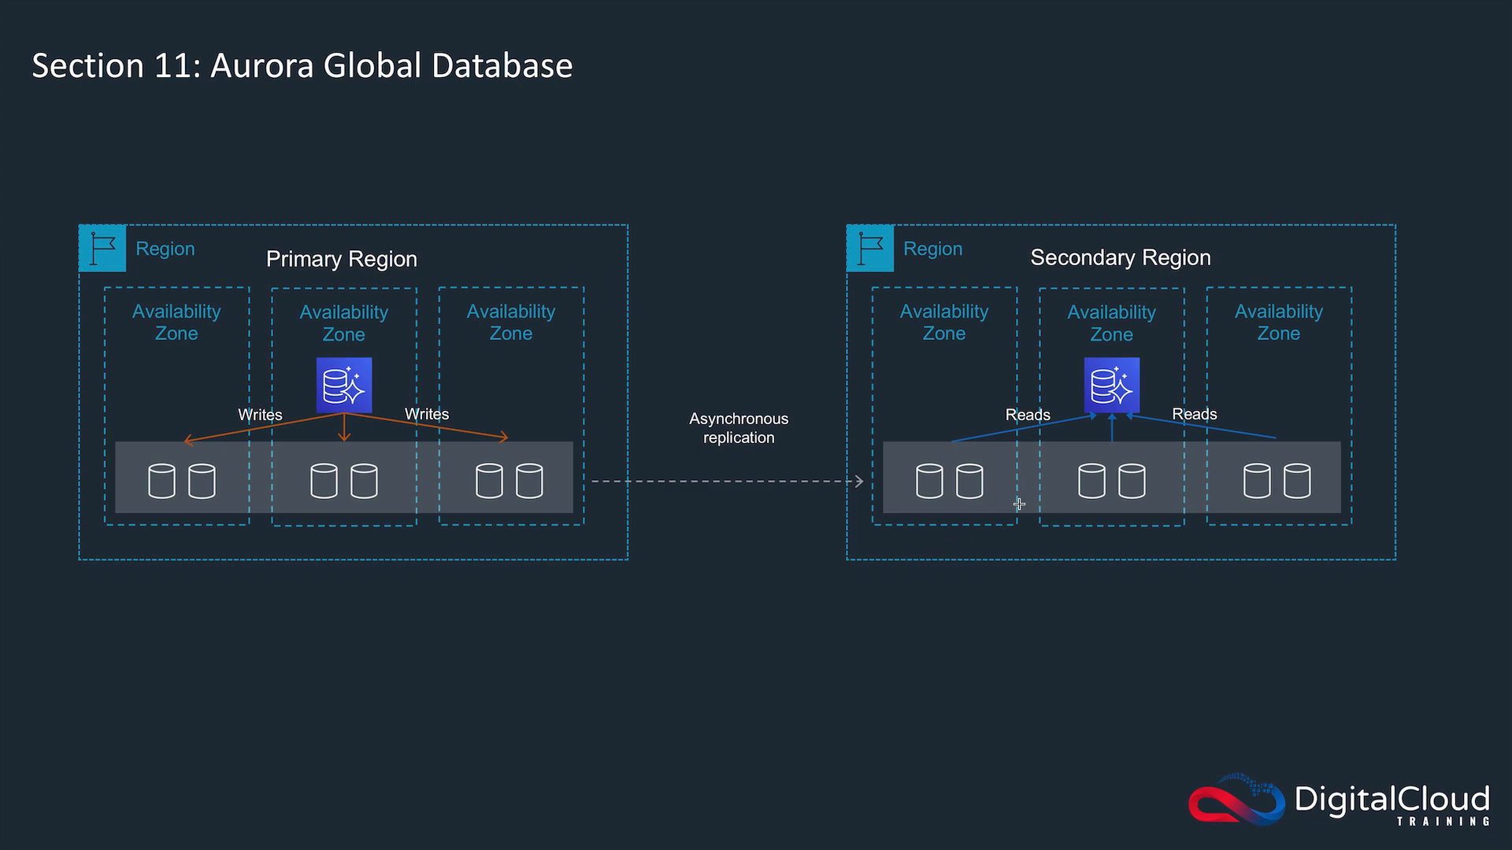
mouse_move(993, 448)
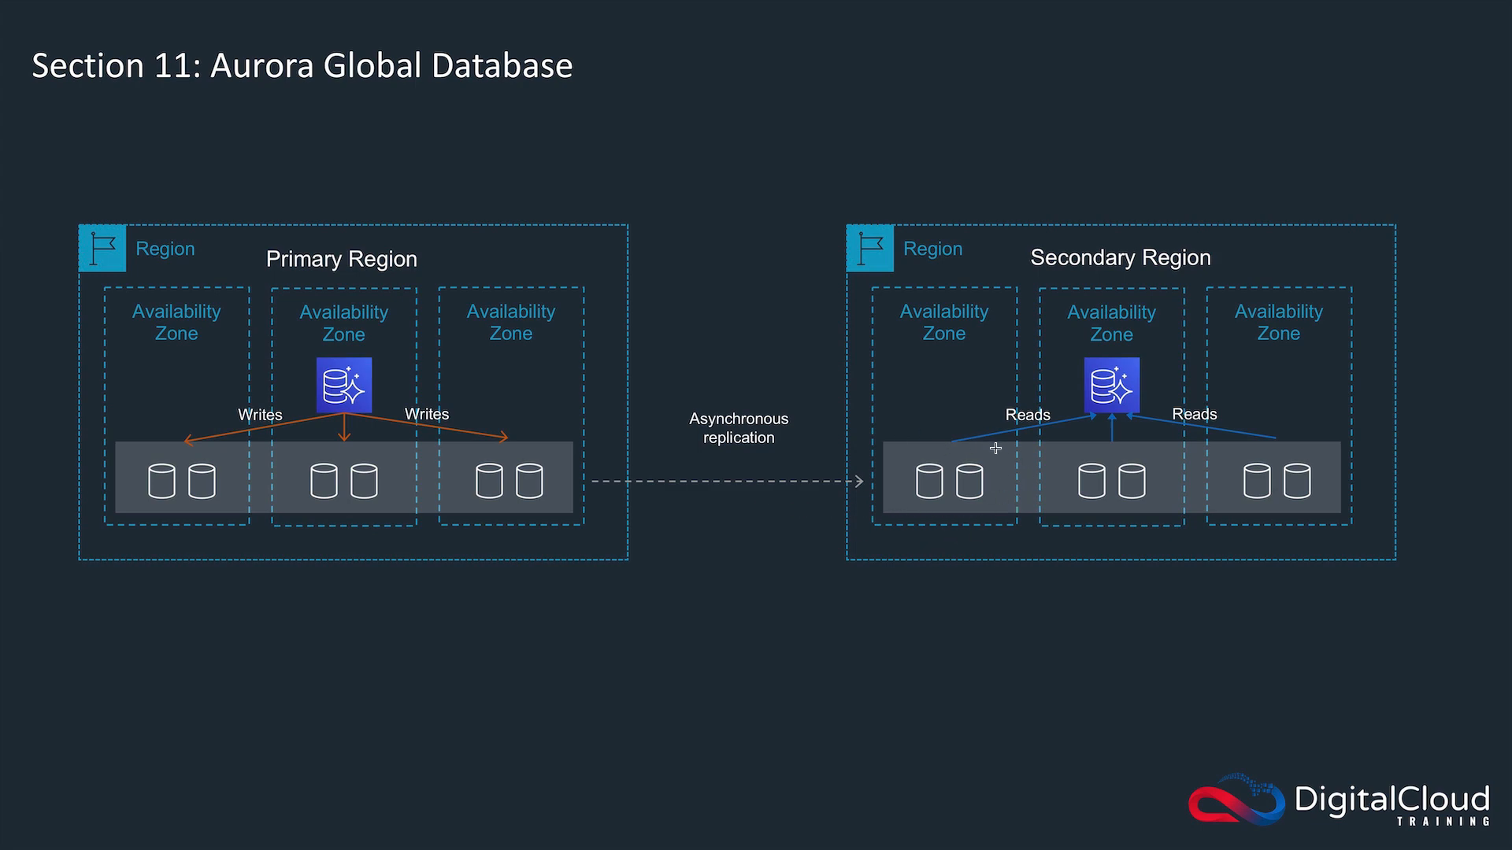
mouse_move(1196, 116)
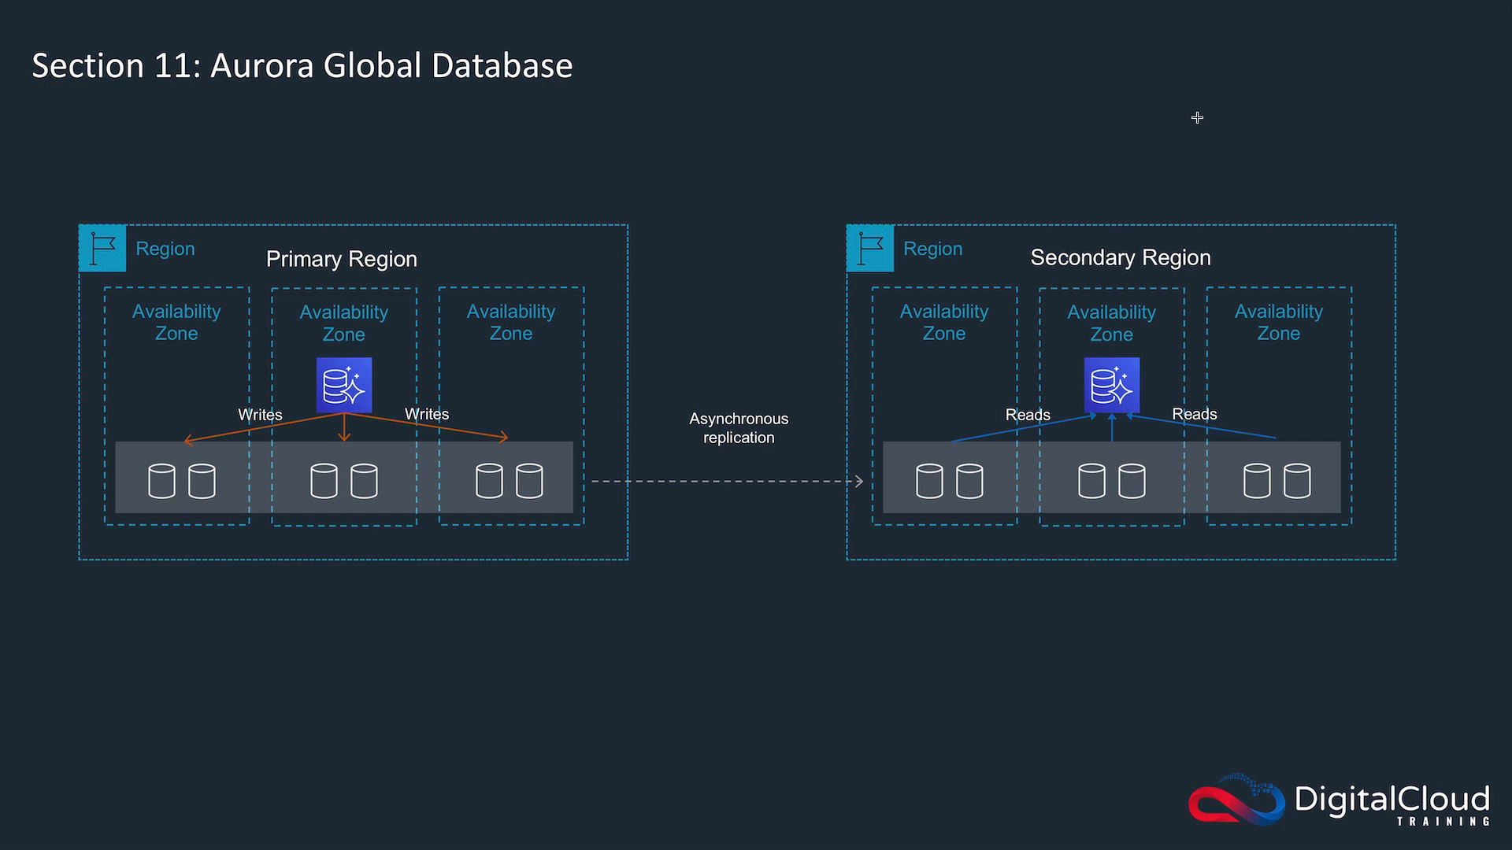
mouse_move(1141, 325)
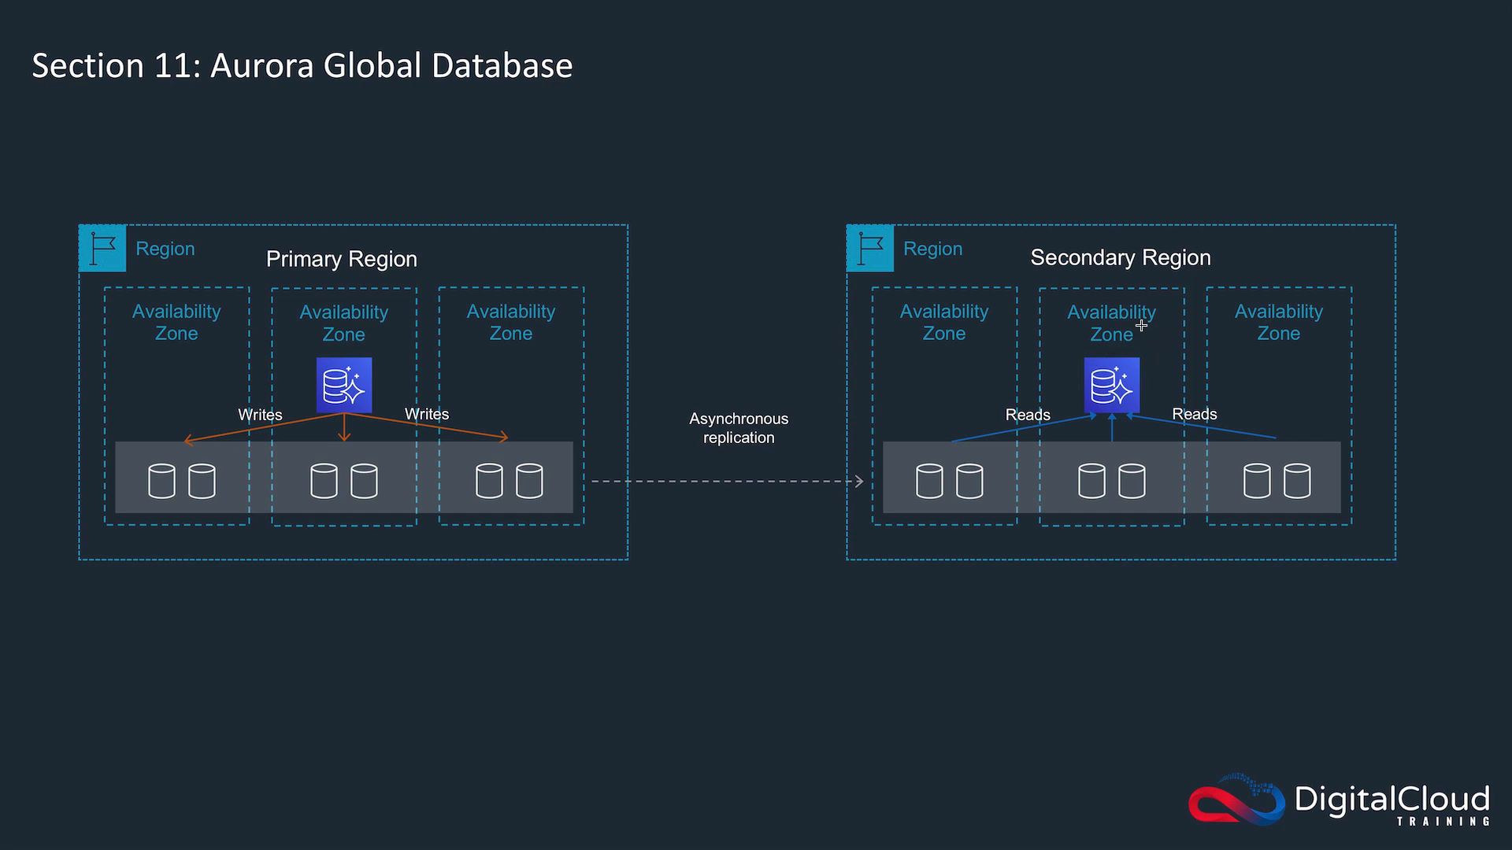
mouse_move(1260, 152)
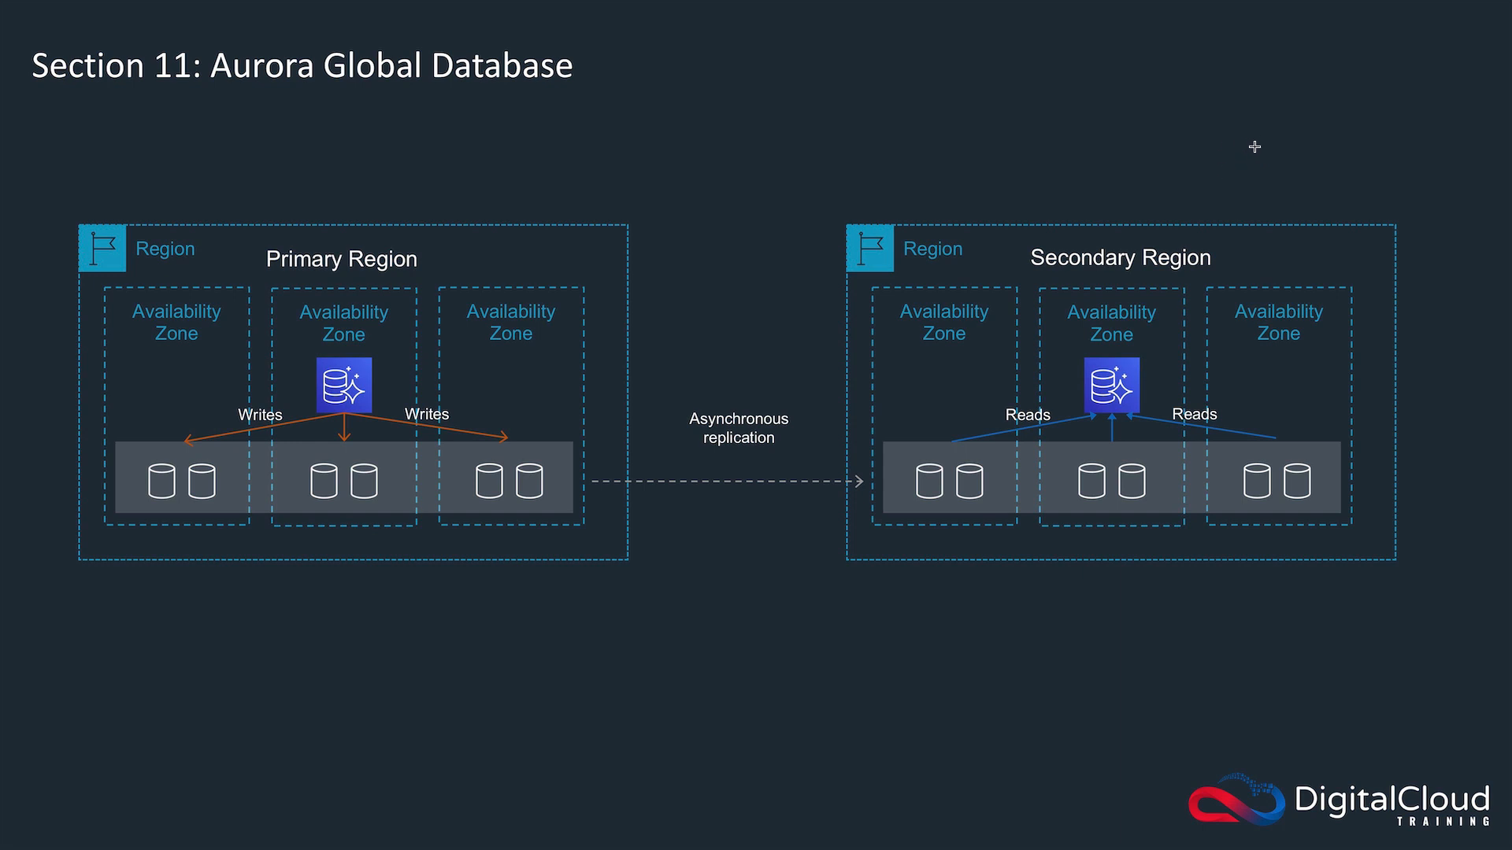
mouse_move(1238, 147)
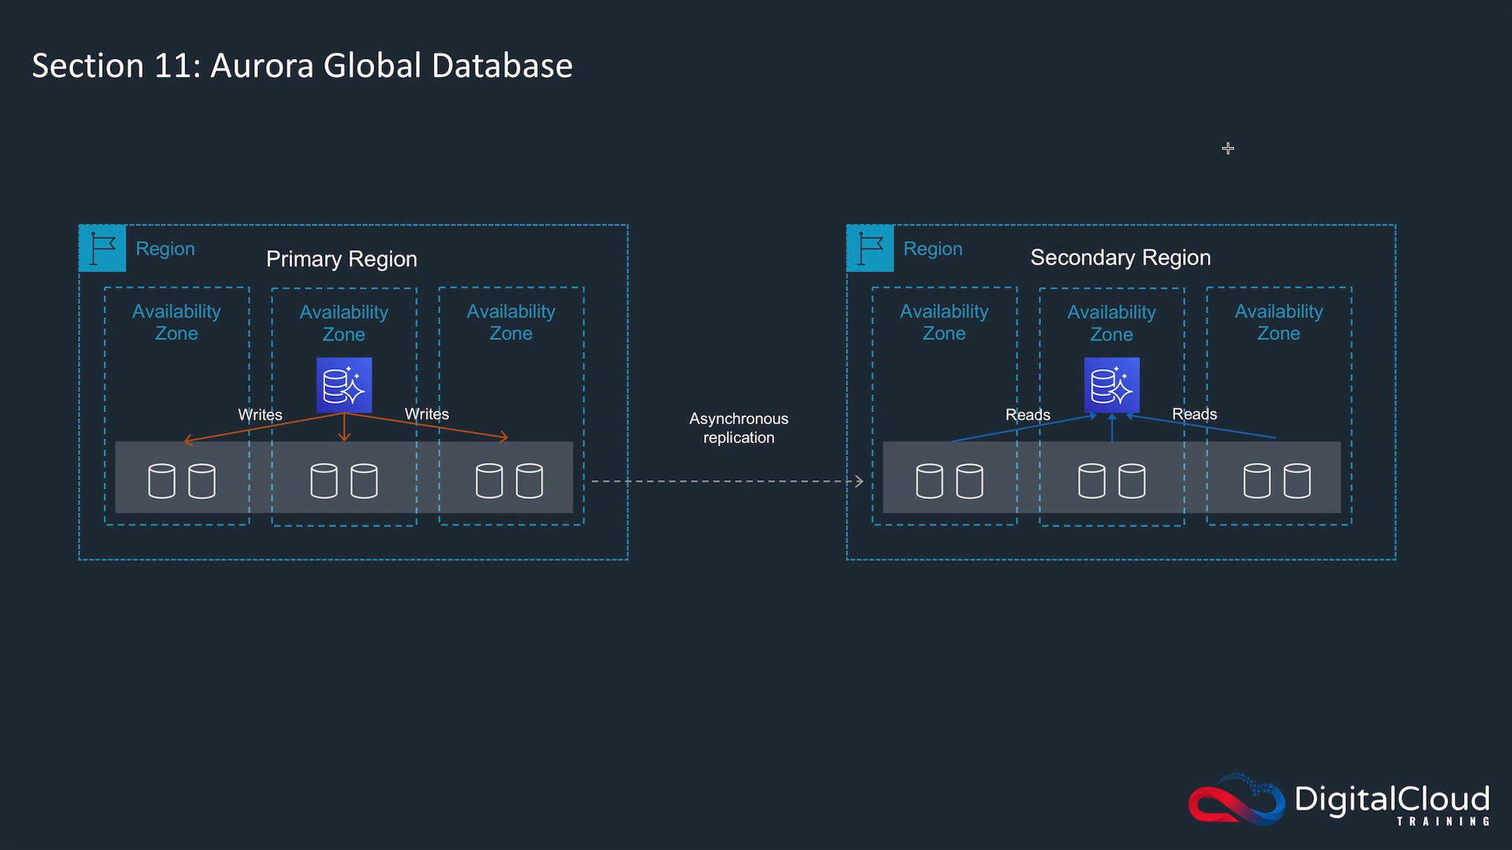
mouse_move(407, 204)
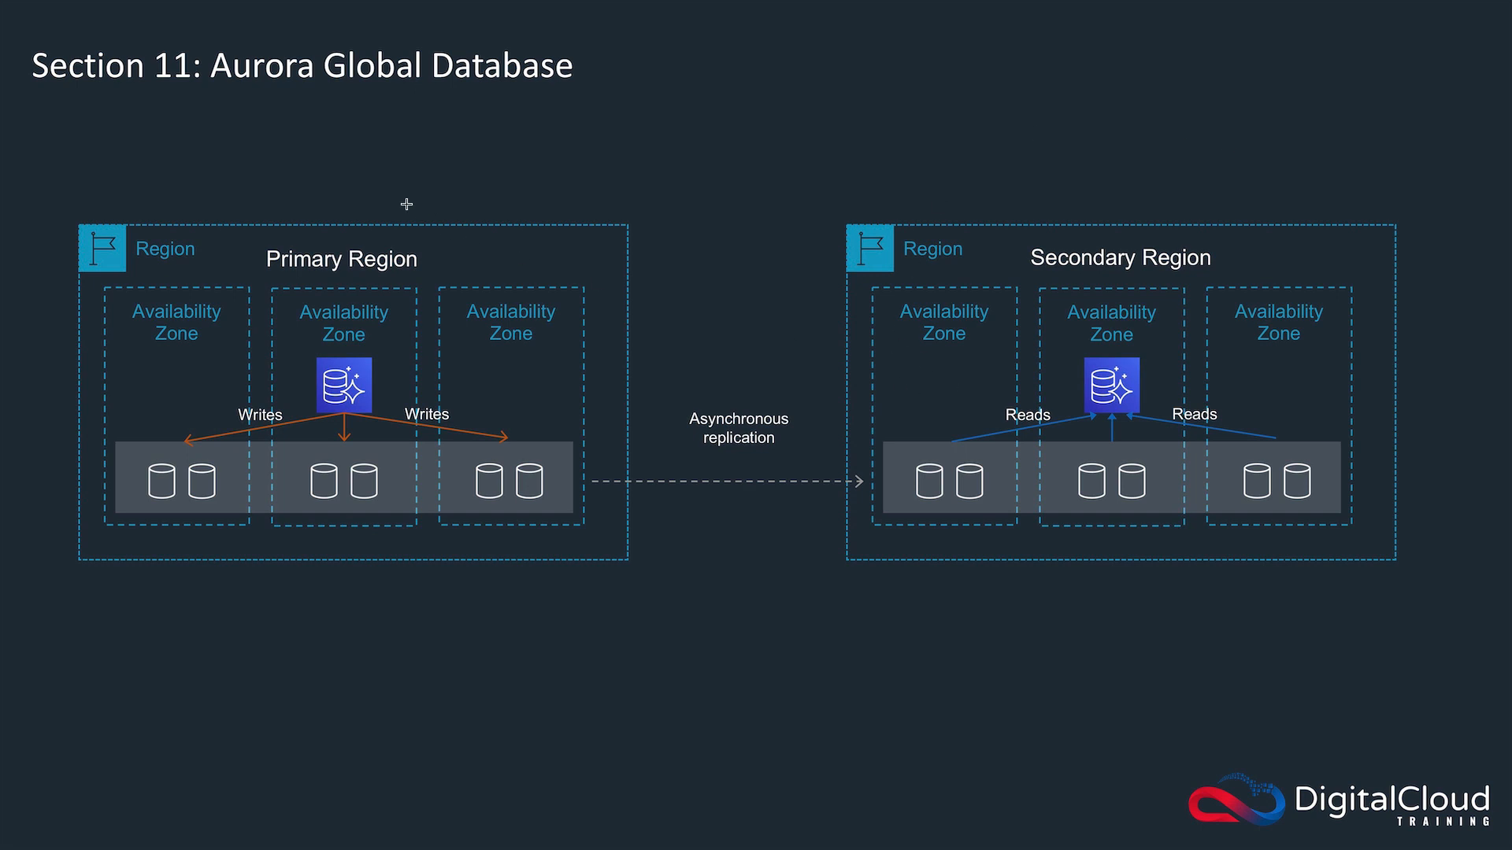
mouse_move(542, 135)
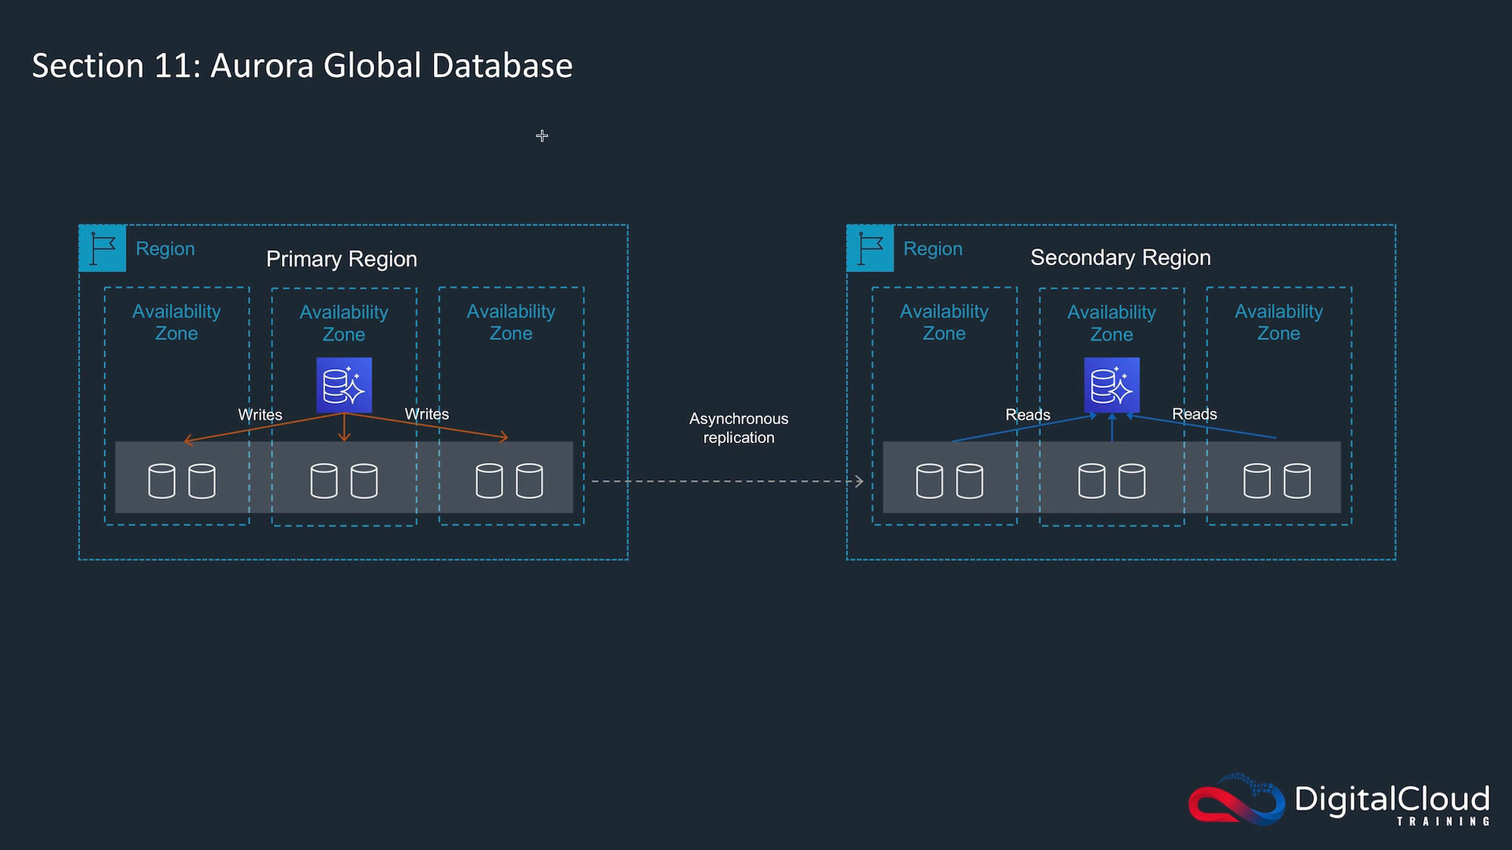
mouse_move(499, 460)
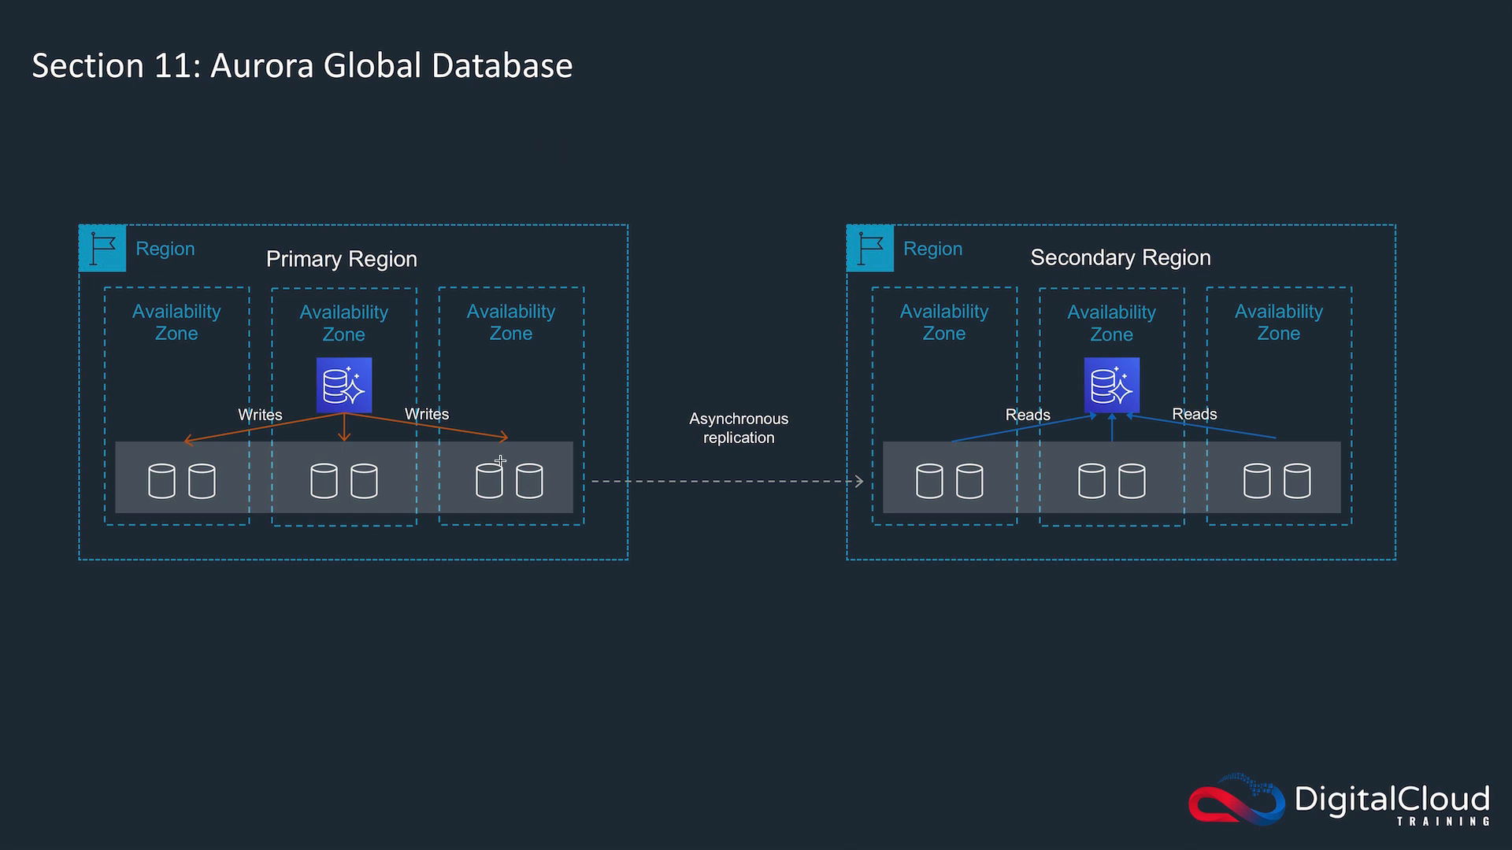
mouse_move(359, 352)
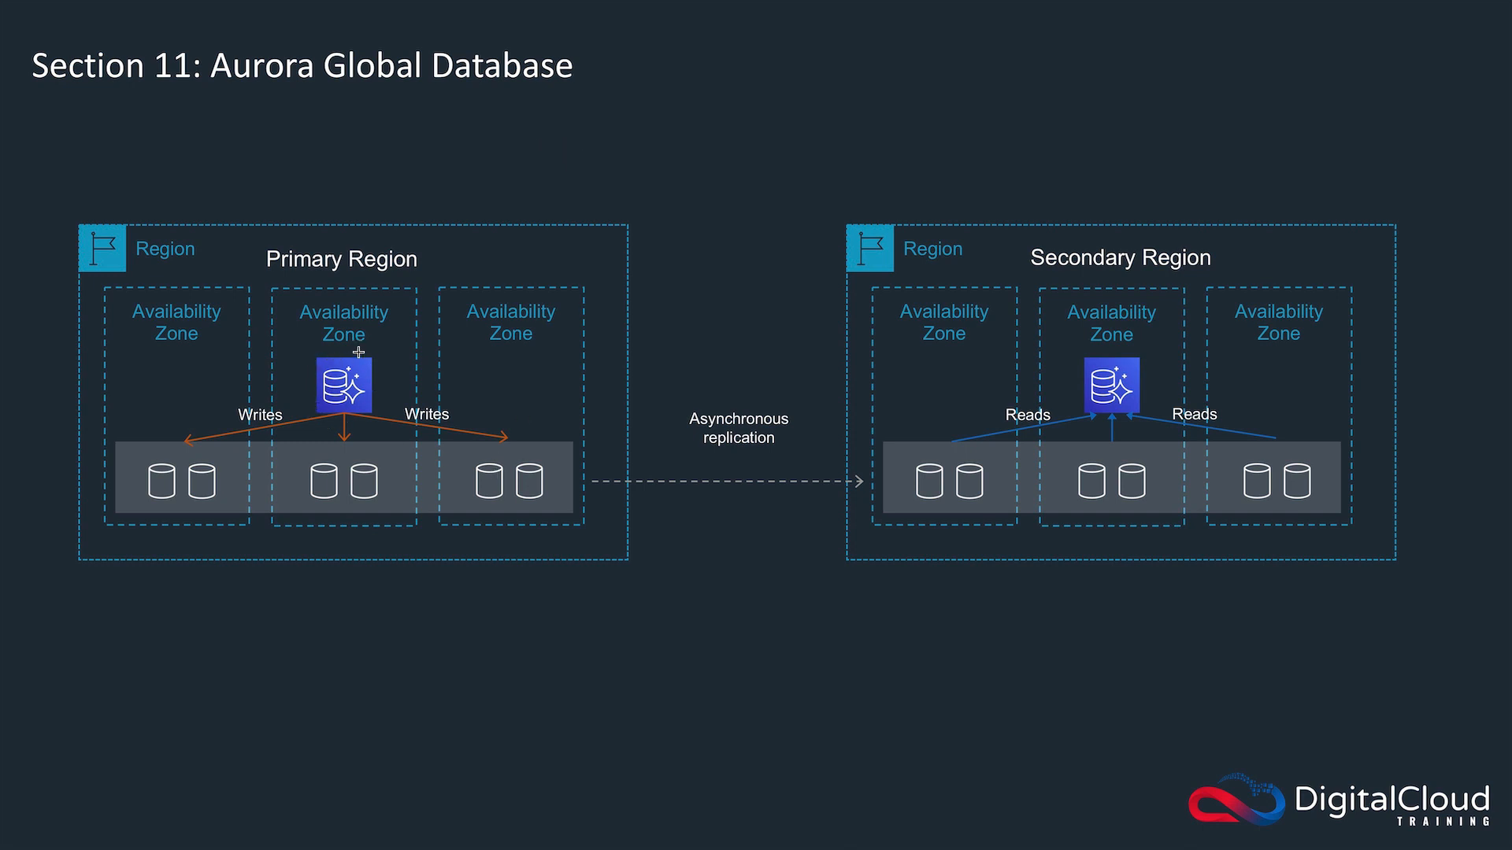
mouse_move(319, 405)
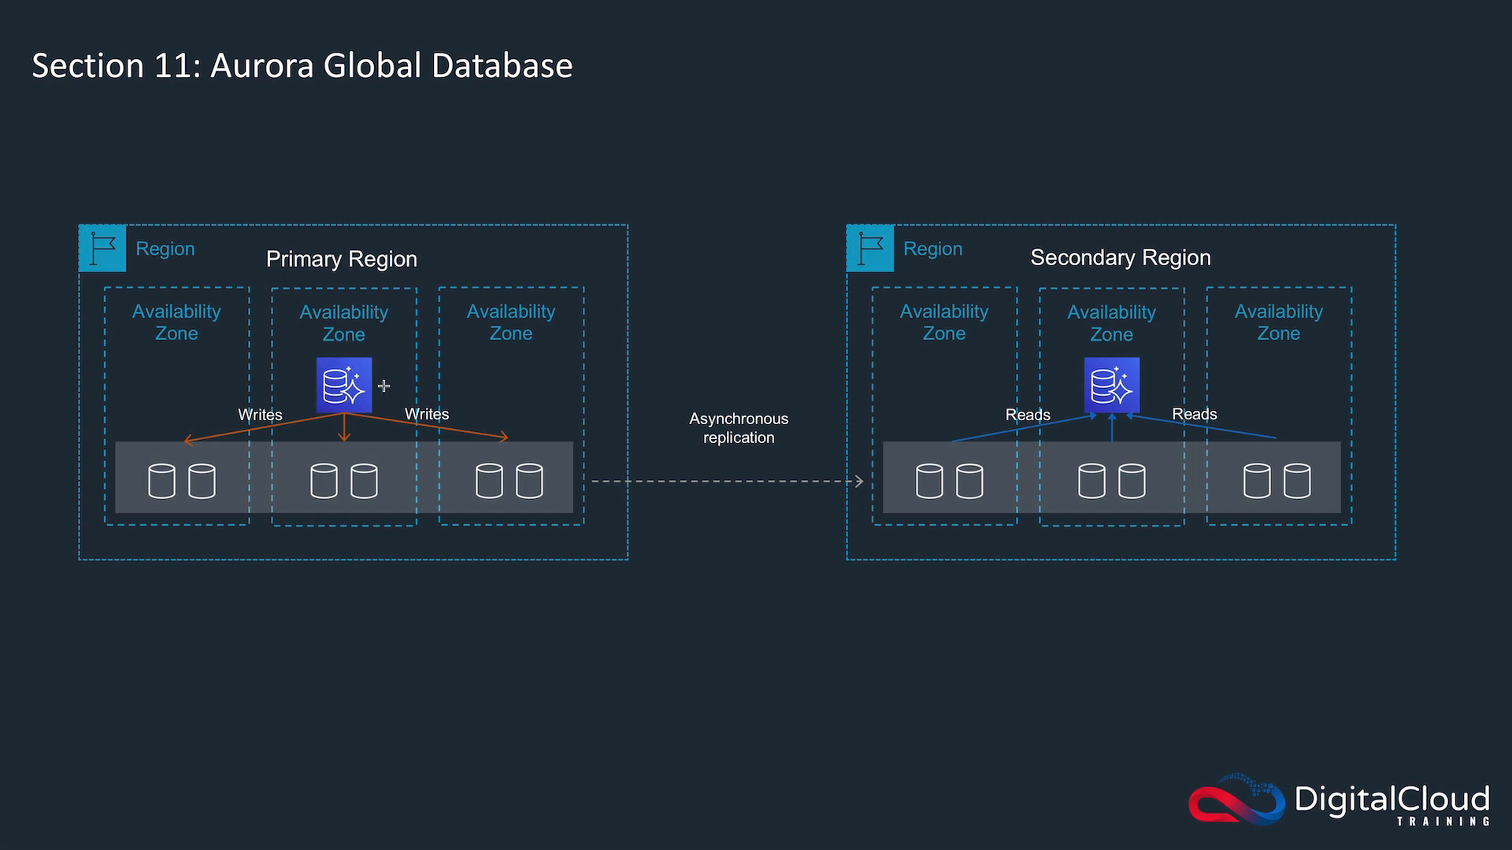
mouse_move(334, 417)
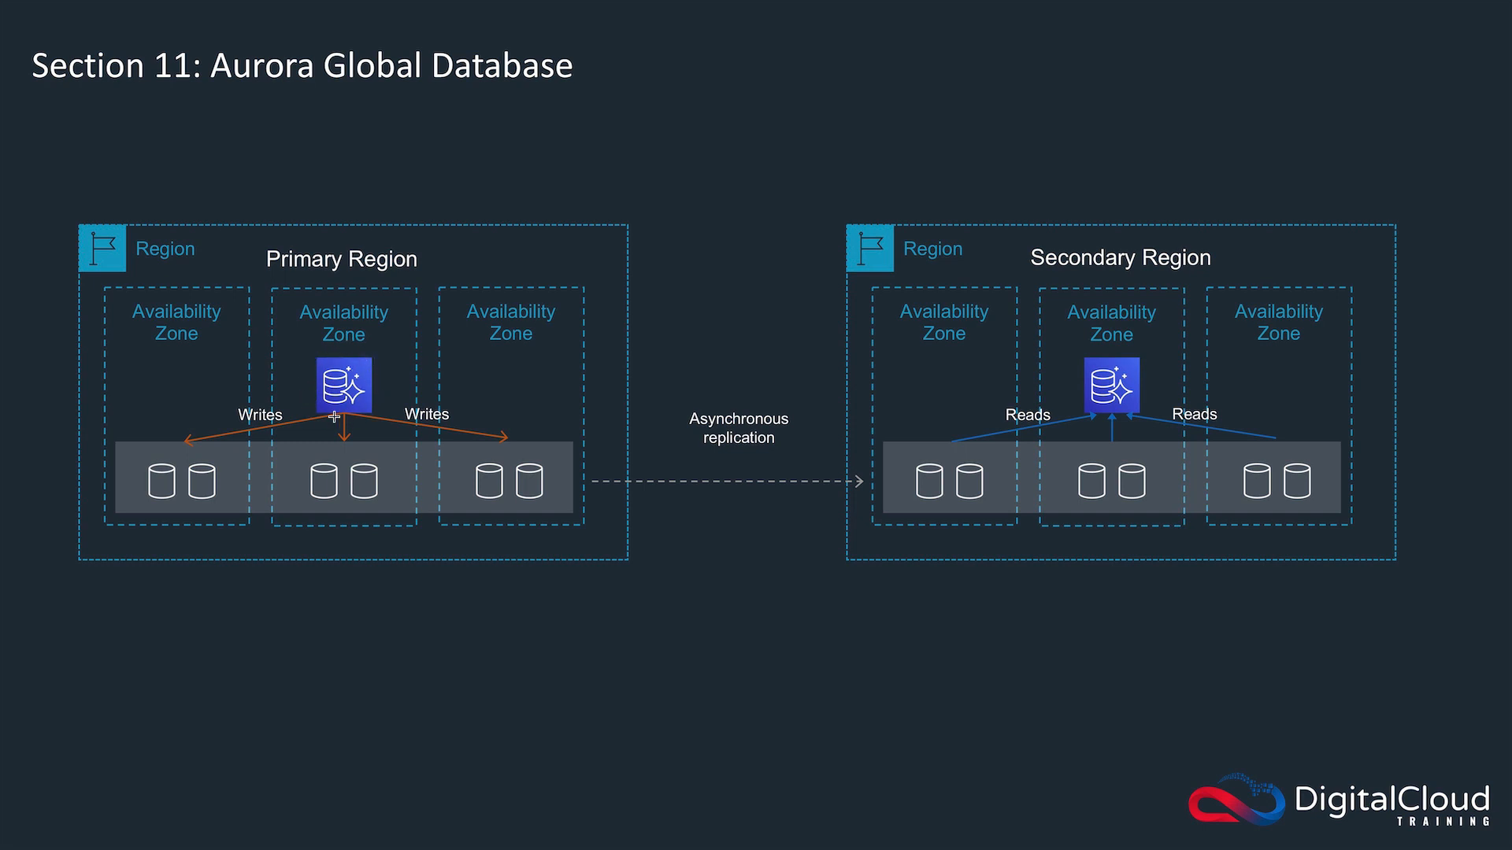
mouse_move(330, 415)
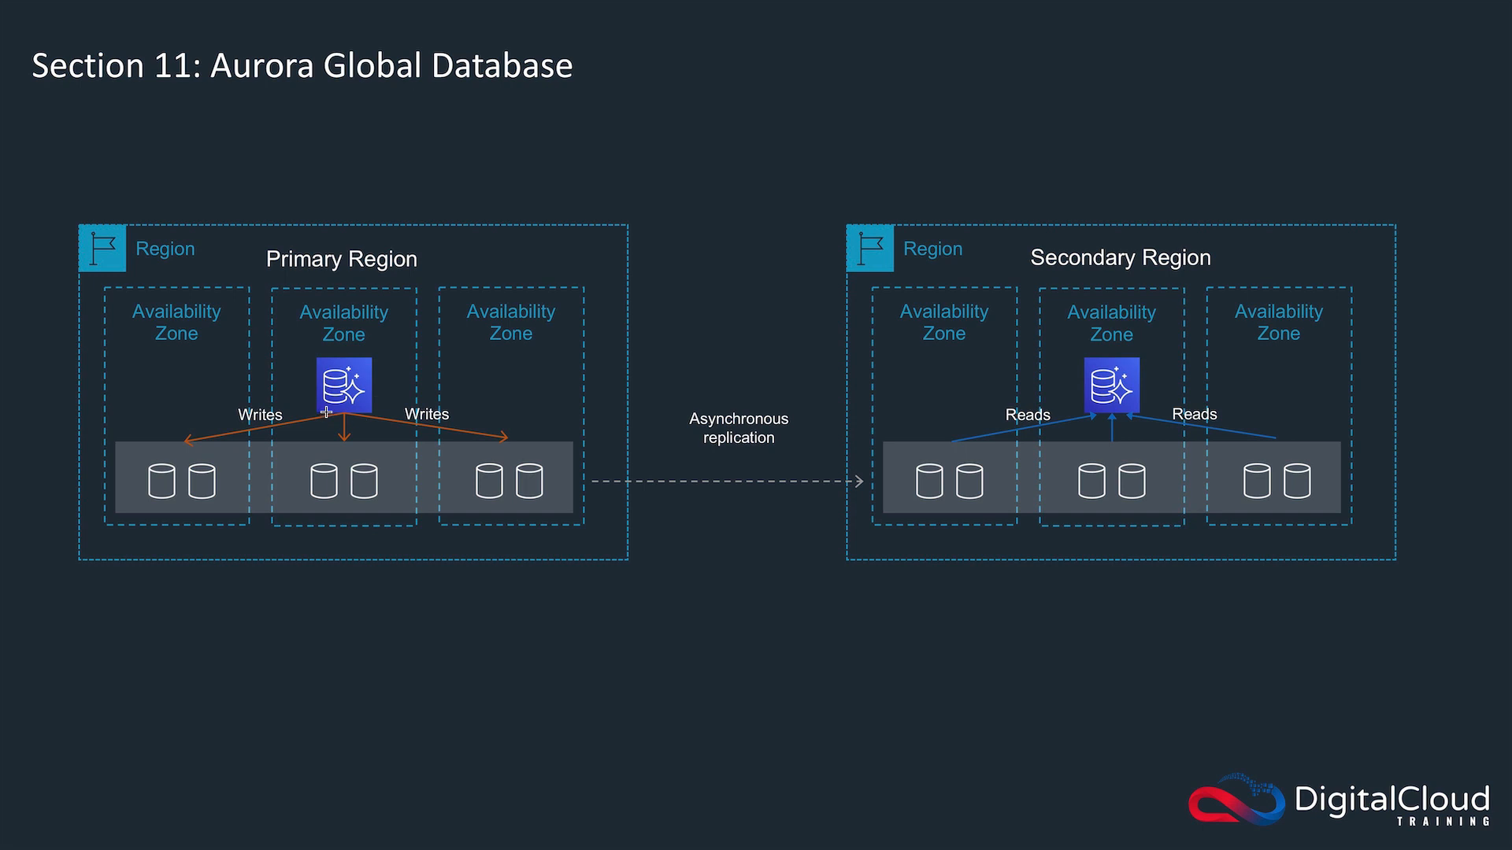
mouse_move(607, 489)
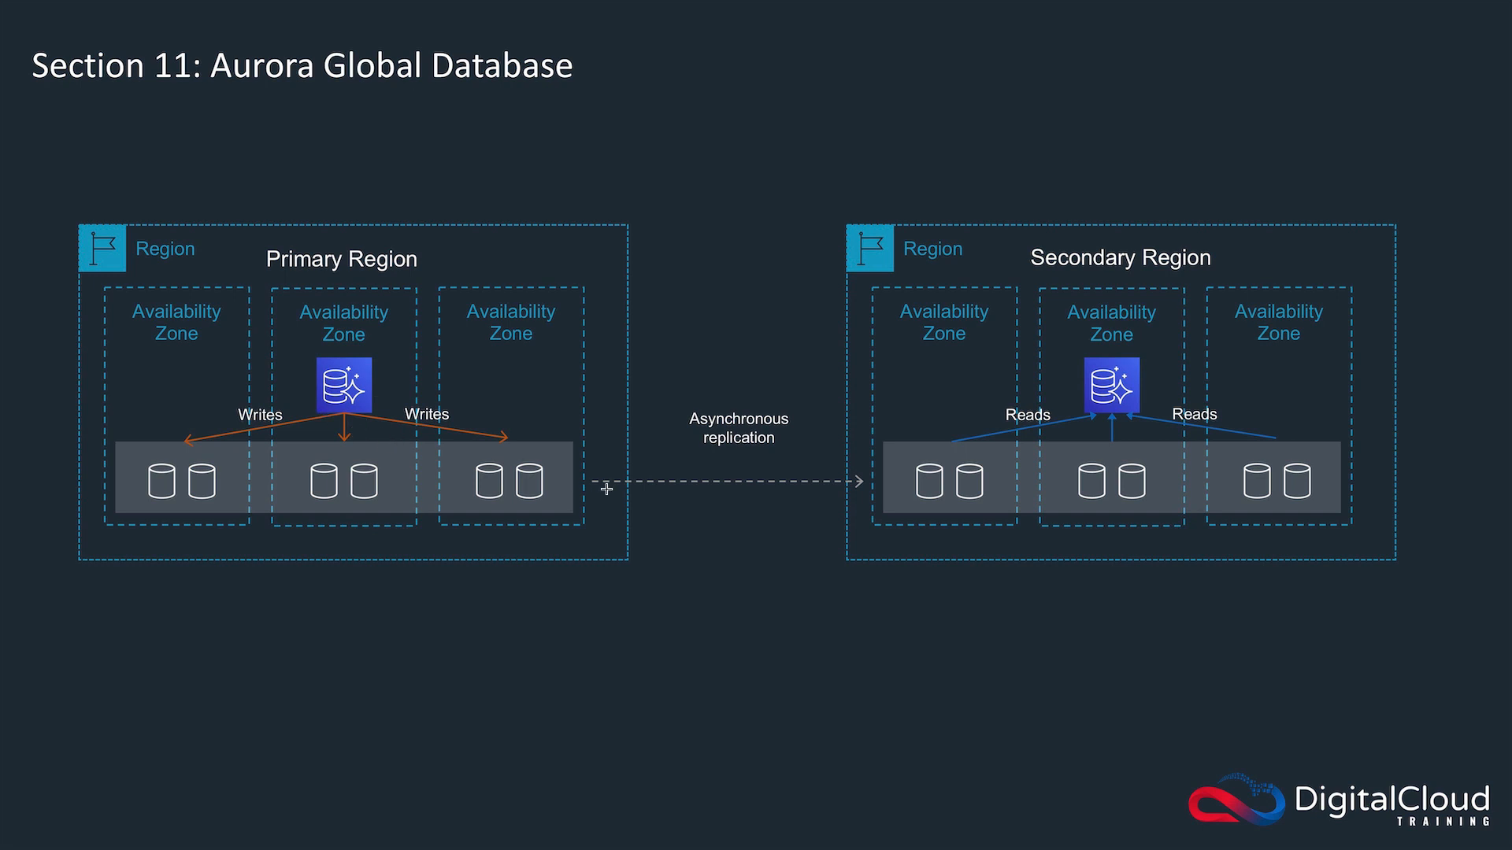
mouse_move(781, 503)
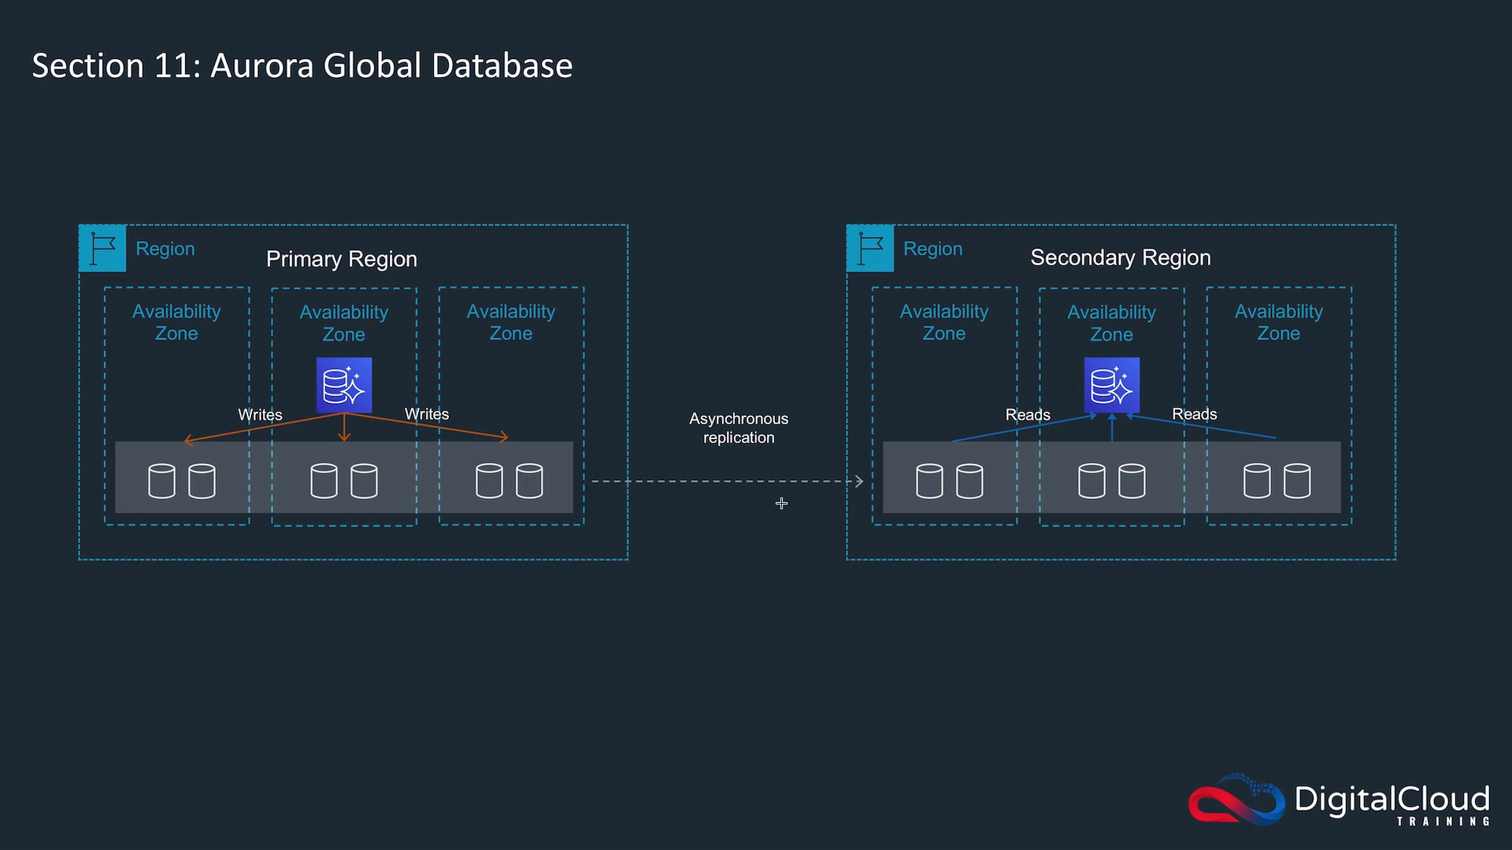
mouse_move(596, 507)
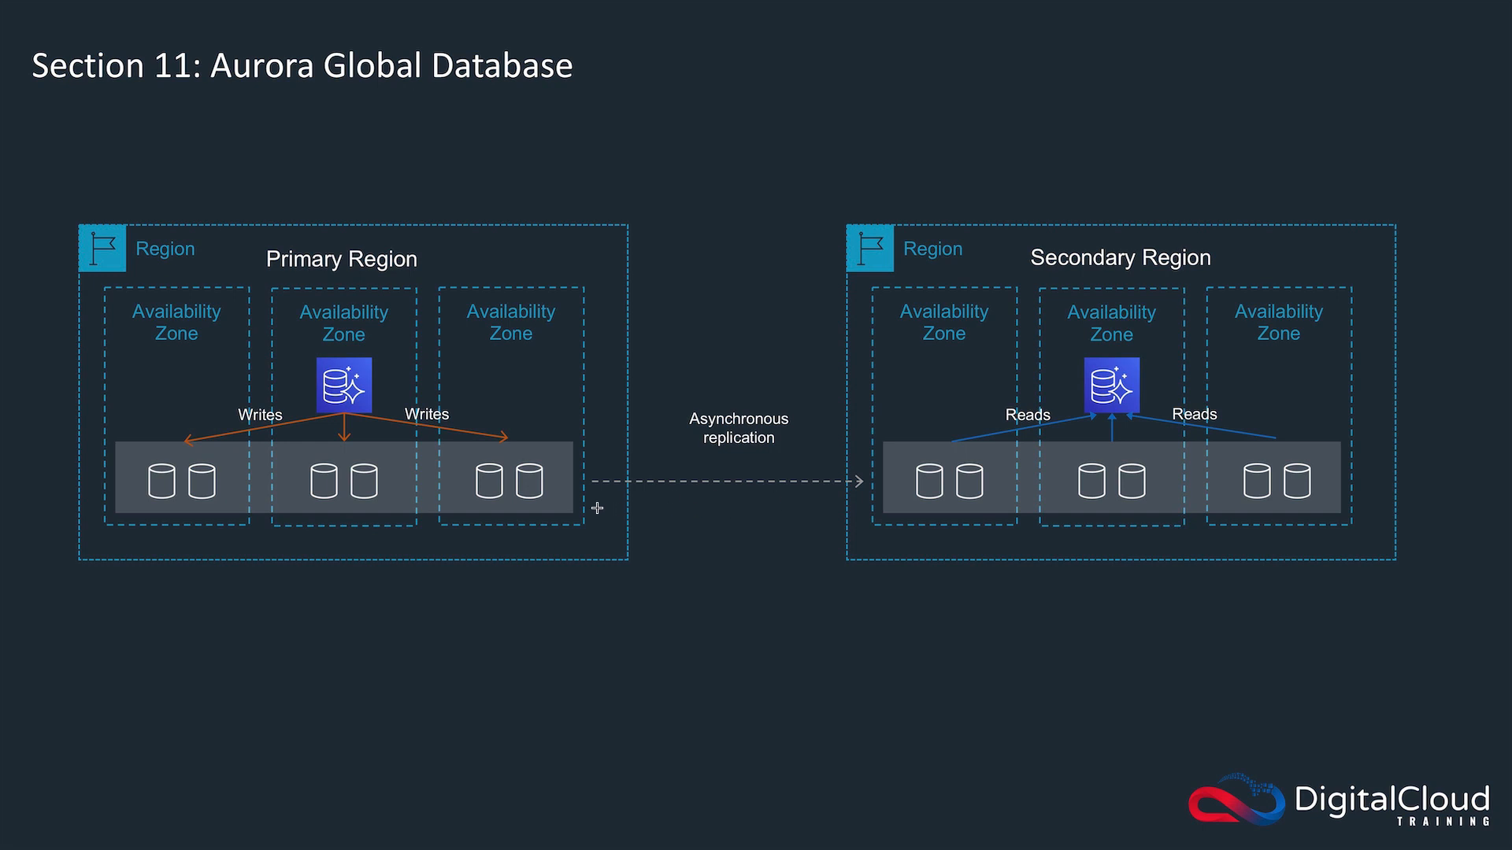
mouse_move(743, 514)
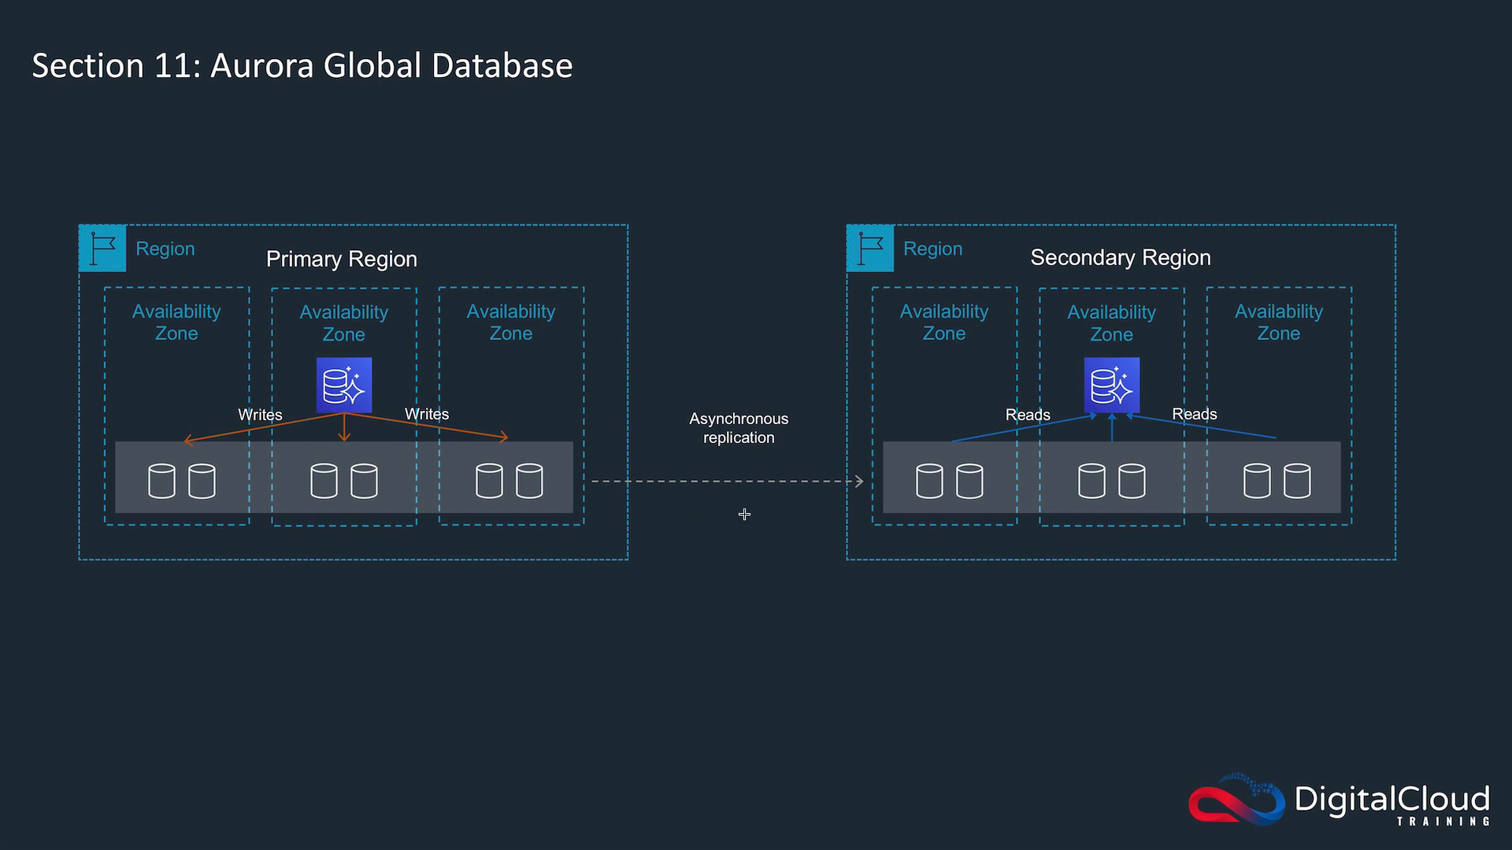
mouse_move(816, 527)
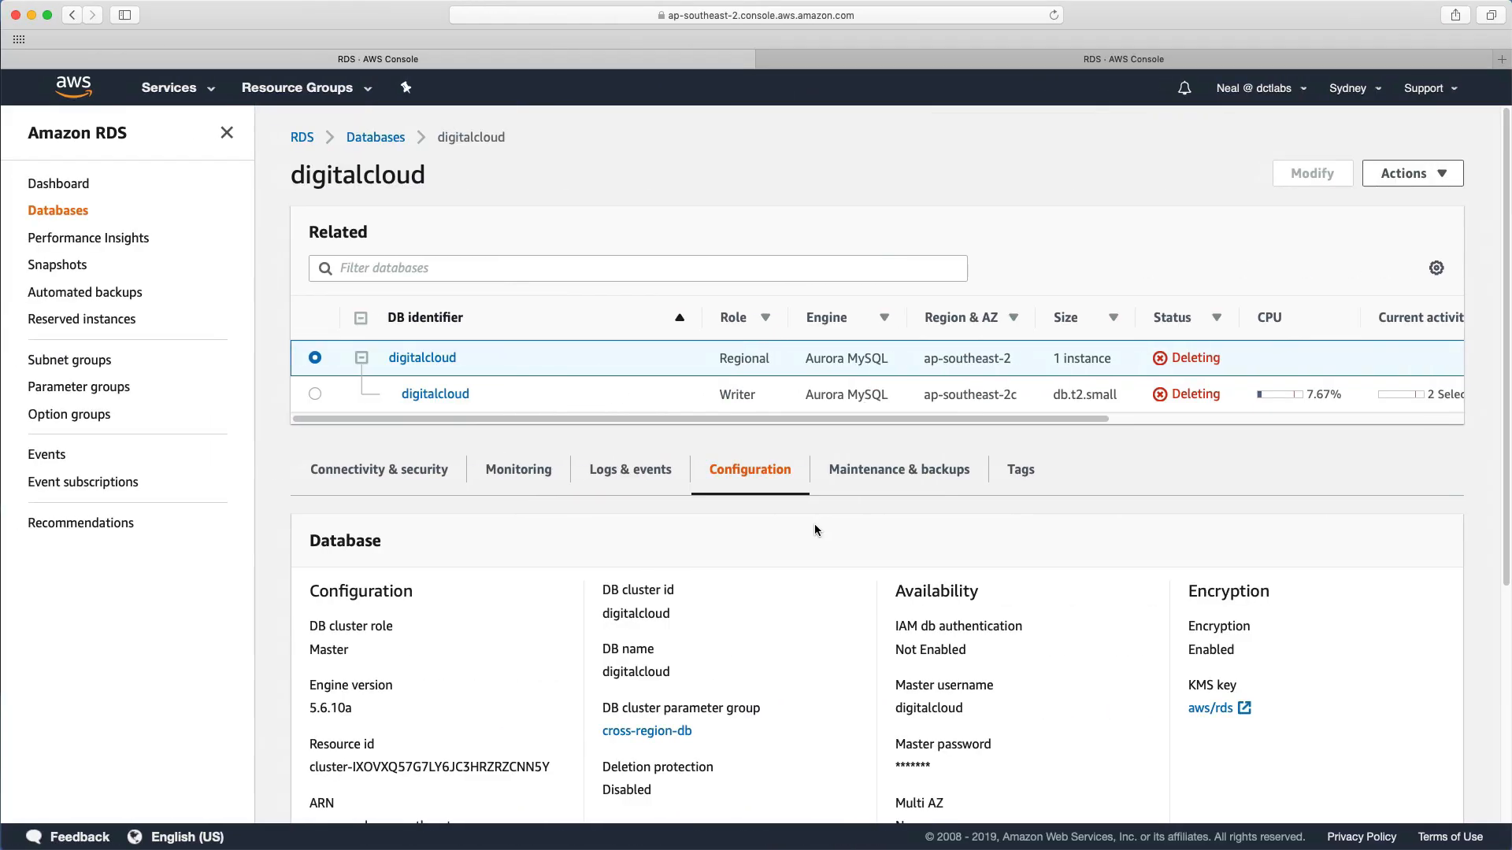
mouse_move(683, 211)
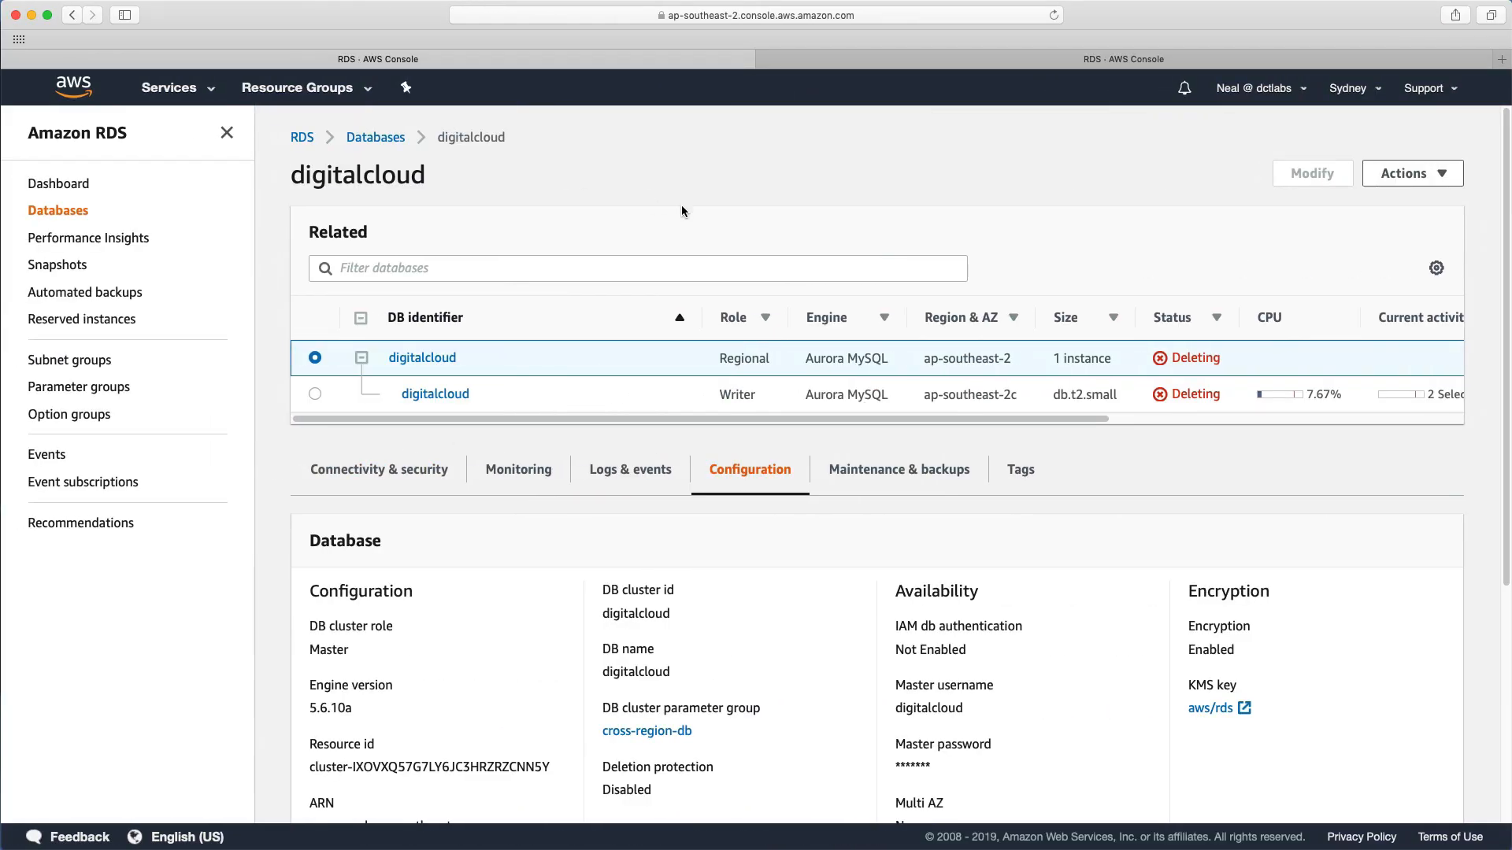
From the Databases list, start a new database and scroll to the Amazon Aurora engine options
click(57, 211)
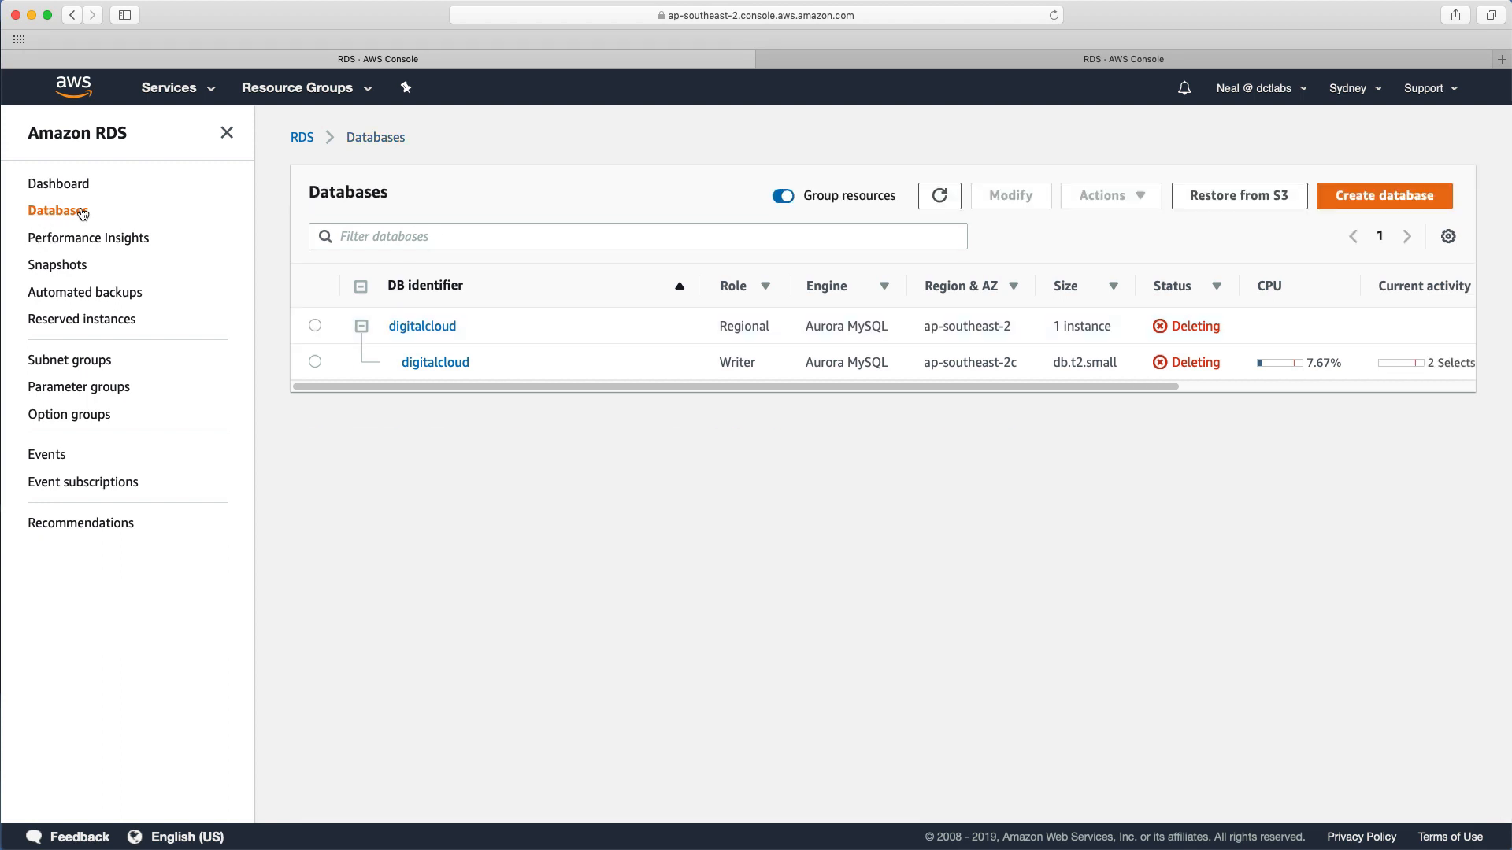
mouse_move(1323, 284)
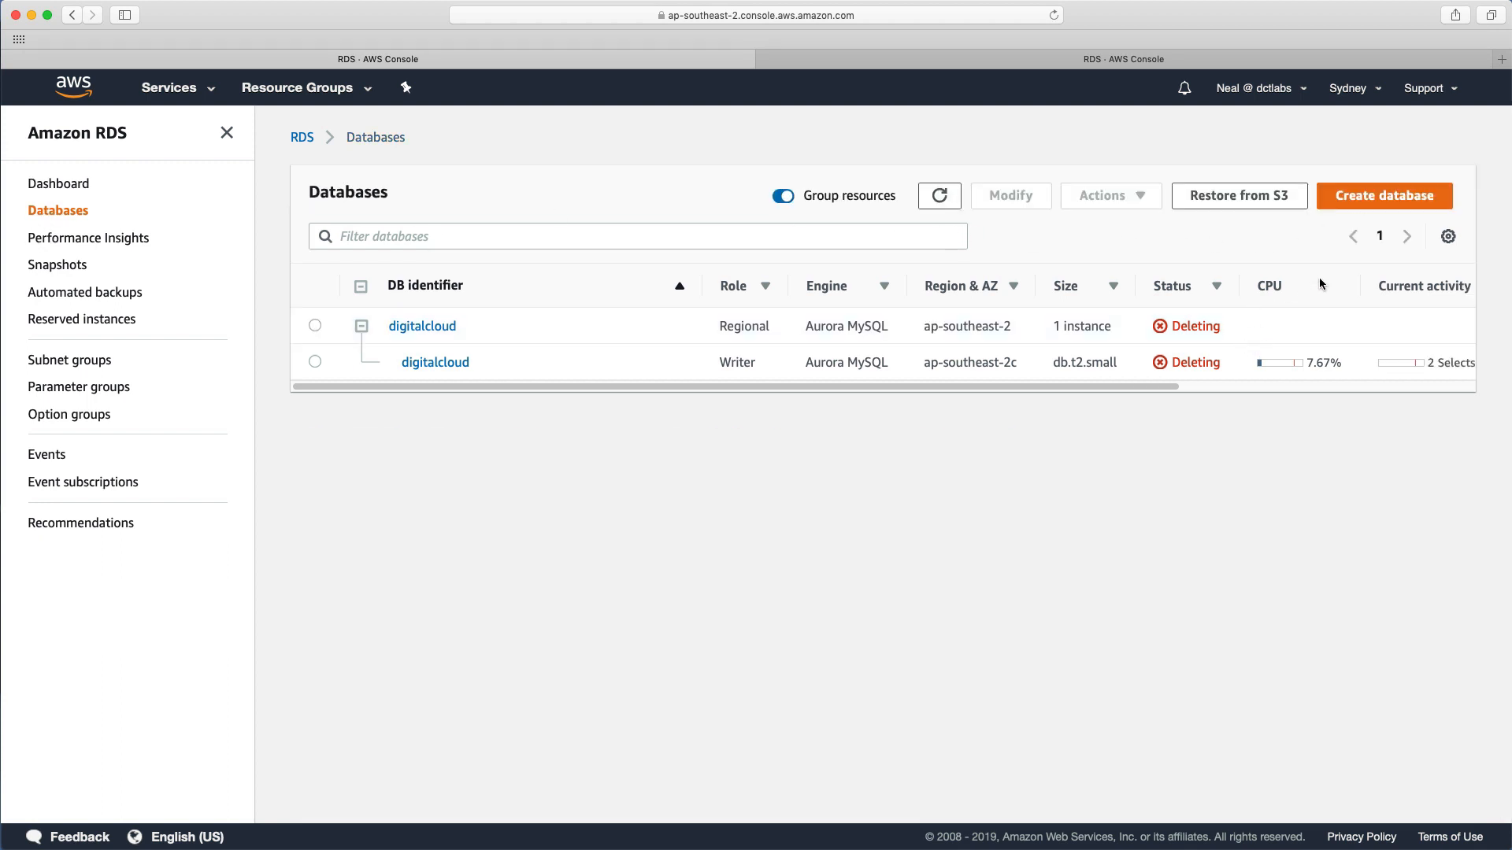
mouse_move(1371, 205)
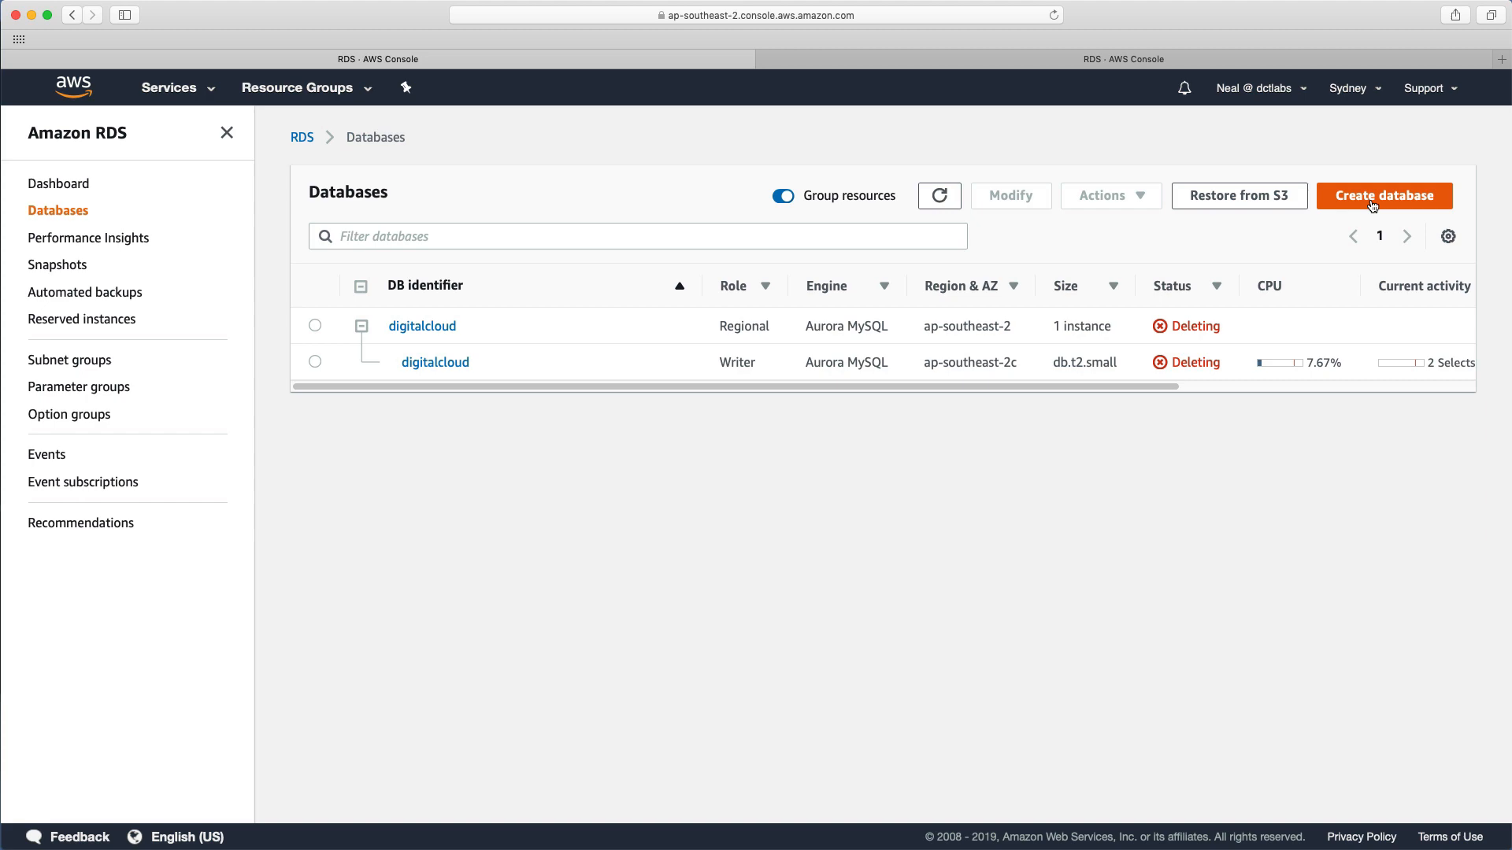
click(1383, 196)
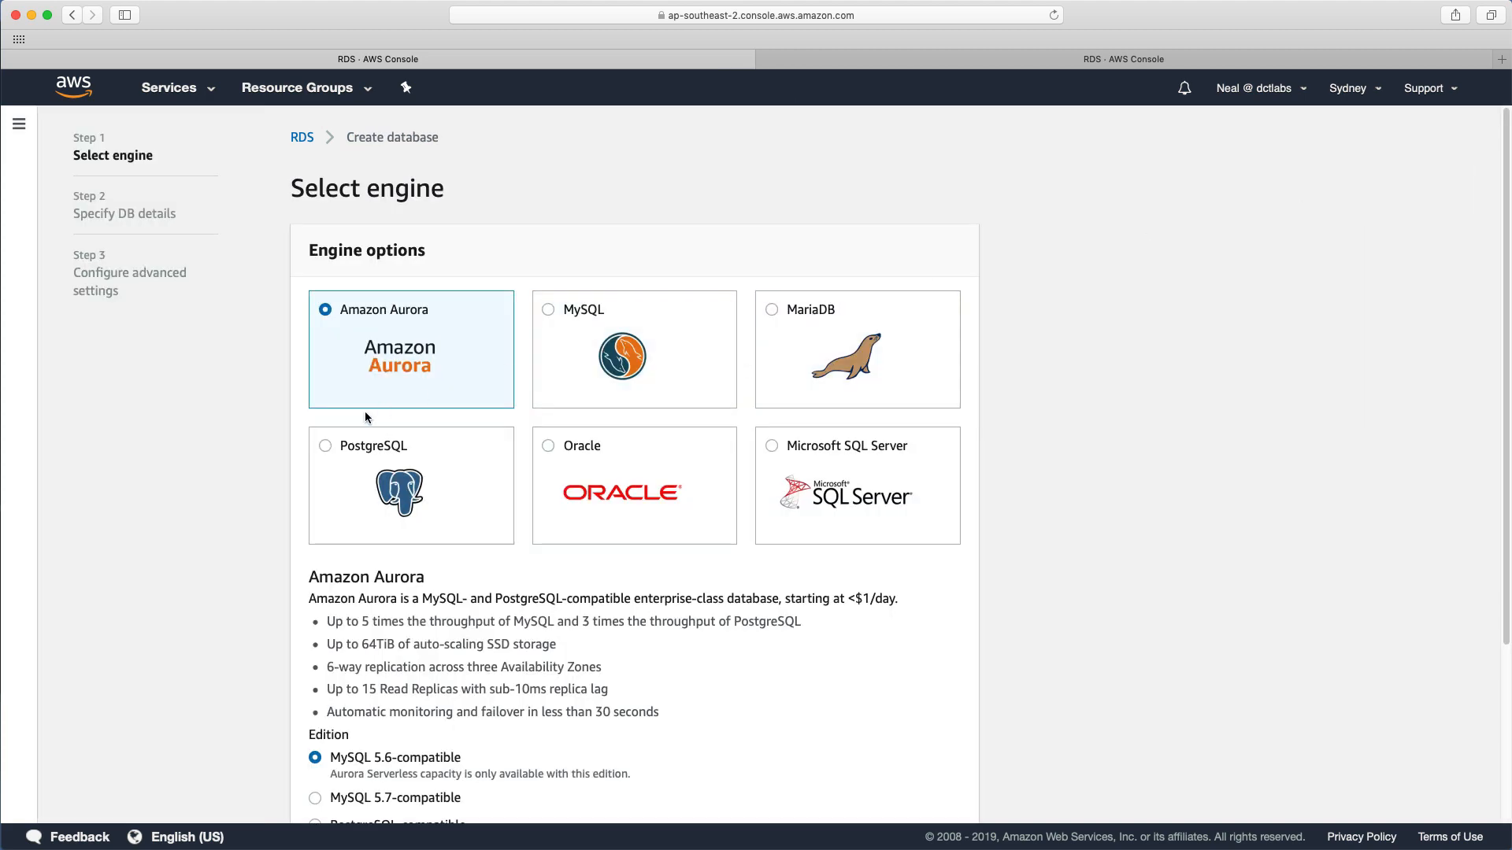
scroll(down, 3)
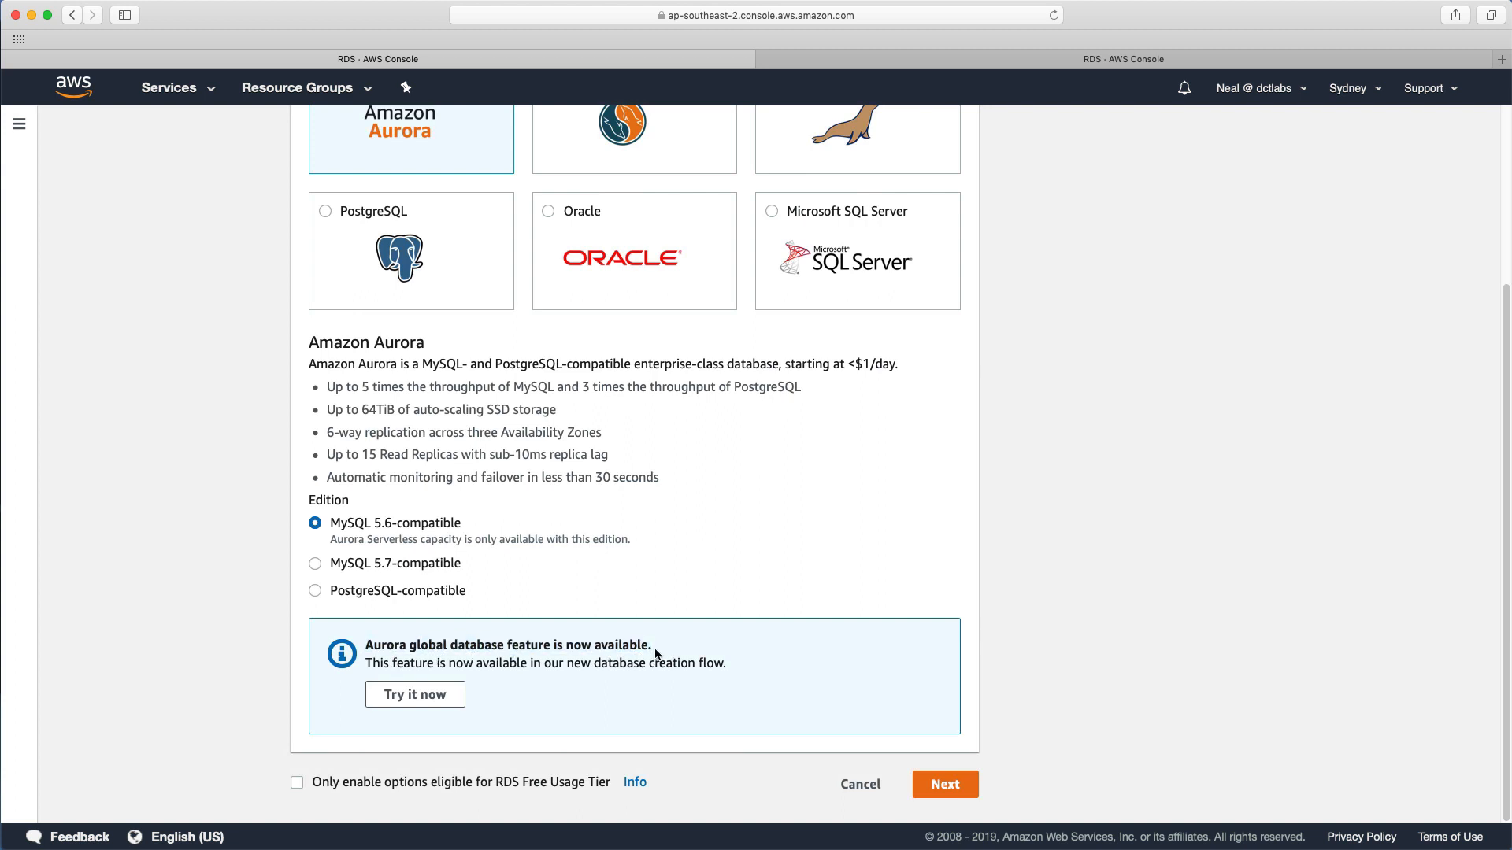
click(415, 694)
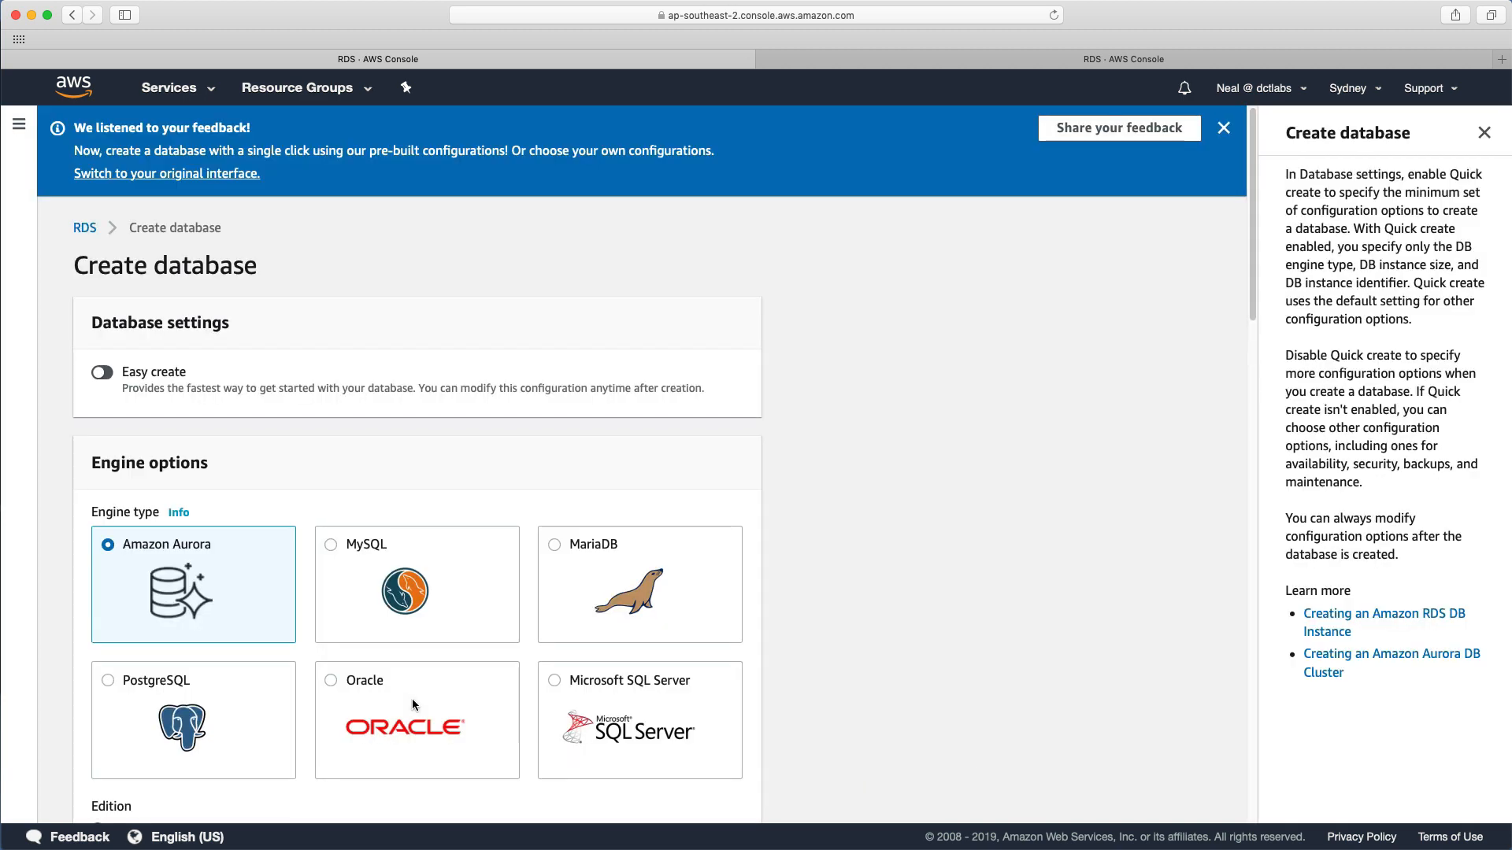
mouse_move(37, 593)
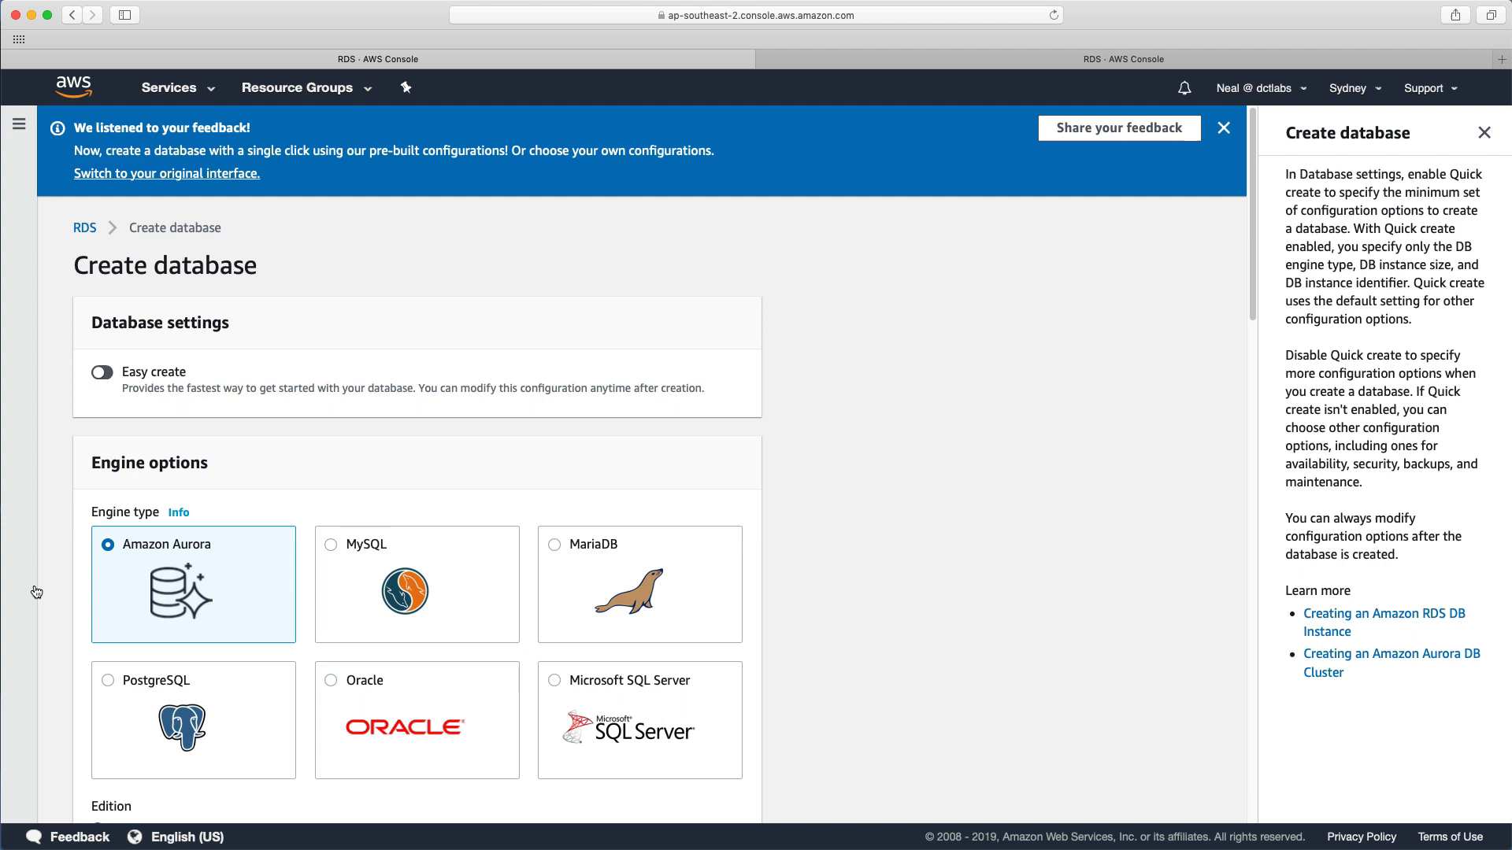
mouse_move(77, 604)
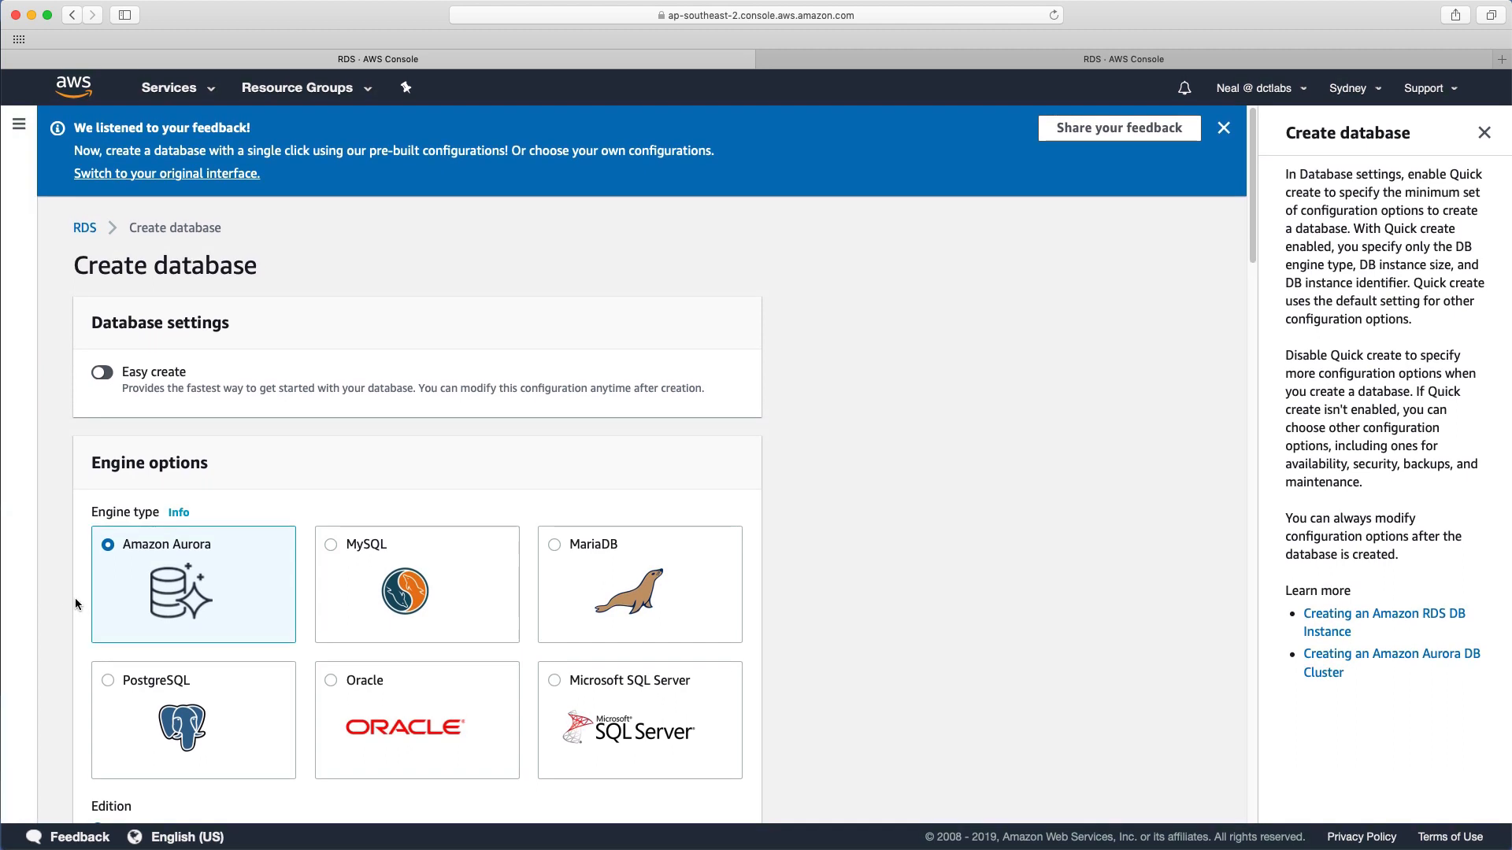
click(1223, 127)
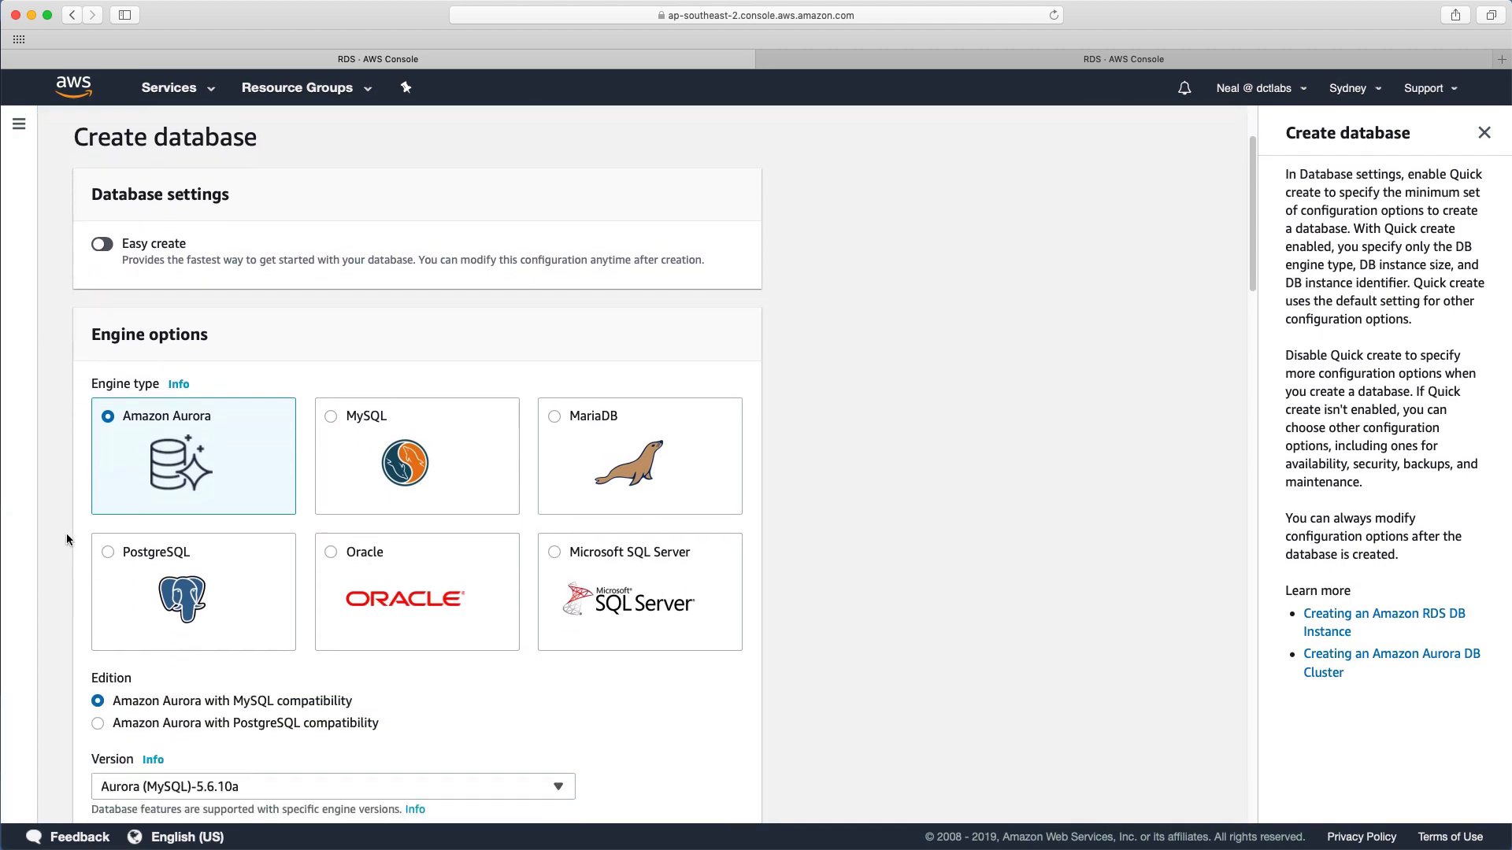
scroll(down, 3)
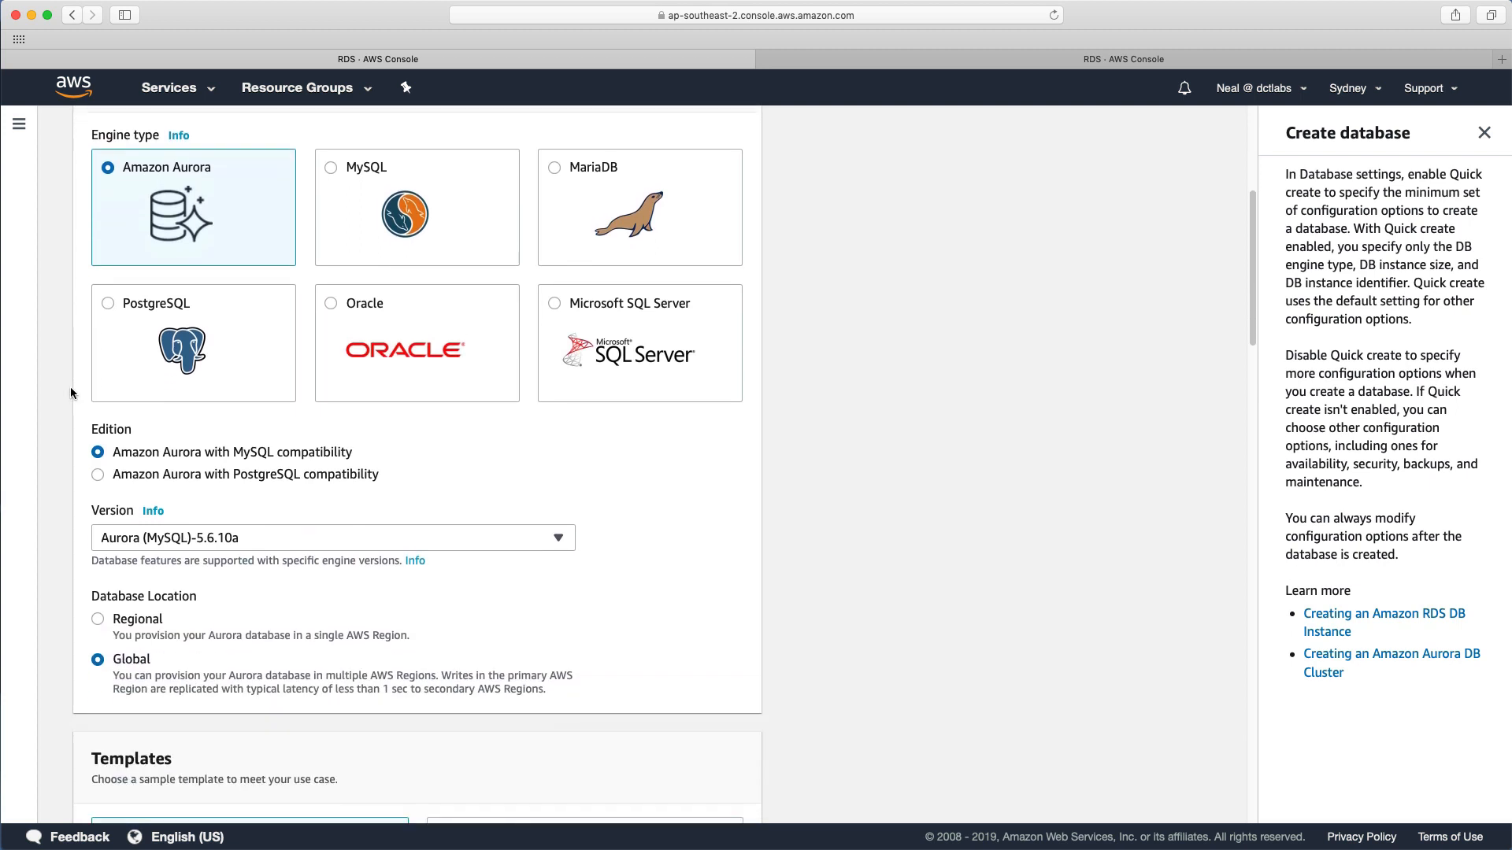
scroll(down, 3)
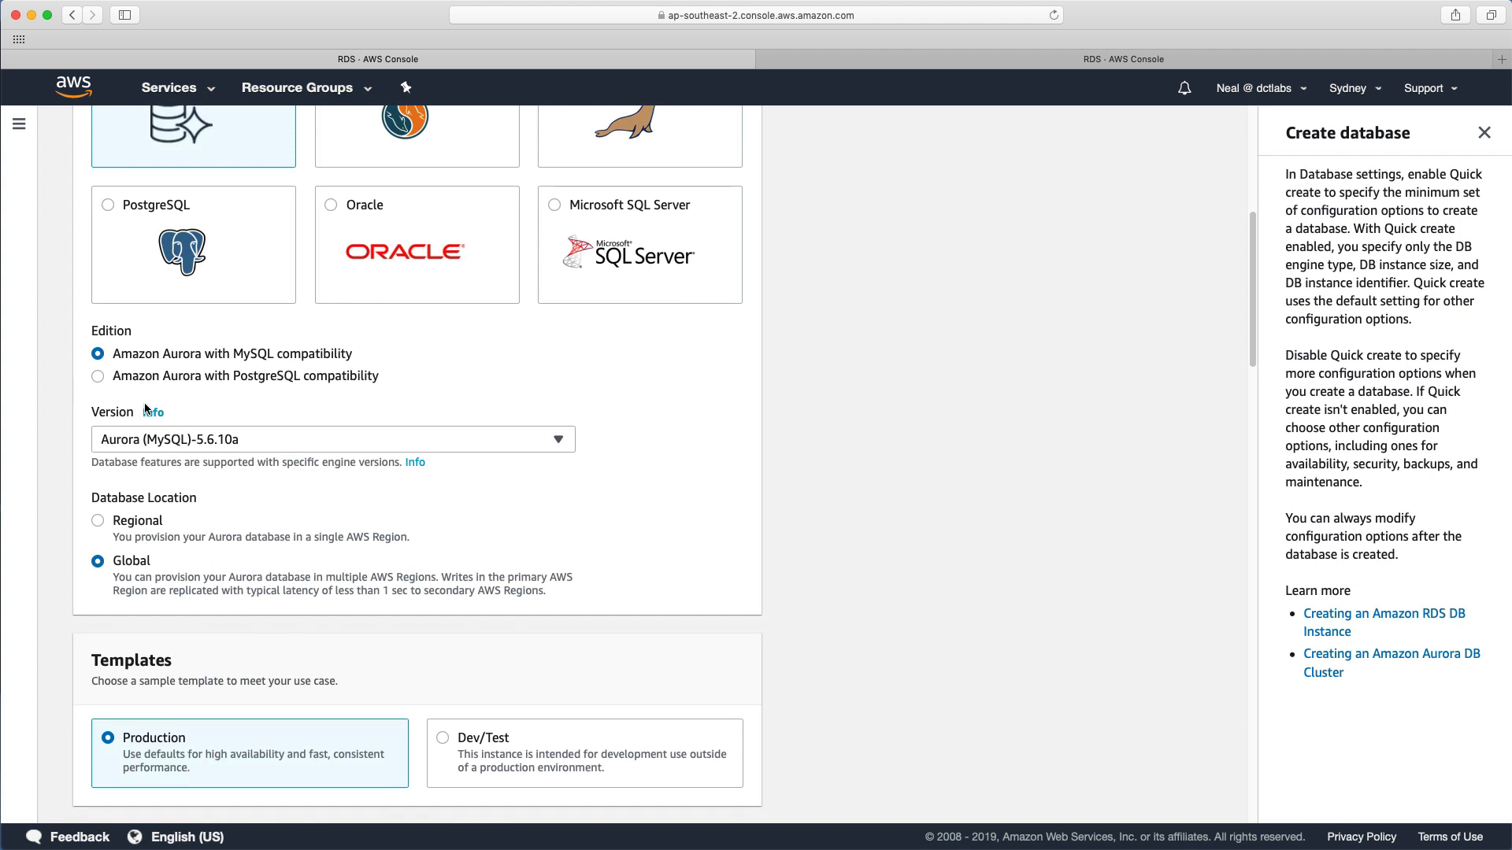
mouse_move(199, 446)
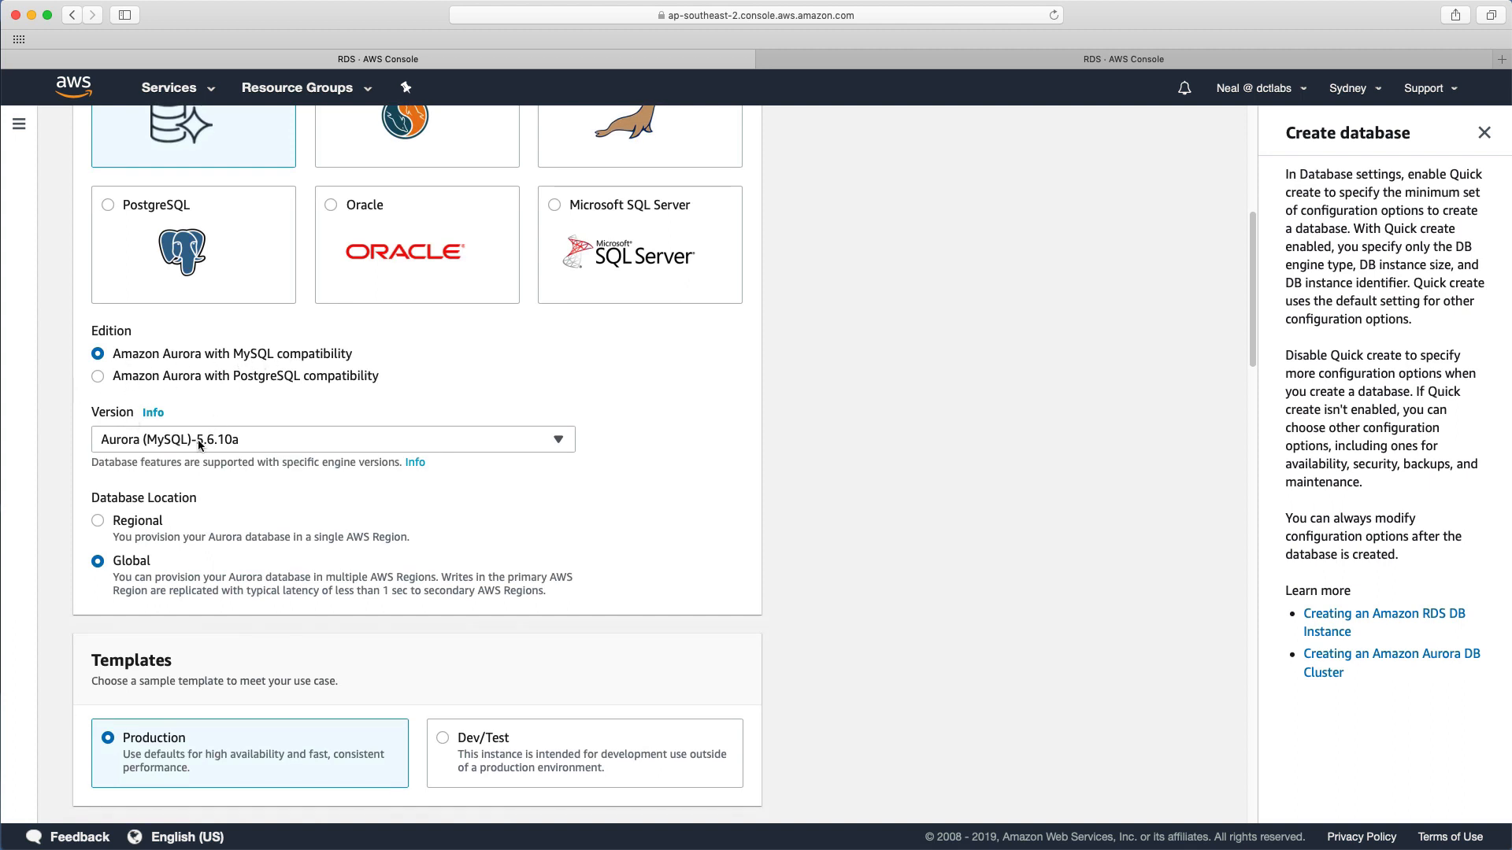
mouse_move(123, 457)
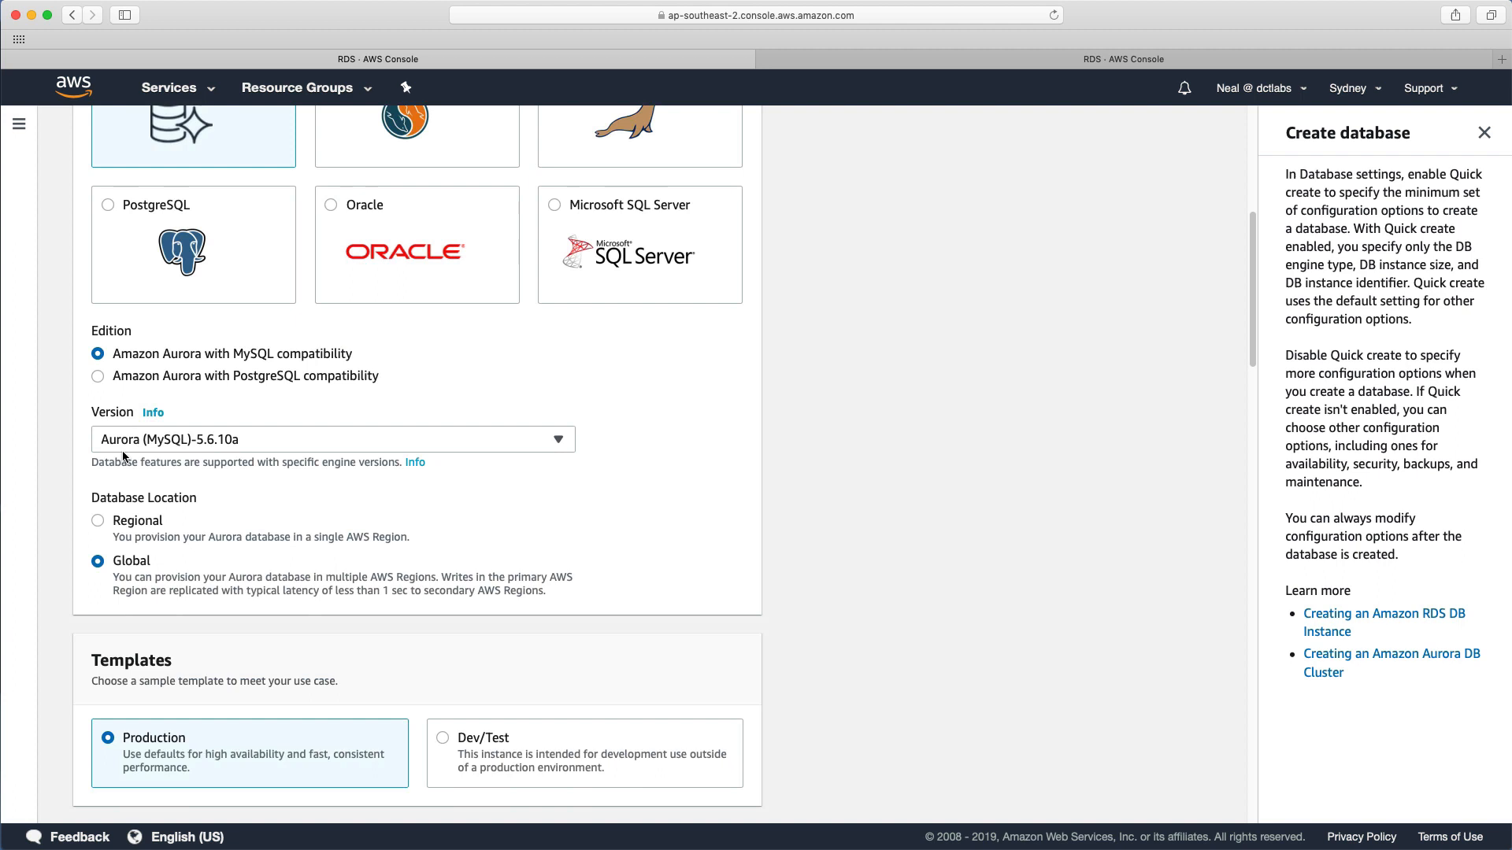
scroll(down, 3)
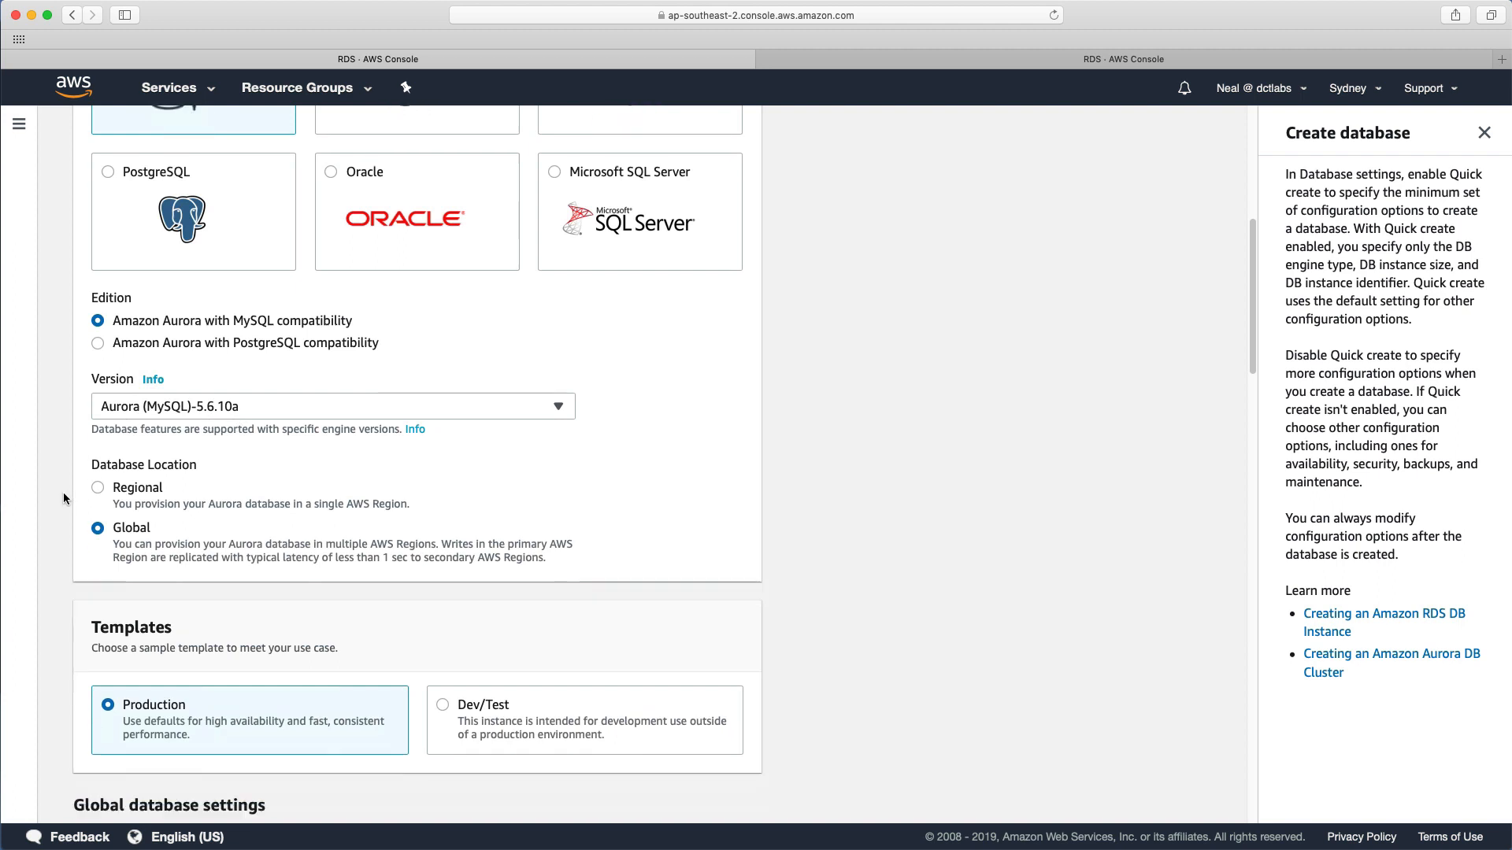
scroll(down, 3)
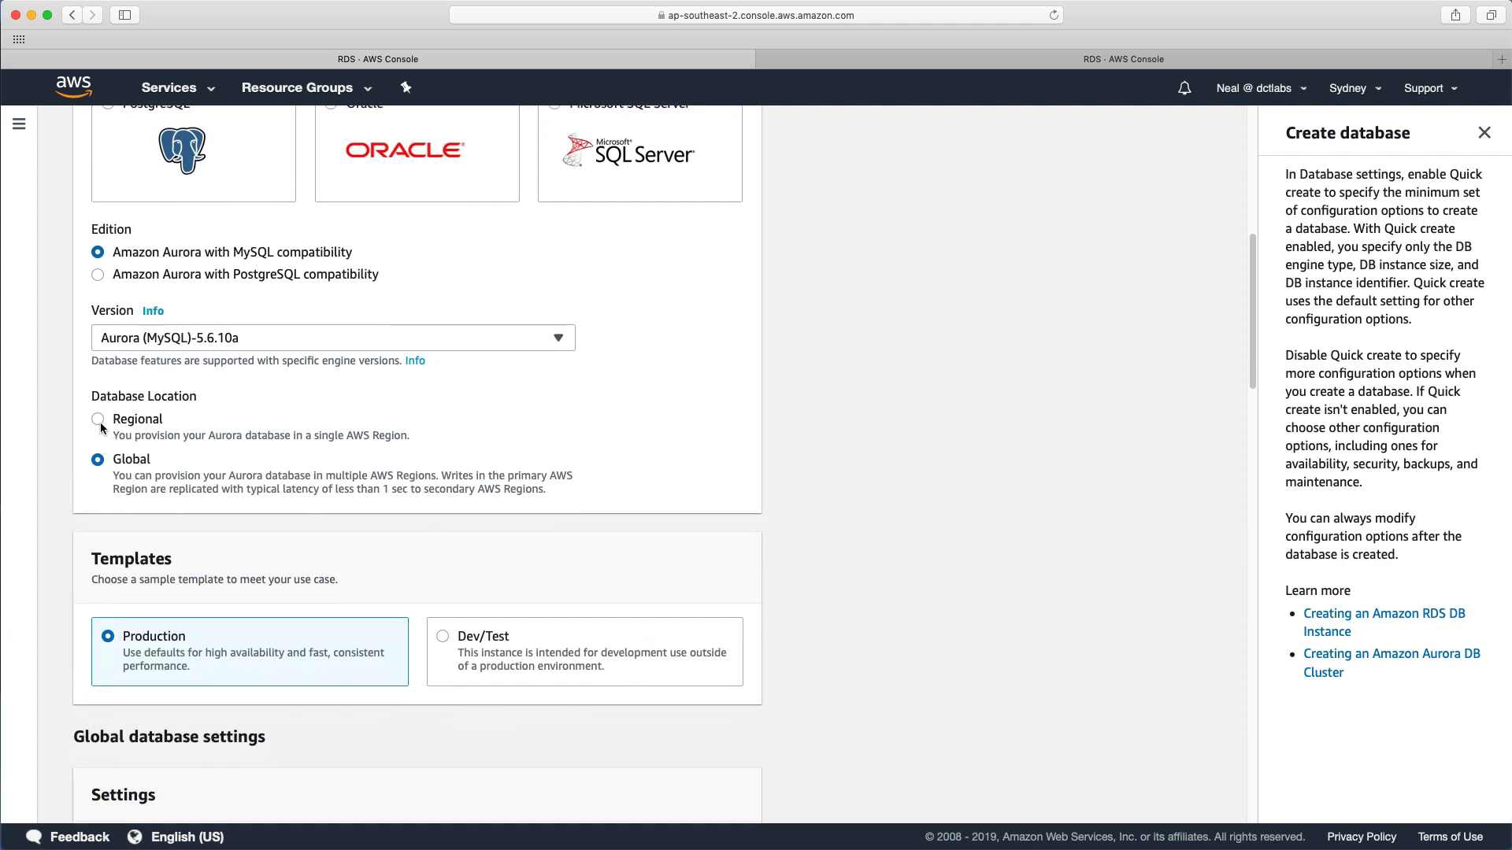
click(98, 418)
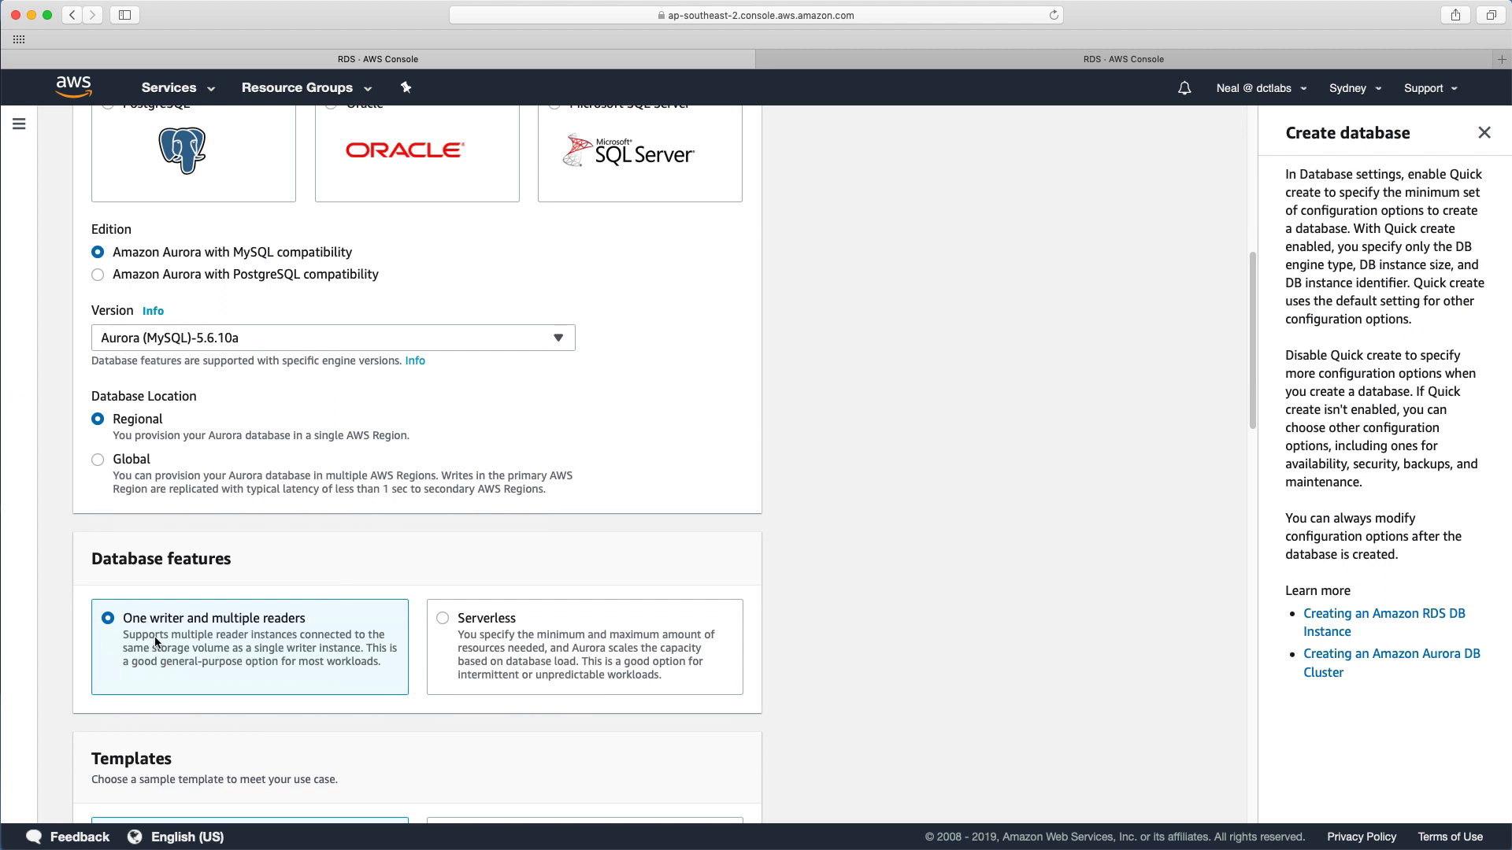
mouse_move(249, 629)
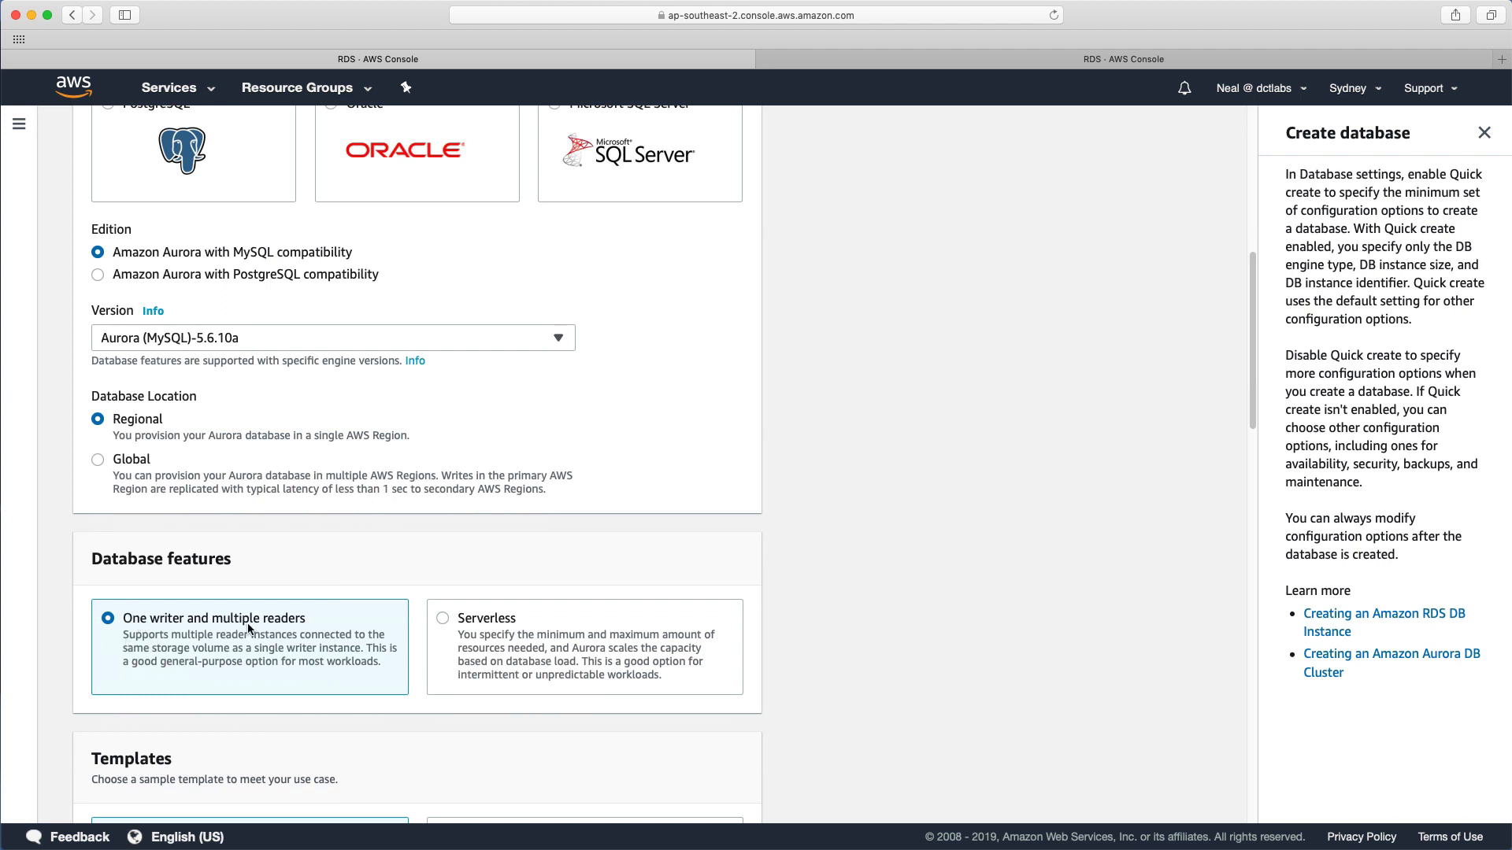
mouse_move(510, 594)
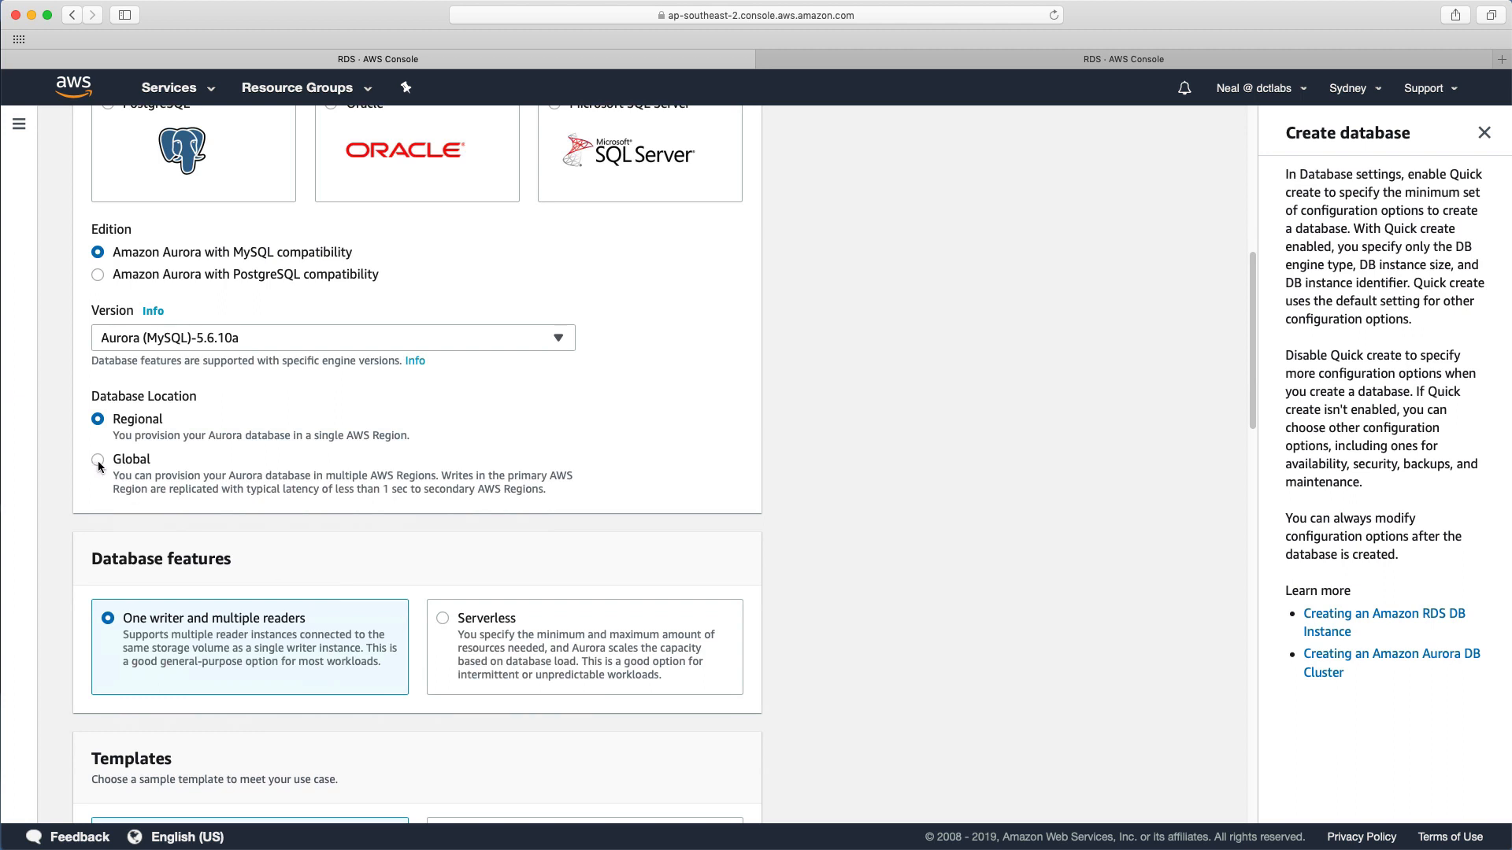
click(96, 459)
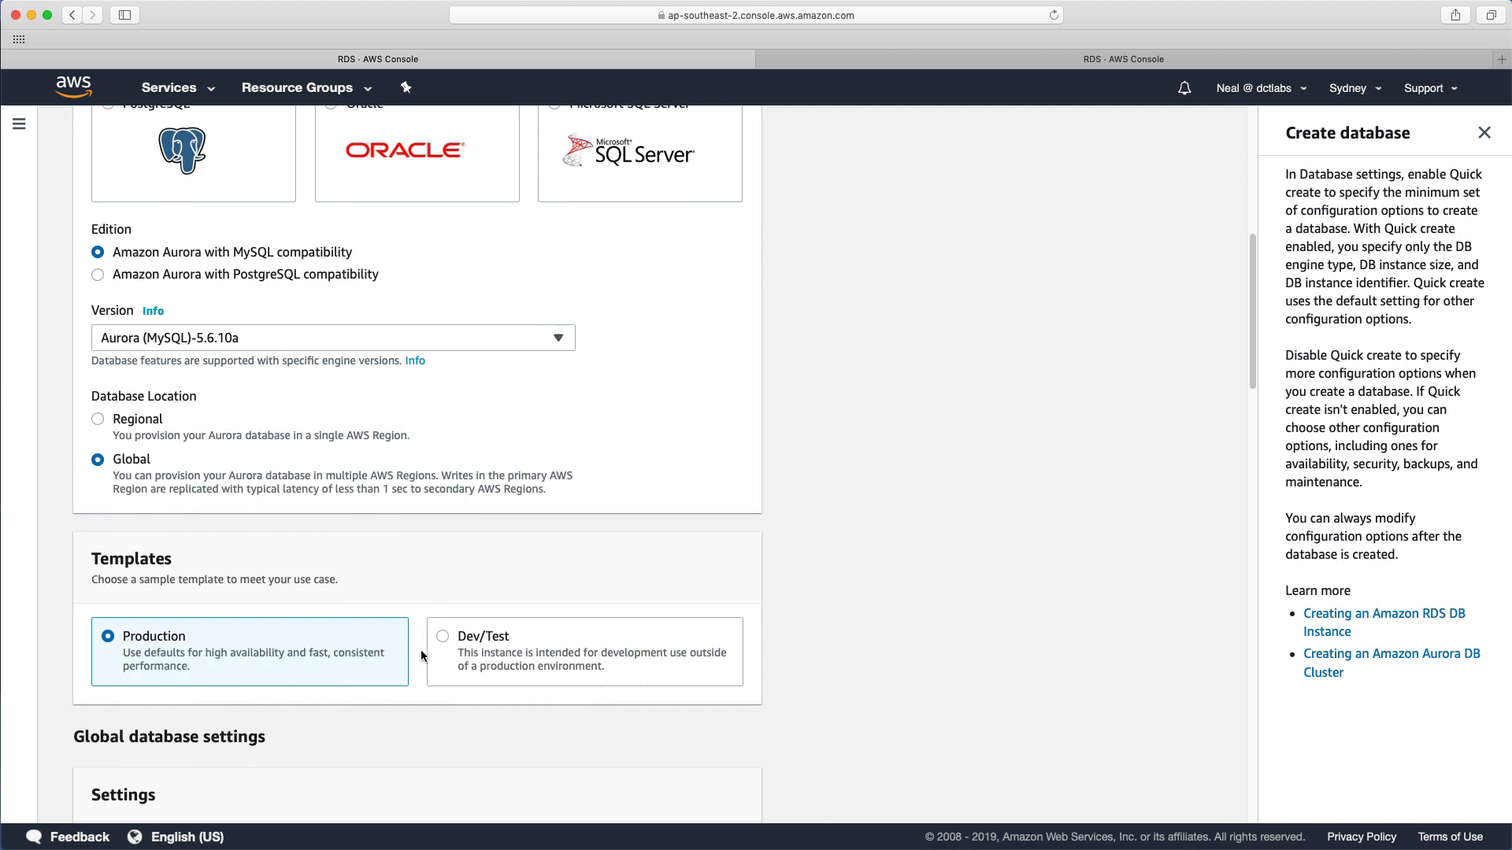
scroll(down, 3)
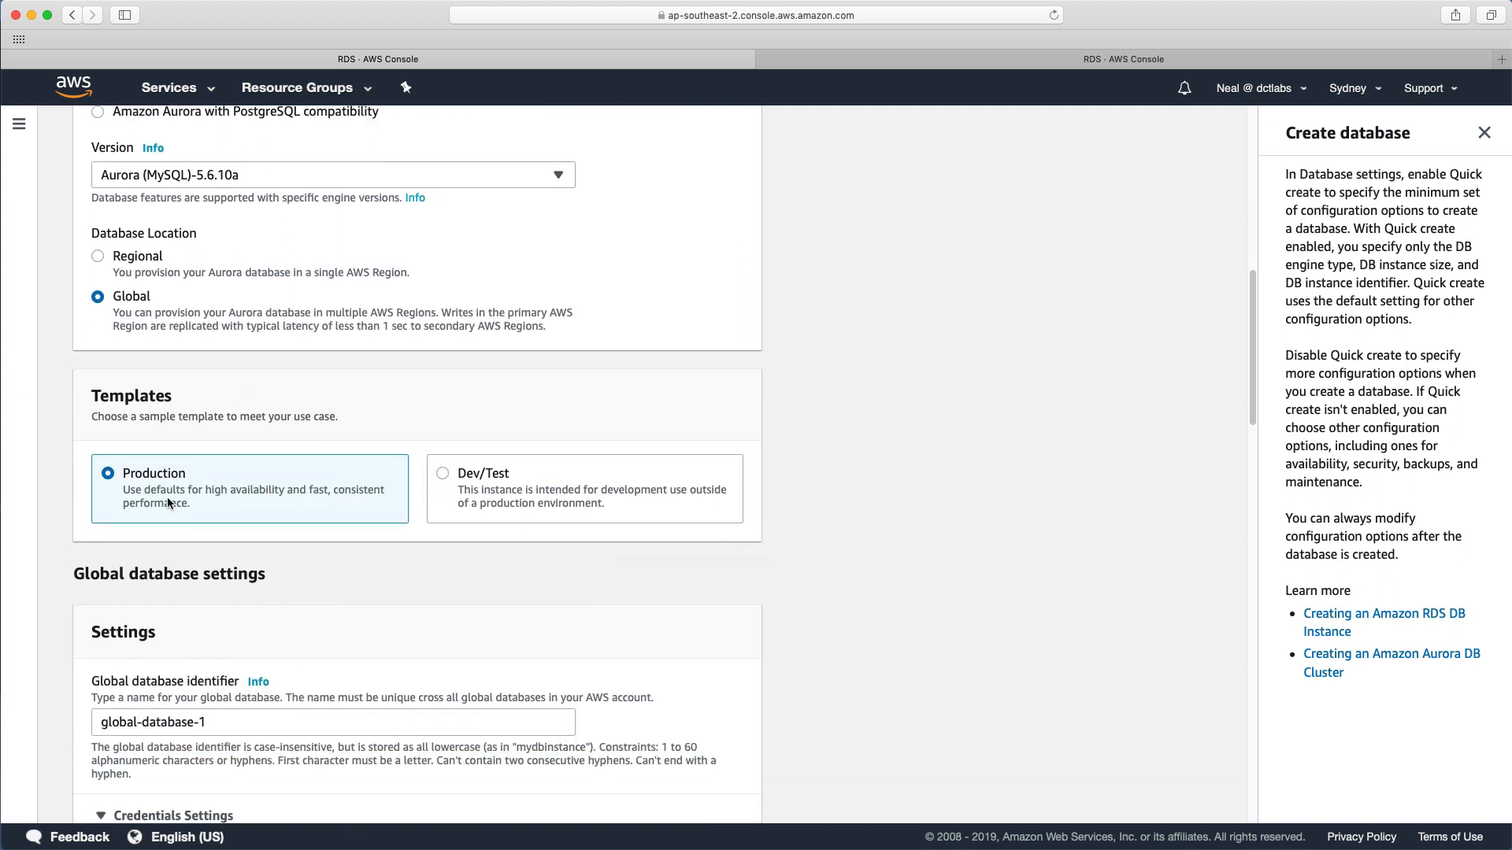
mouse_move(481, 467)
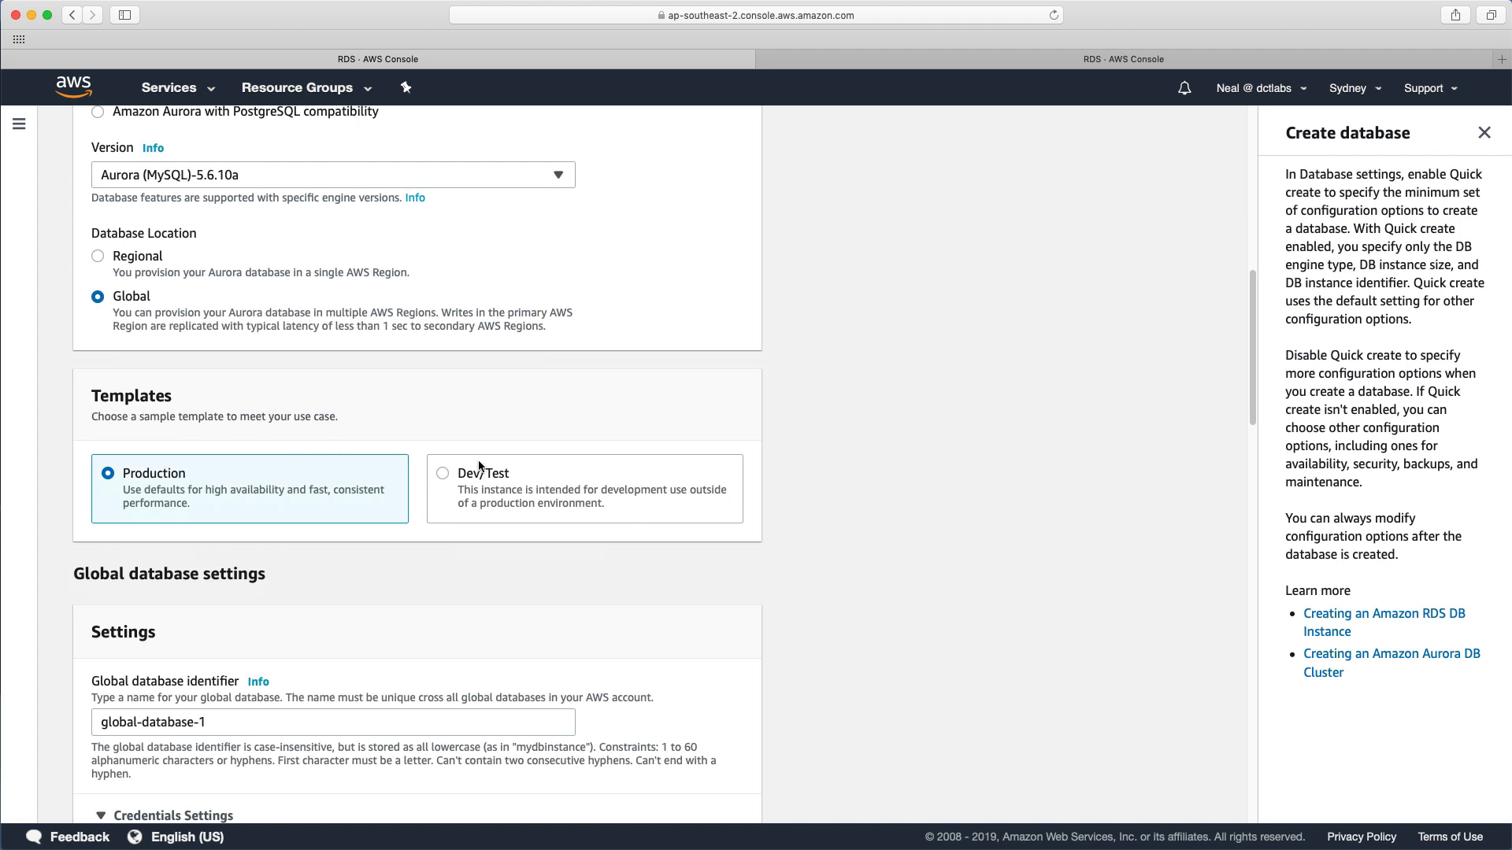
Choose the Dev/Test template and enter globaldb as identifier and master username with a password
click(442, 473)
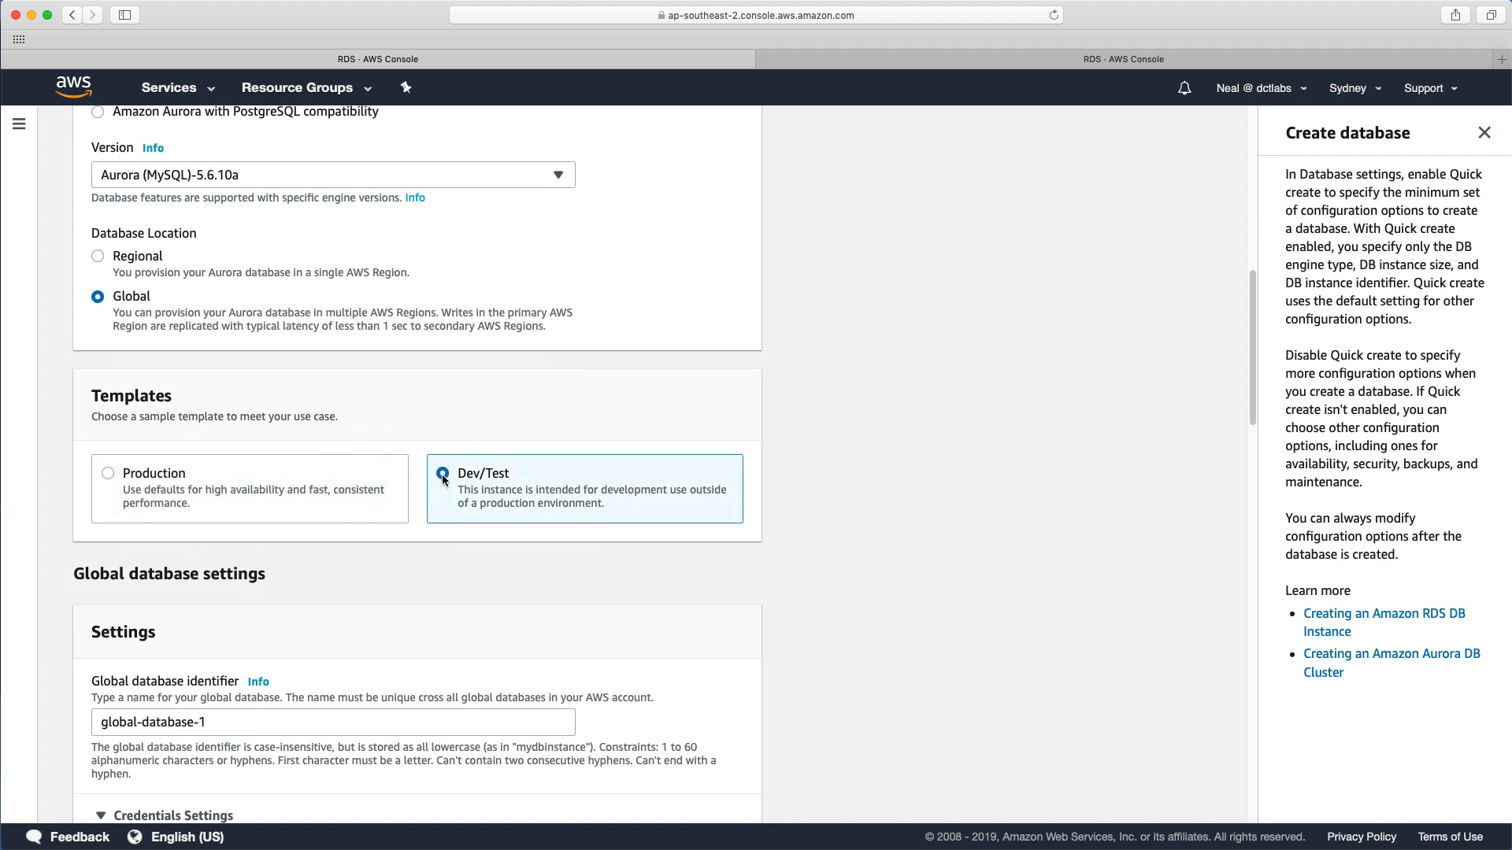
scroll(down, 3)
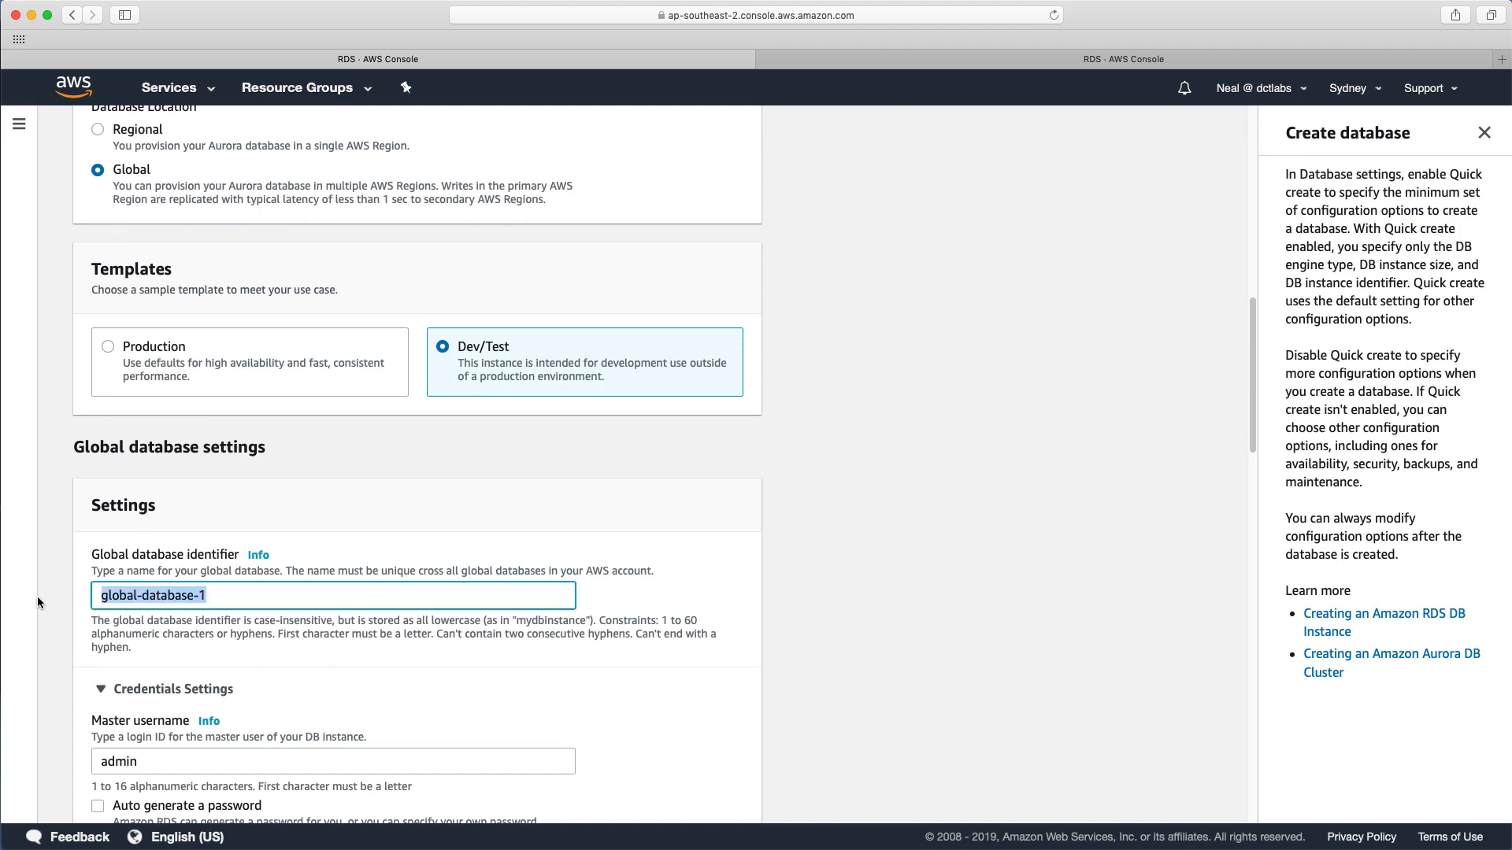
text(globaldb)
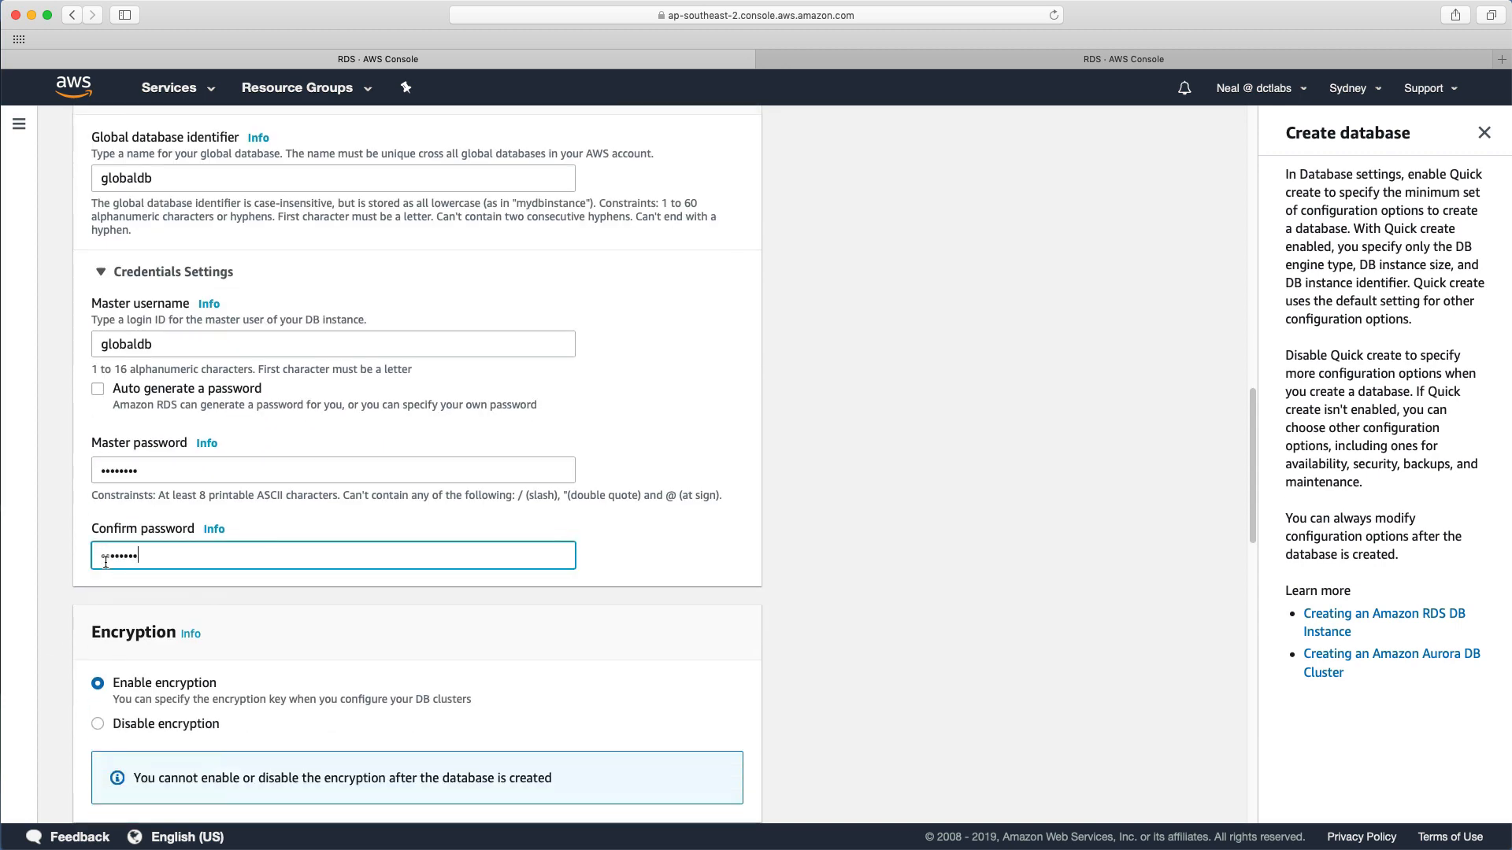
scroll(down, 3)
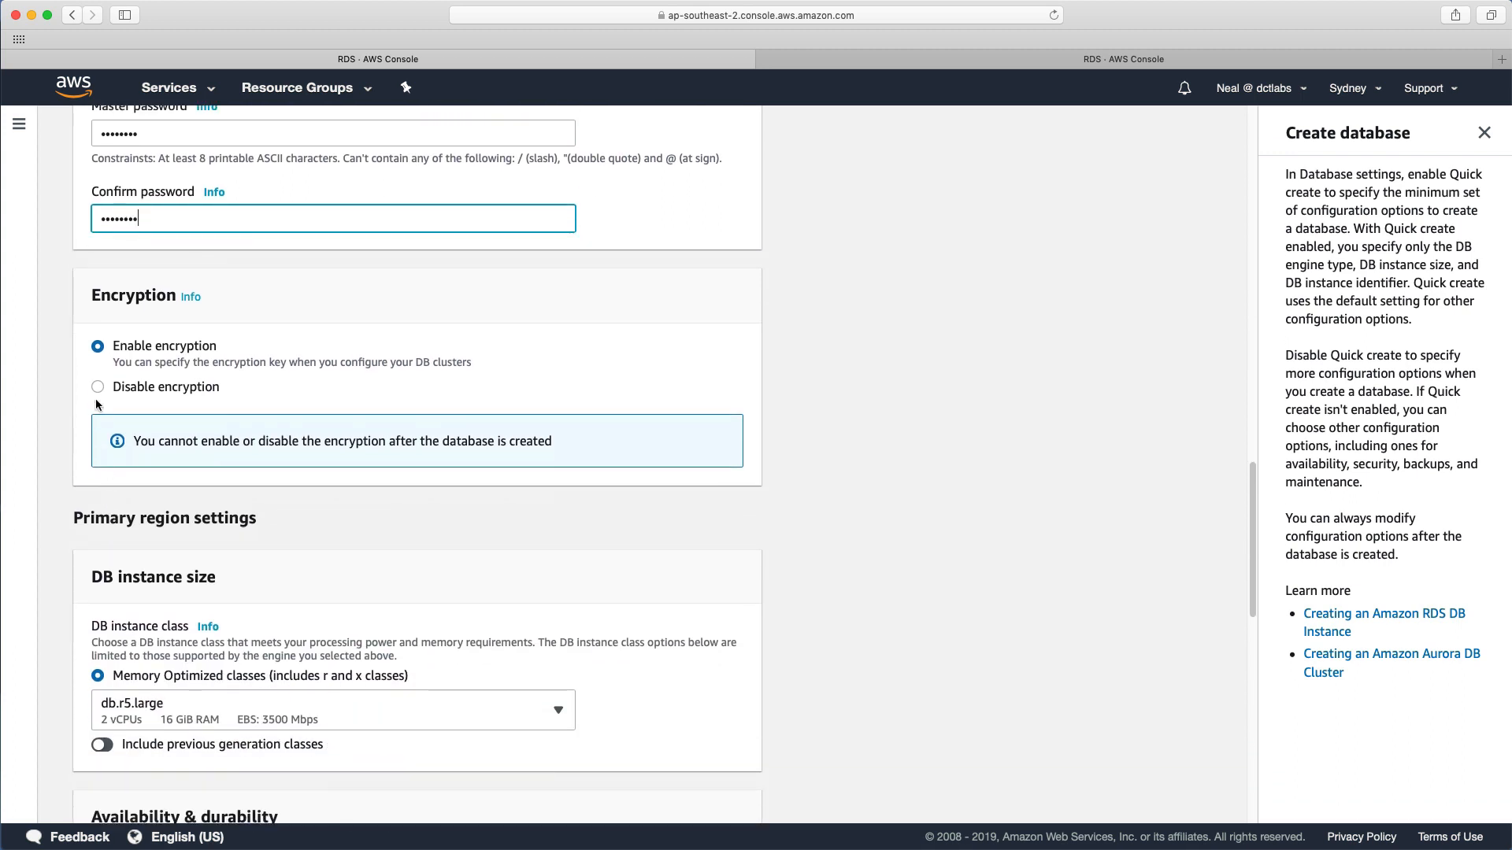
scroll(down, 3)
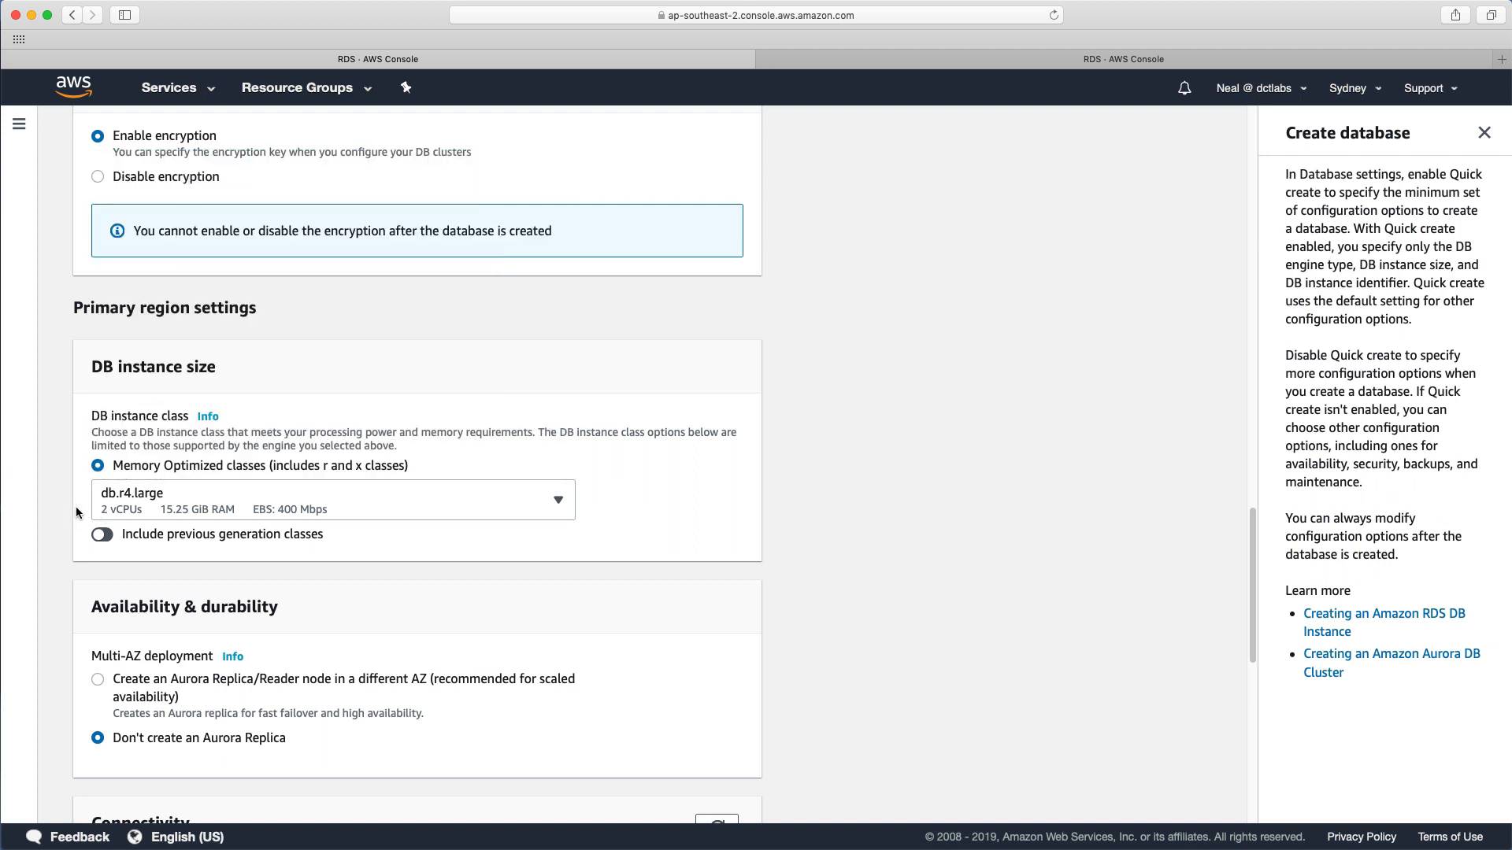
mouse_move(60, 507)
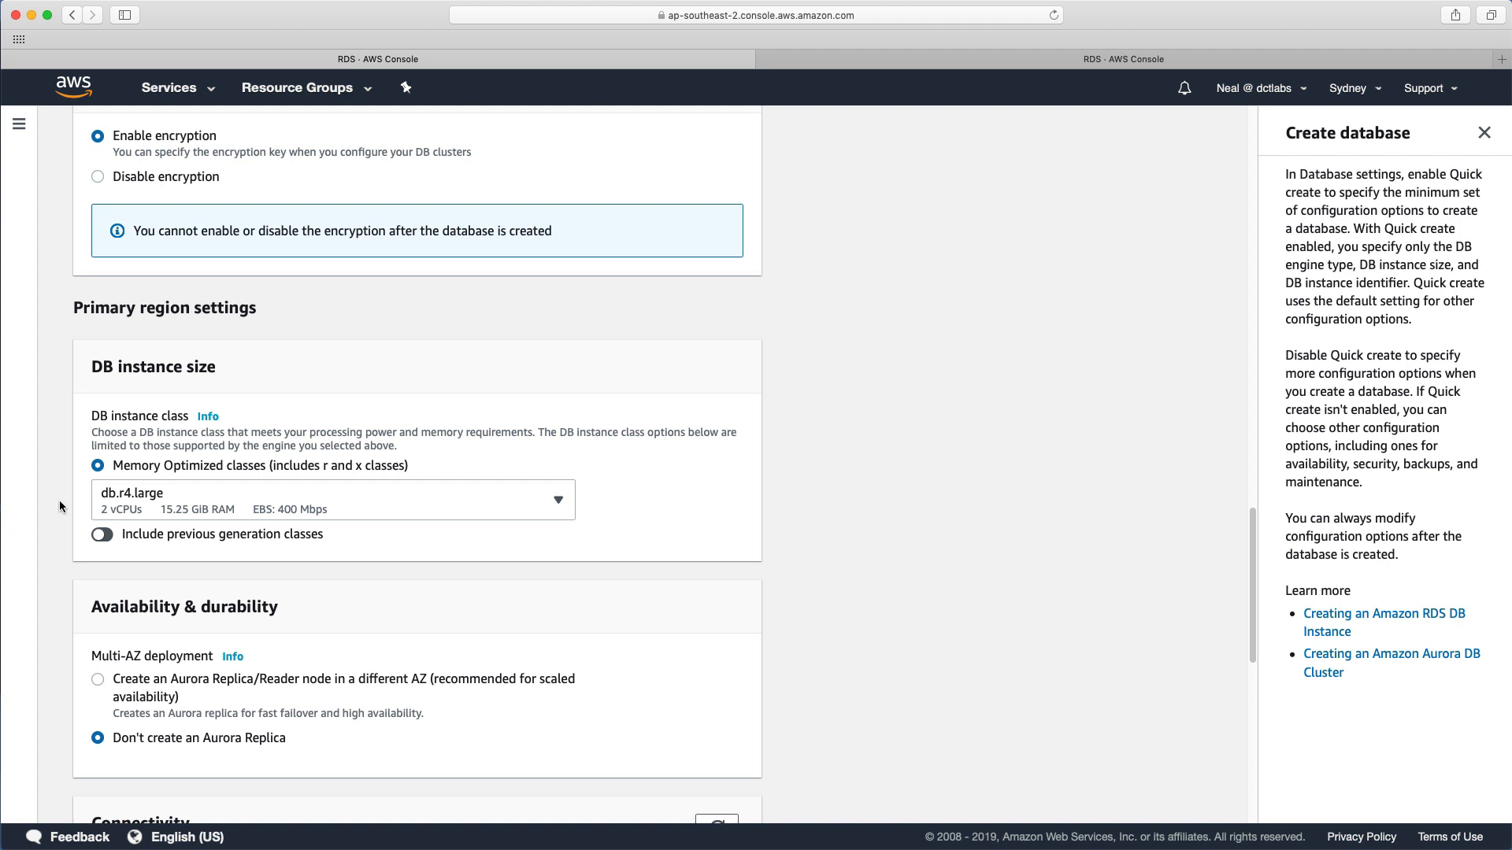
mouse_move(60, 520)
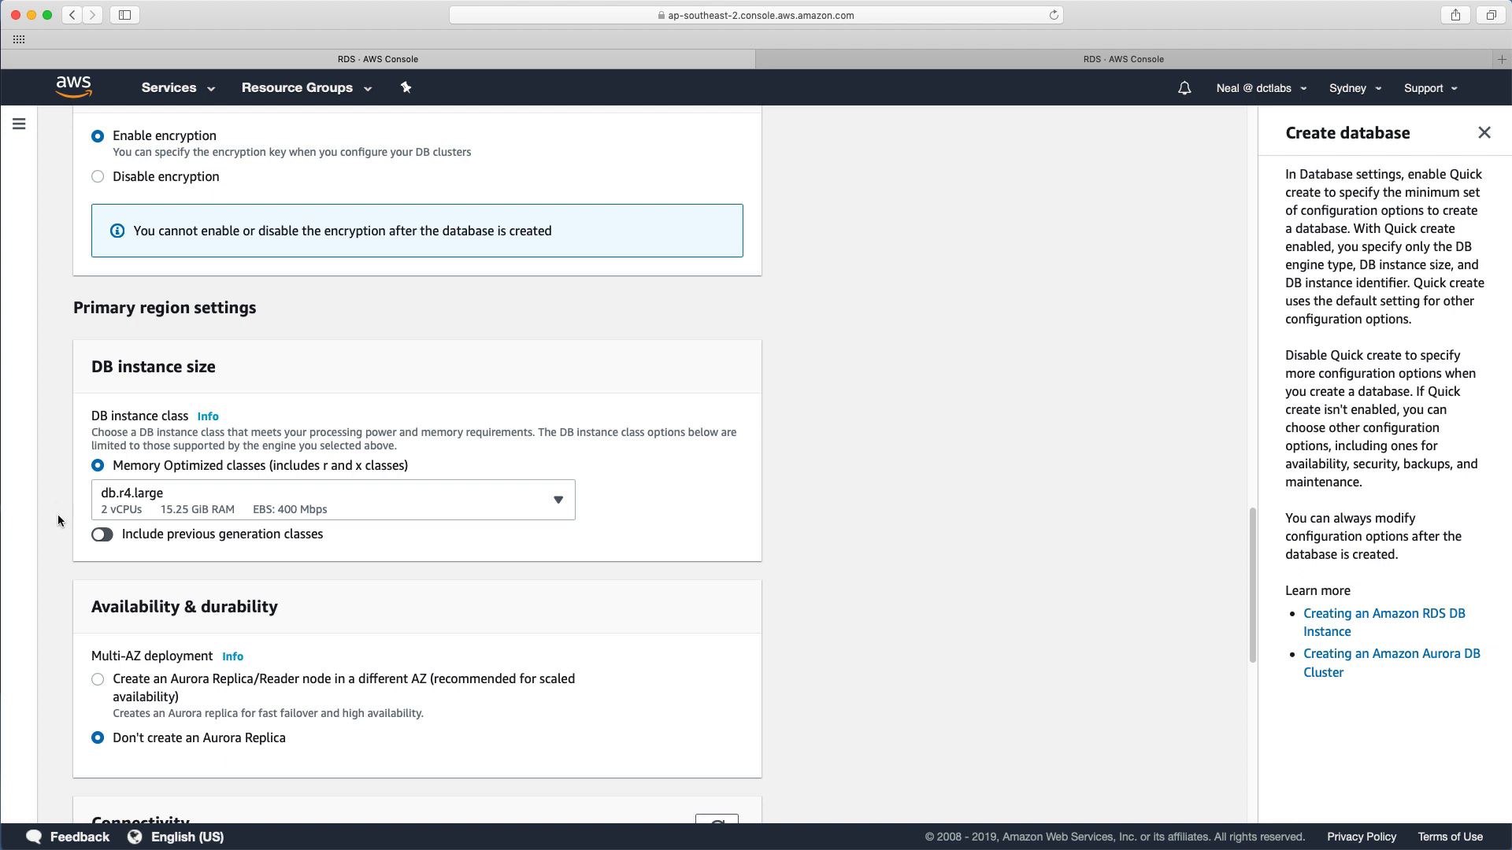
Keep default network and encryption settings and submit the globaldb global database
scroll(down, 3)
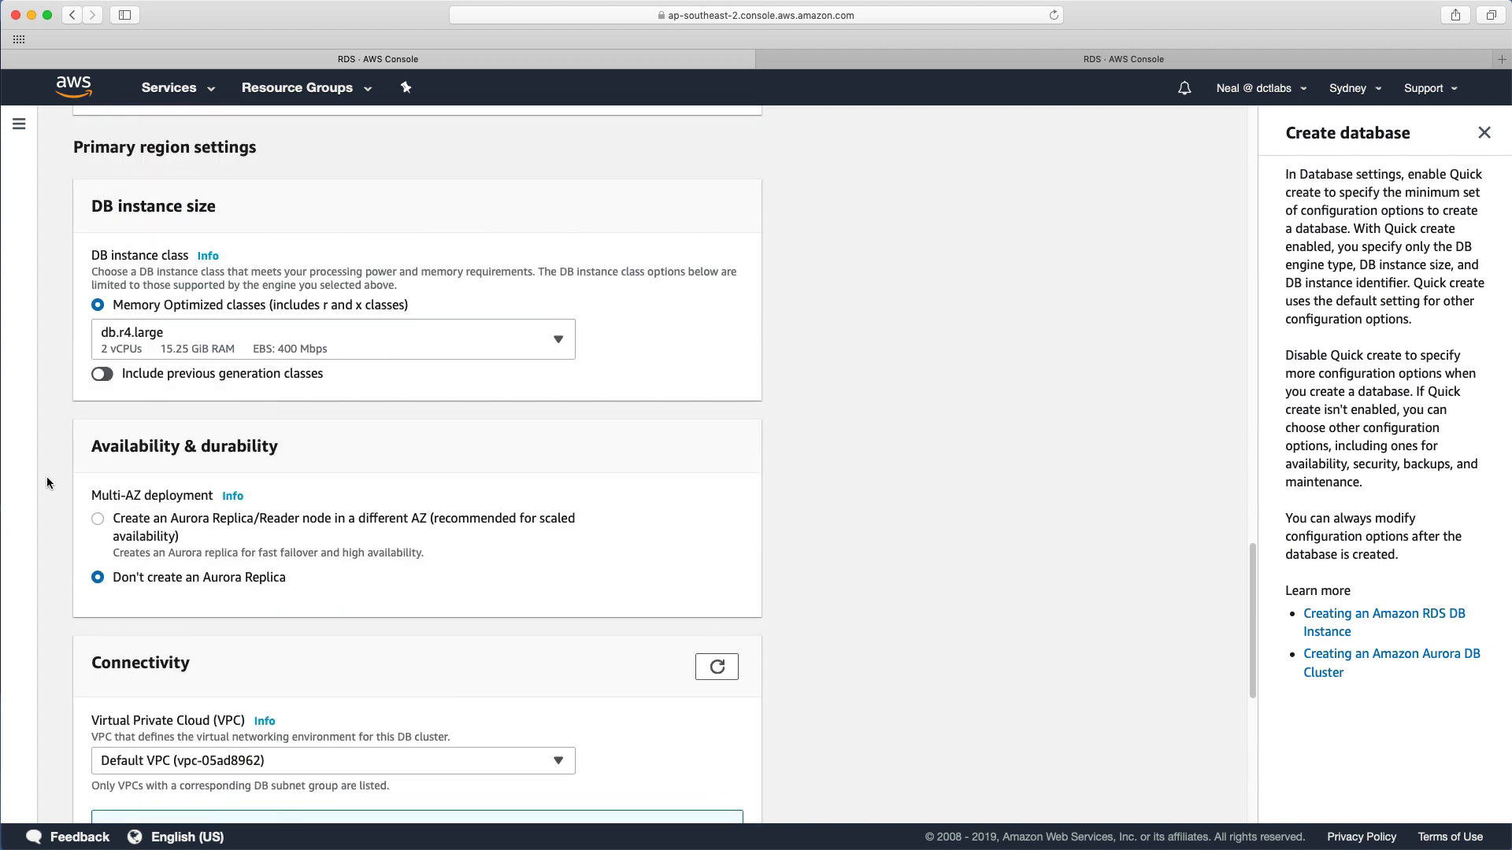
mouse_move(198, 502)
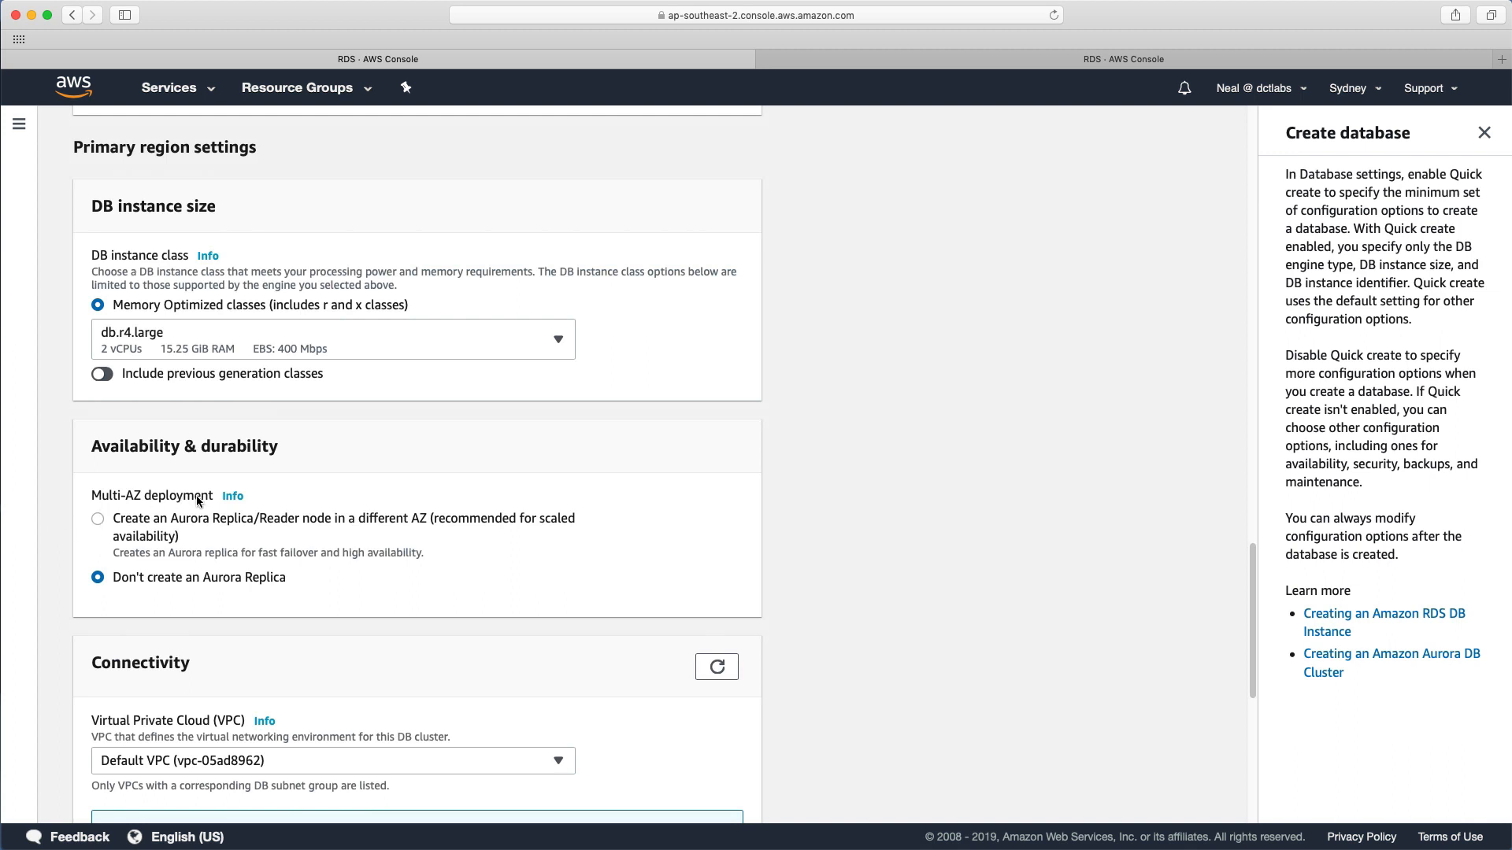
mouse_move(250, 536)
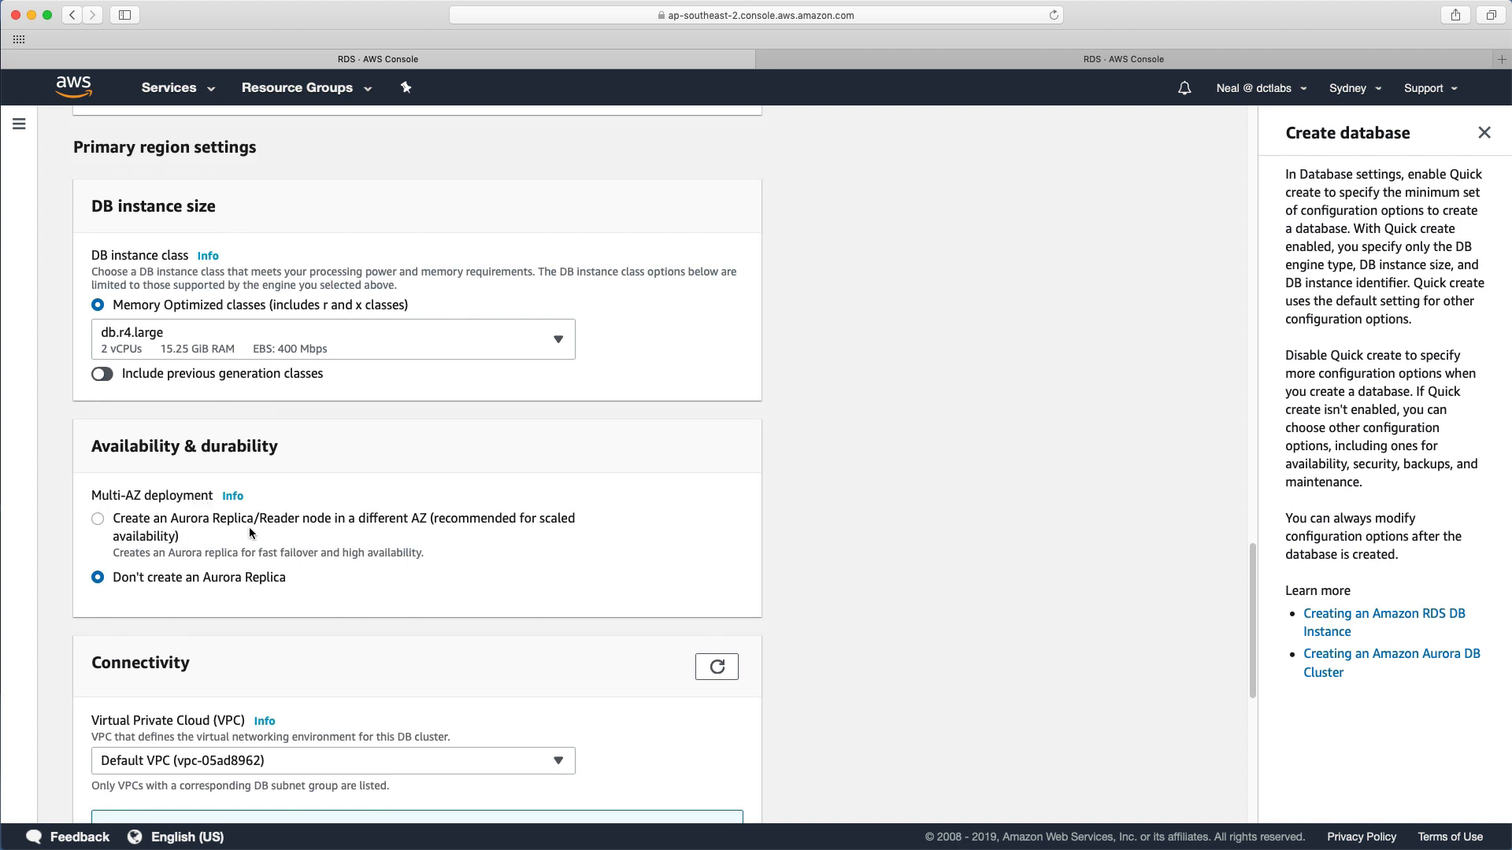
mouse_move(405, 534)
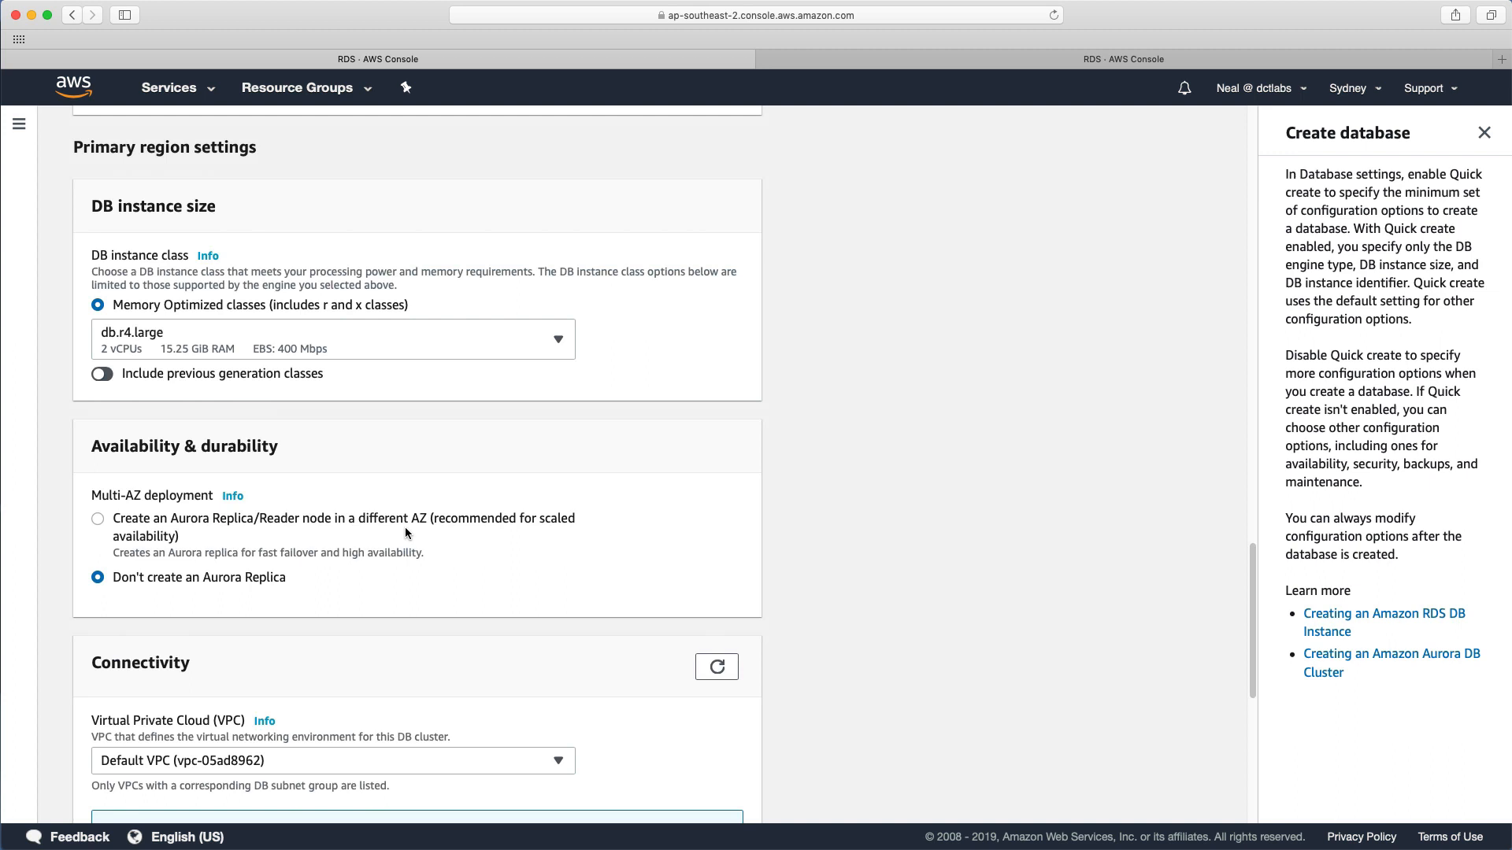
mouse_move(267, 546)
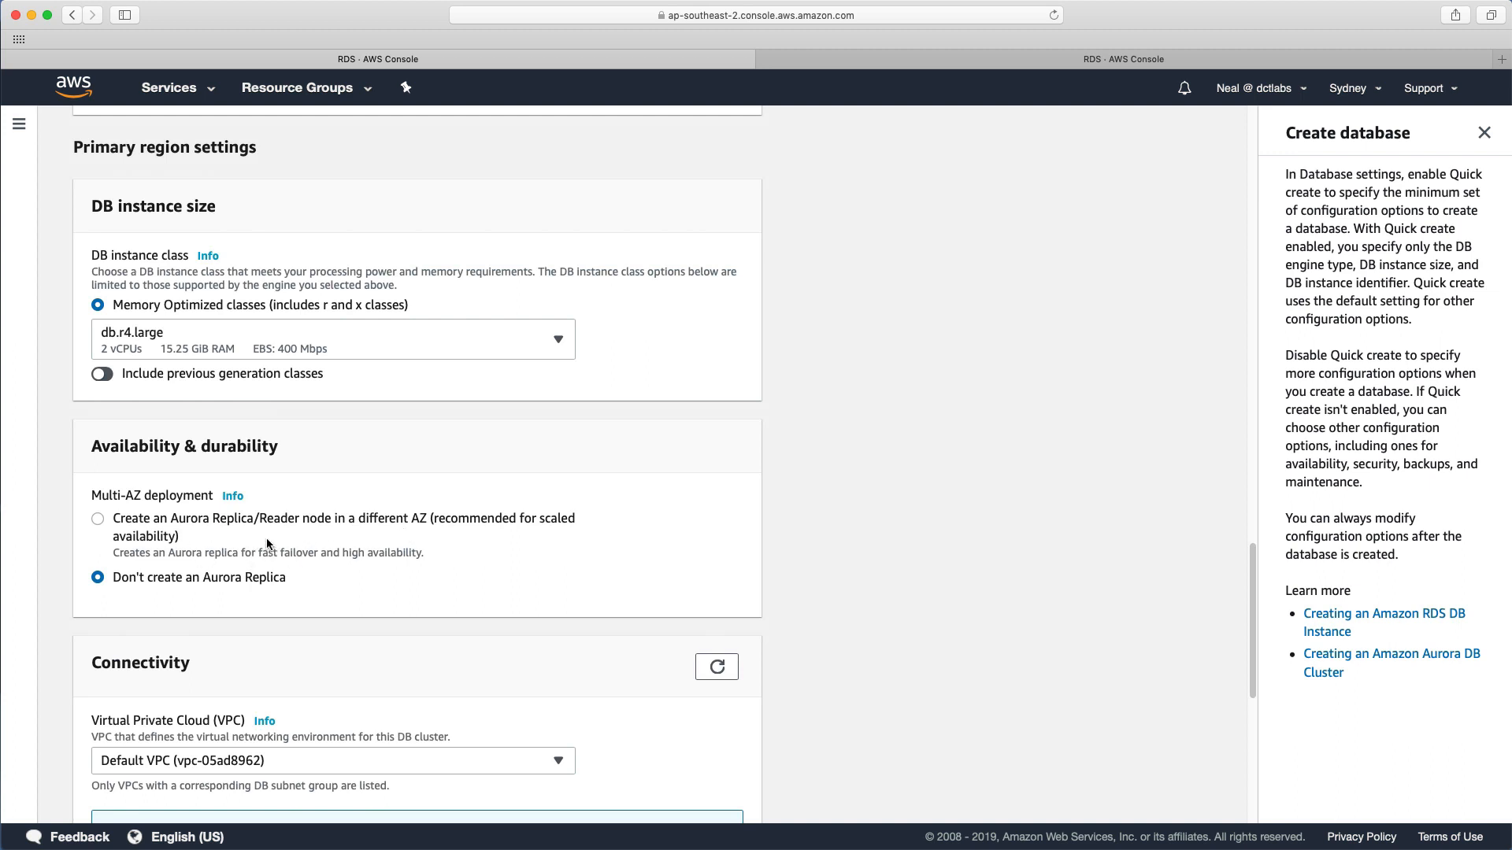
scroll(down, 3)
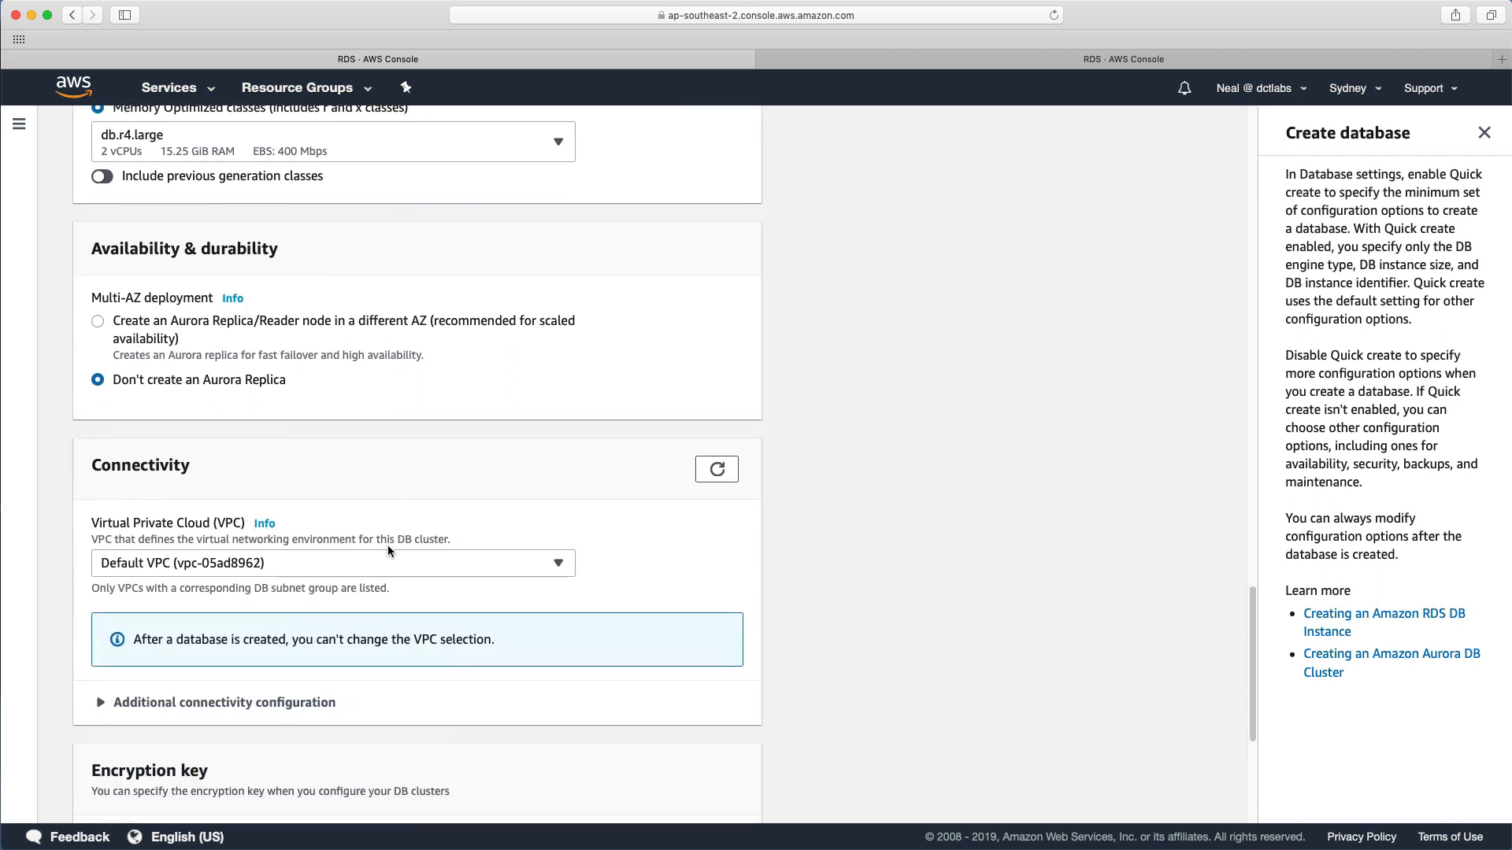
scroll(down, 3)
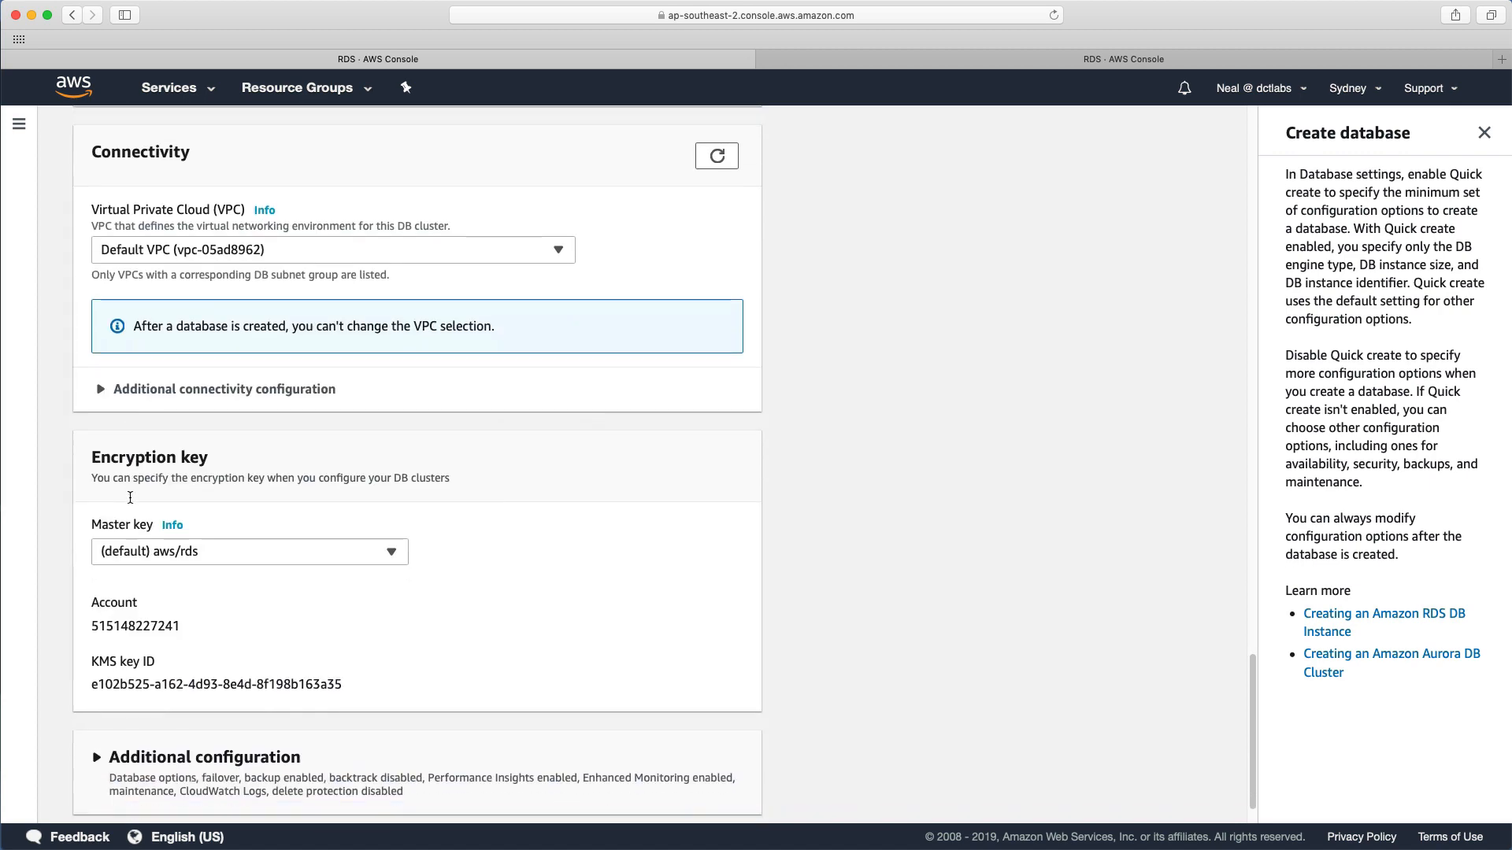
scroll(down, 3)
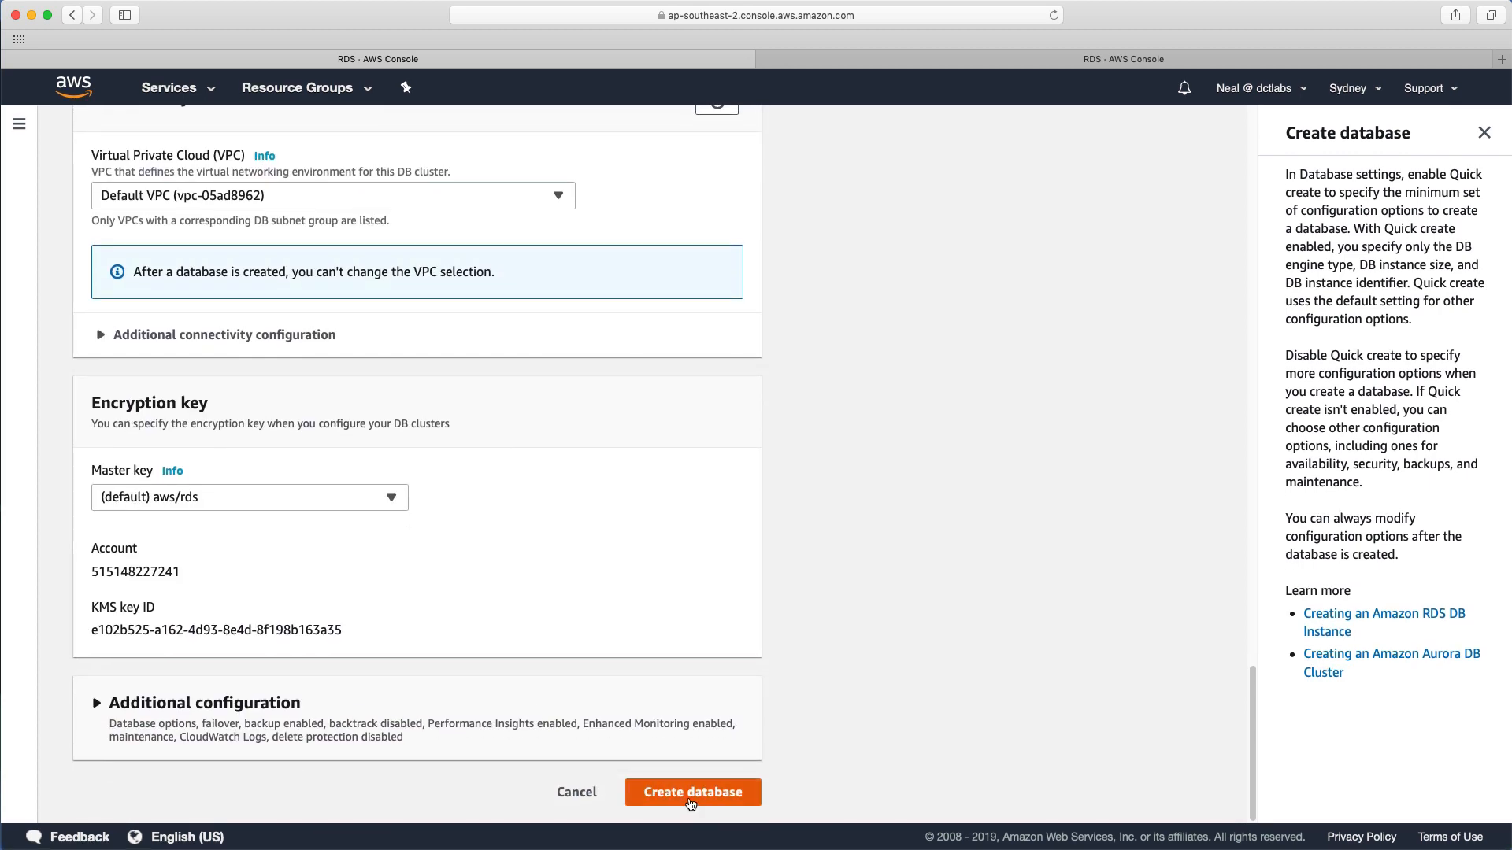
click(692, 791)
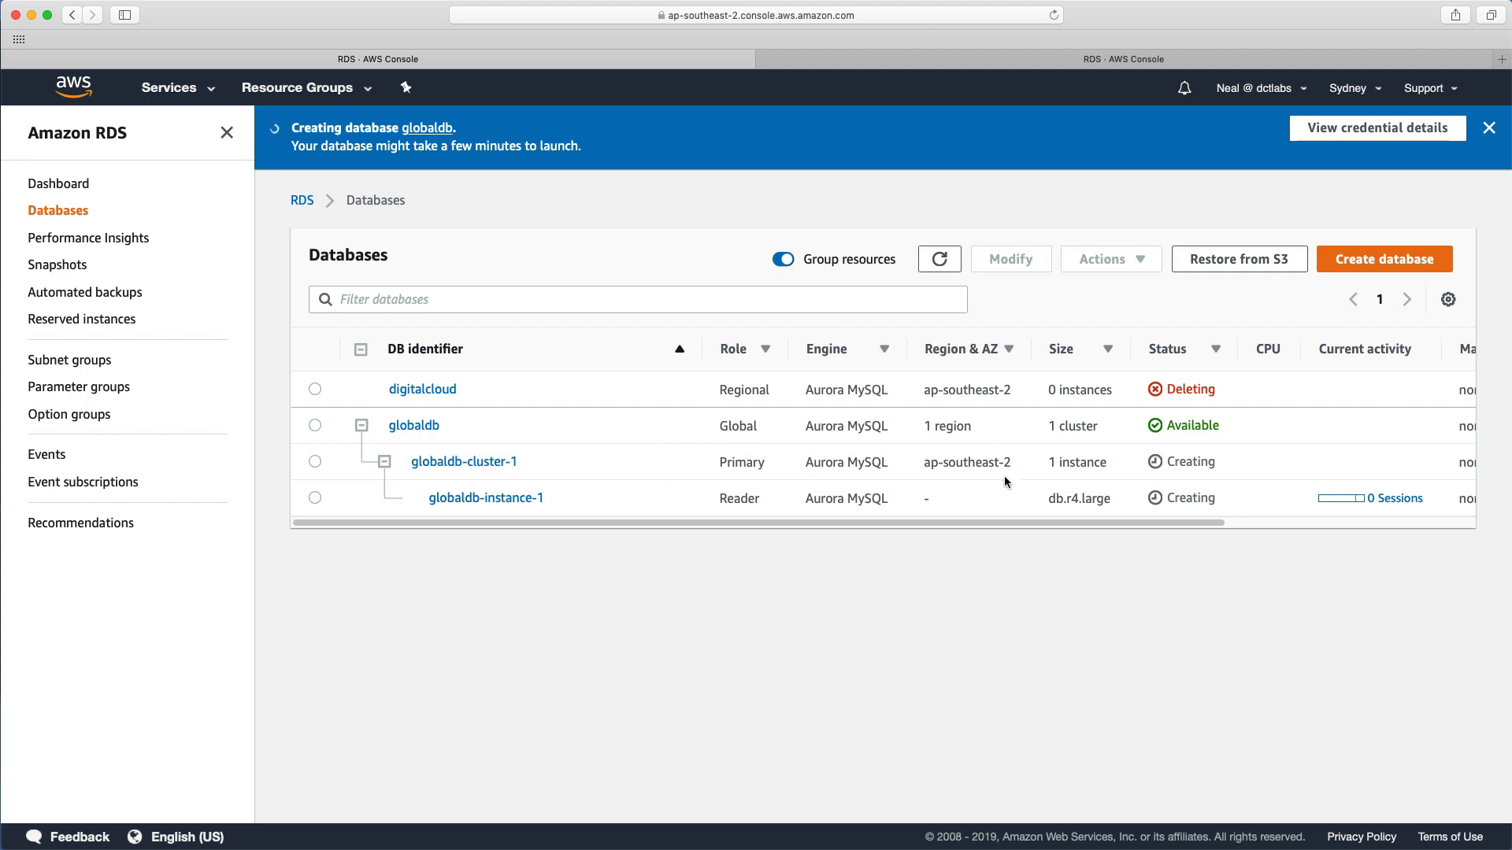
mouse_move(628, 436)
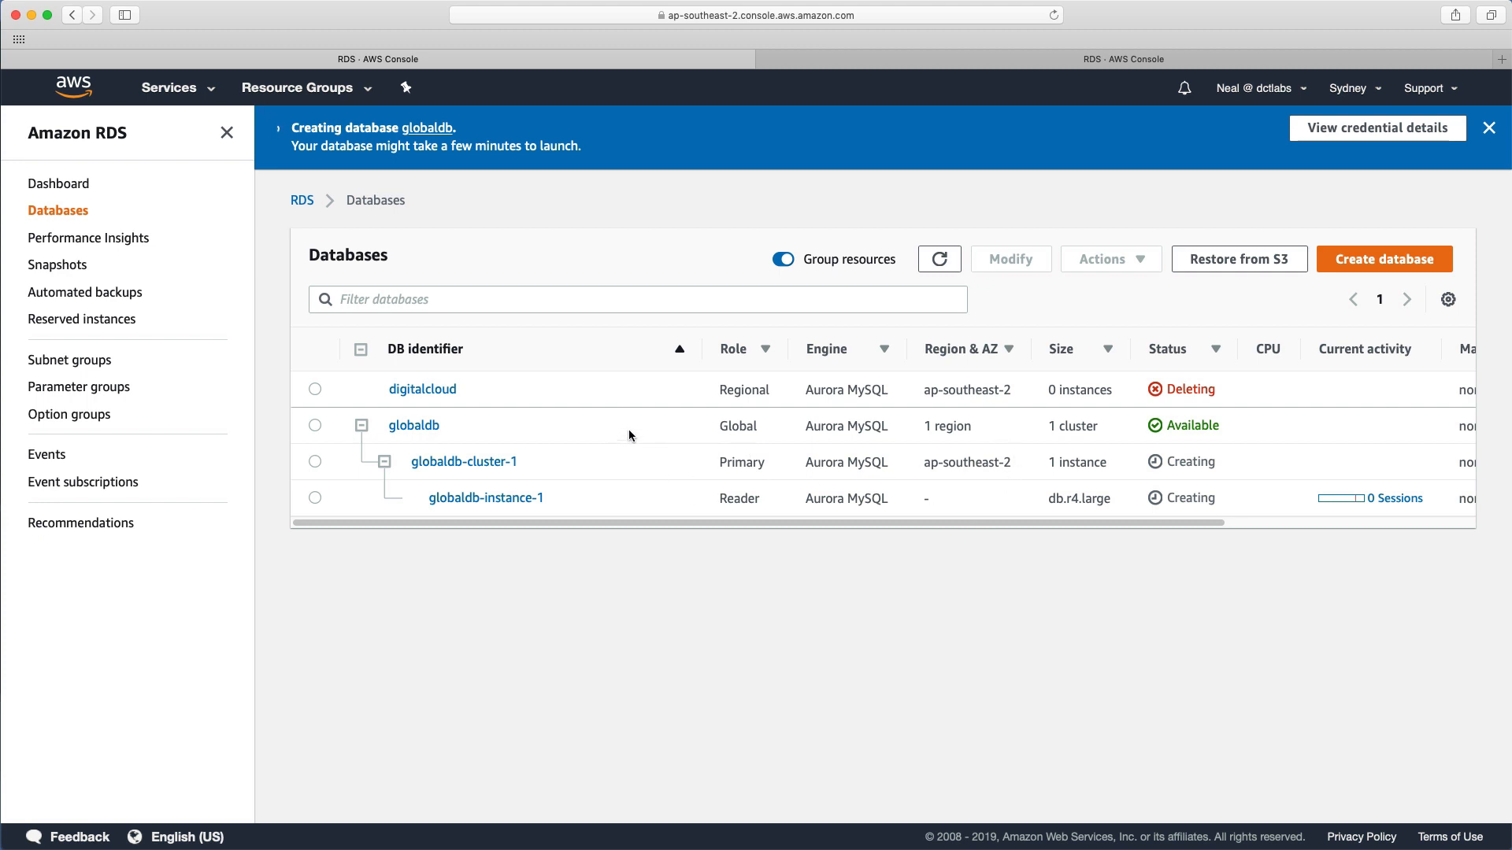
mouse_move(673, 393)
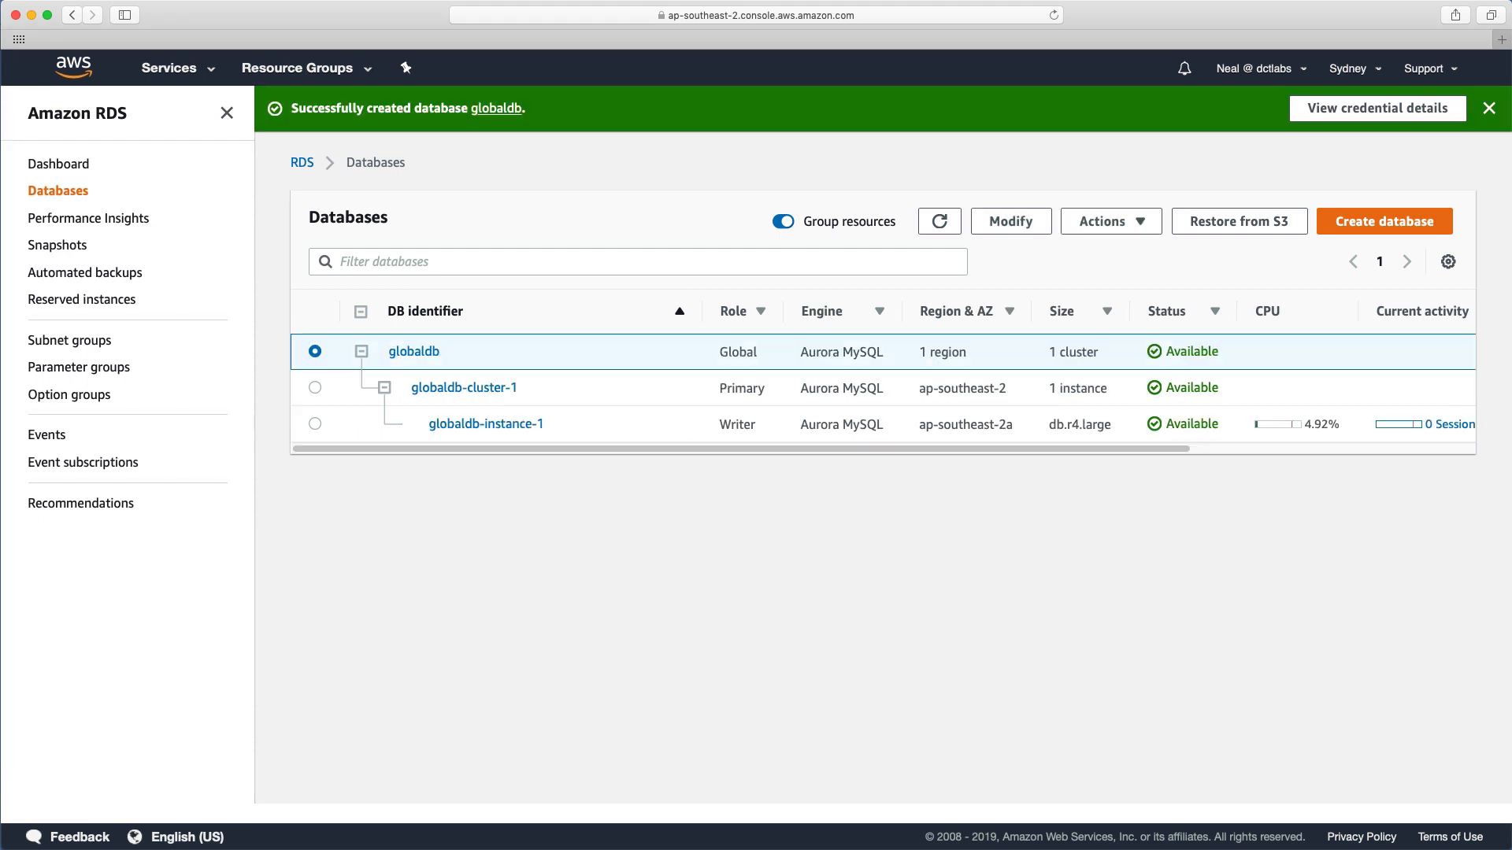
mouse_move(241, 249)
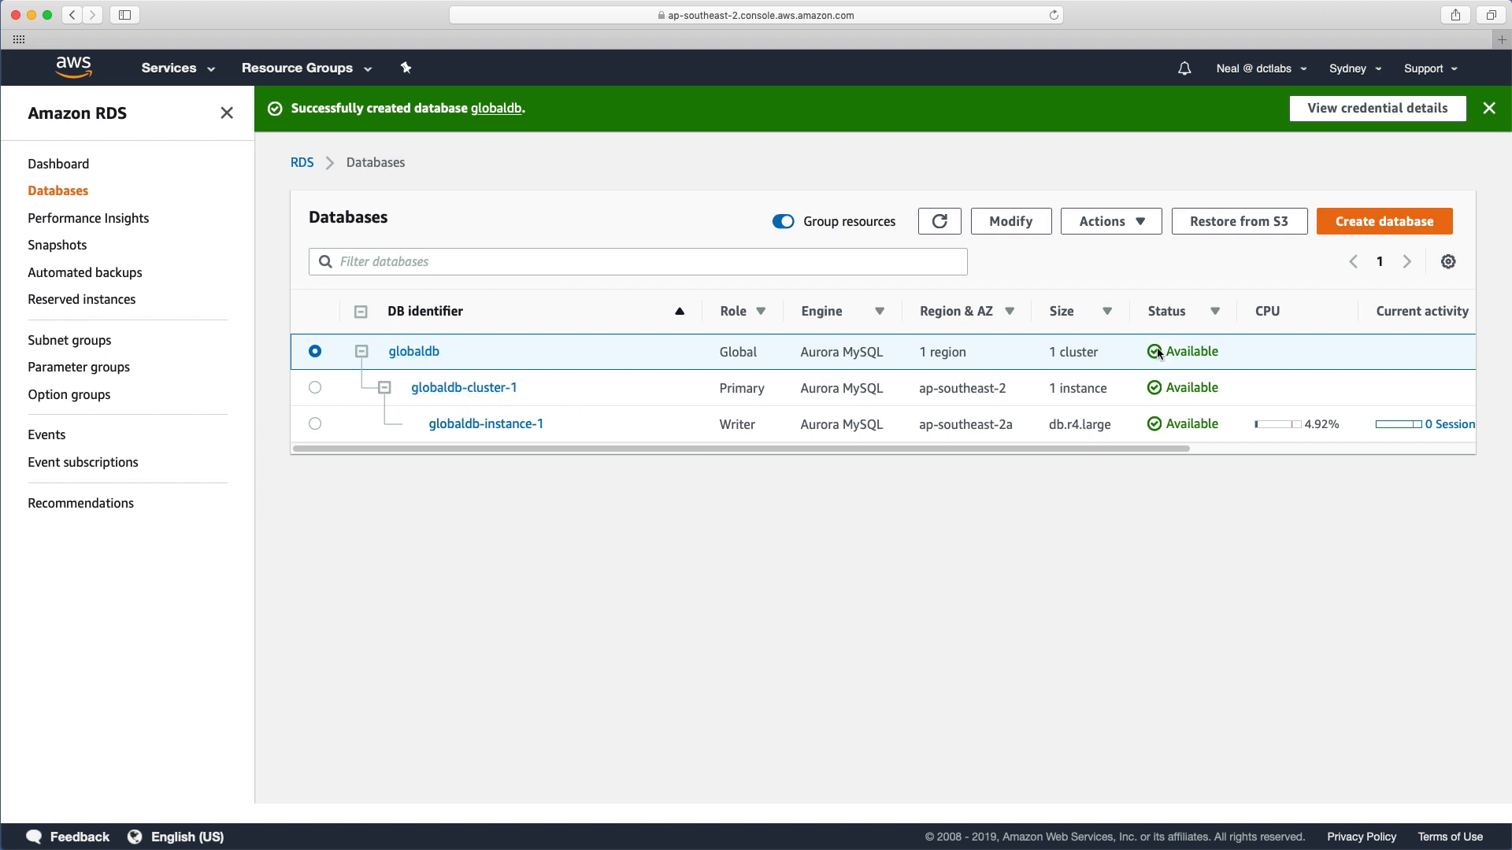
mouse_move(710, 348)
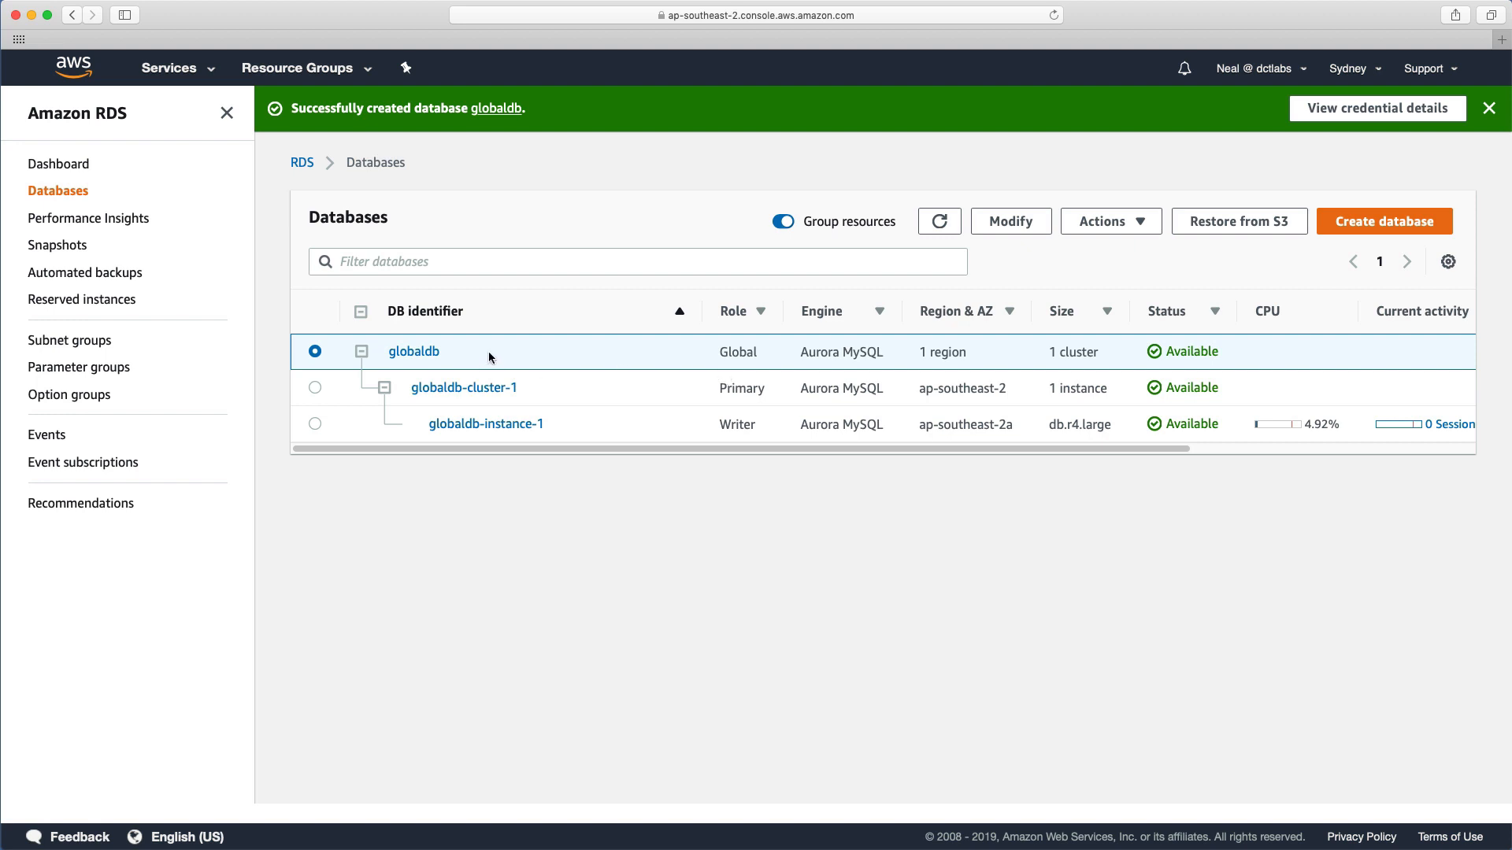
mouse_move(546, 400)
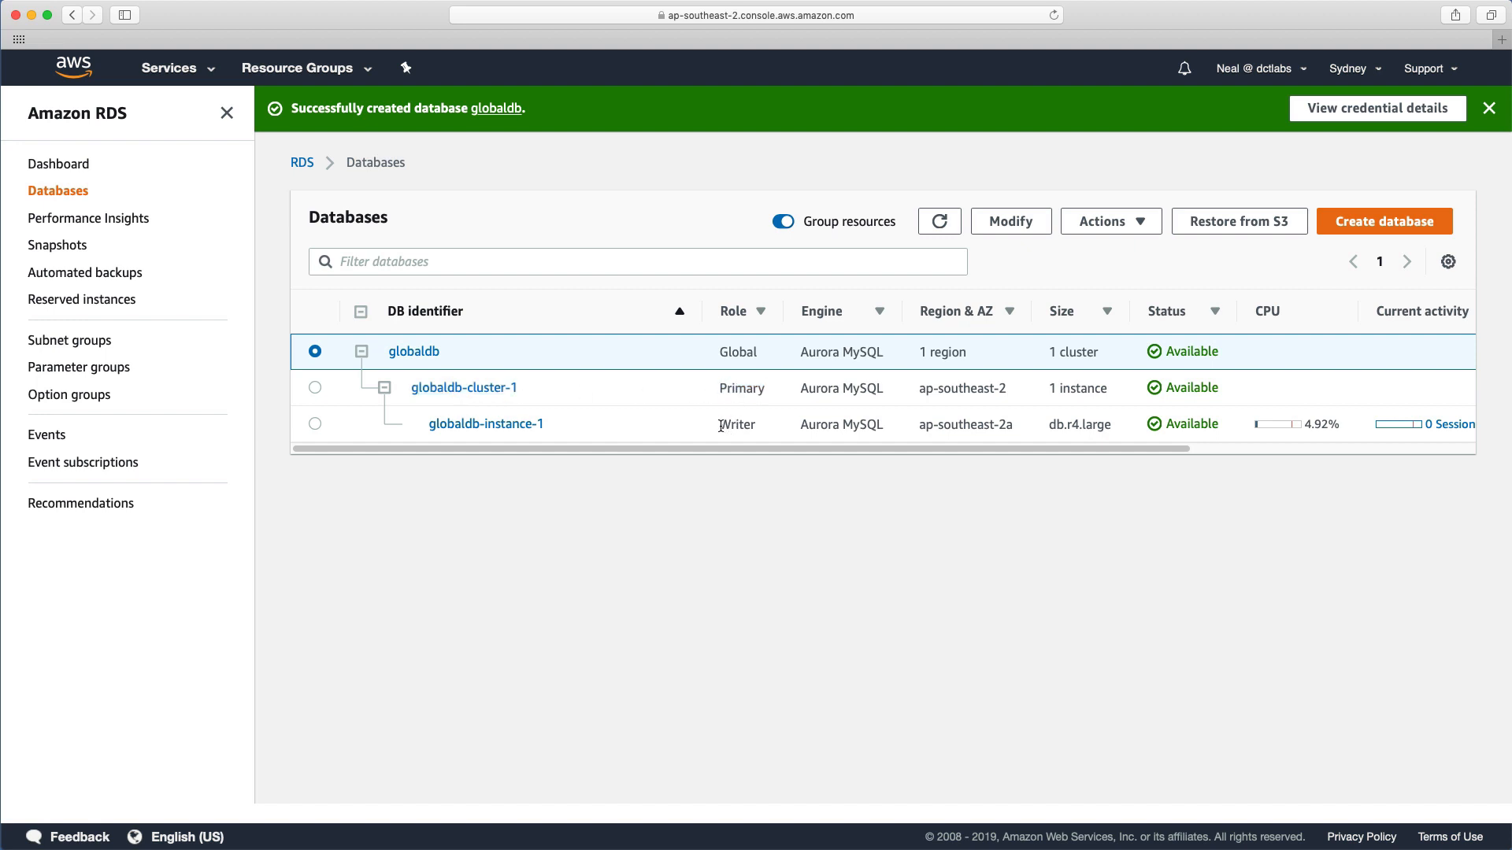
Wait until globaldb, globaldb-cluster-1 and writer globaldb-instance-1 all show Available
double_click(736, 424)
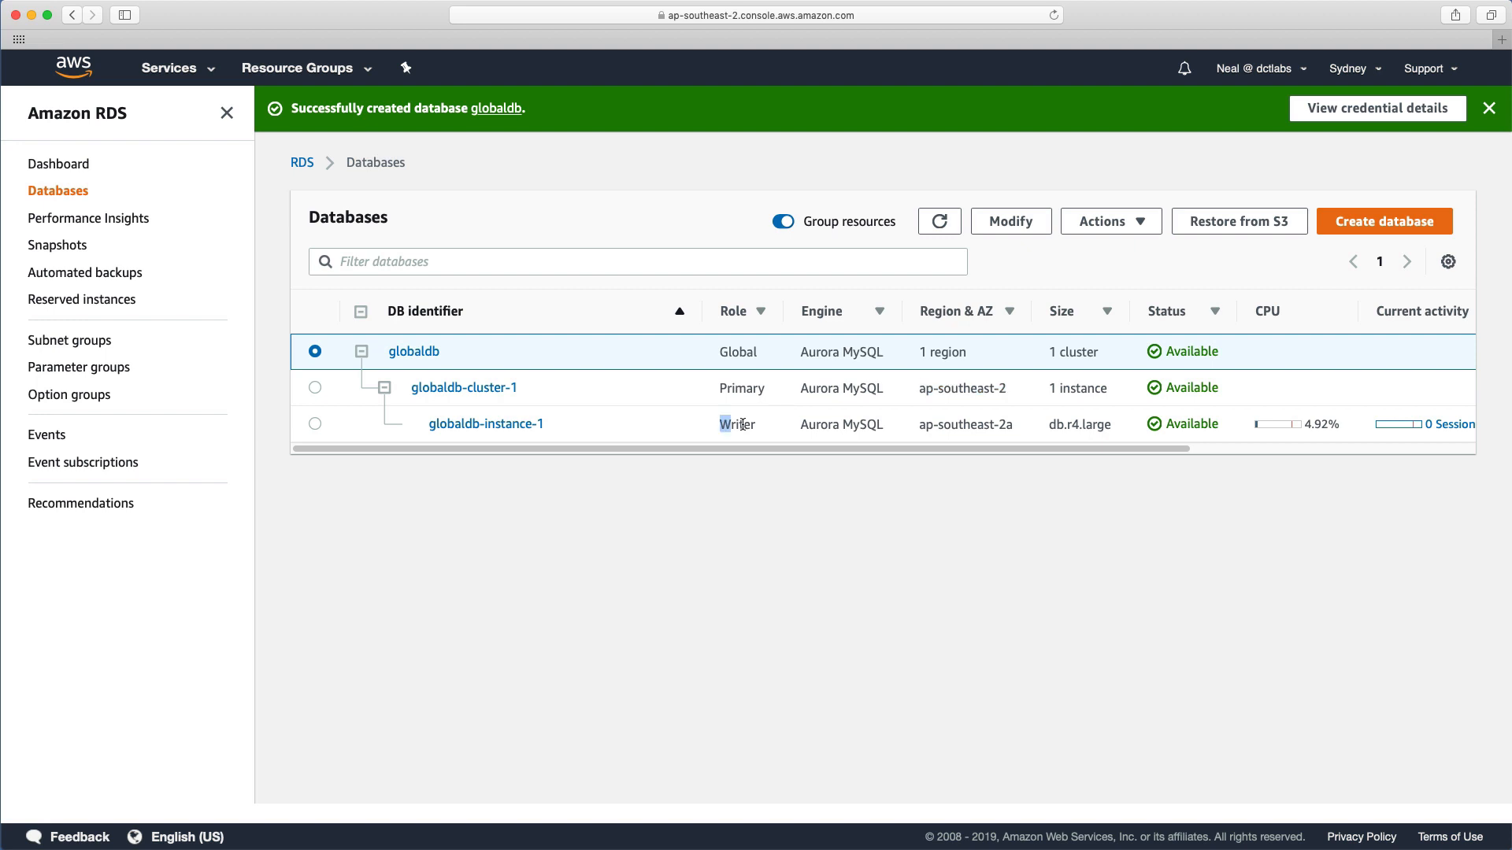
mouse_move(763, 440)
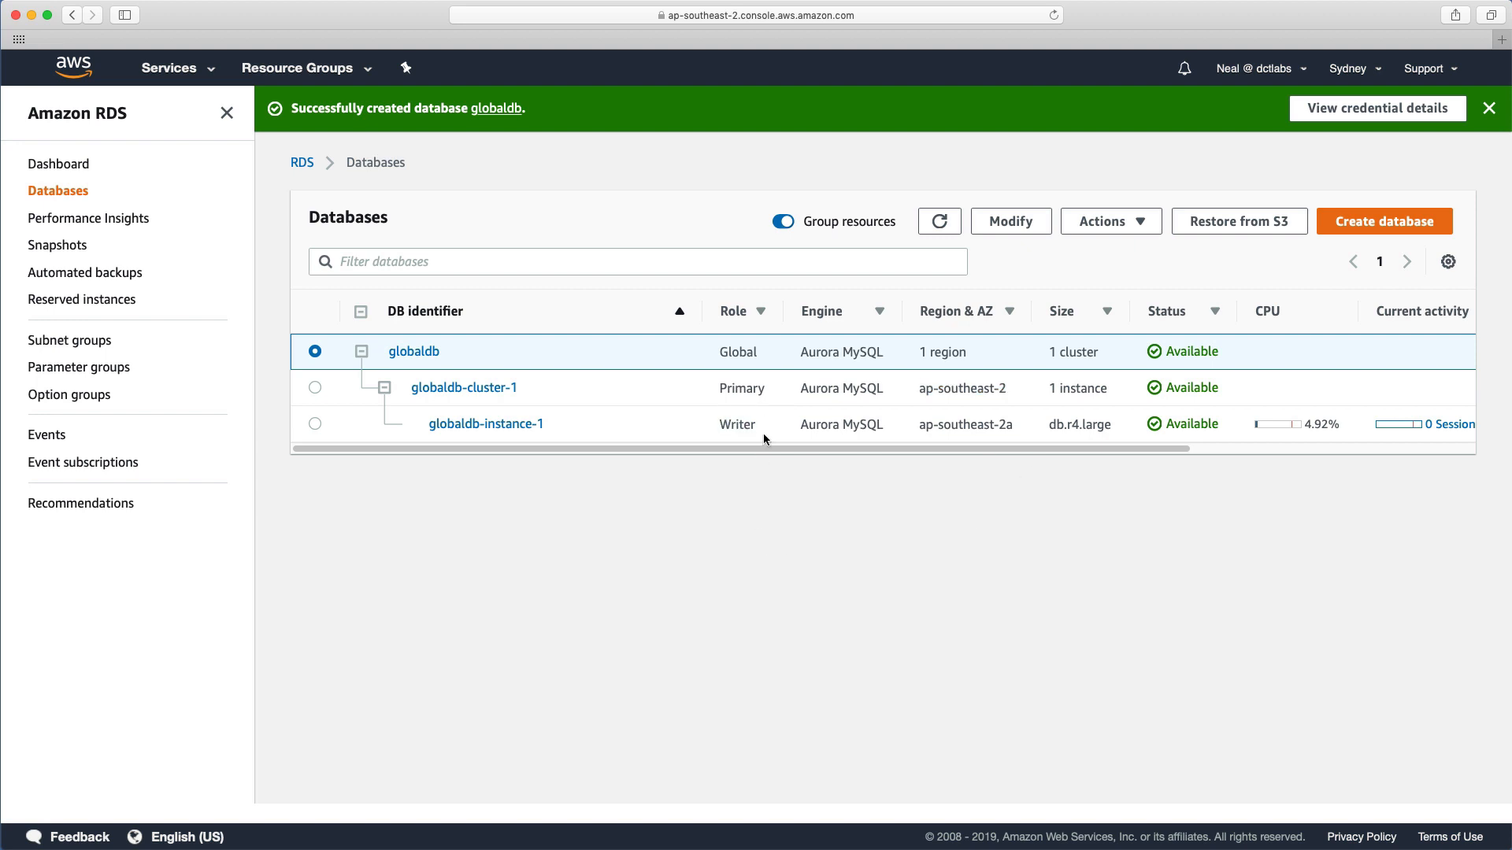
mouse_move(718, 488)
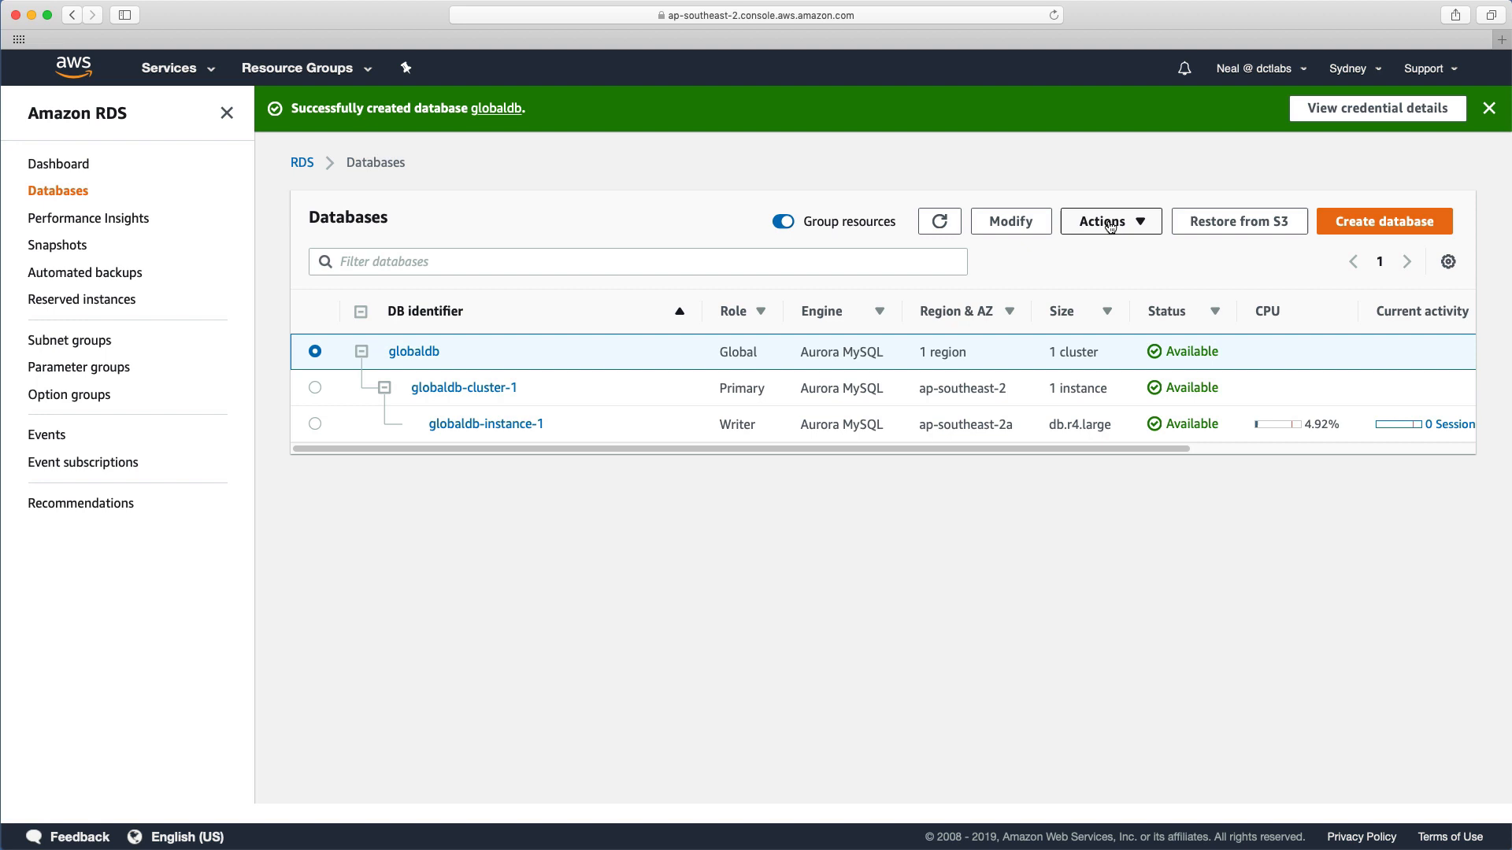
Start adding a region to globaldb with US East (N. Virginia) as secondary region
click(1109, 220)
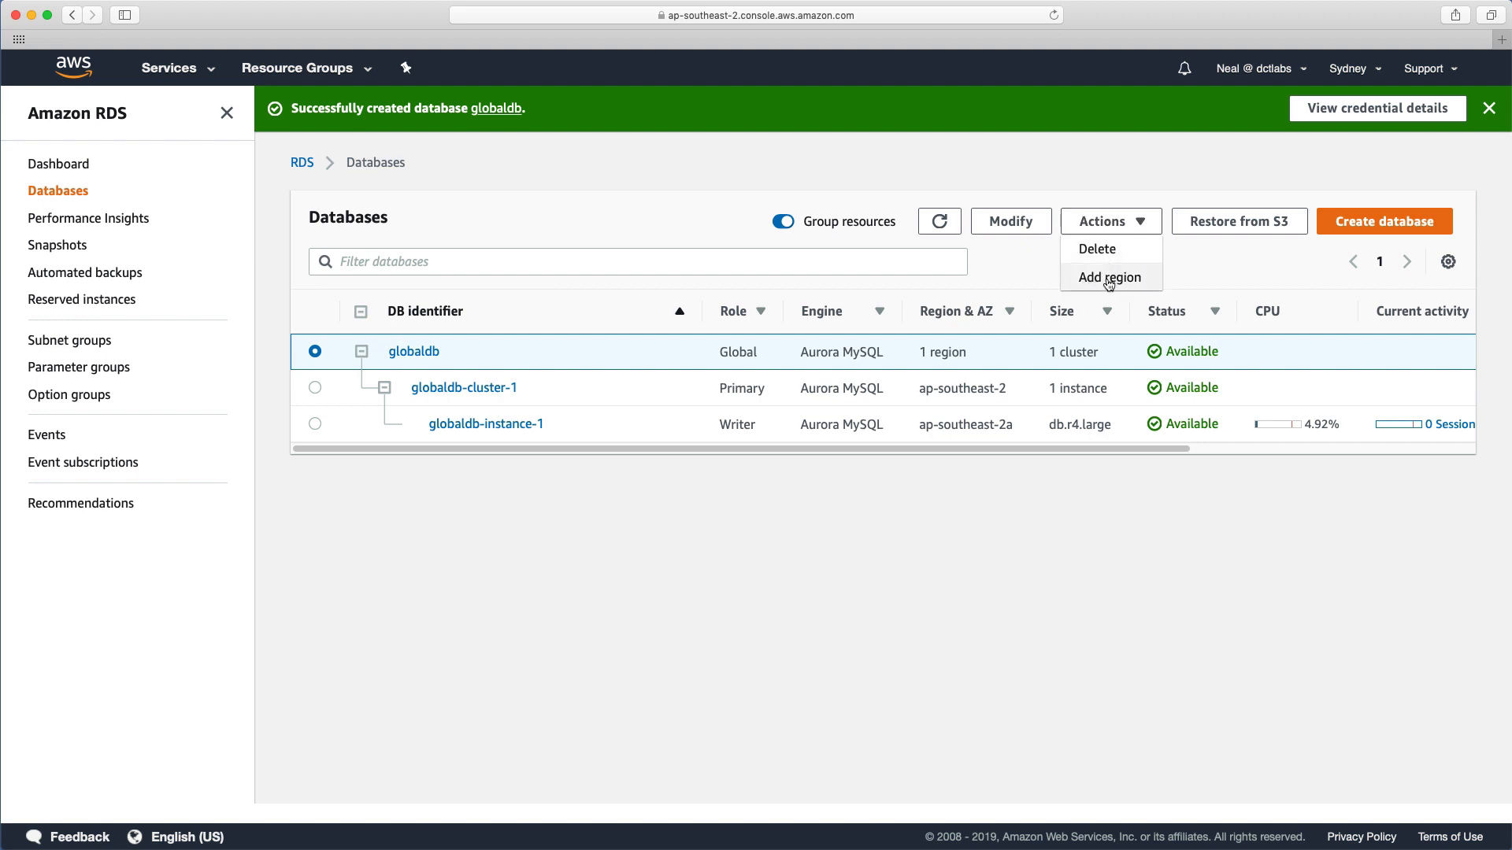
click(1109, 277)
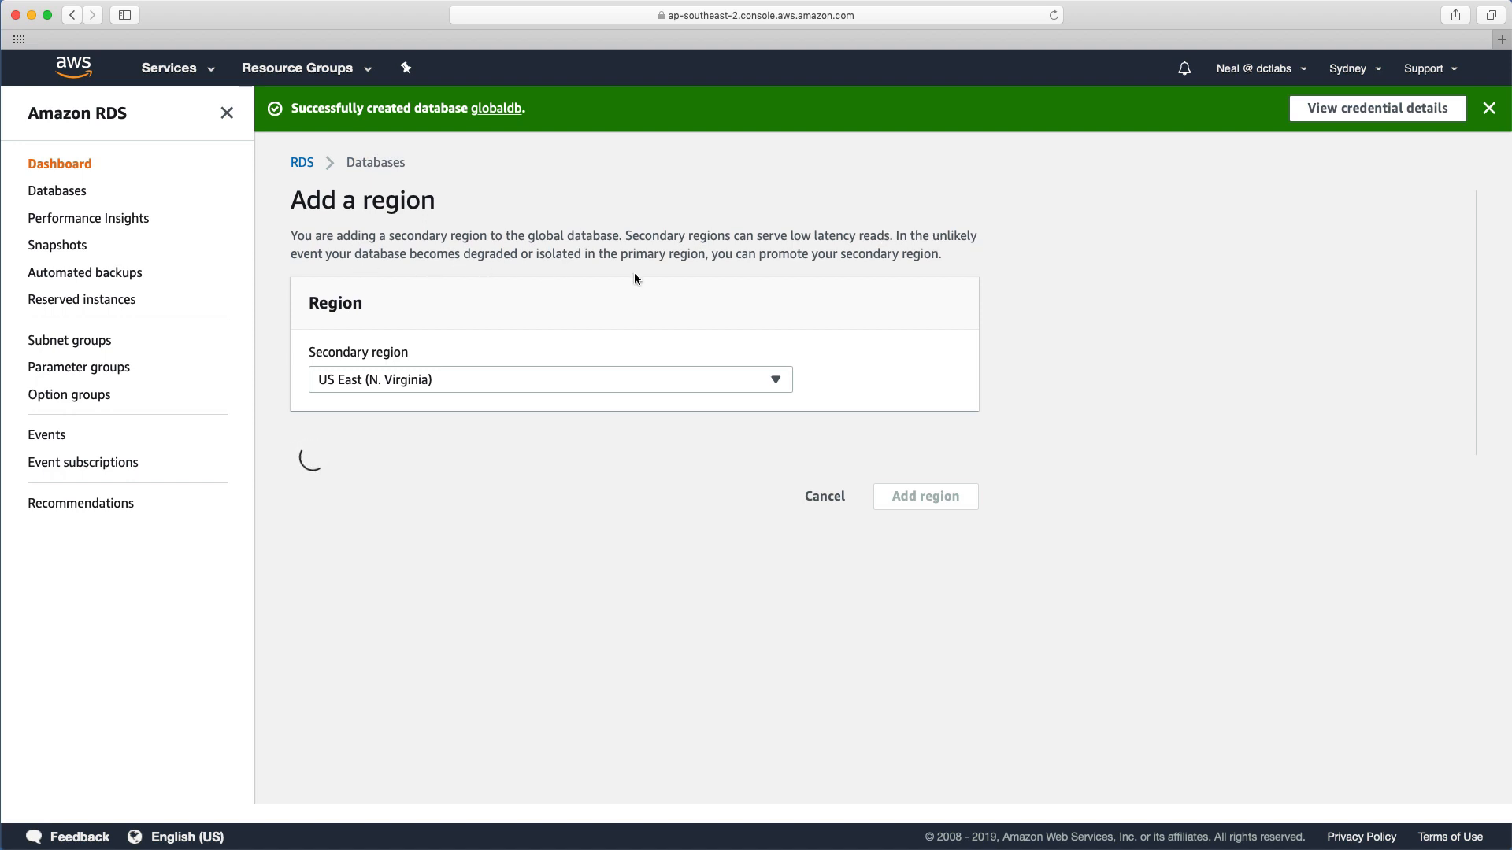
mouse_move(781, 274)
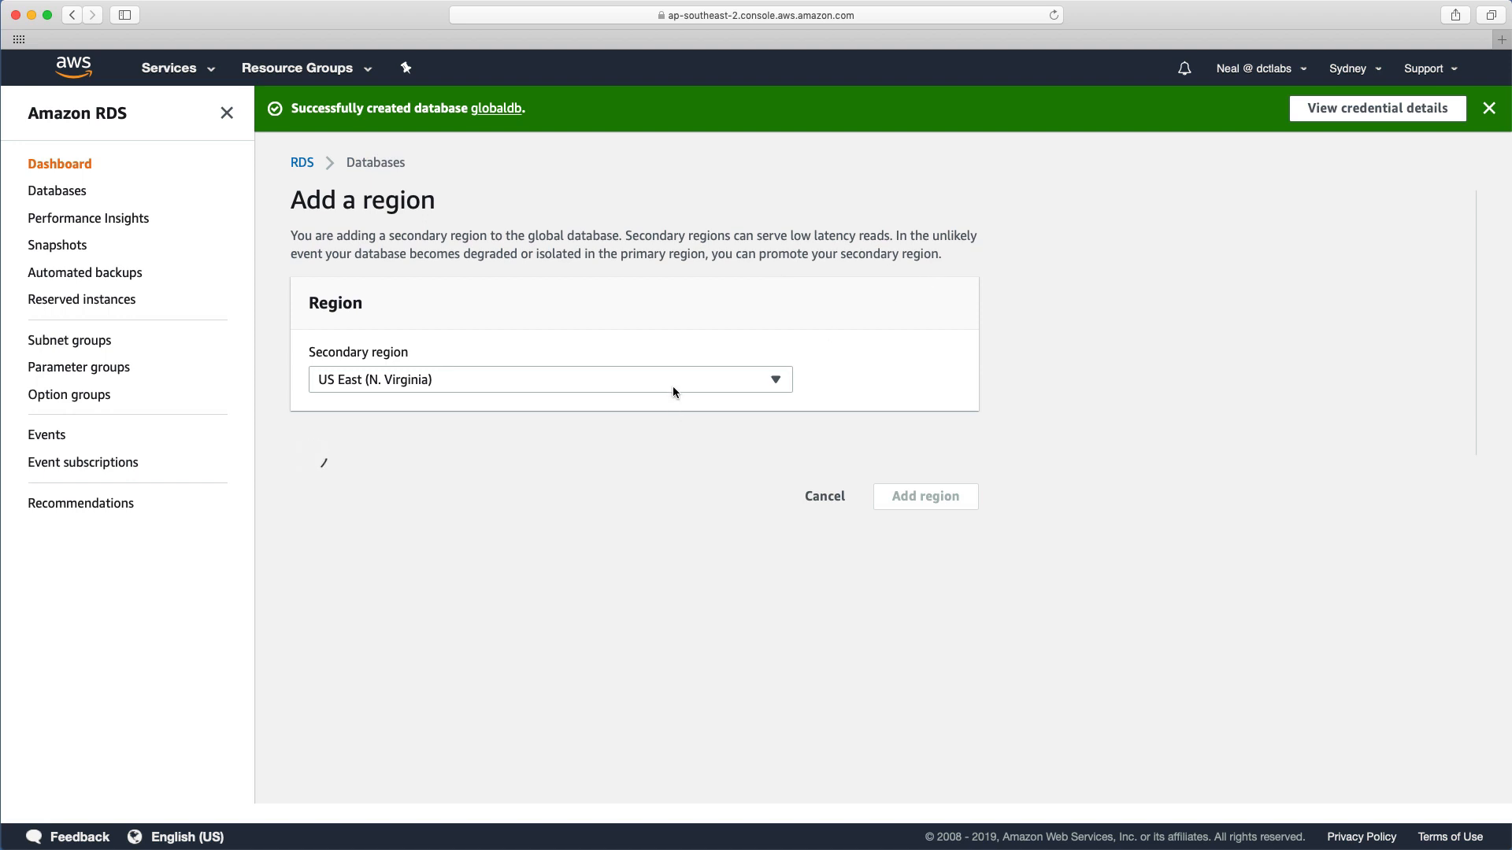
click(550, 379)
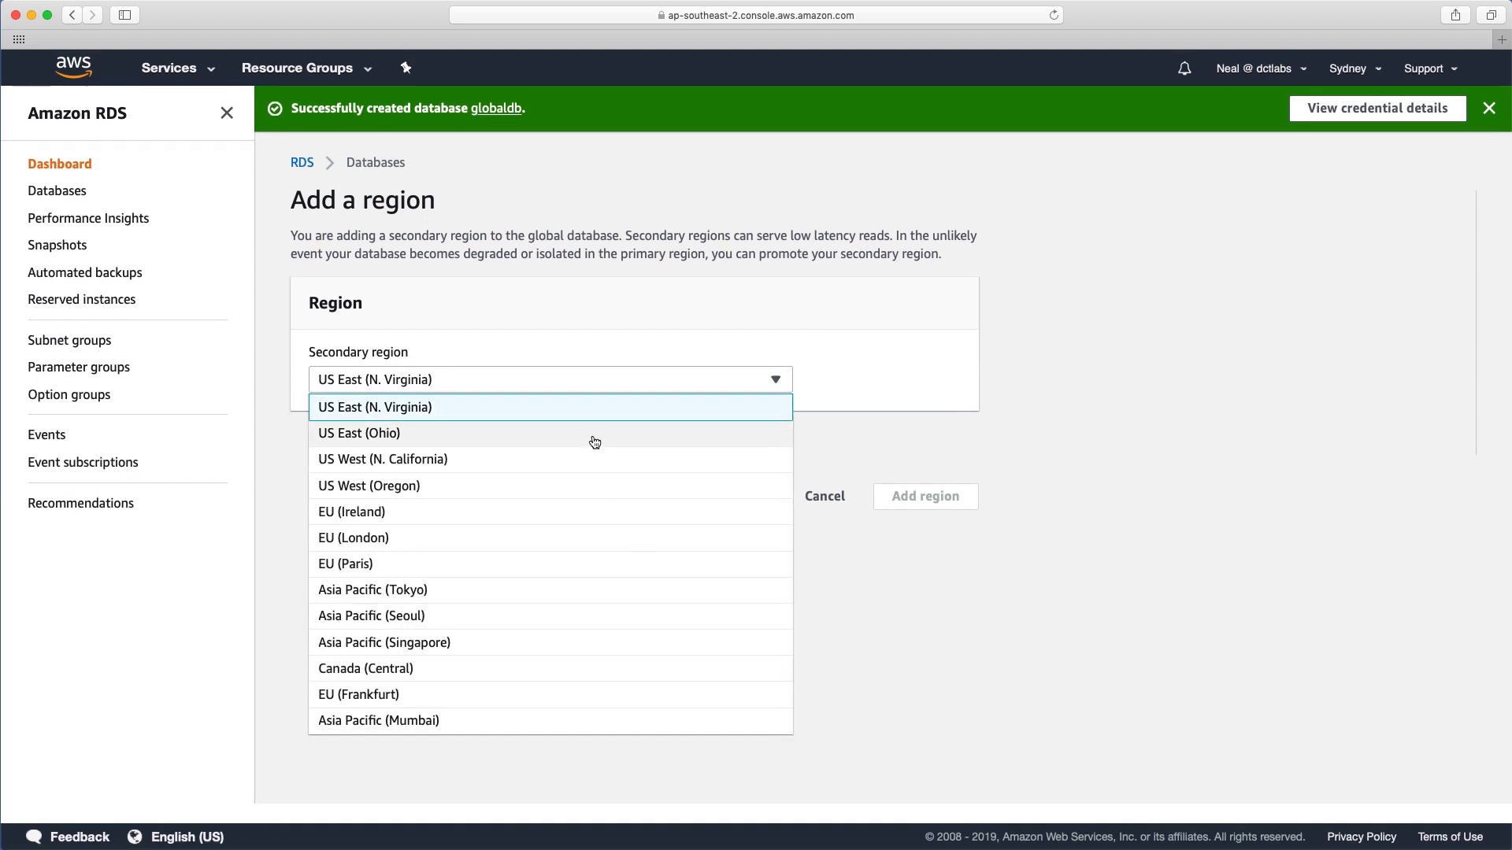
mouse_move(373, 384)
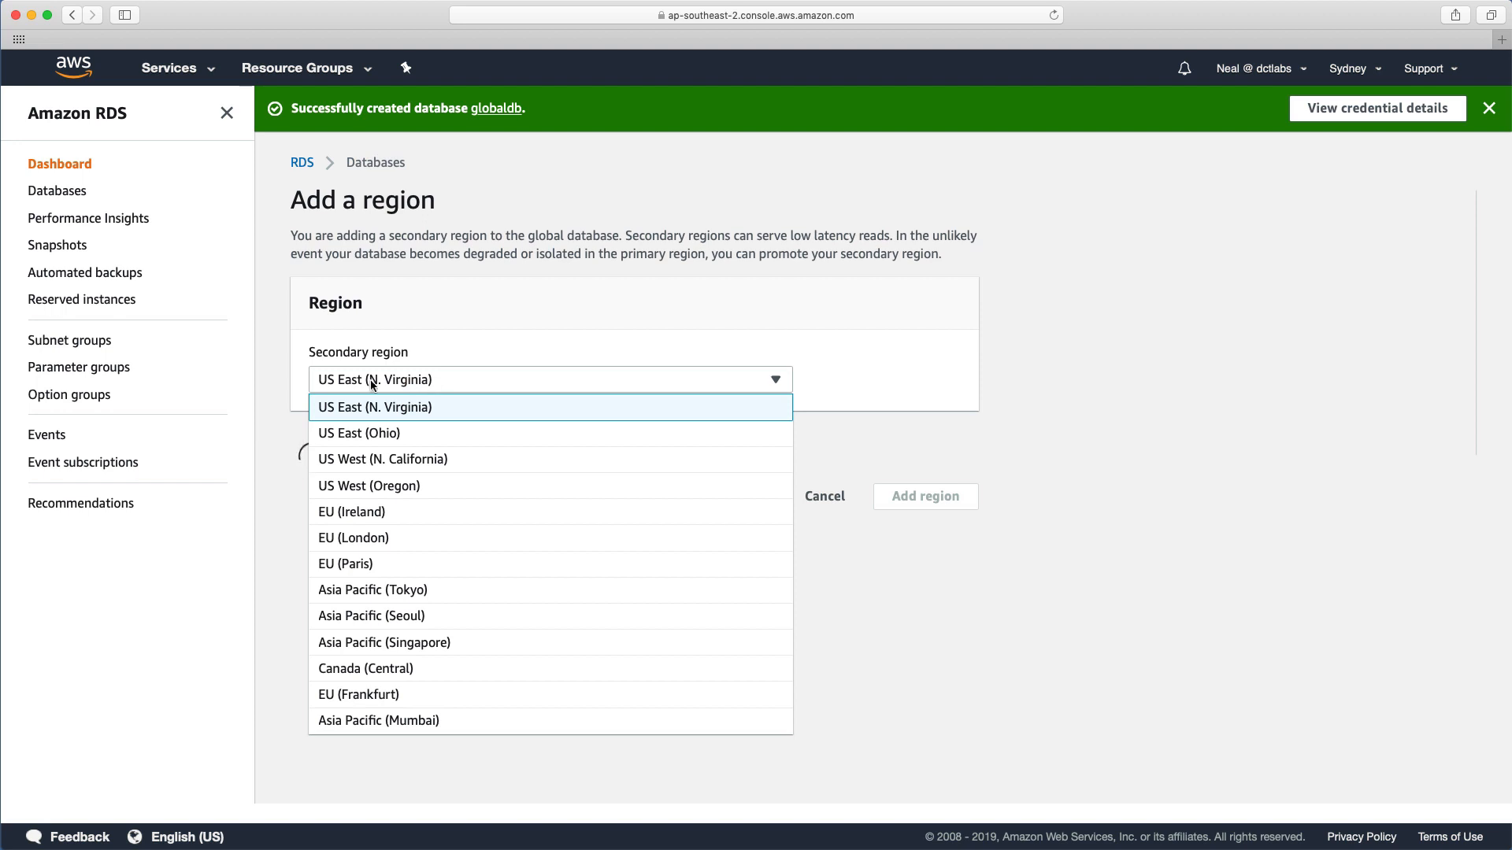
click(374, 407)
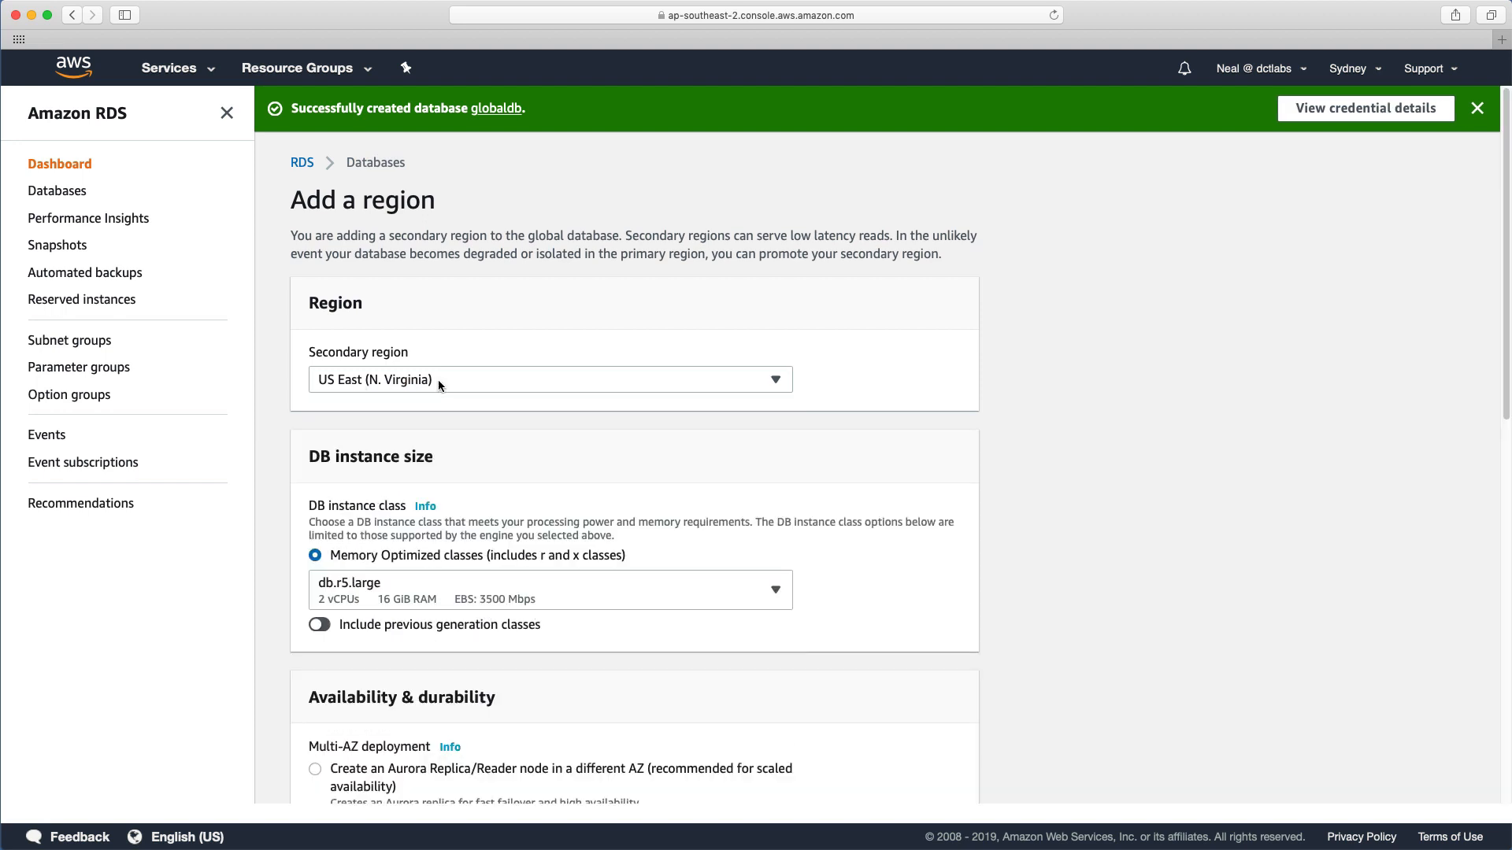
Use a db.r4.large instance class and submit the us-east-1 secondary region
click(550, 589)
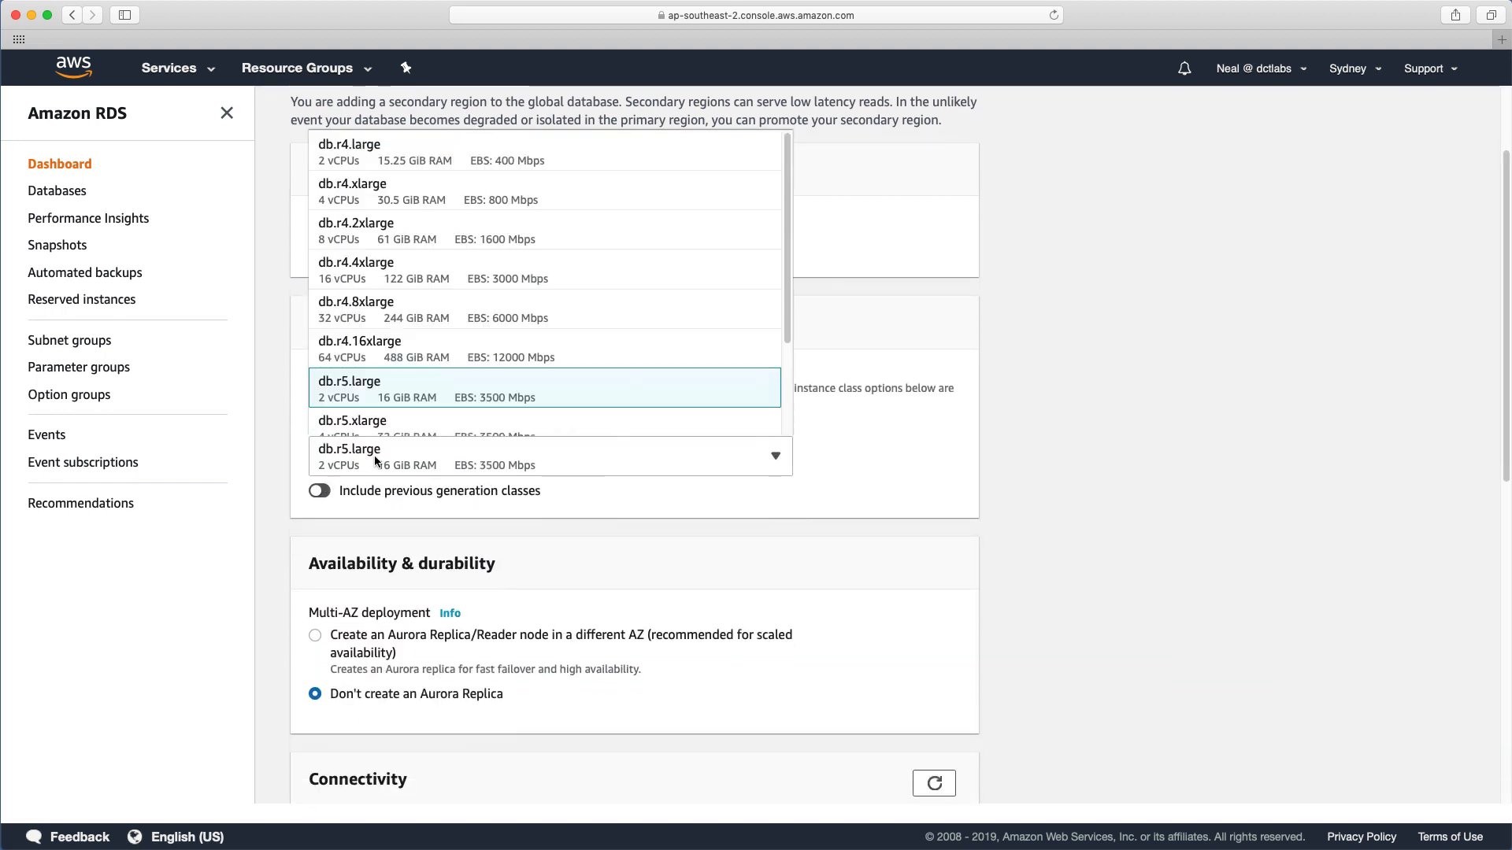
mouse_move(415, 176)
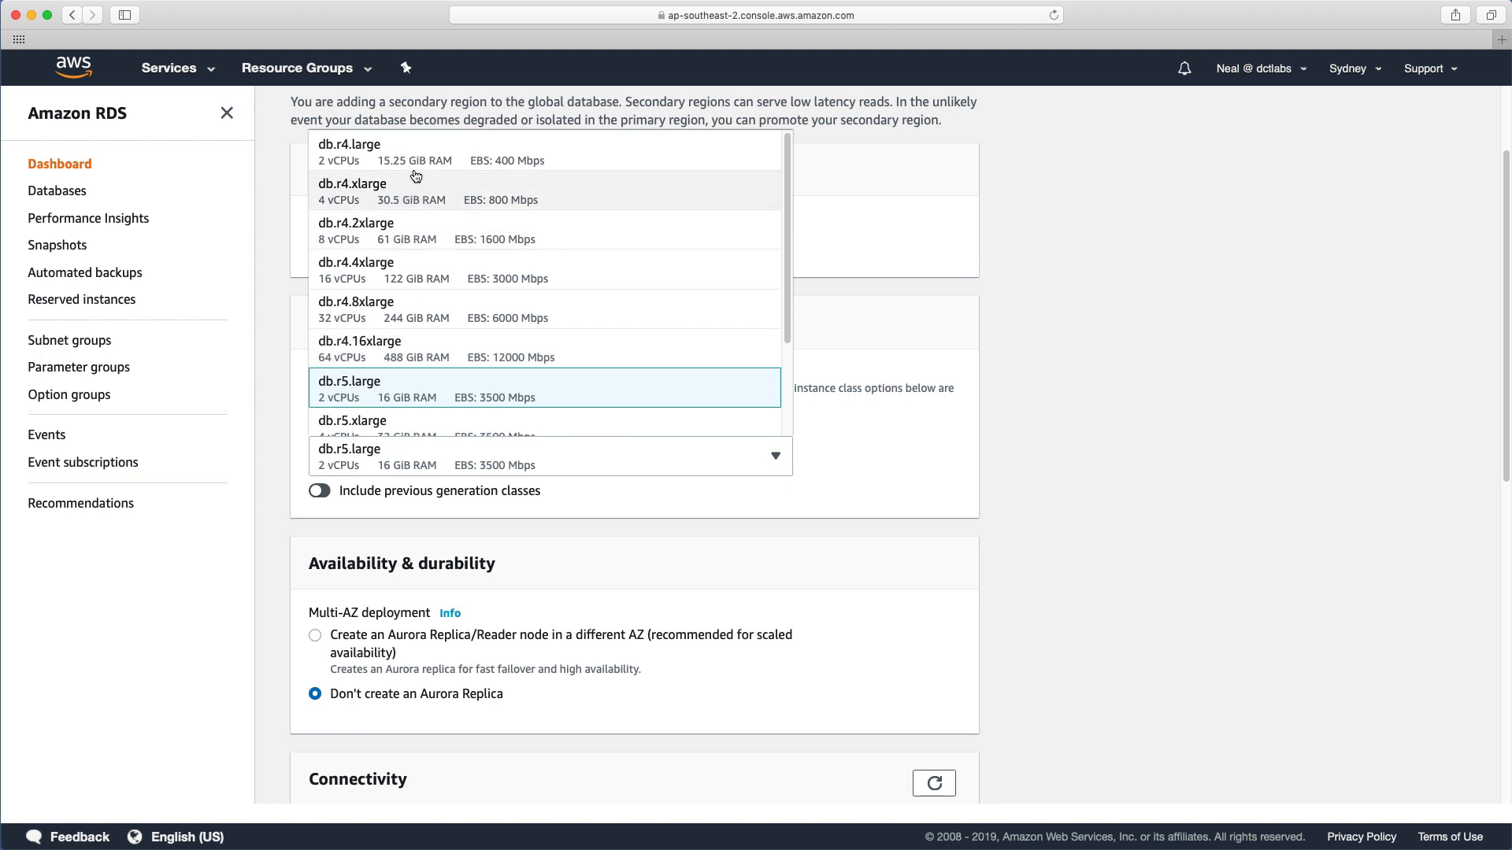
mouse_move(344, 160)
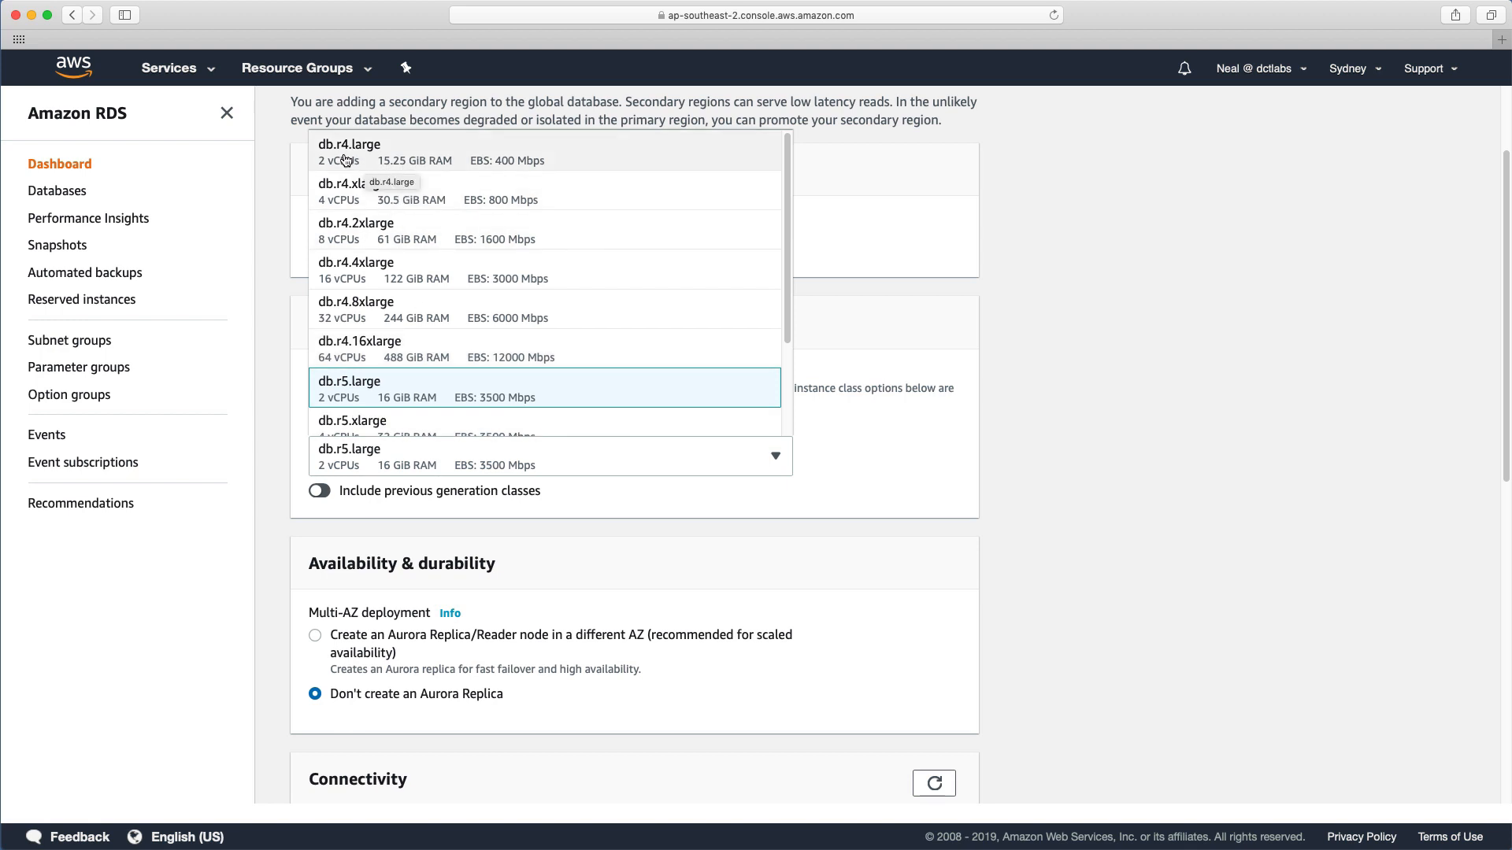
click(349, 151)
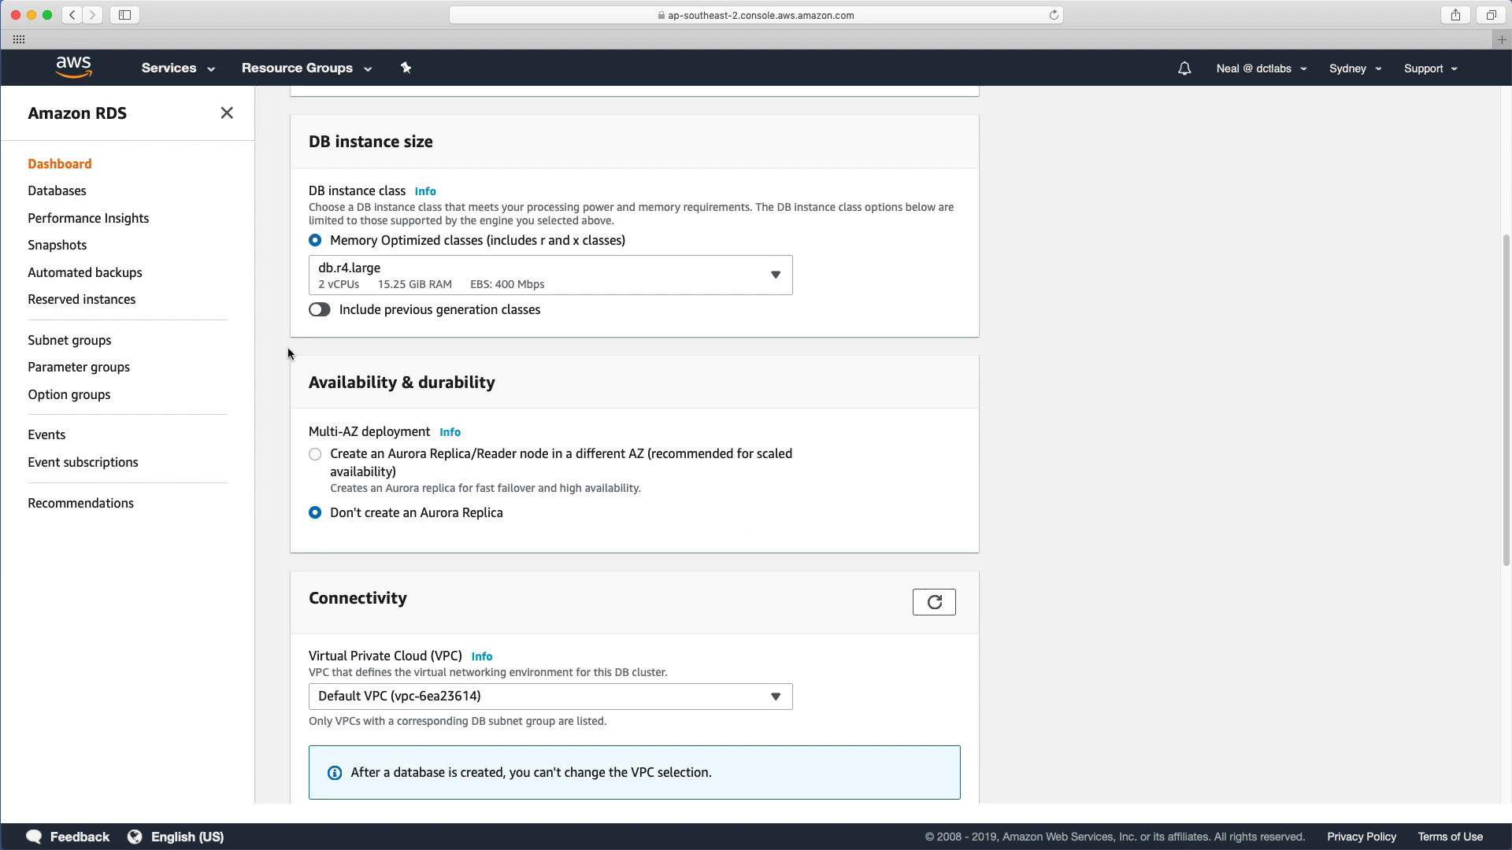
mouse_move(292, 487)
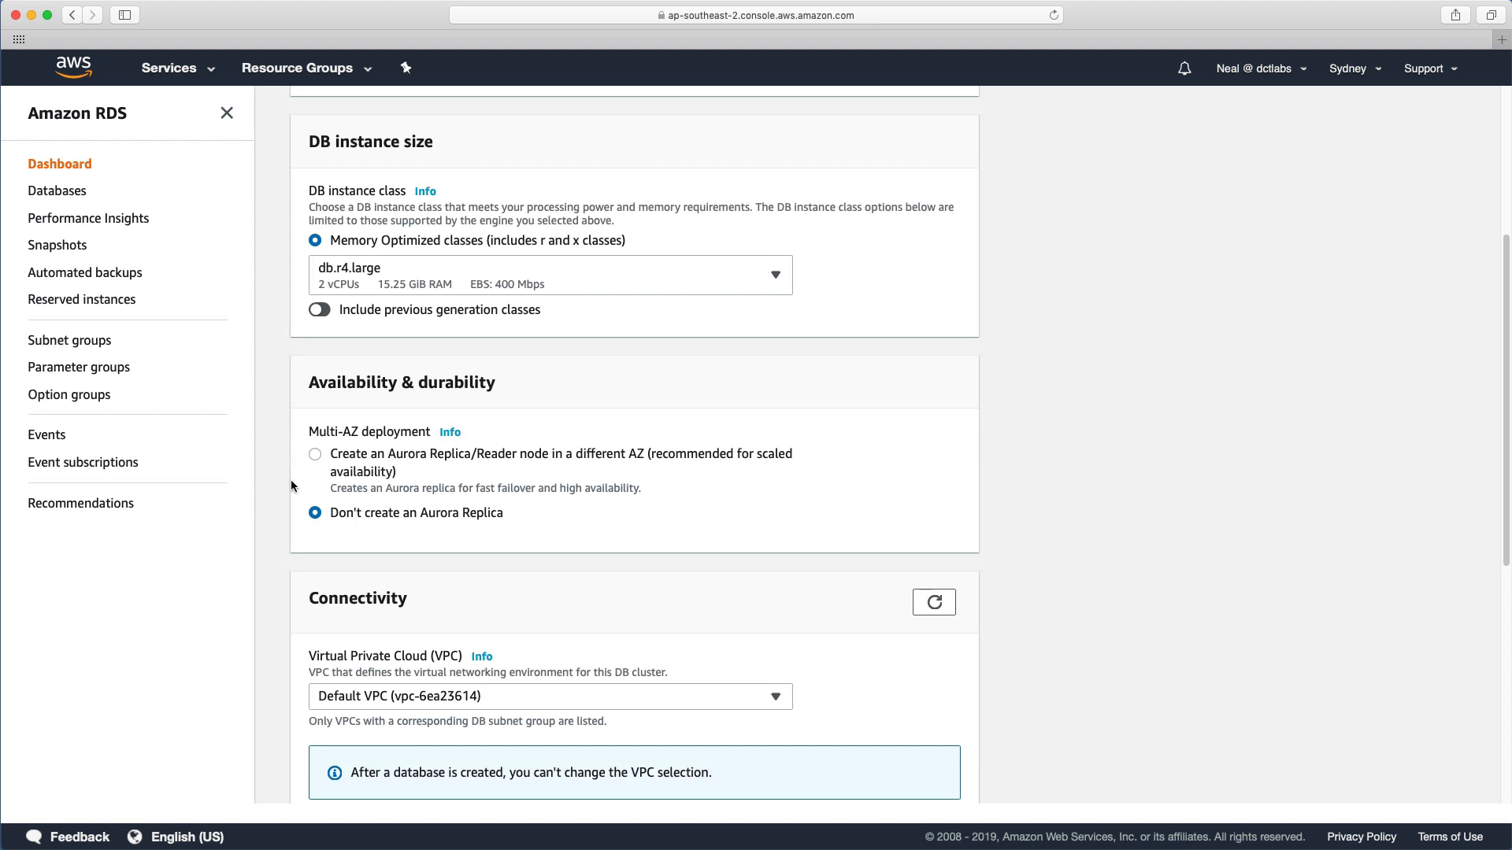
mouse_move(321, 422)
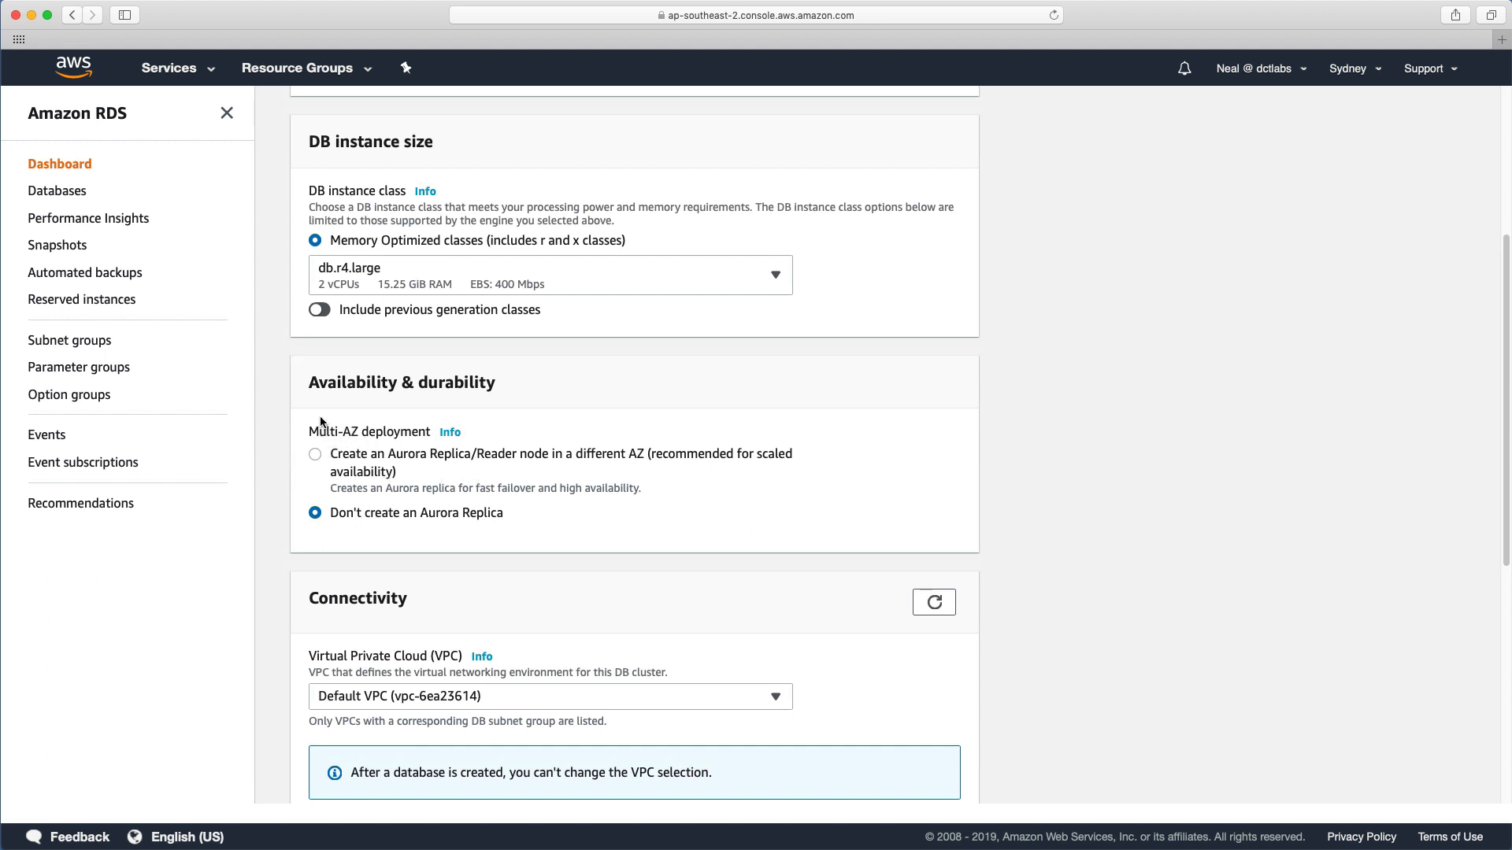
scroll(down, 3)
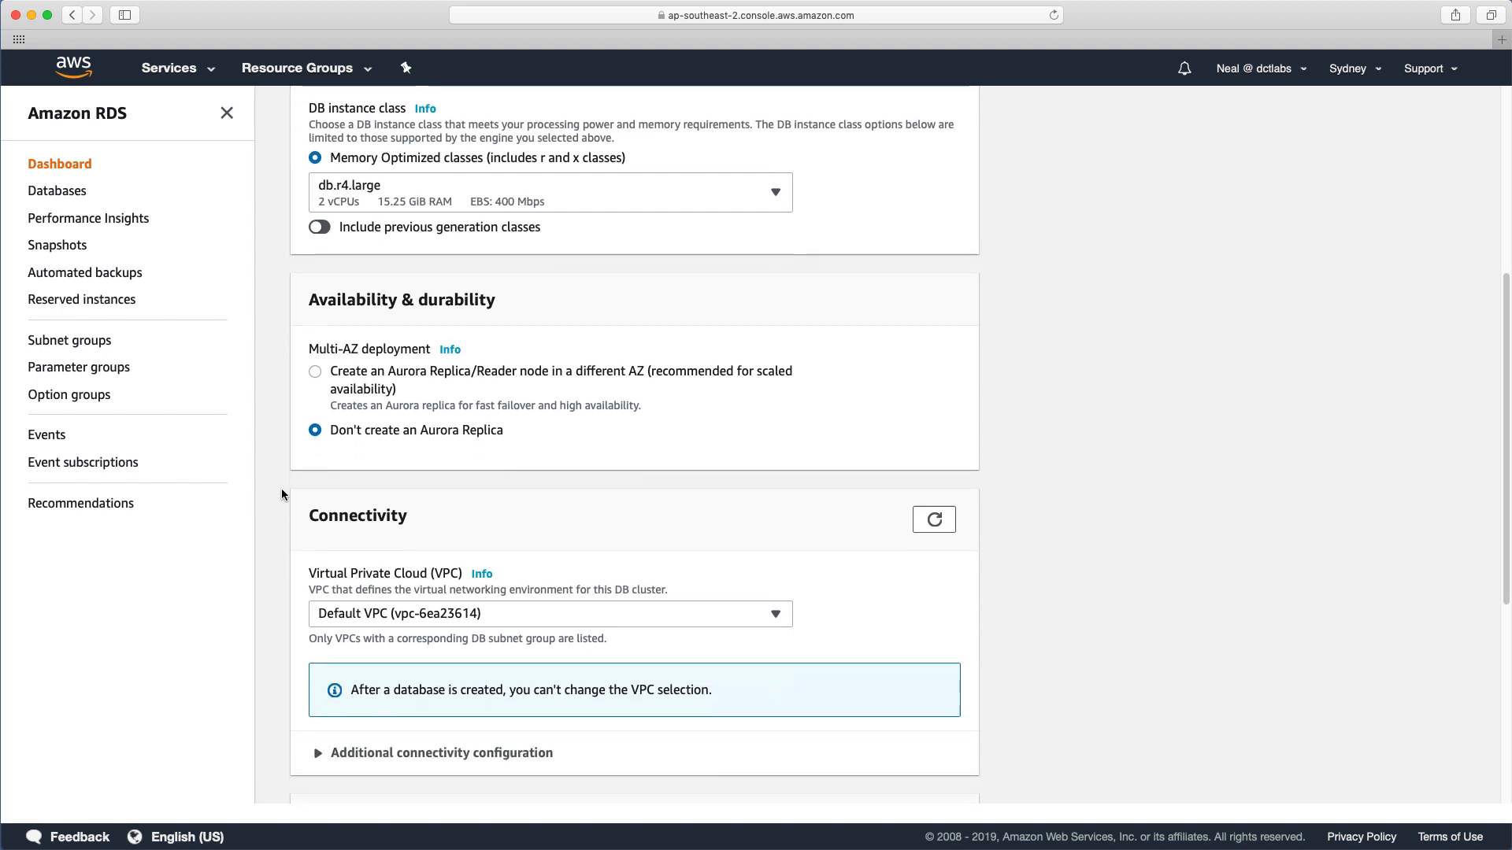
scroll(down, 3)
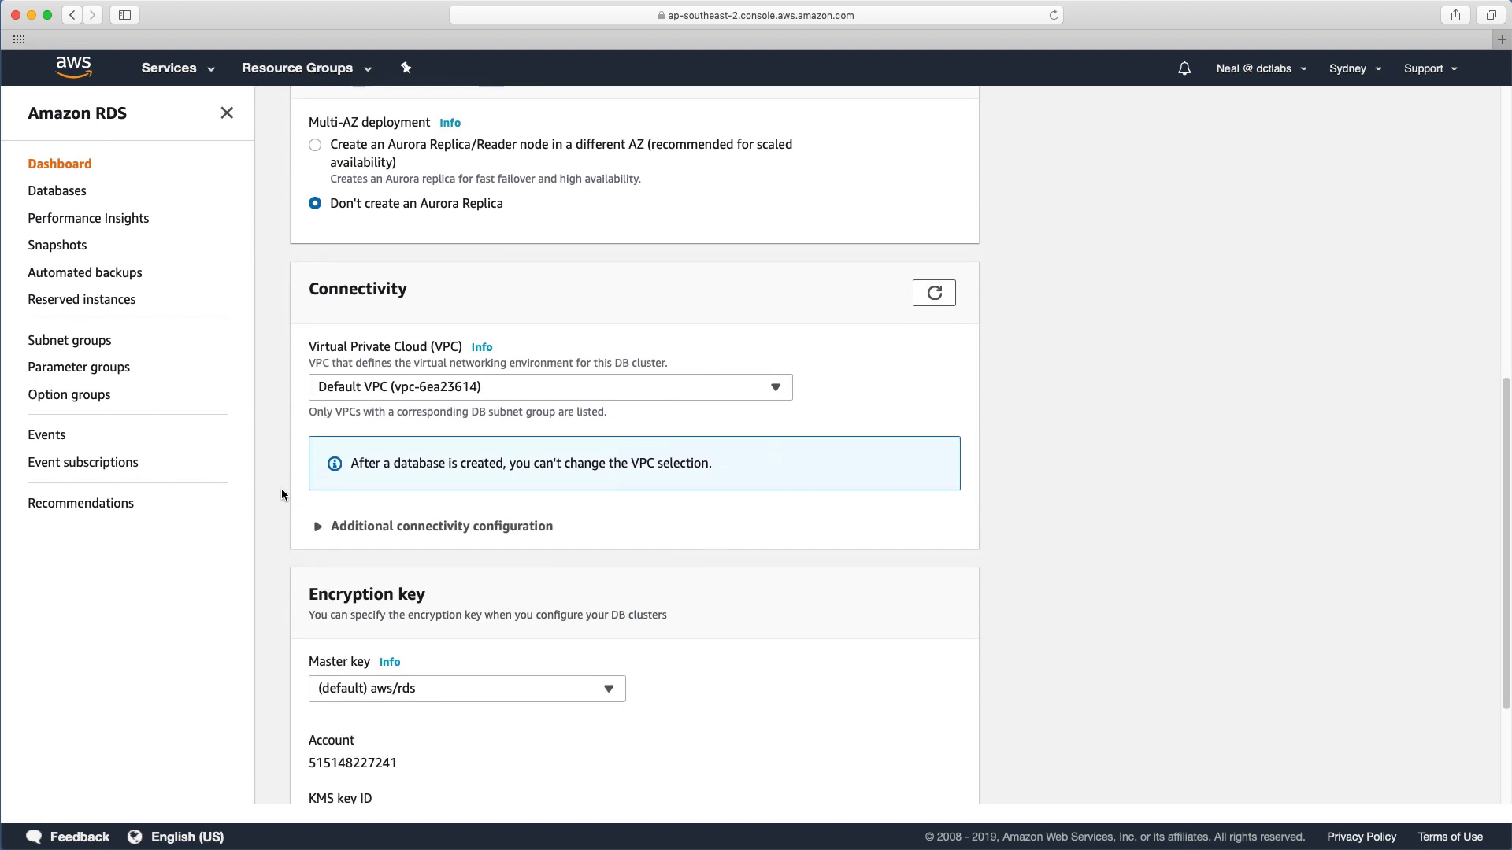
scroll(down, 3)
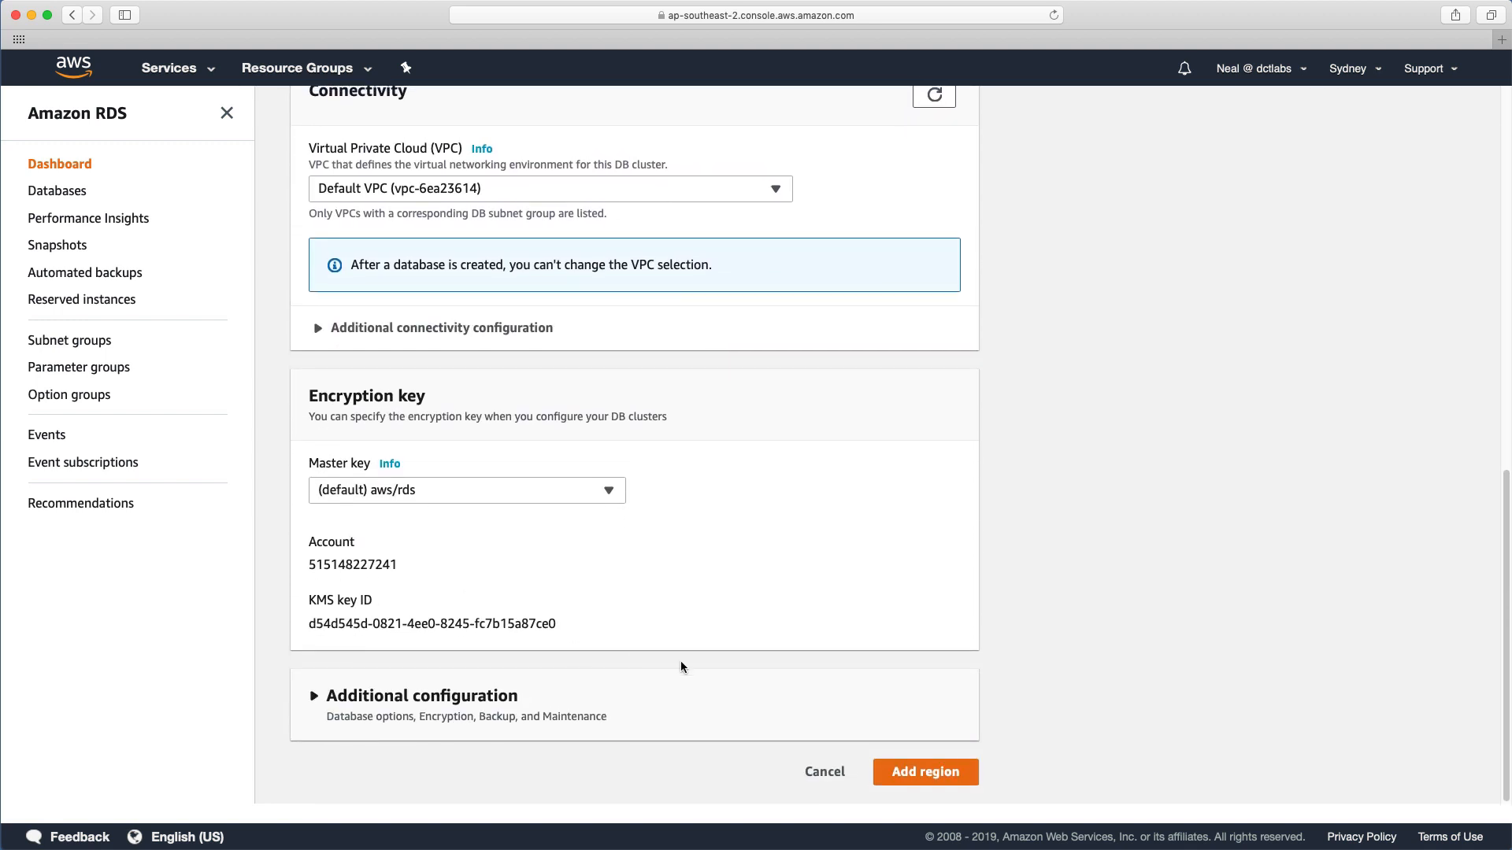
click(923, 771)
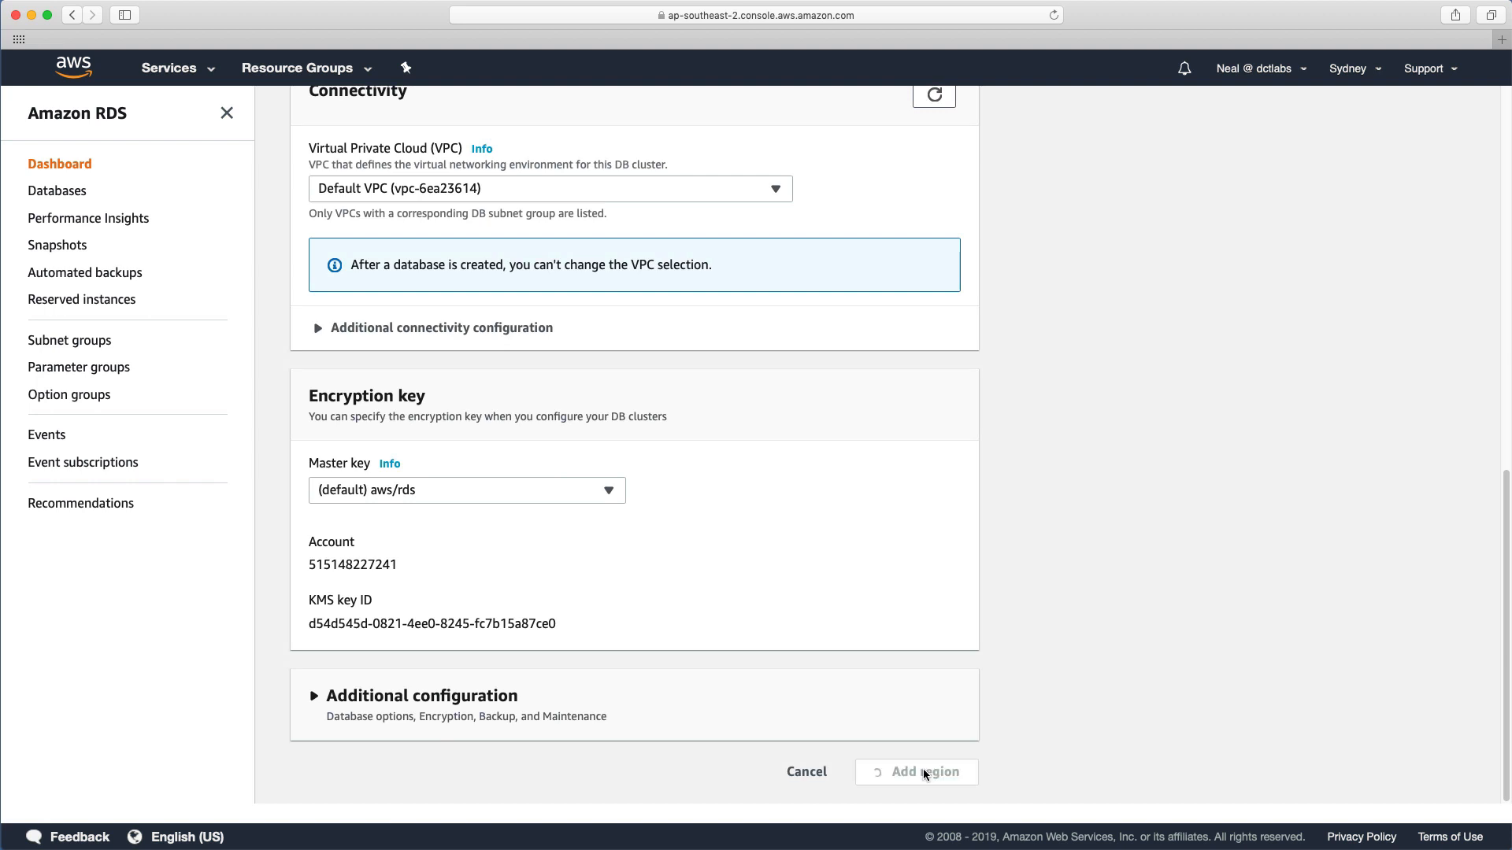
click(915, 771)
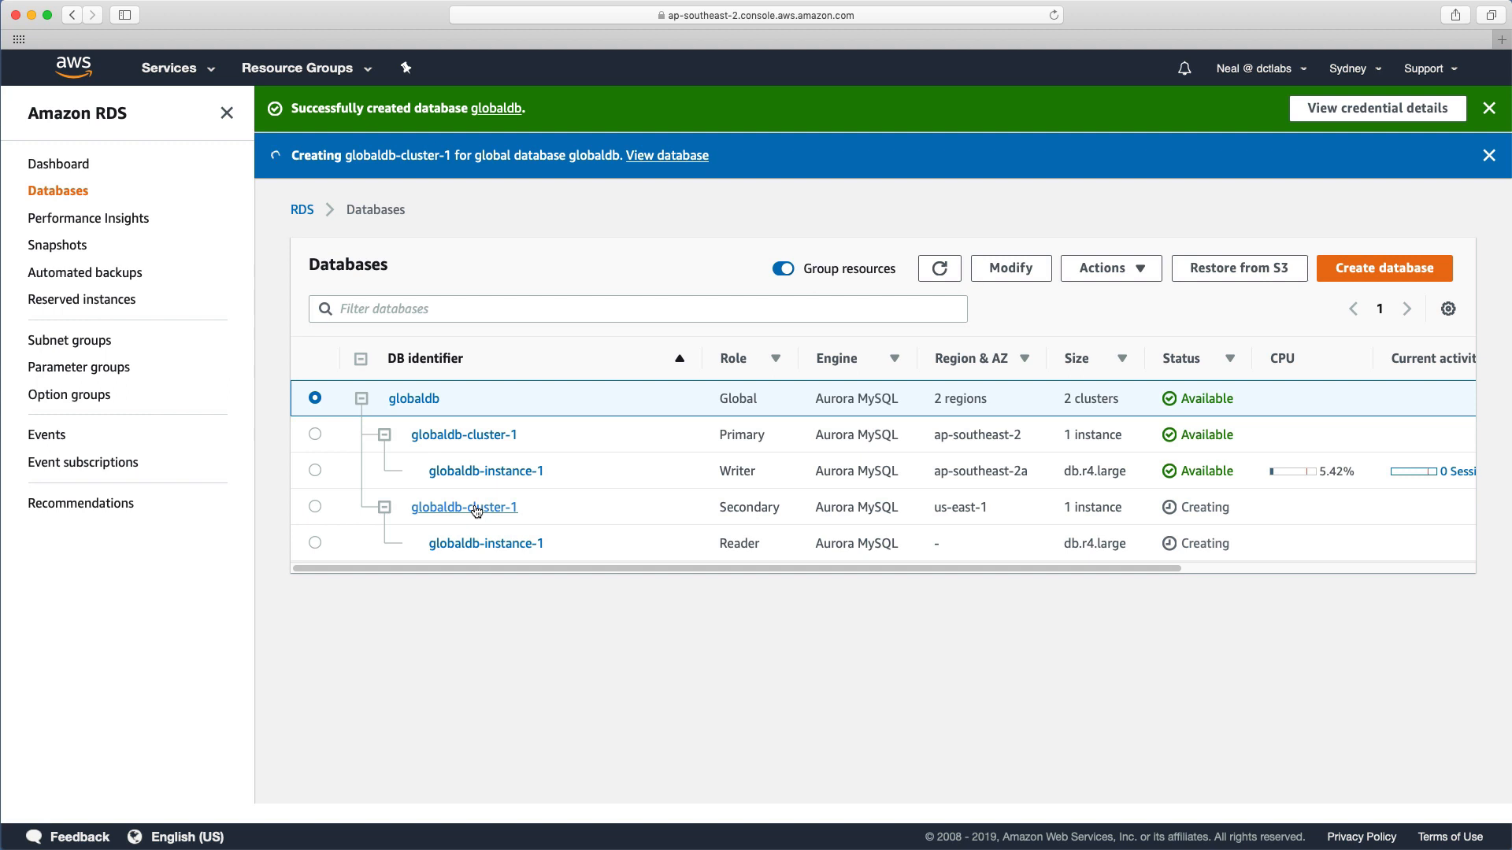
mouse_move(404, 413)
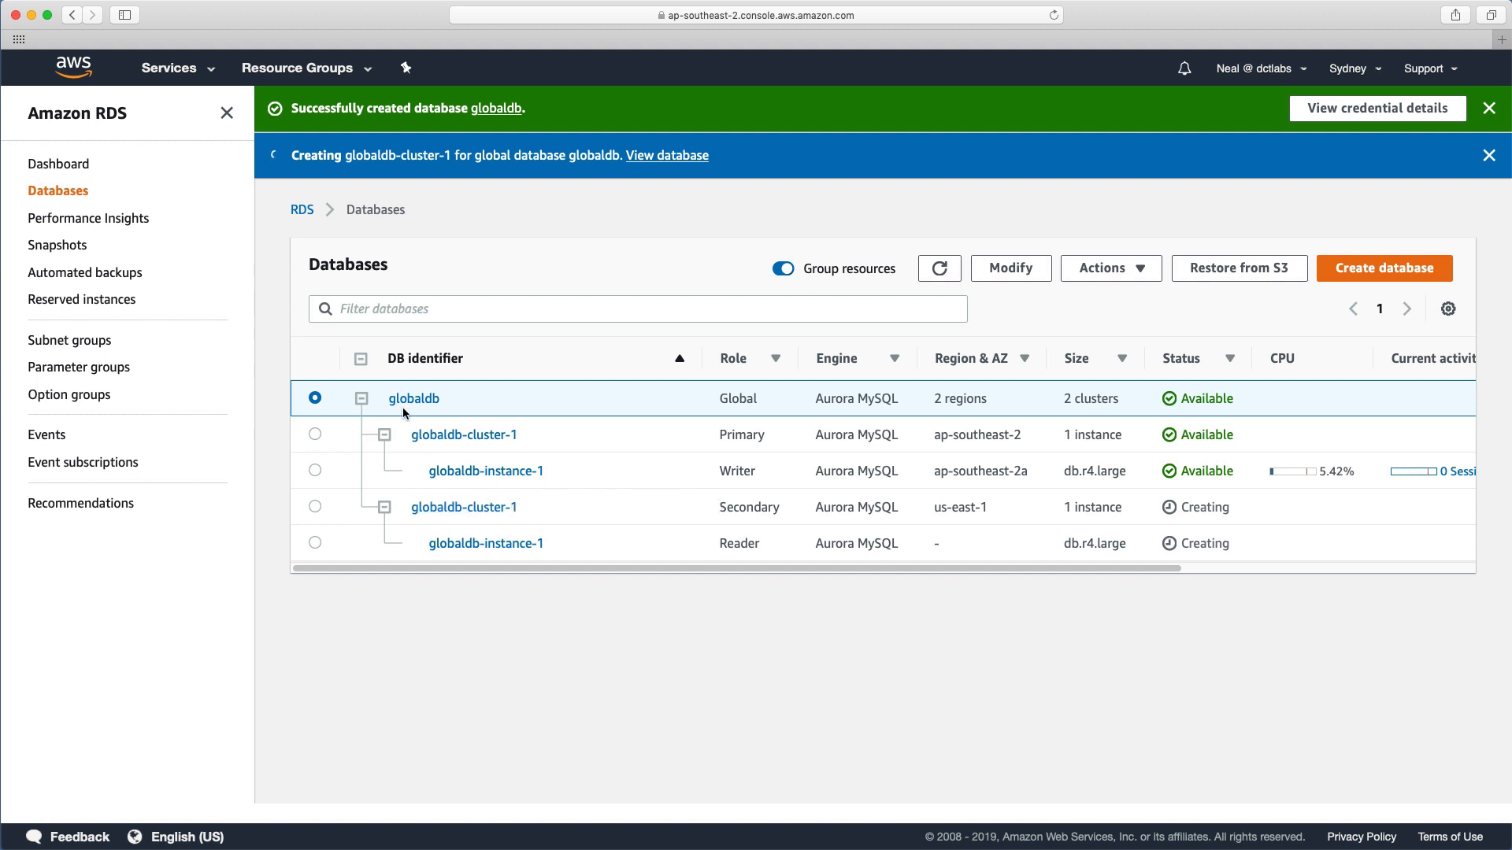
mouse_move(701, 439)
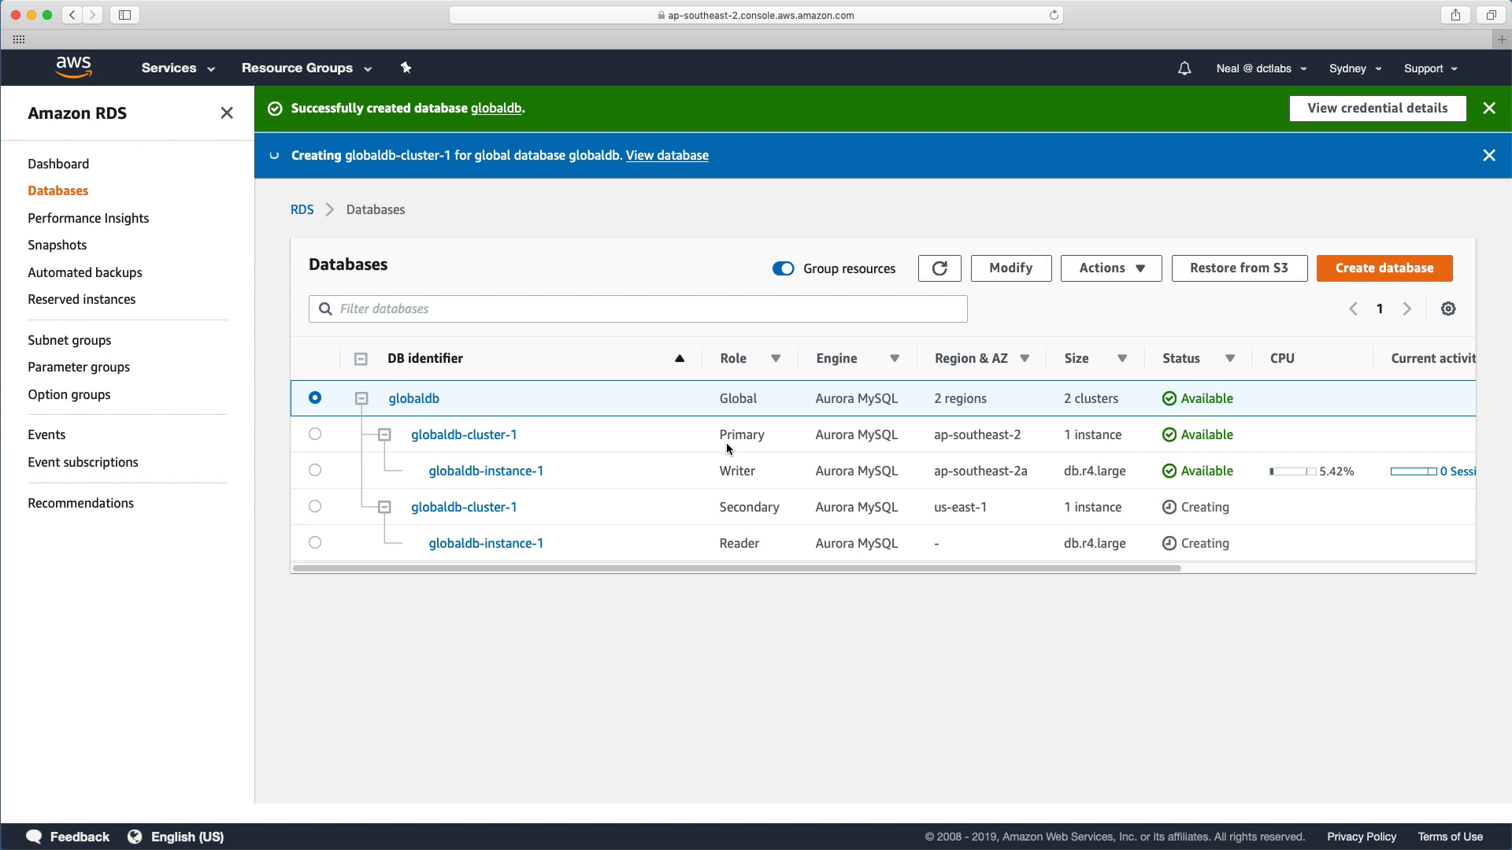
mouse_move(709, 524)
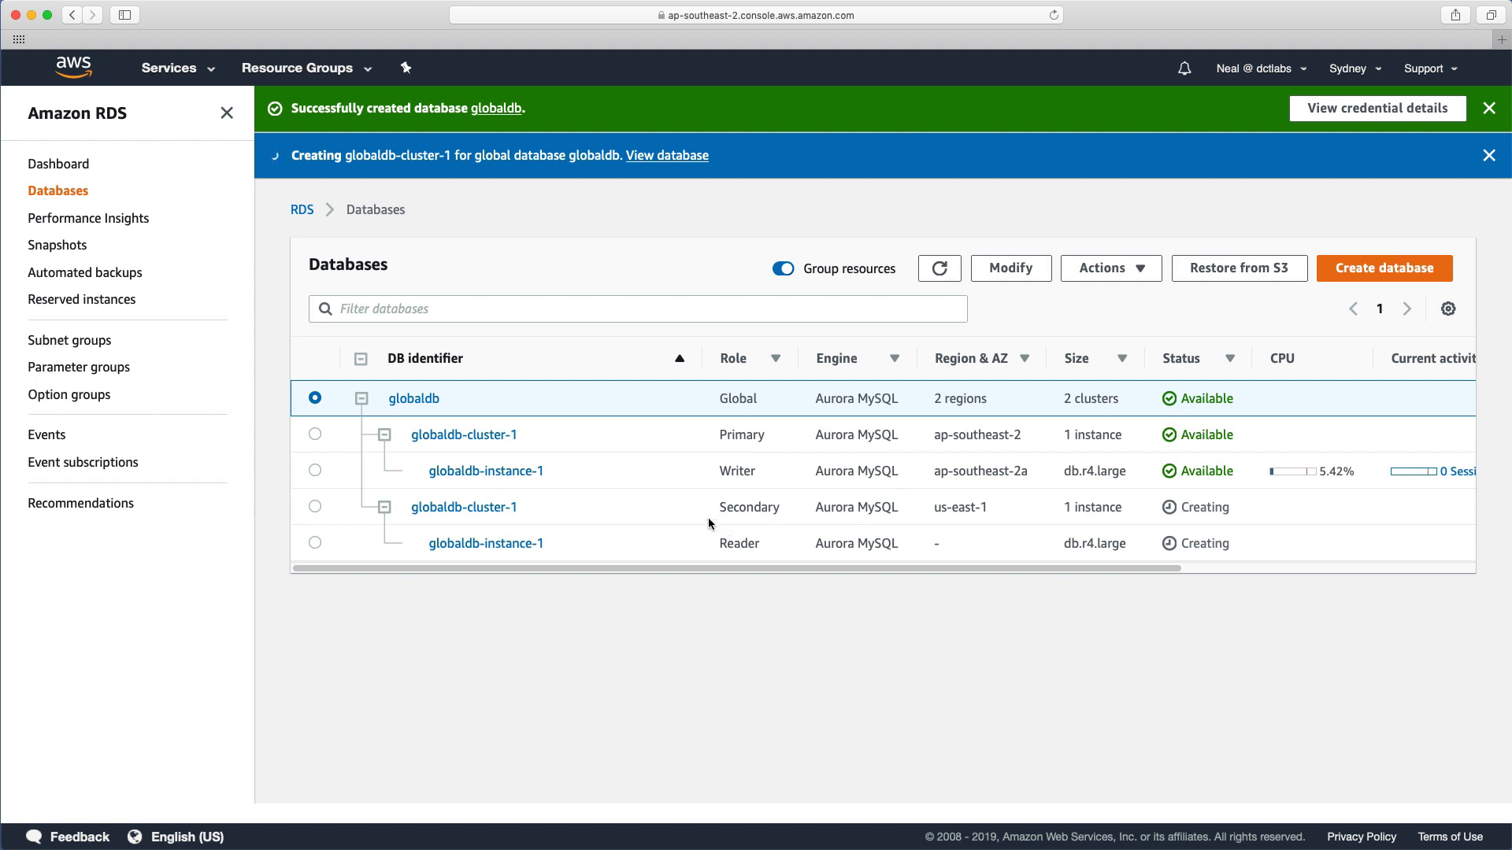
mouse_move(995, 527)
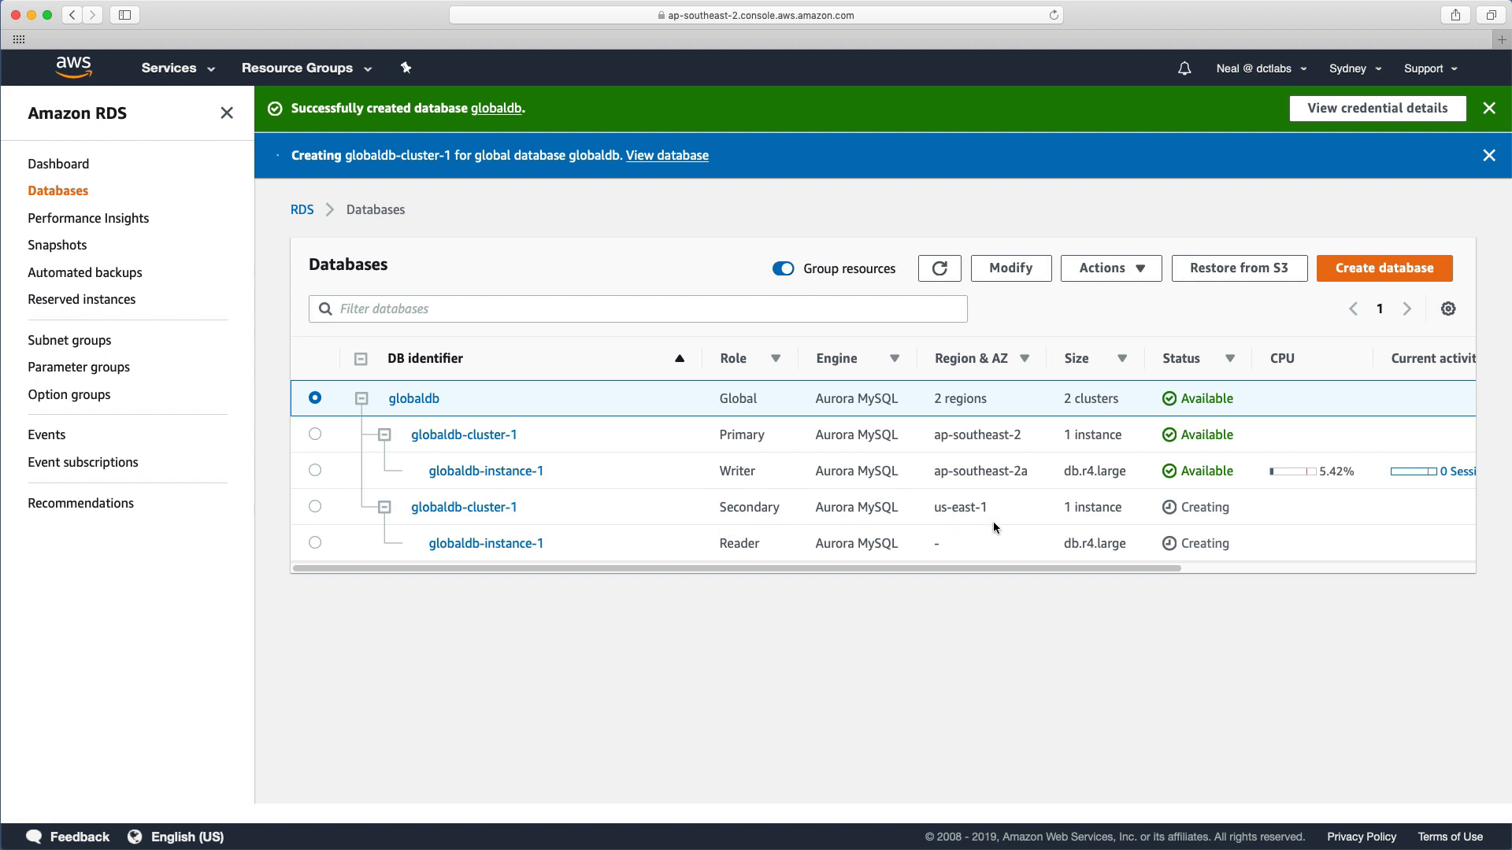
mouse_move(726, 489)
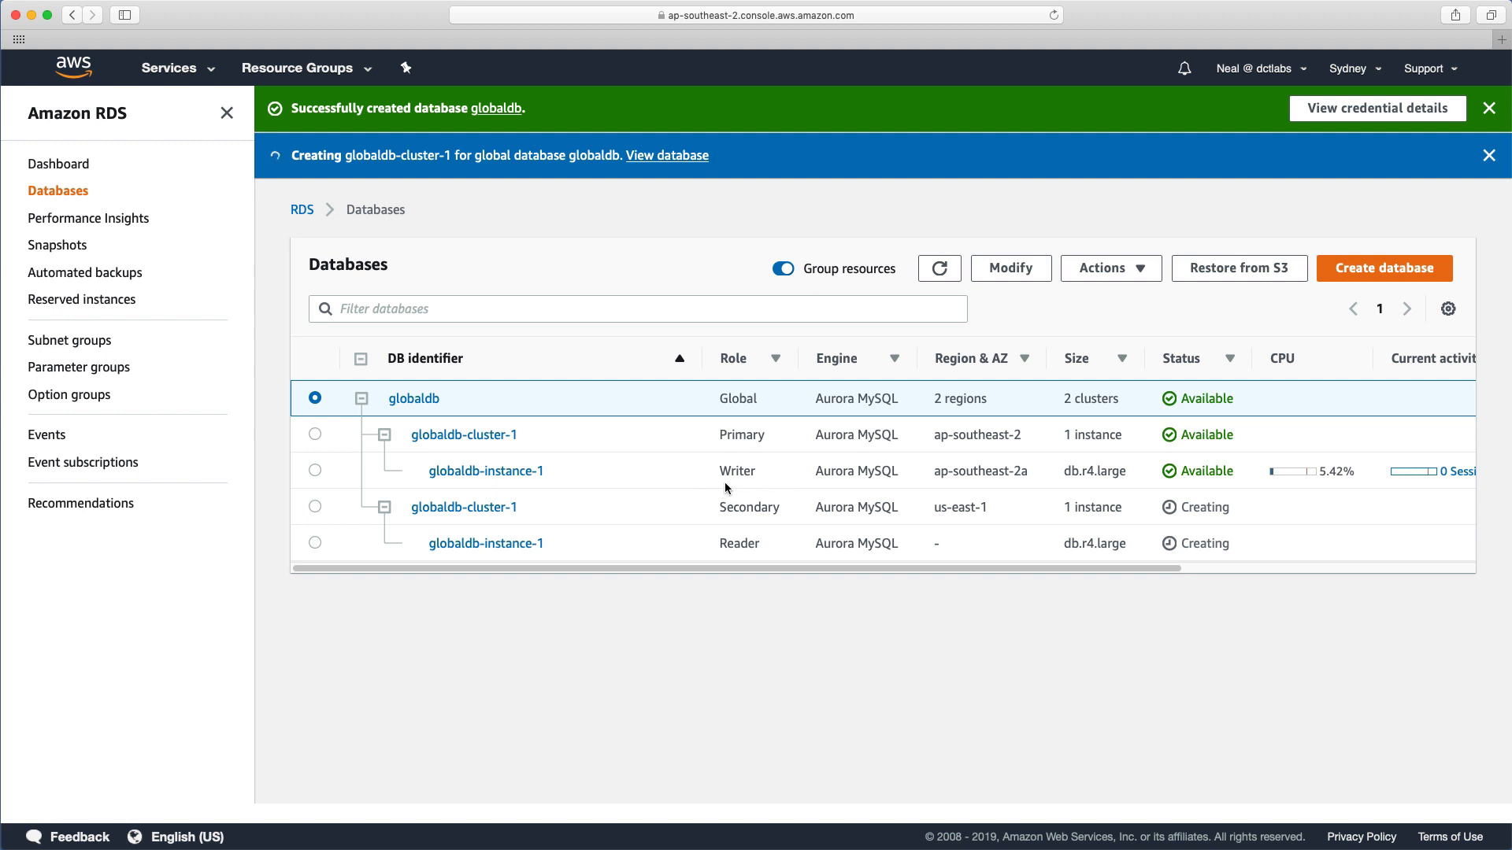
mouse_move(766, 552)
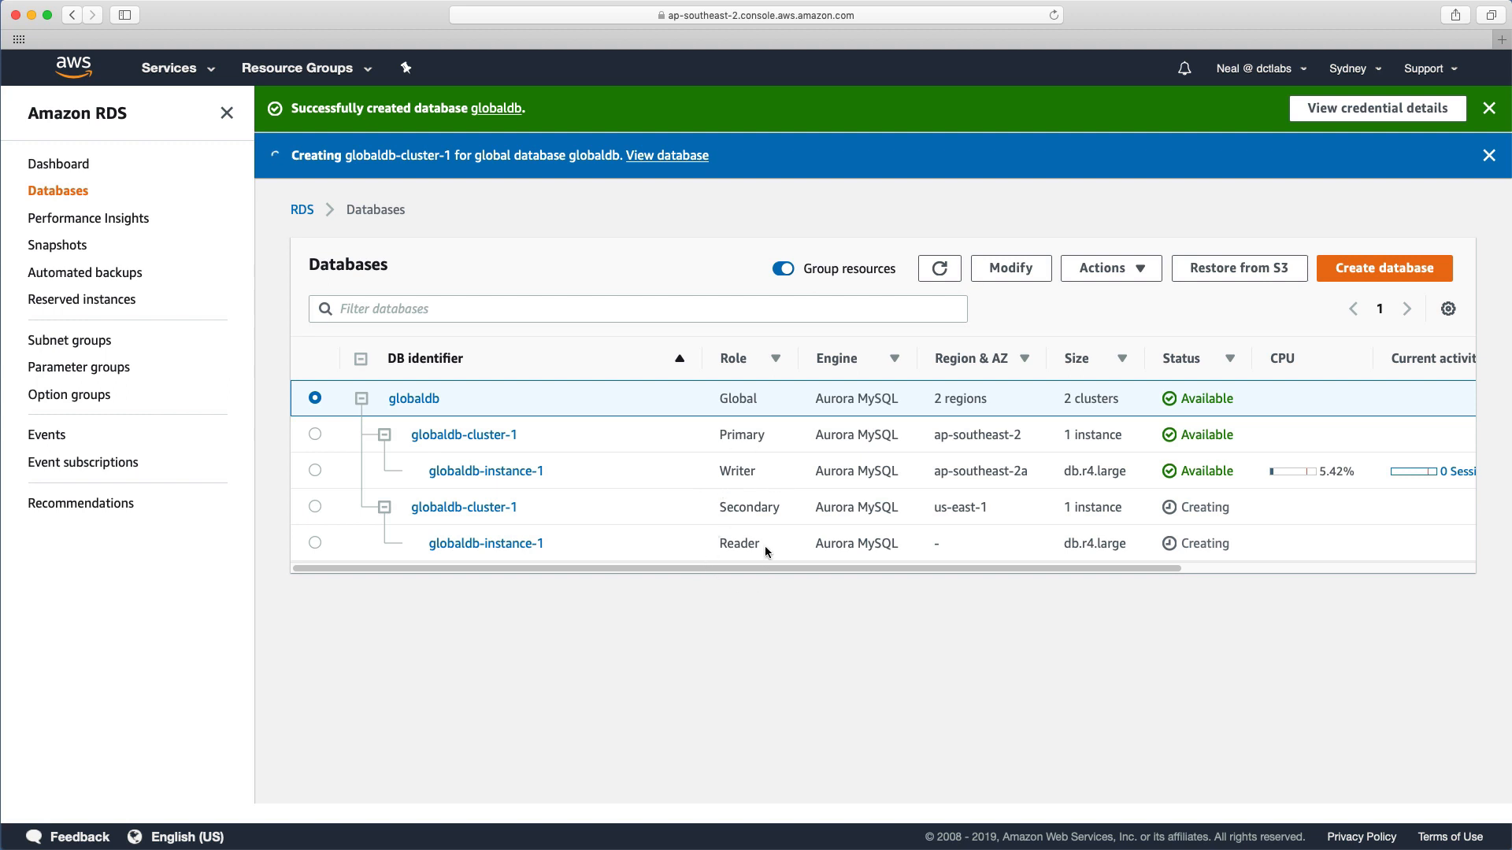
mouse_move(627, 678)
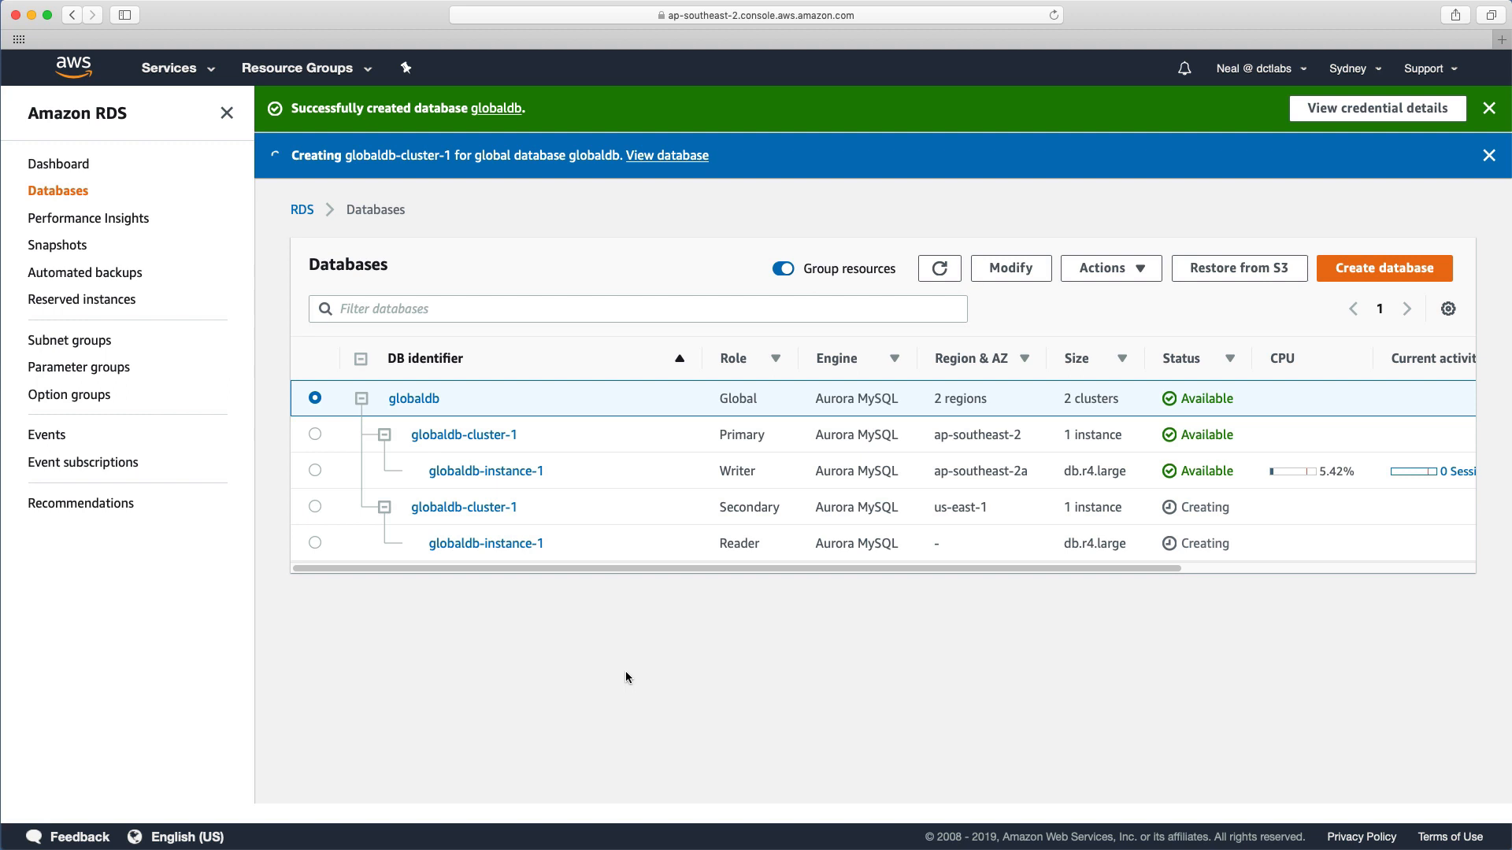
mouse_move(1163, 597)
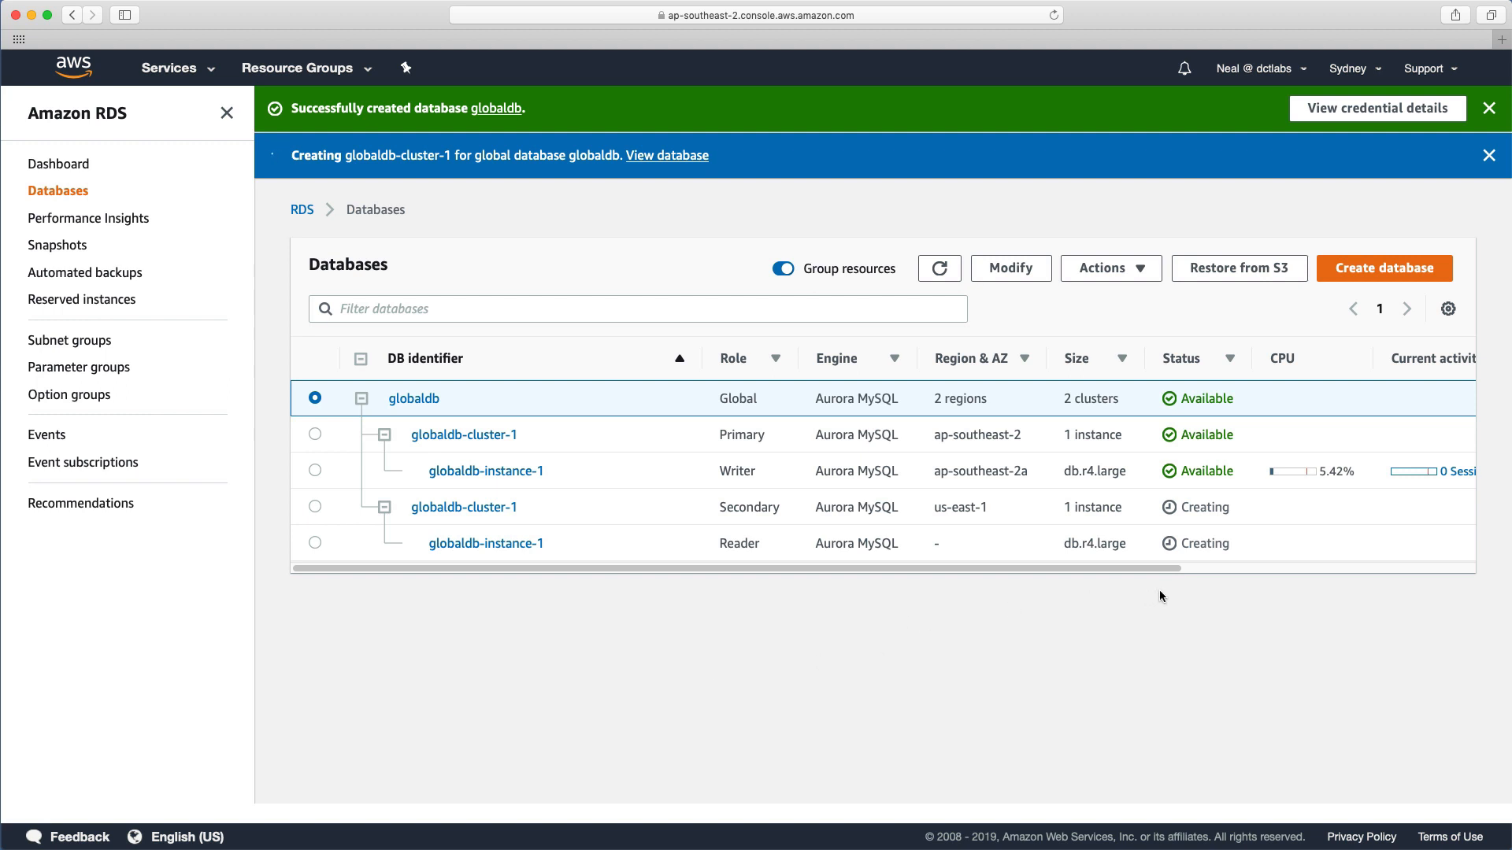
mouse_move(646, 533)
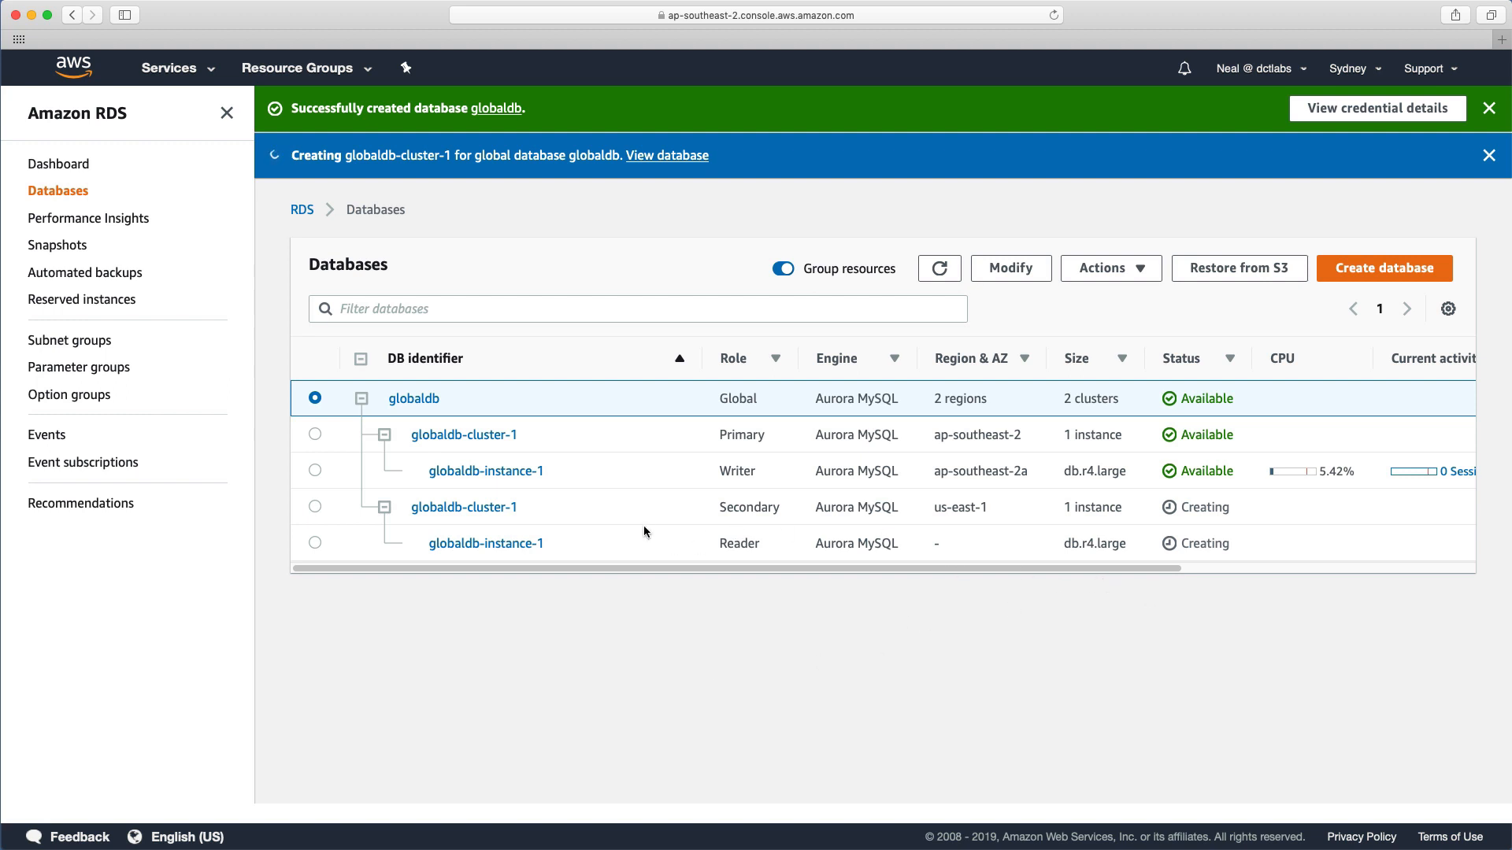
mouse_move(721, 515)
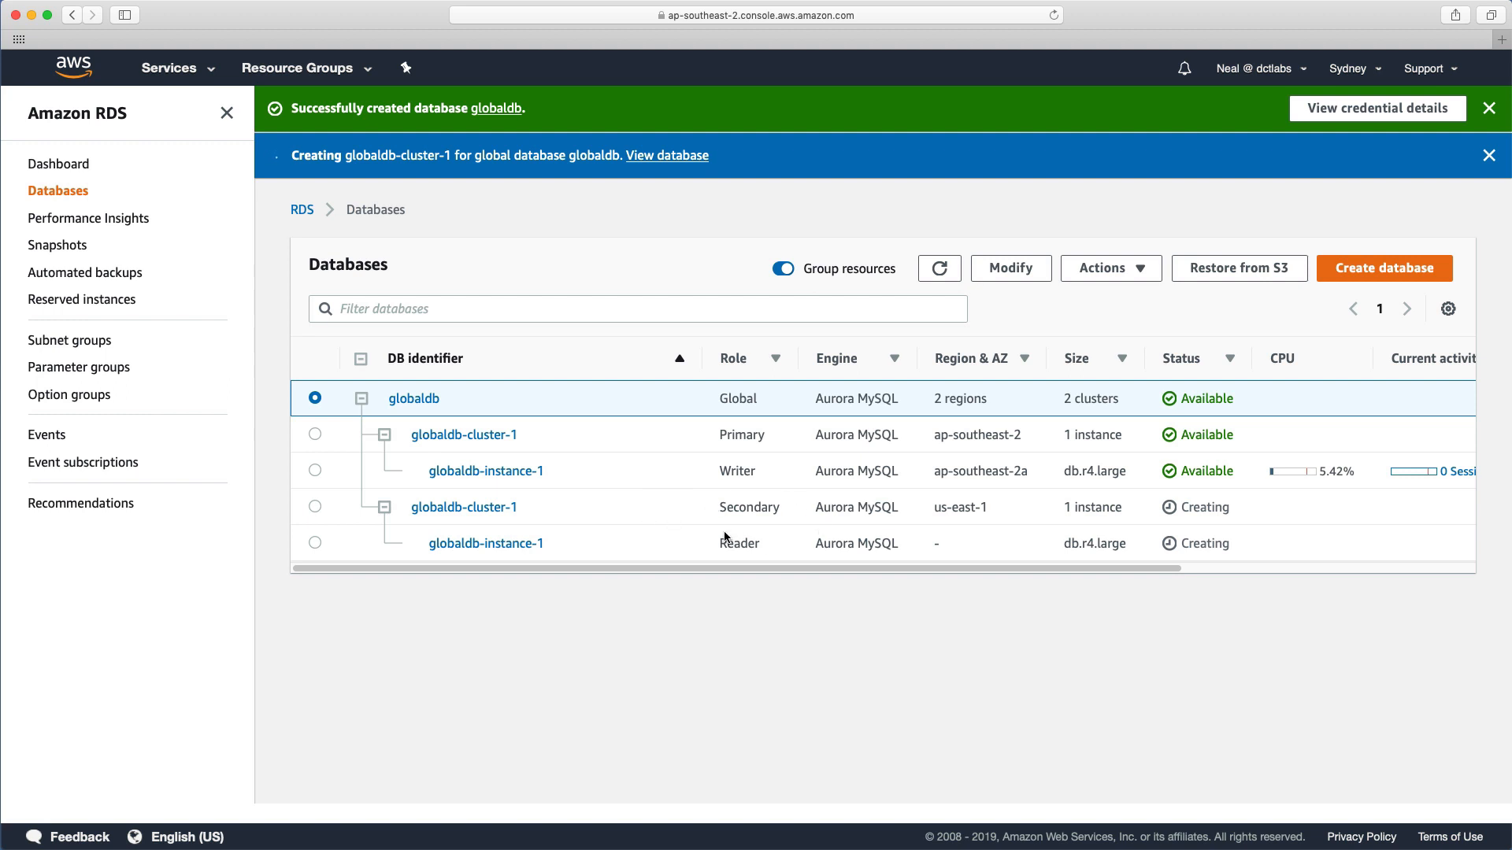
mouse_move(704, 519)
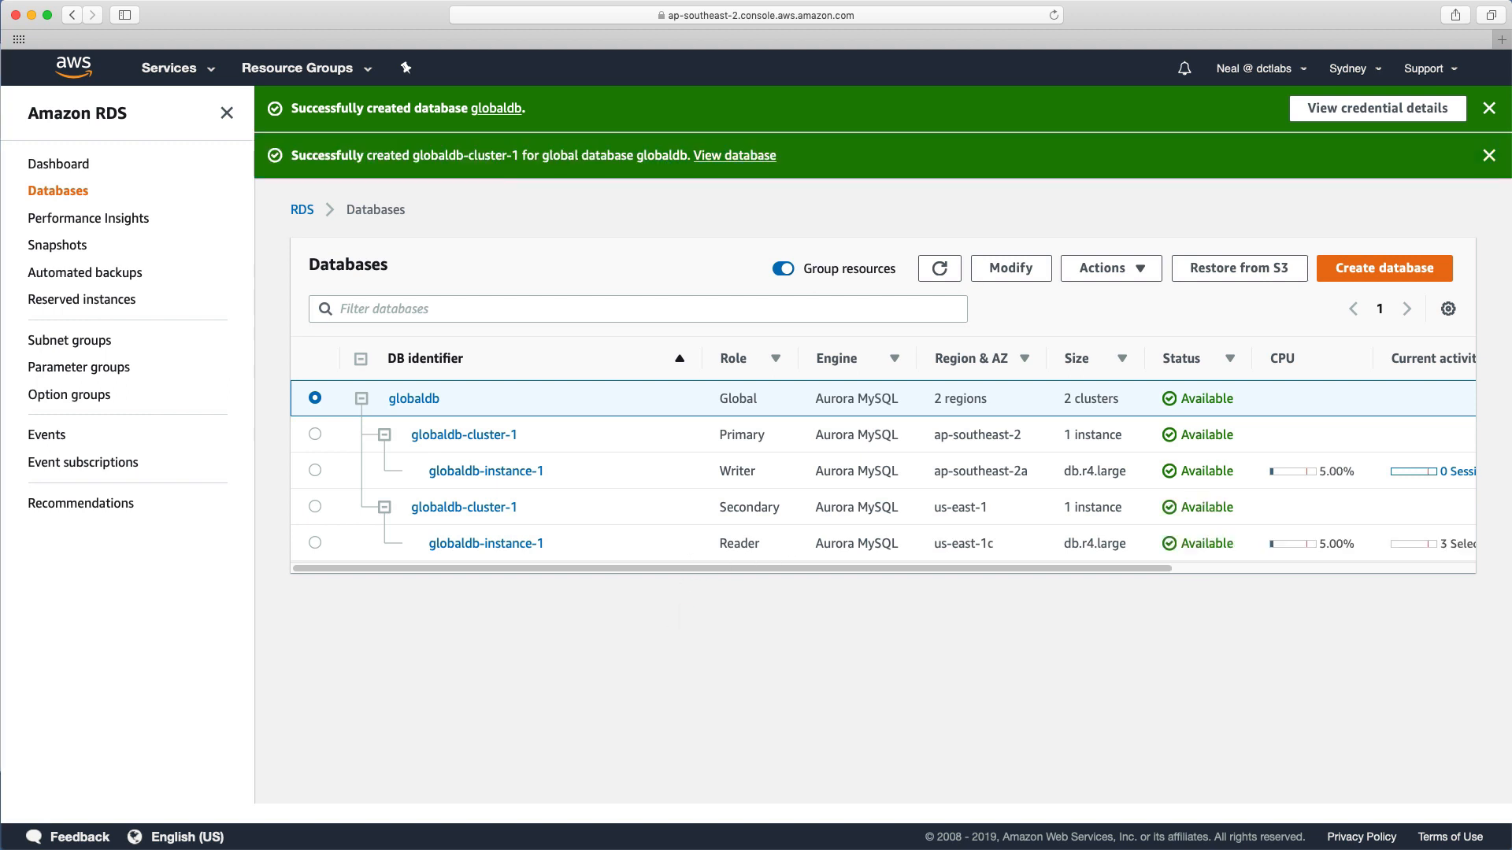
mouse_move(808, 520)
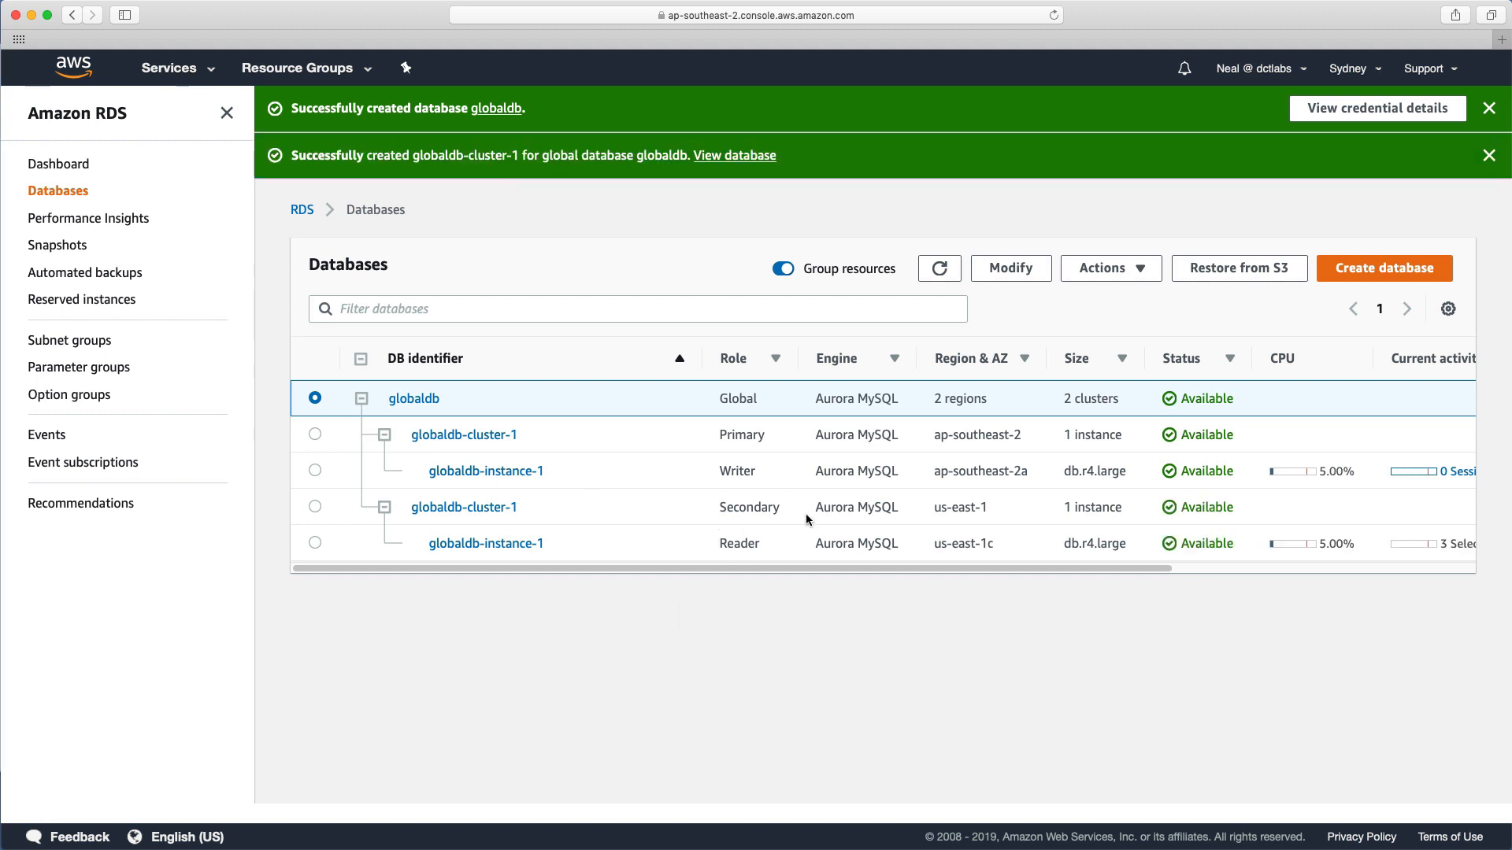
mouse_move(464, 507)
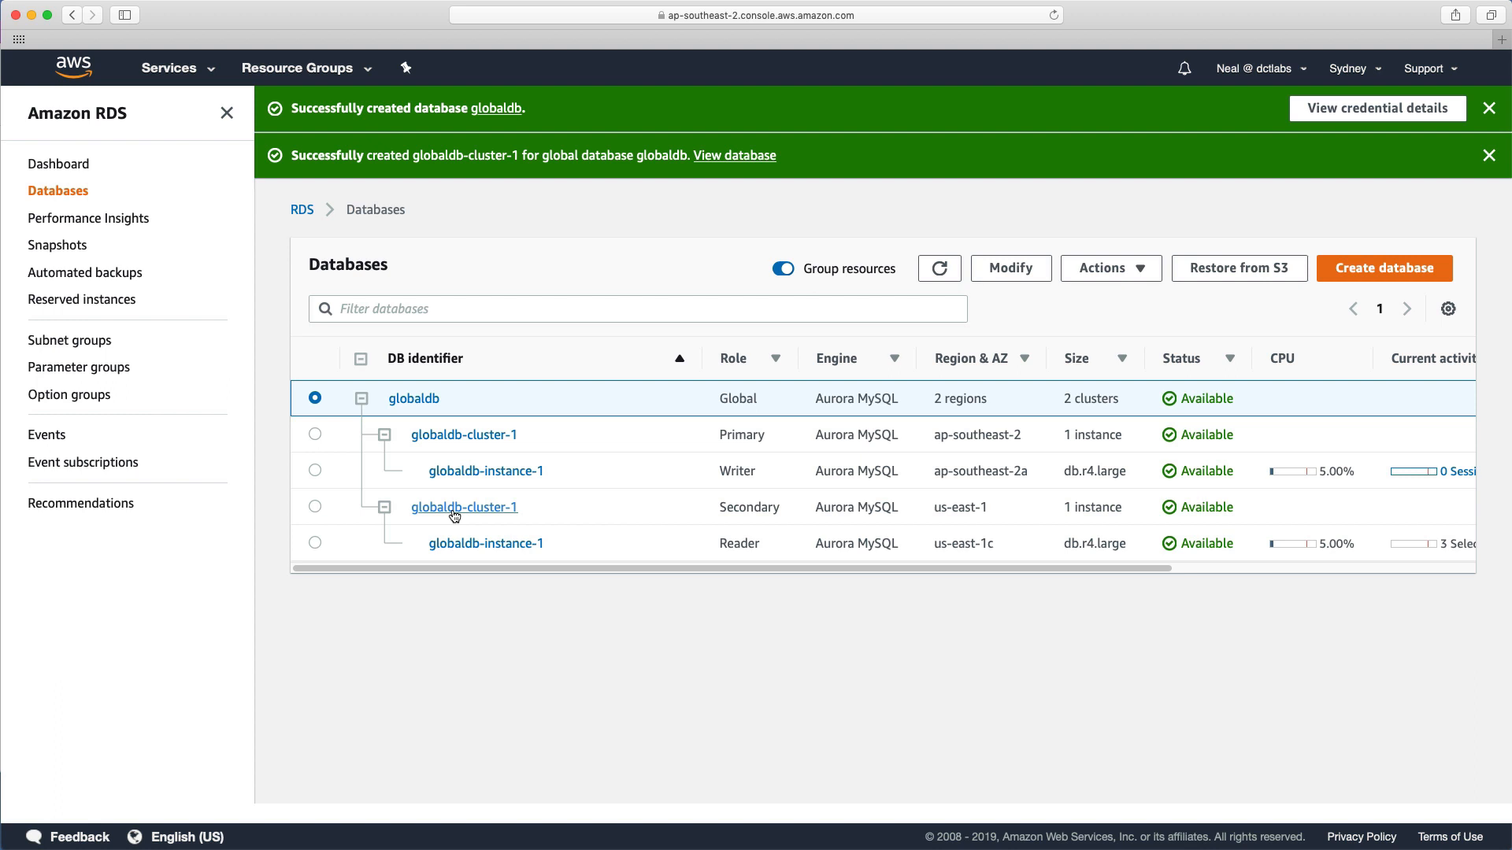
Once the us-east-1 secondary cluster and reader instance are Available, view the cluster's details
click(464, 507)
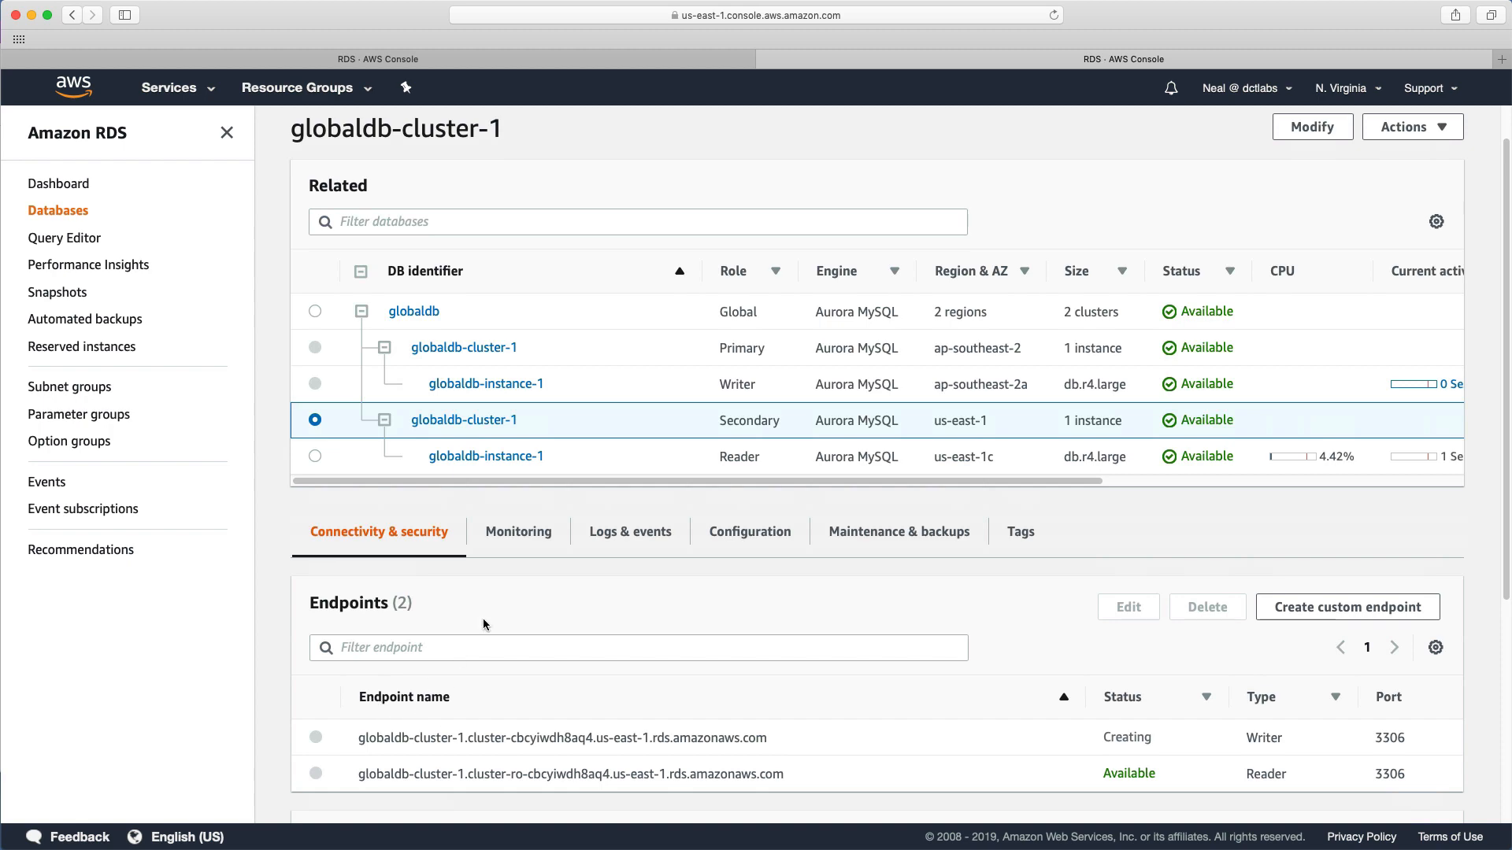
View the us-east-1 secondary globaldb-cluster-1 detail page
click(485, 456)
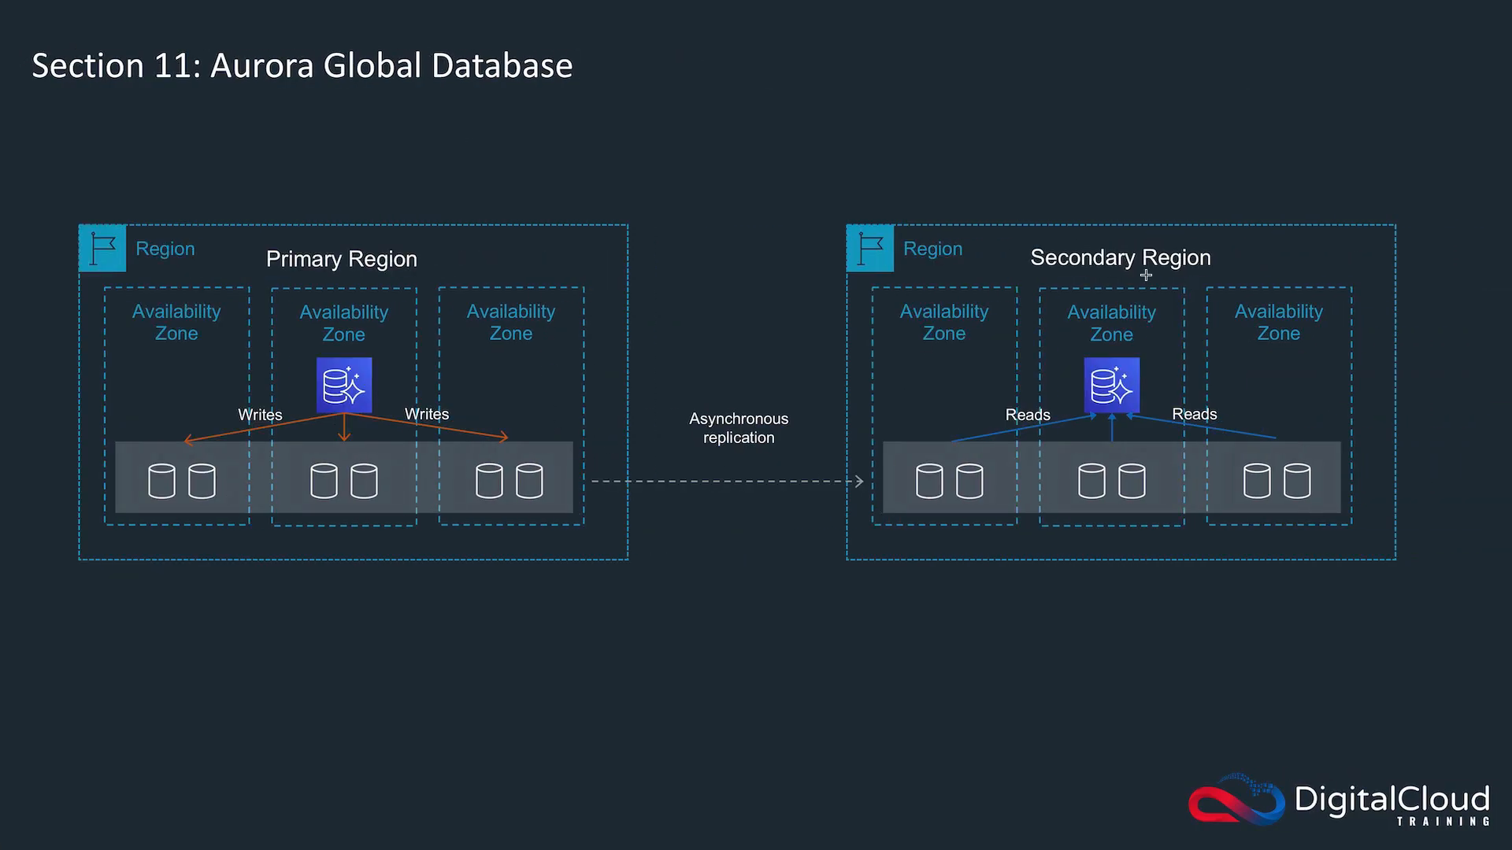
mouse_move(1064, 385)
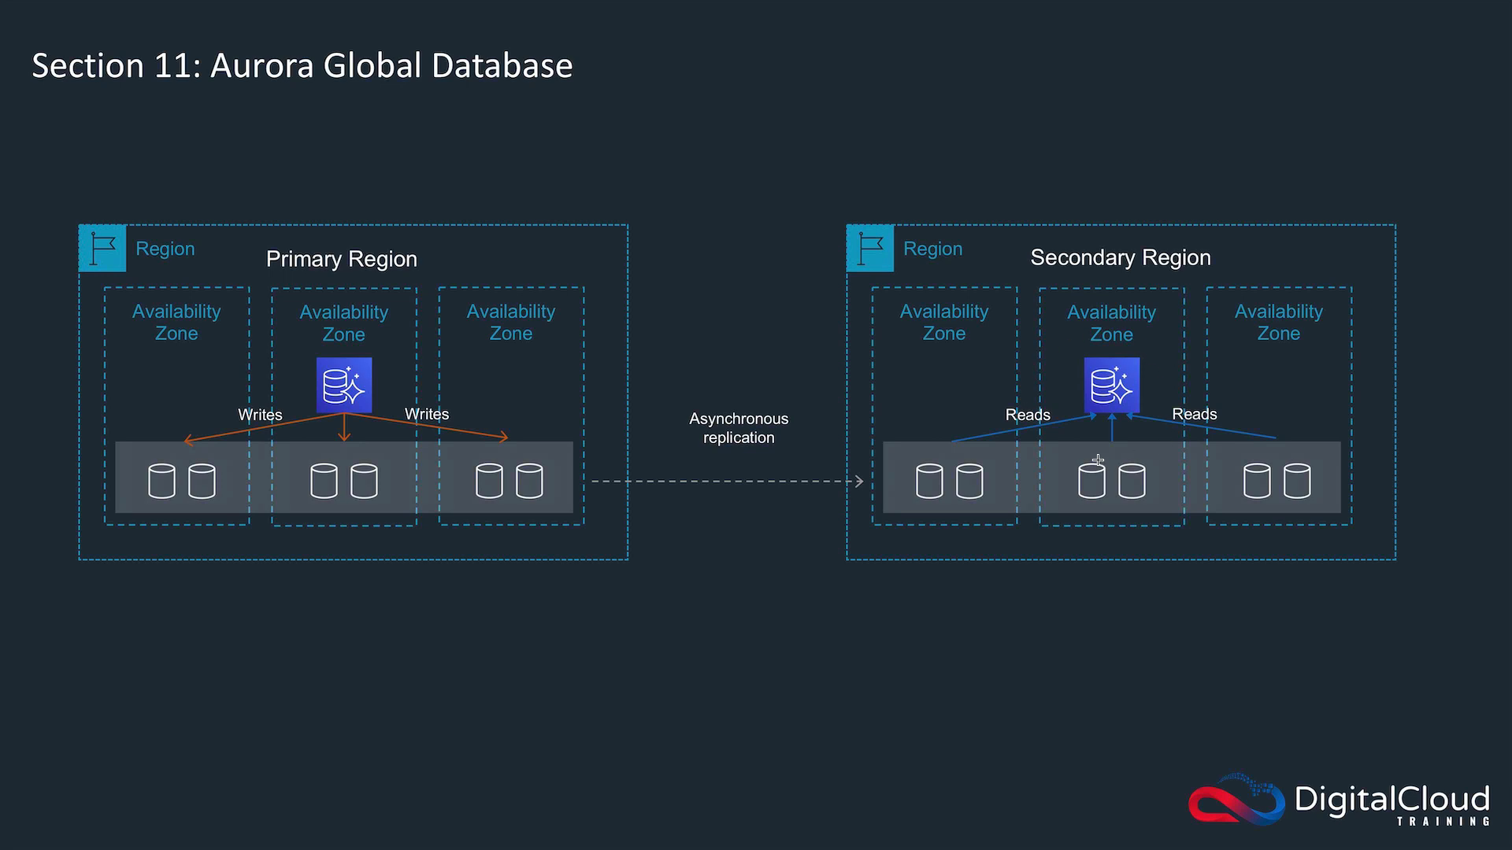
mouse_move(985, 518)
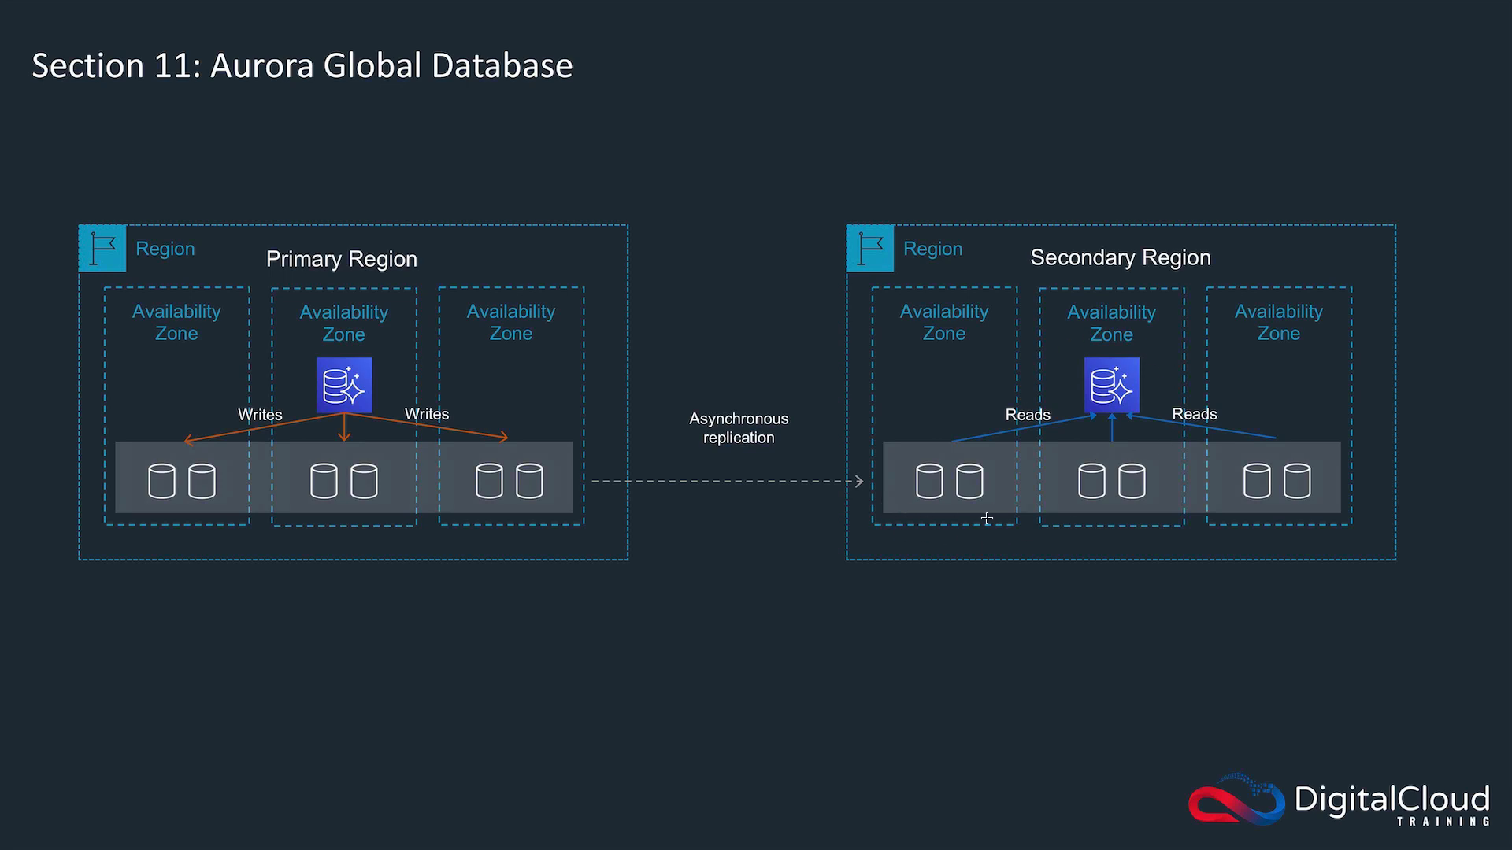
mouse_move(987, 519)
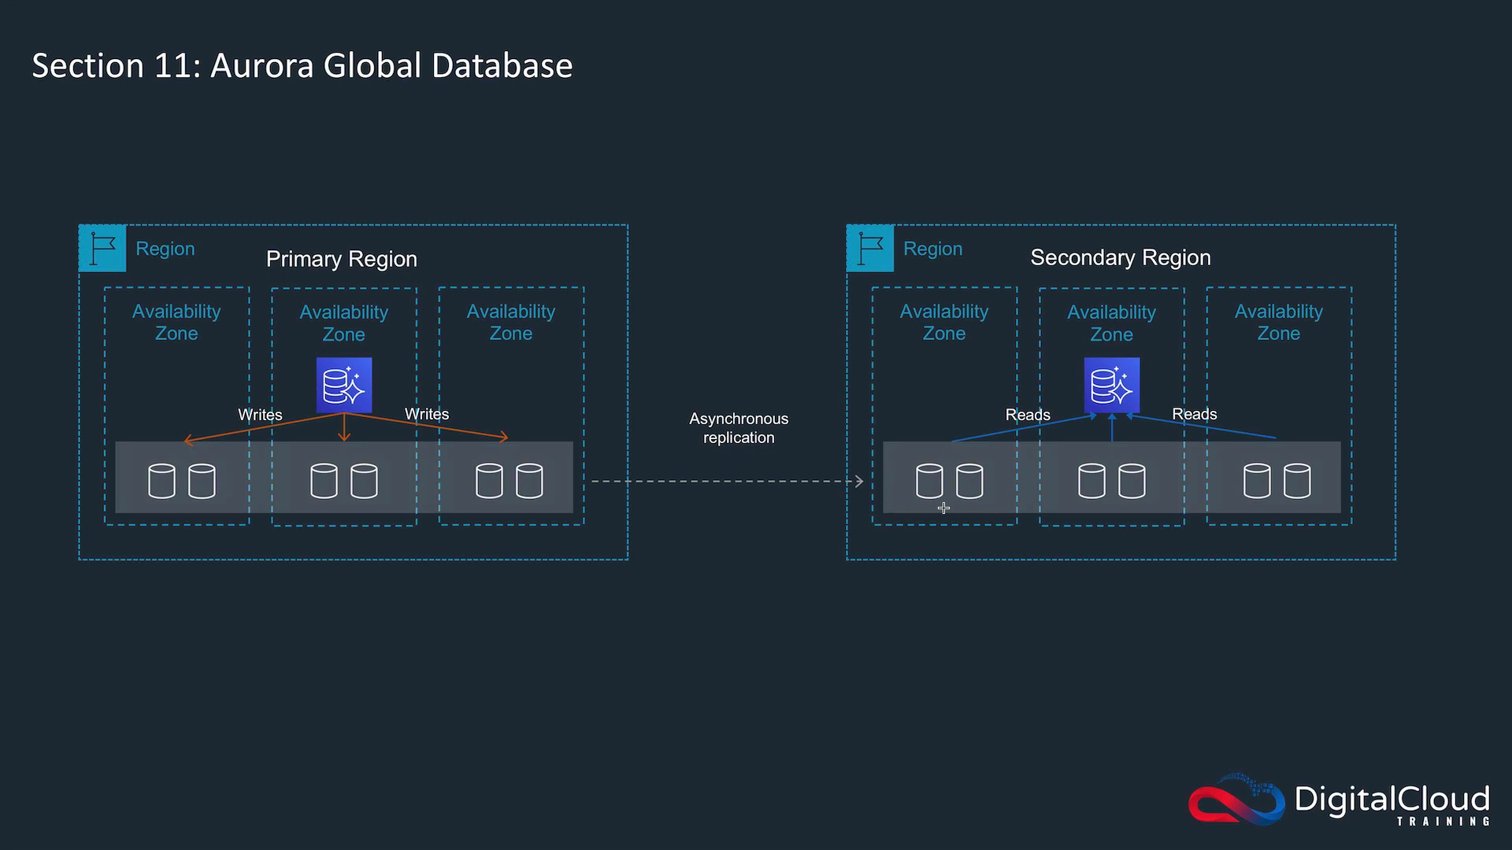
mouse_move(1288, 512)
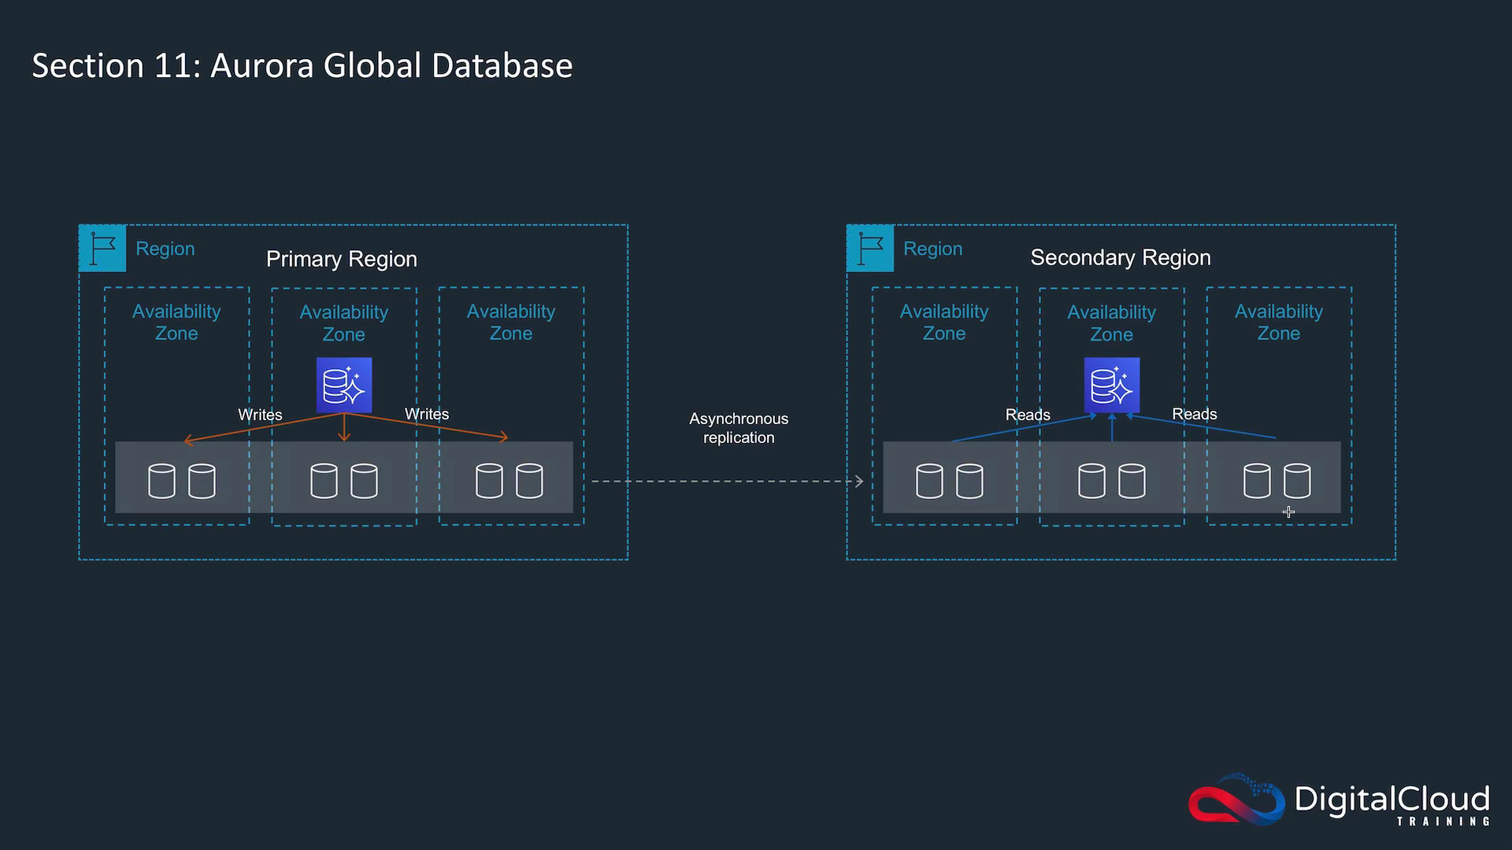
mouse_move(852, 534)
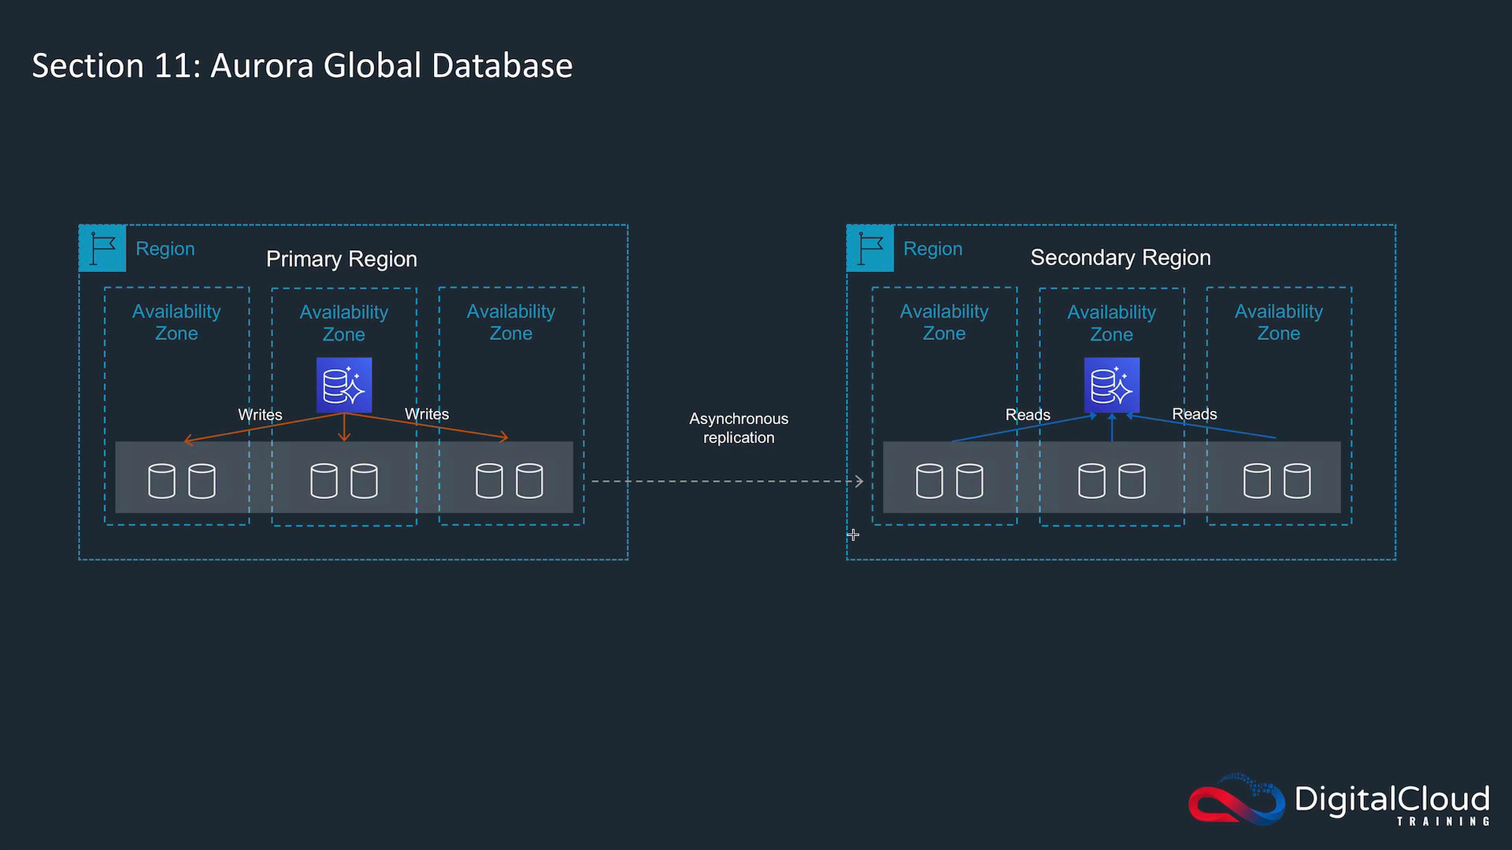
mouse_move(321, 476)
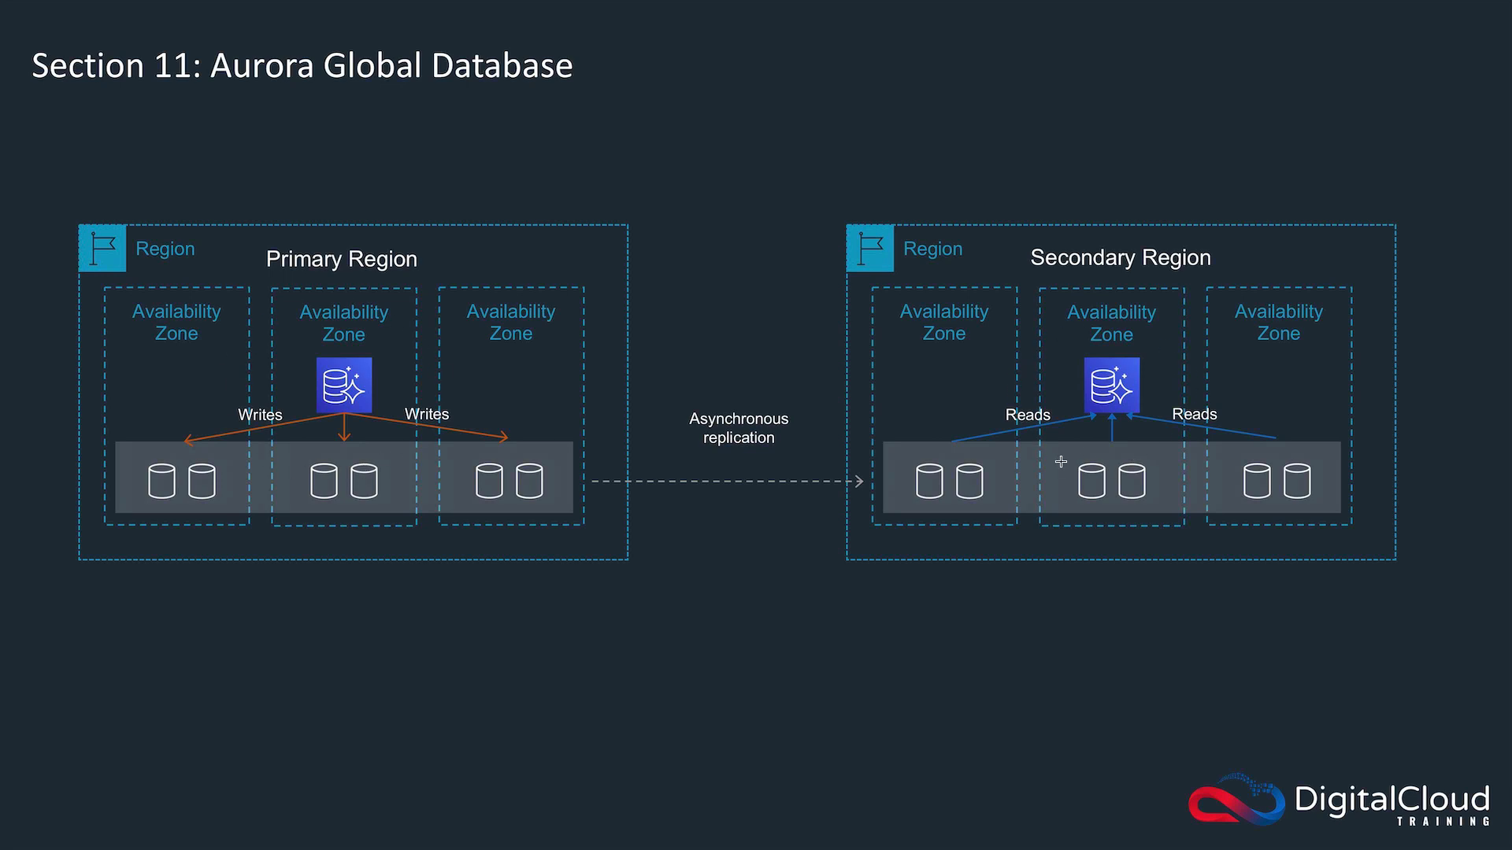
mouse_move(770, 540)
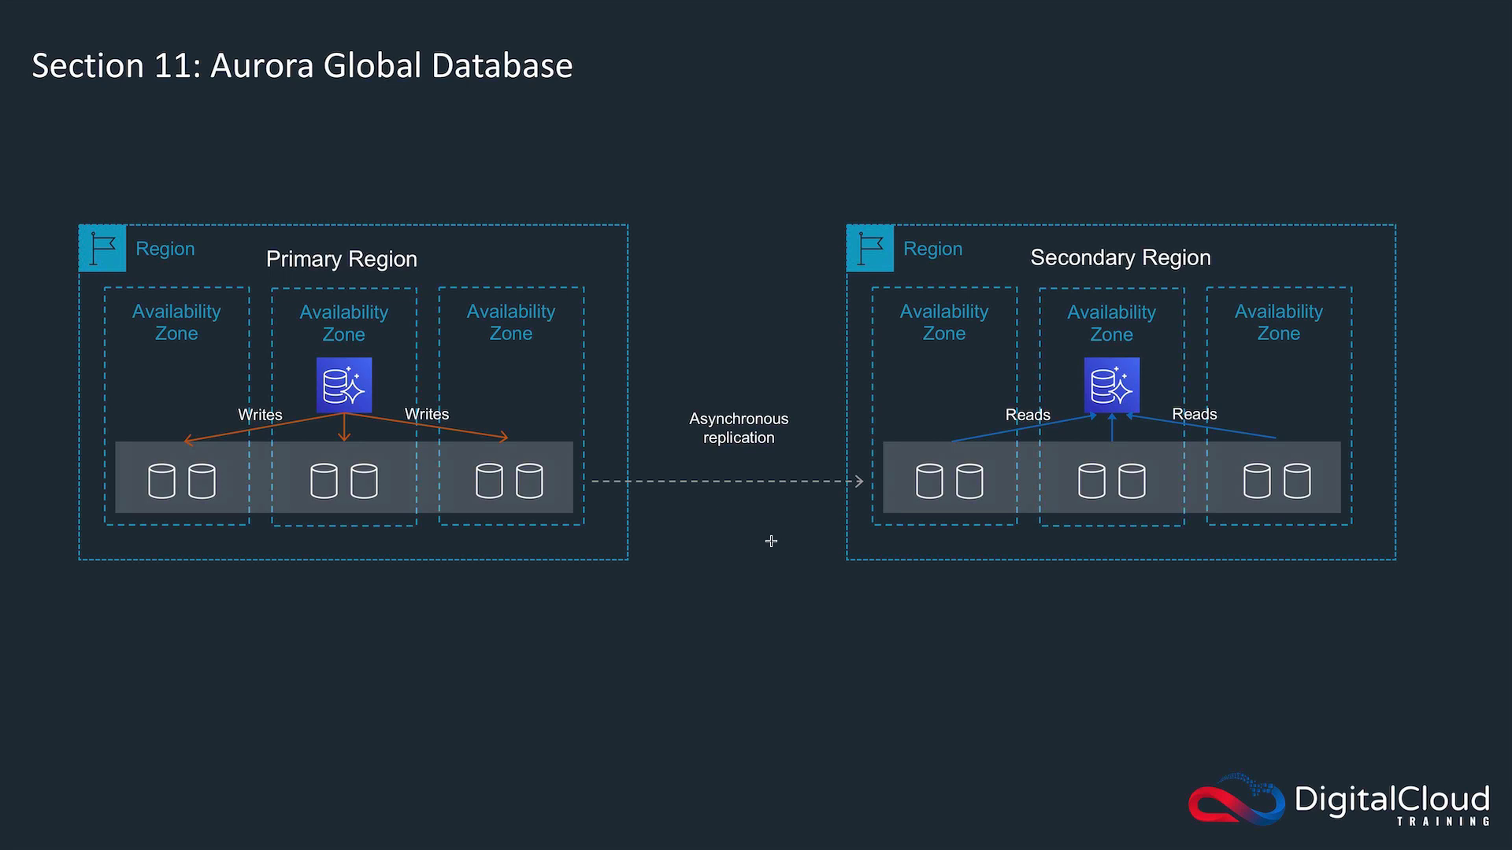
mouse_move(462, 366)
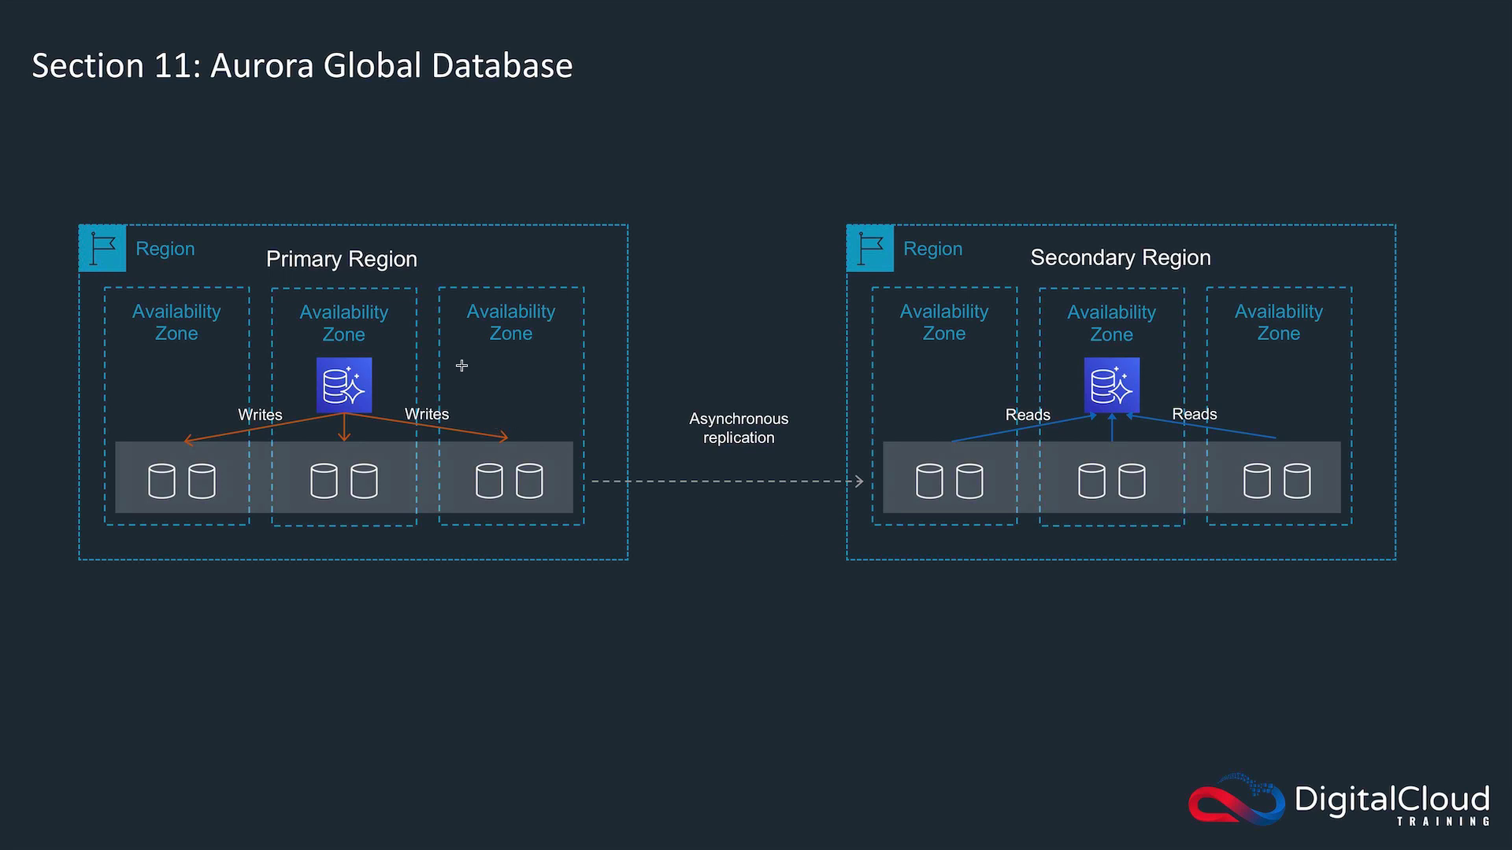
mouse_move(798, 329)
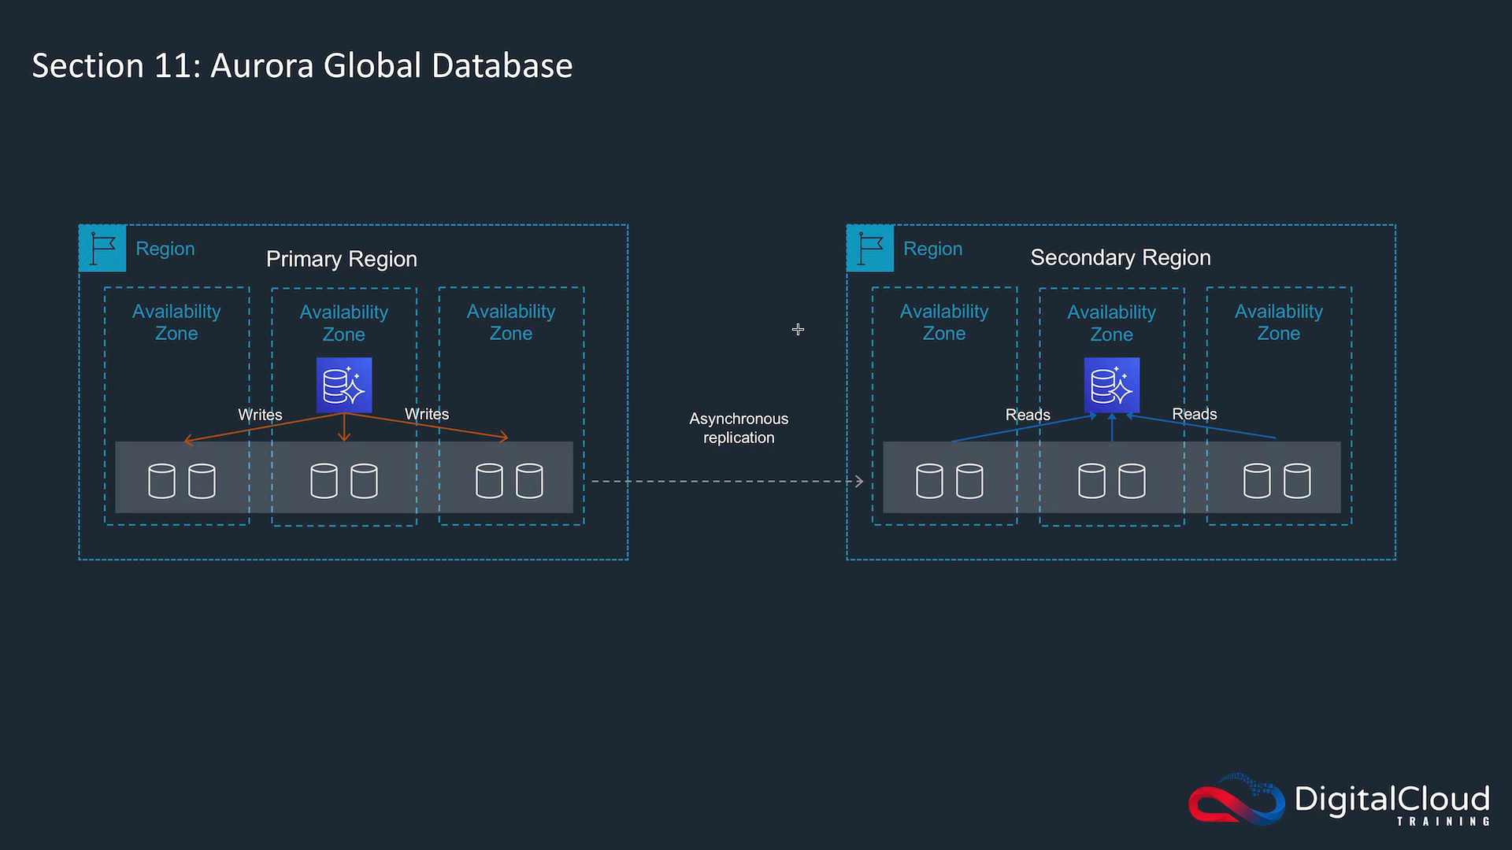
mouse_move(1074, 405)
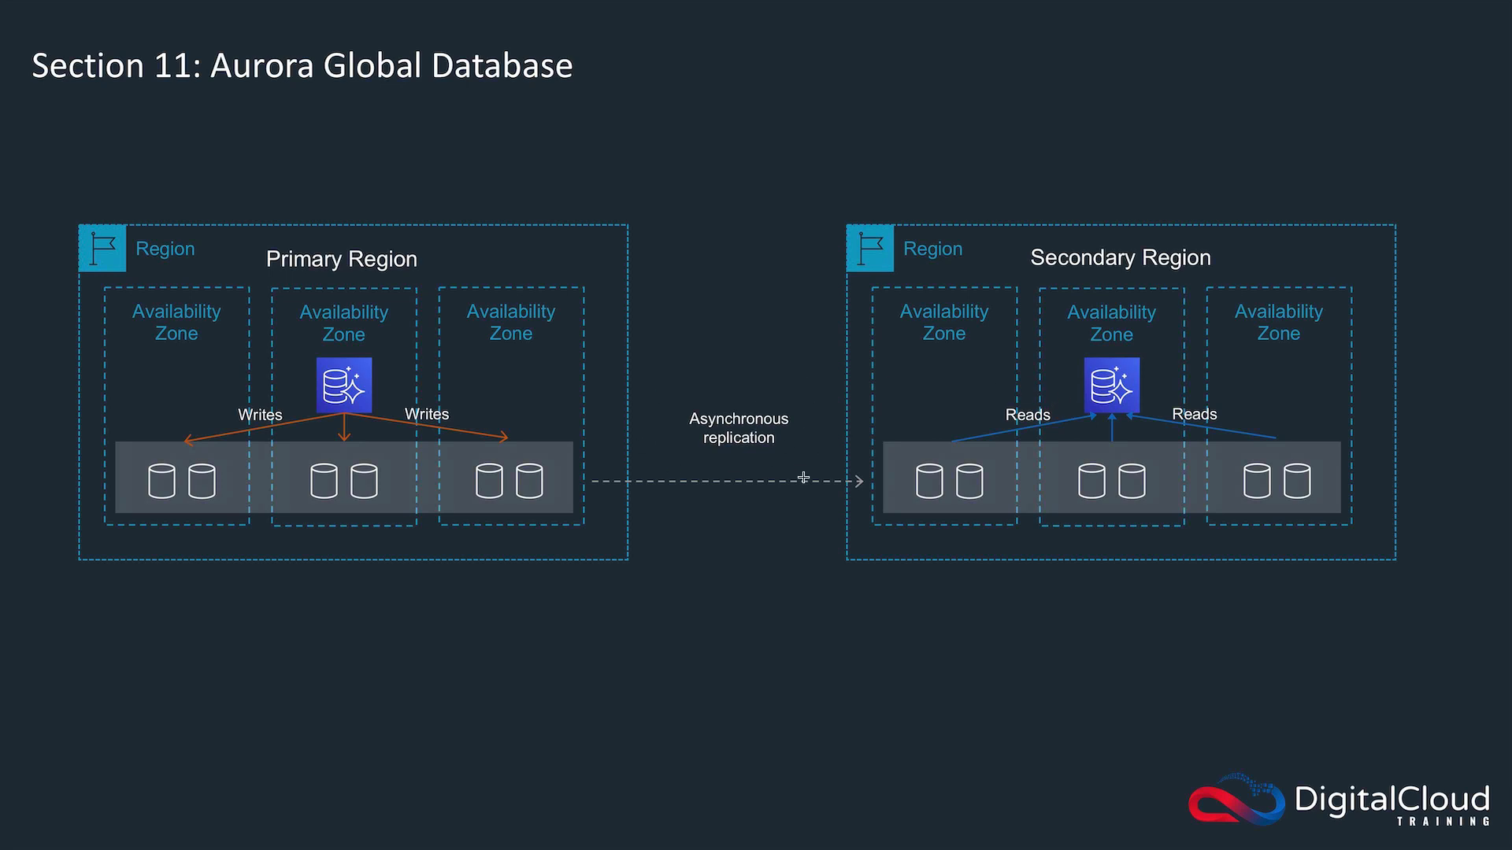
mouse_move(1059, 386)
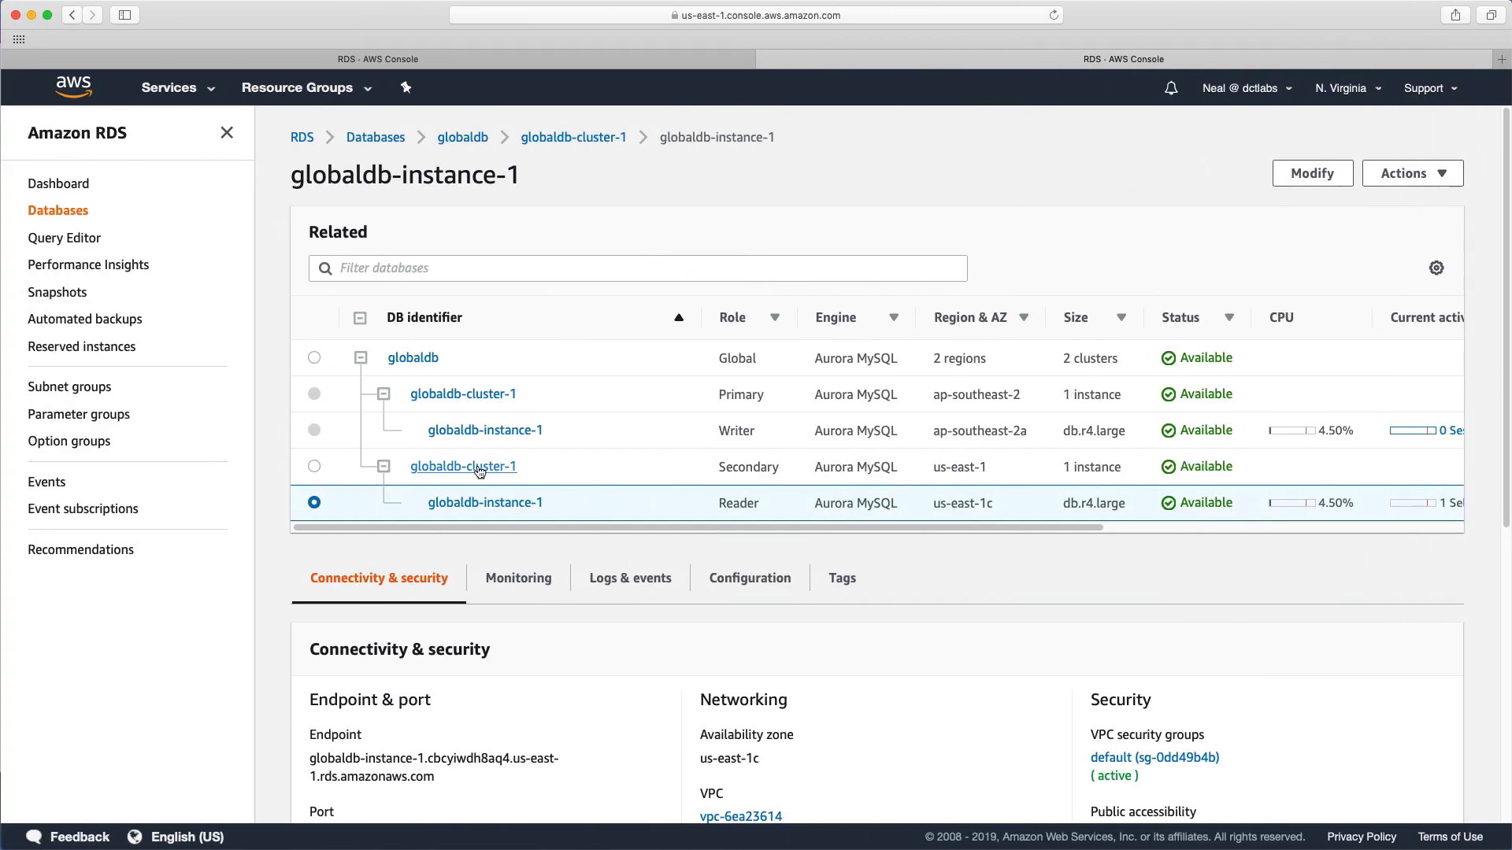
Remove the us-east-1 globaldb-cluster-1 from globaldb and promote it to standalone
click(463, 465)
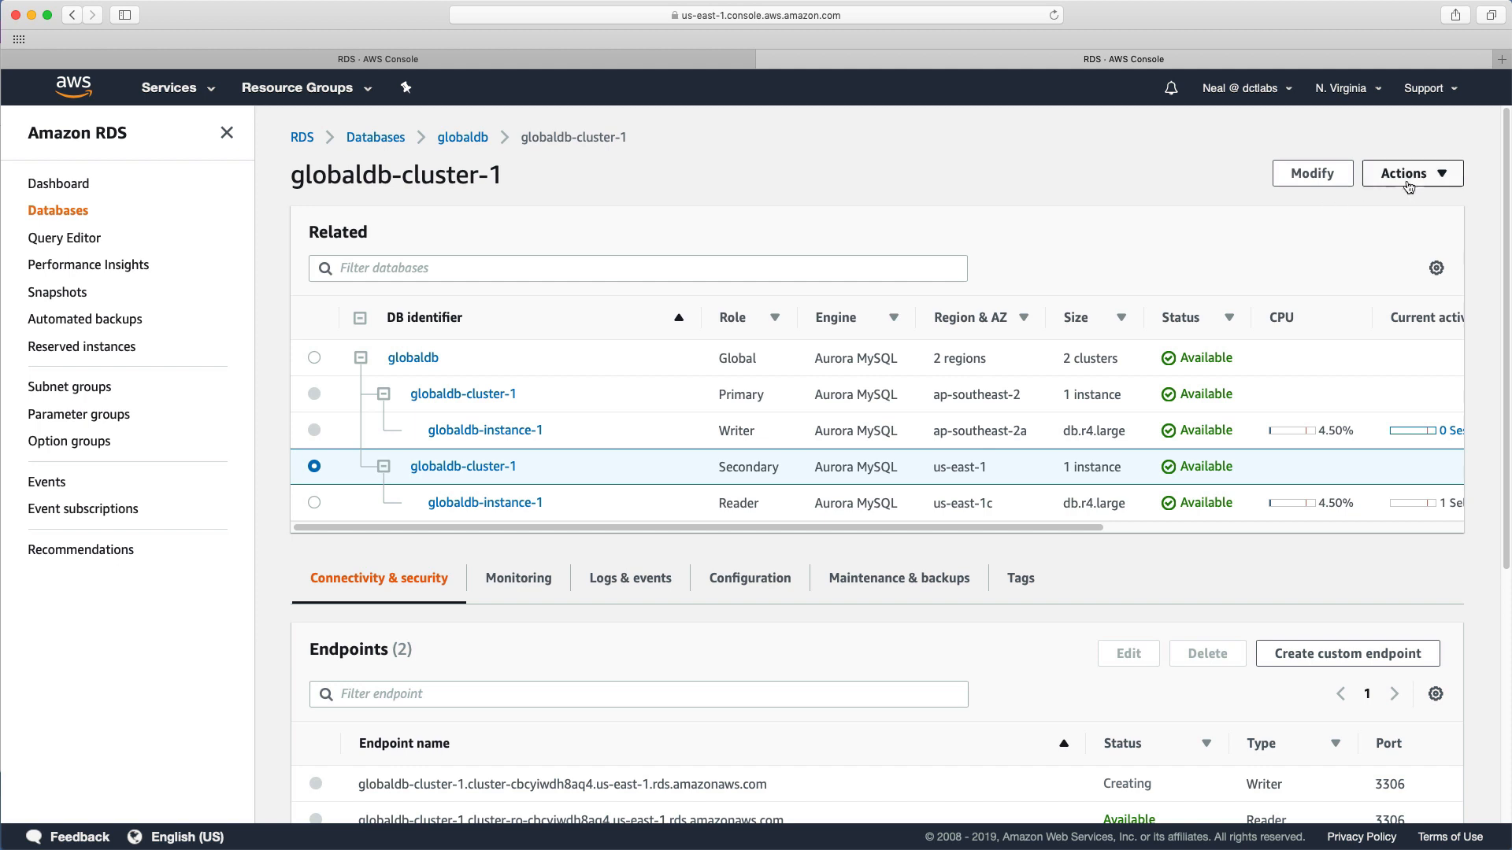
click(1412, 172)
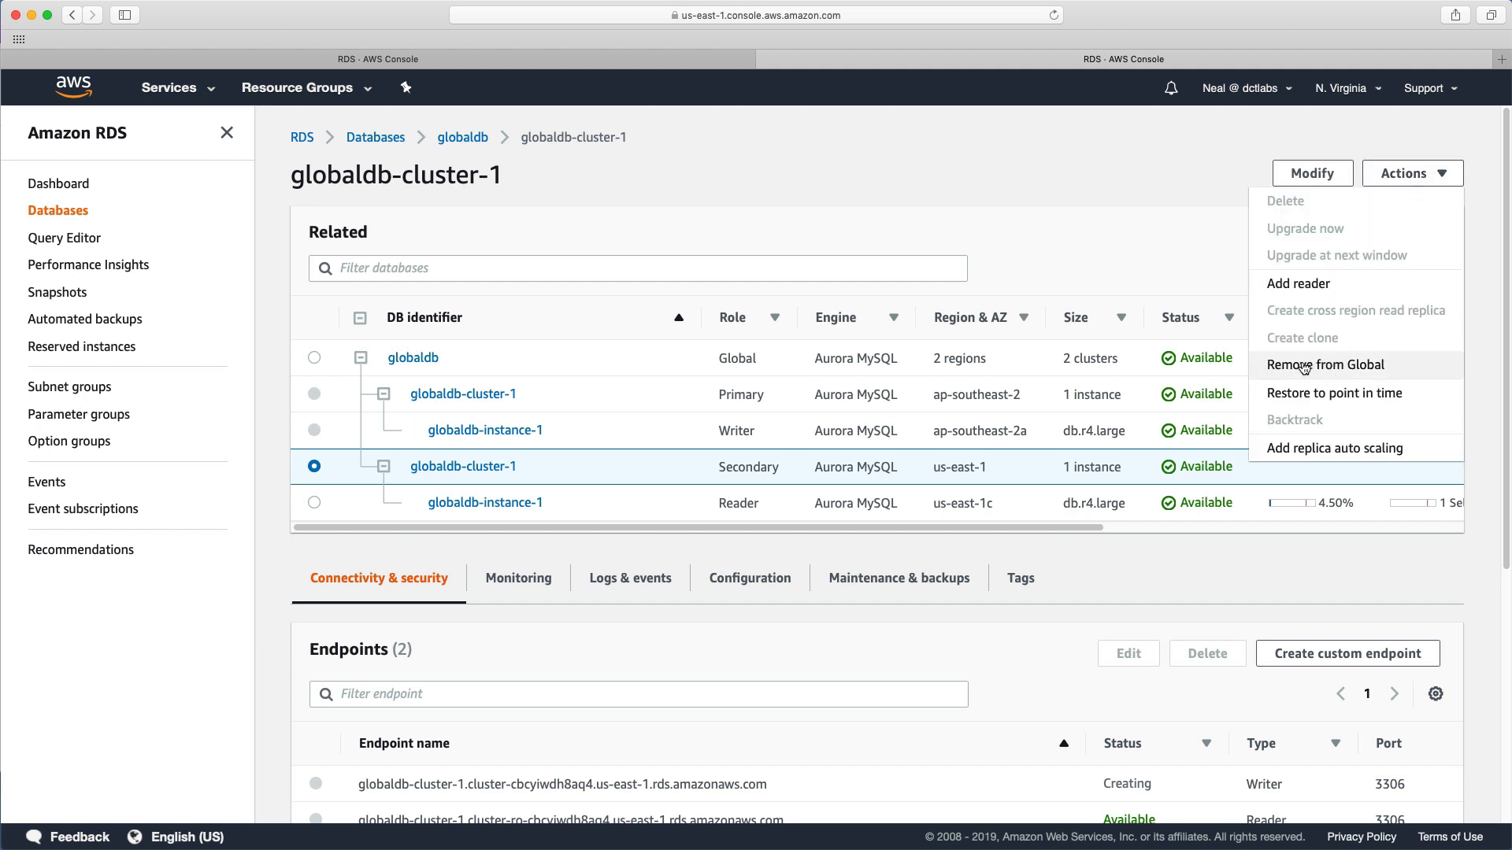
click(1326, 365)
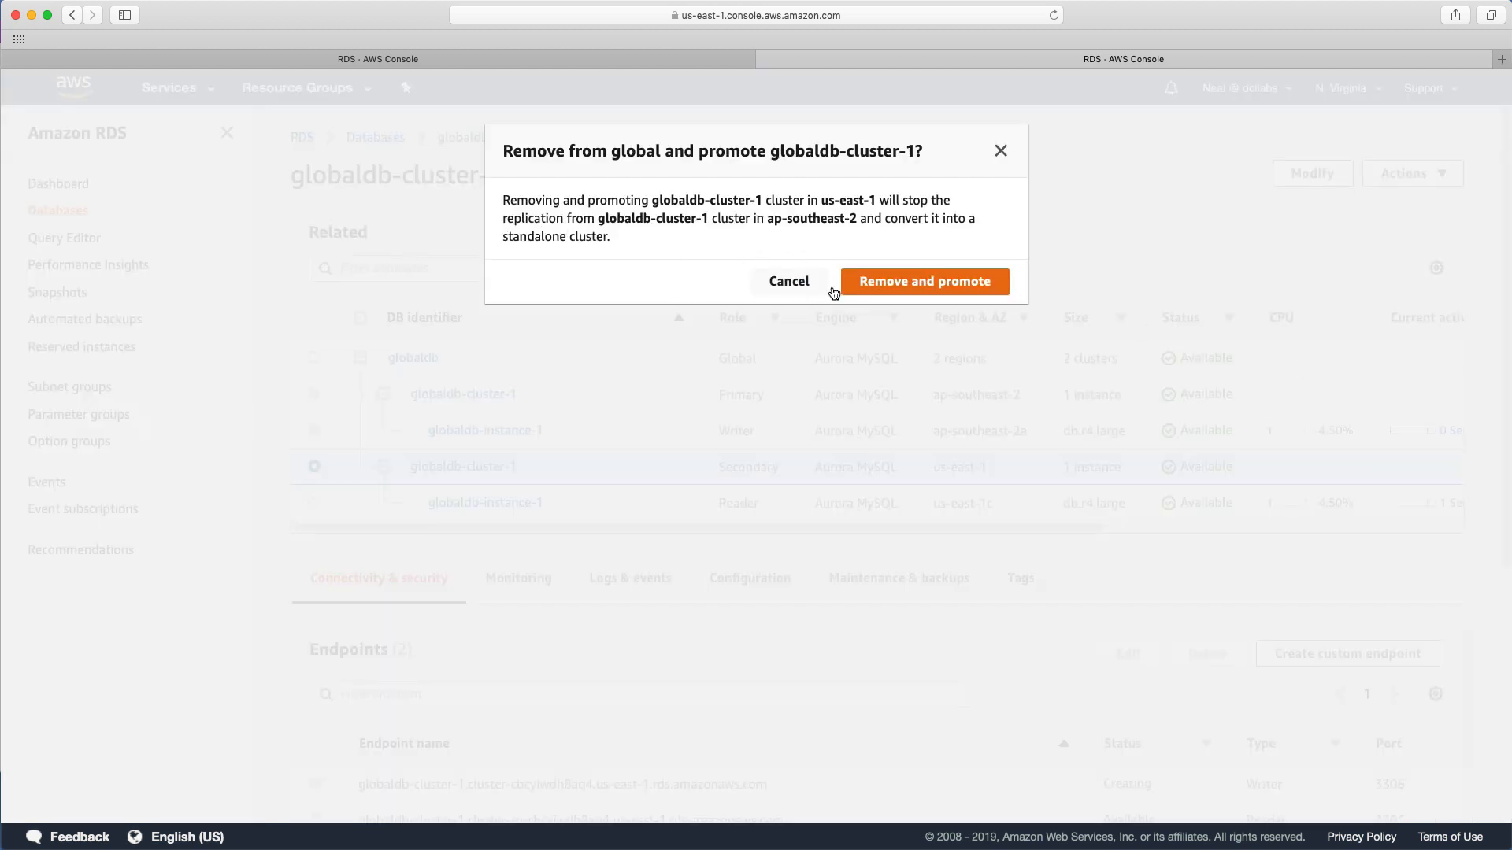
mouse_move(925, 281)
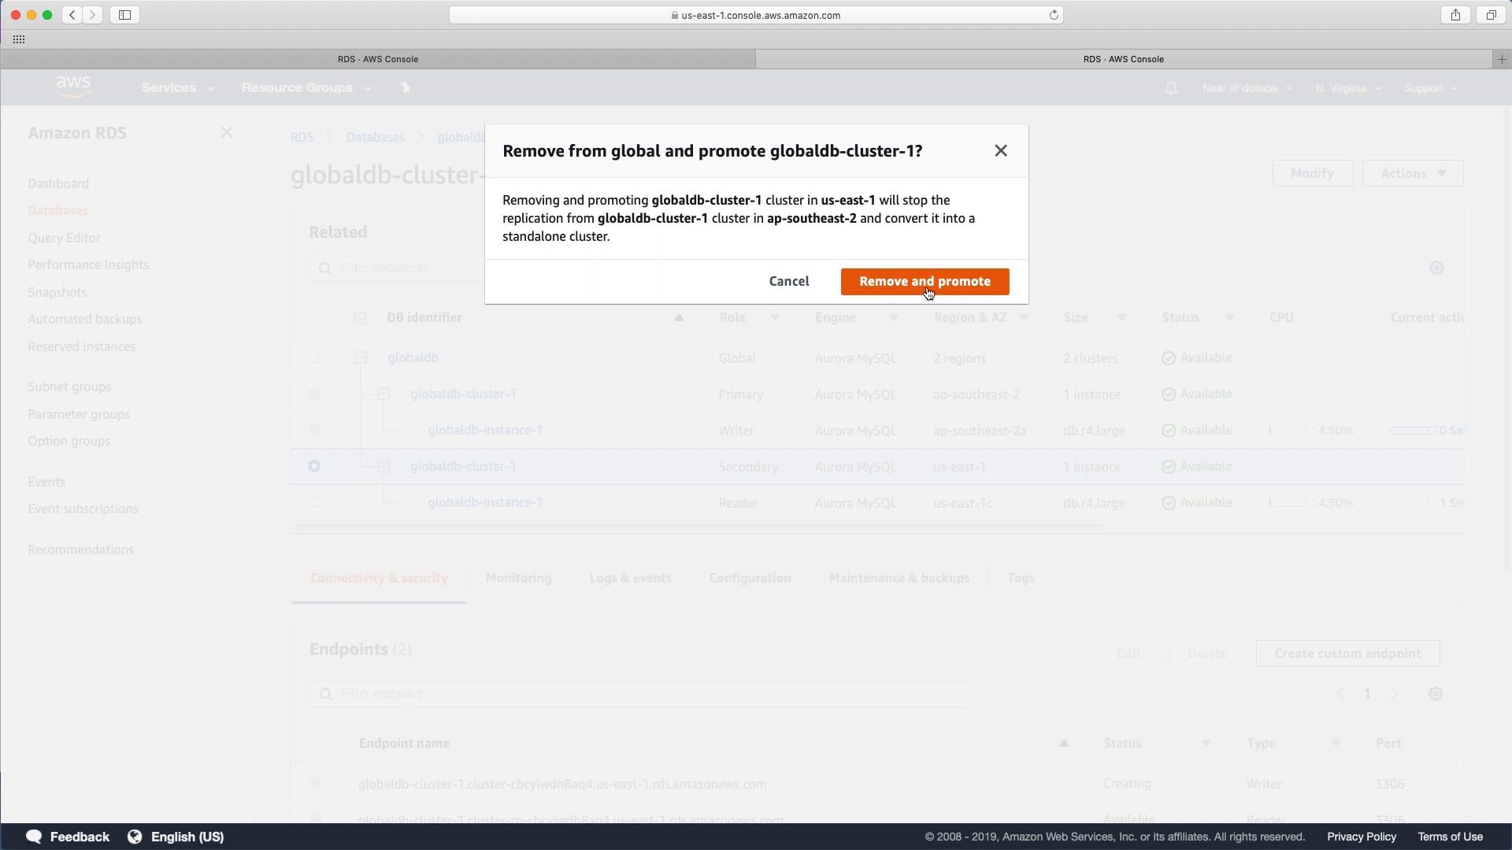
mouse_move(663, 213)
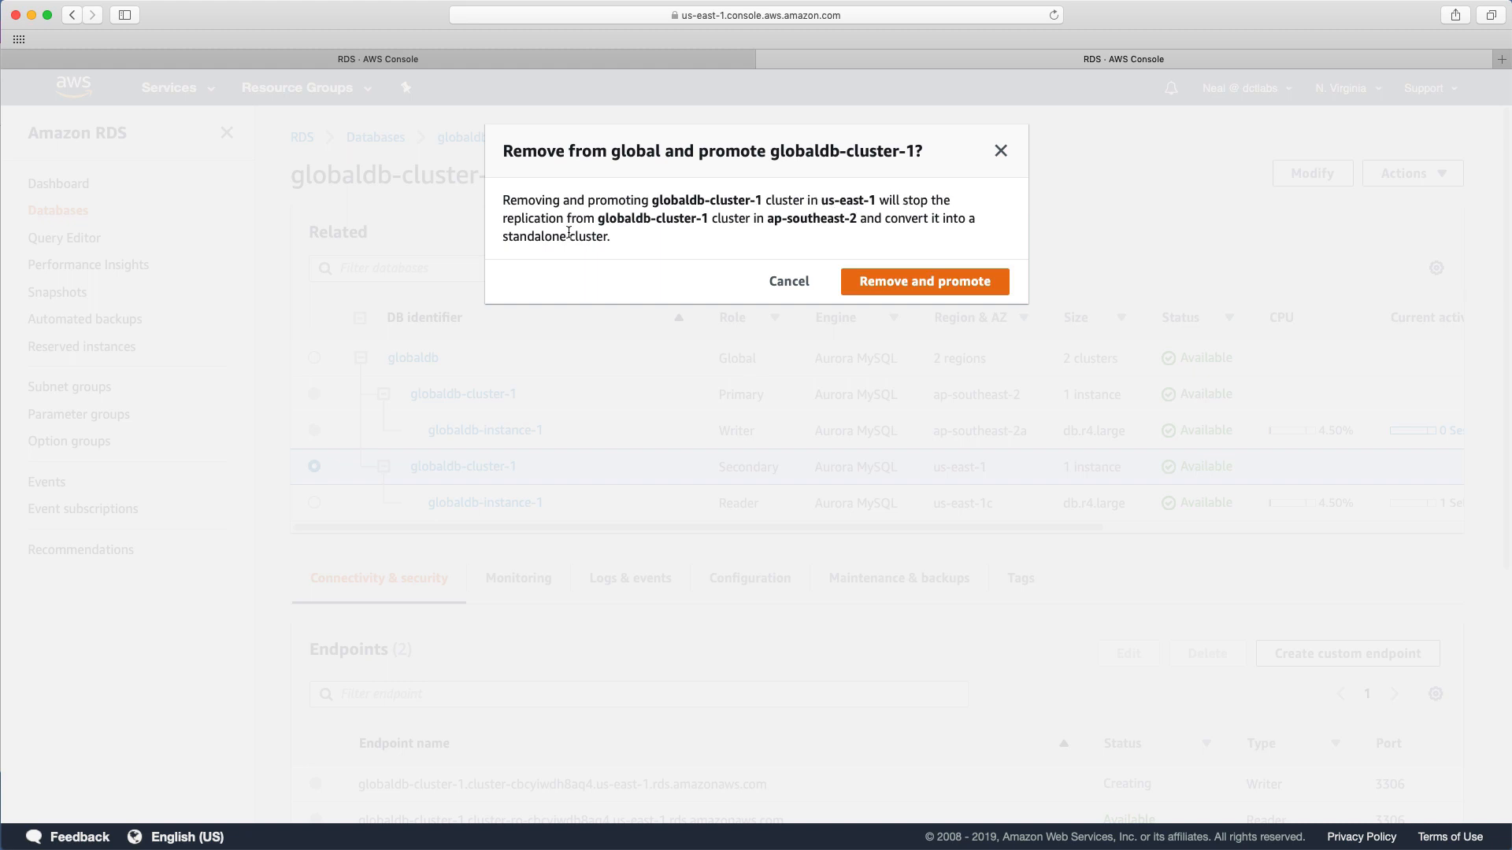
mouse_move(651, 237)
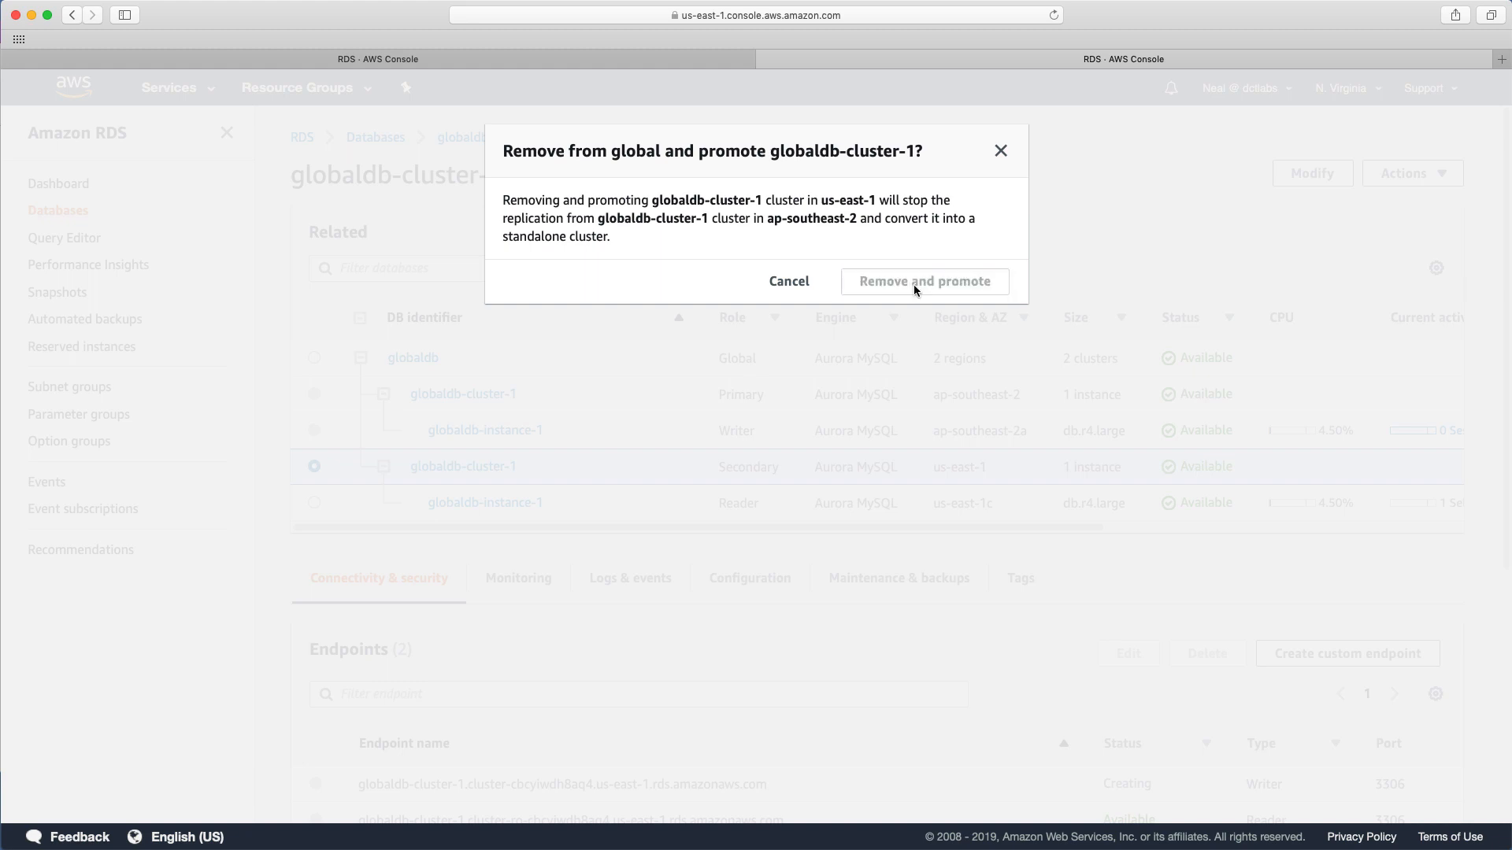
click(923, 280)
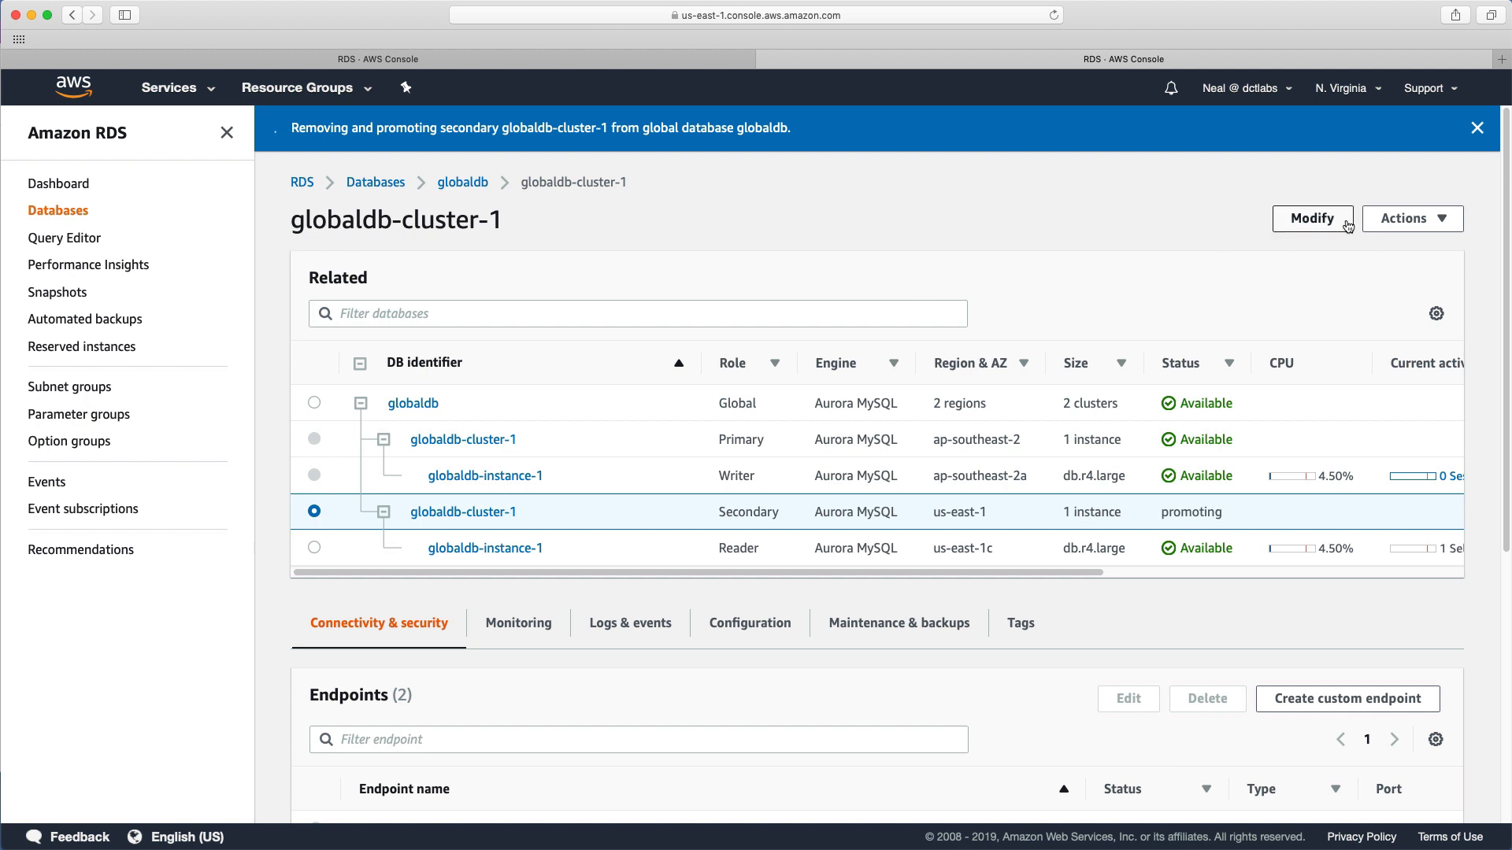
mouse_move(615, 244)
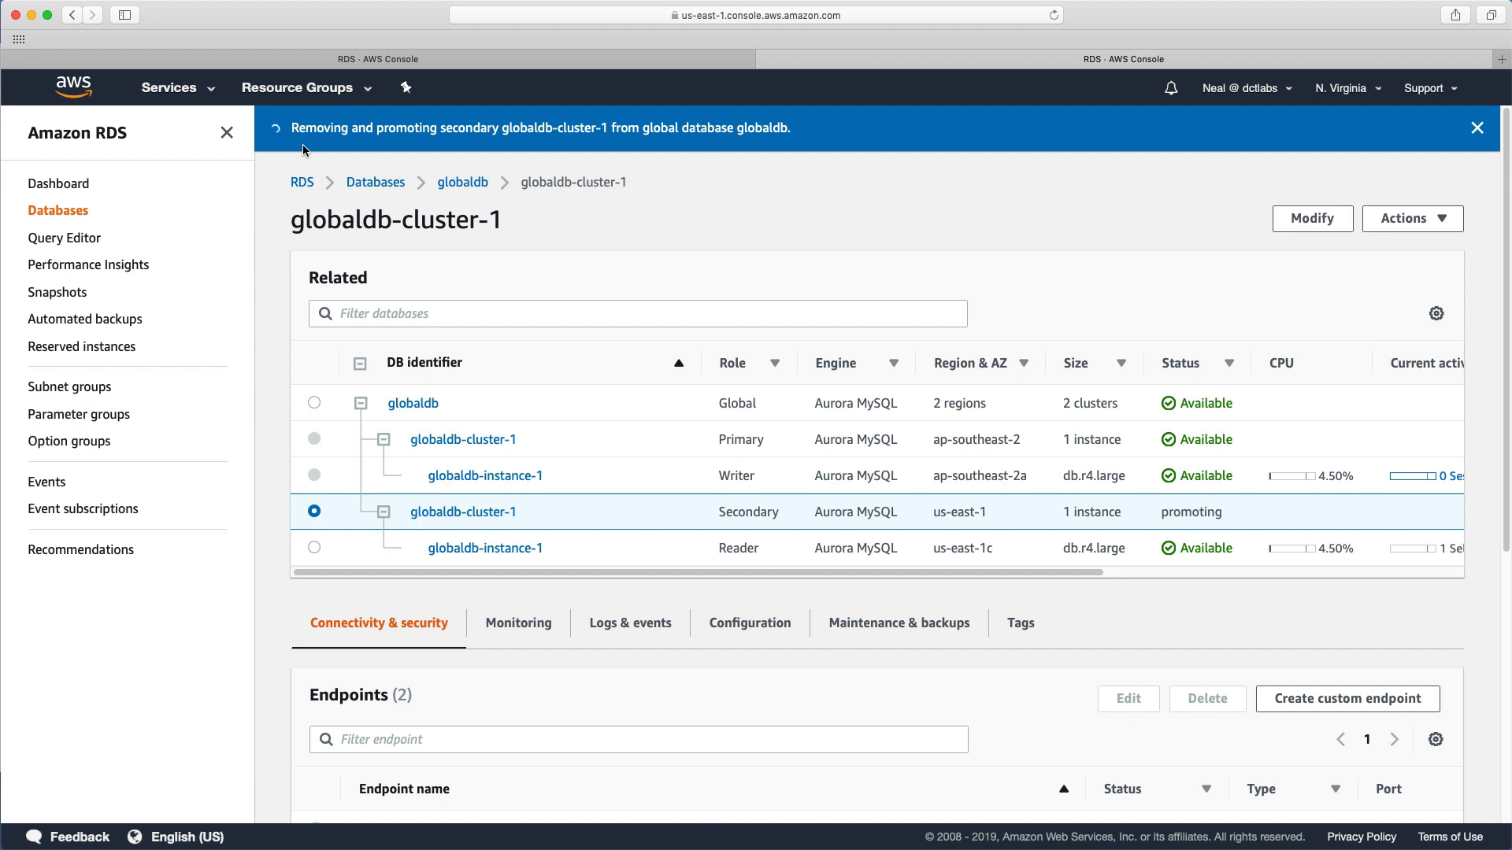
mouse_move(499, 145)
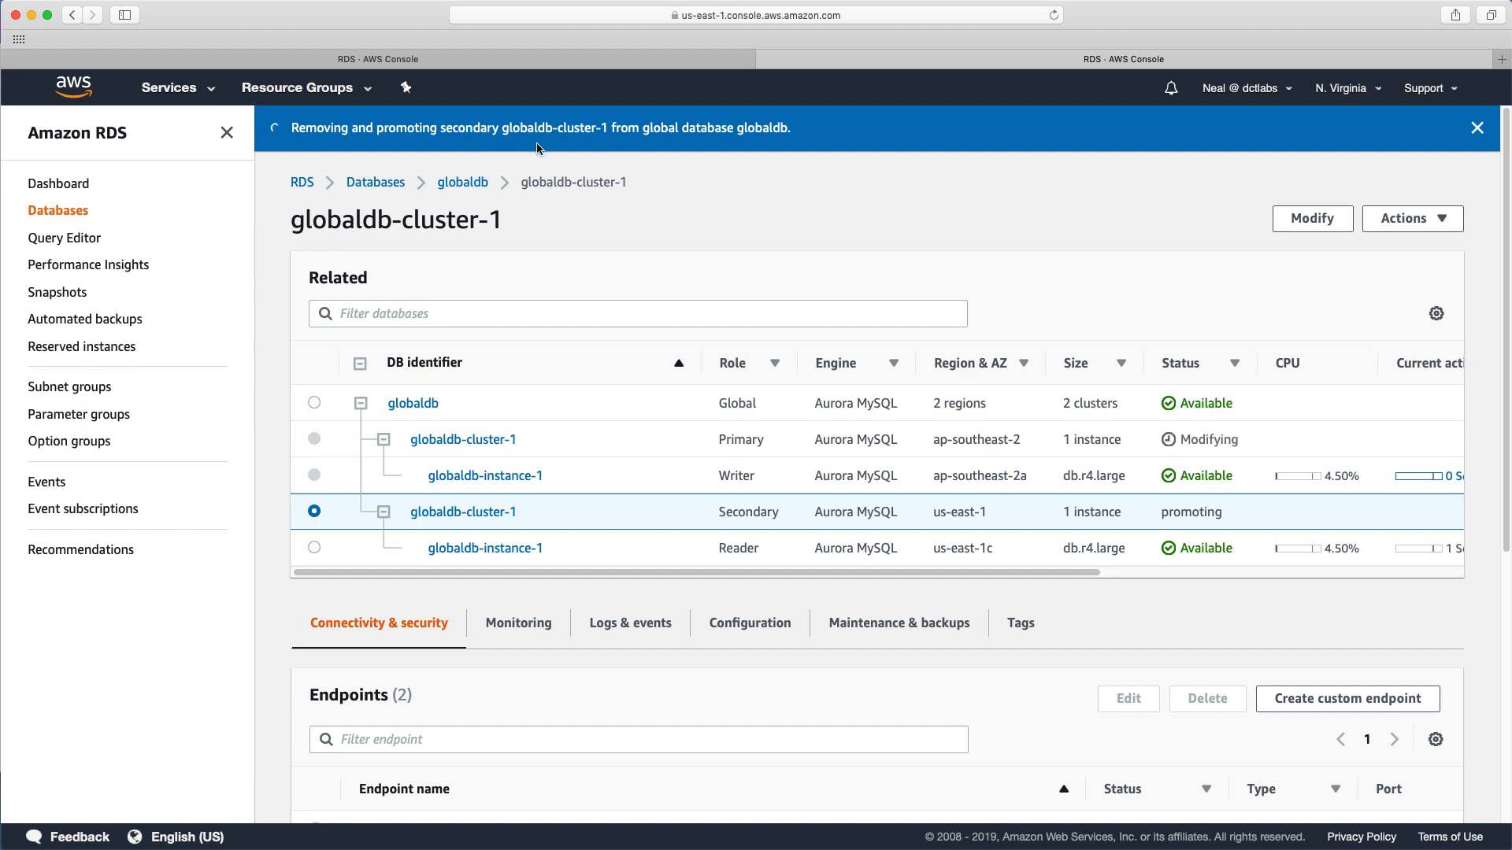
mouse_move(742, 148)
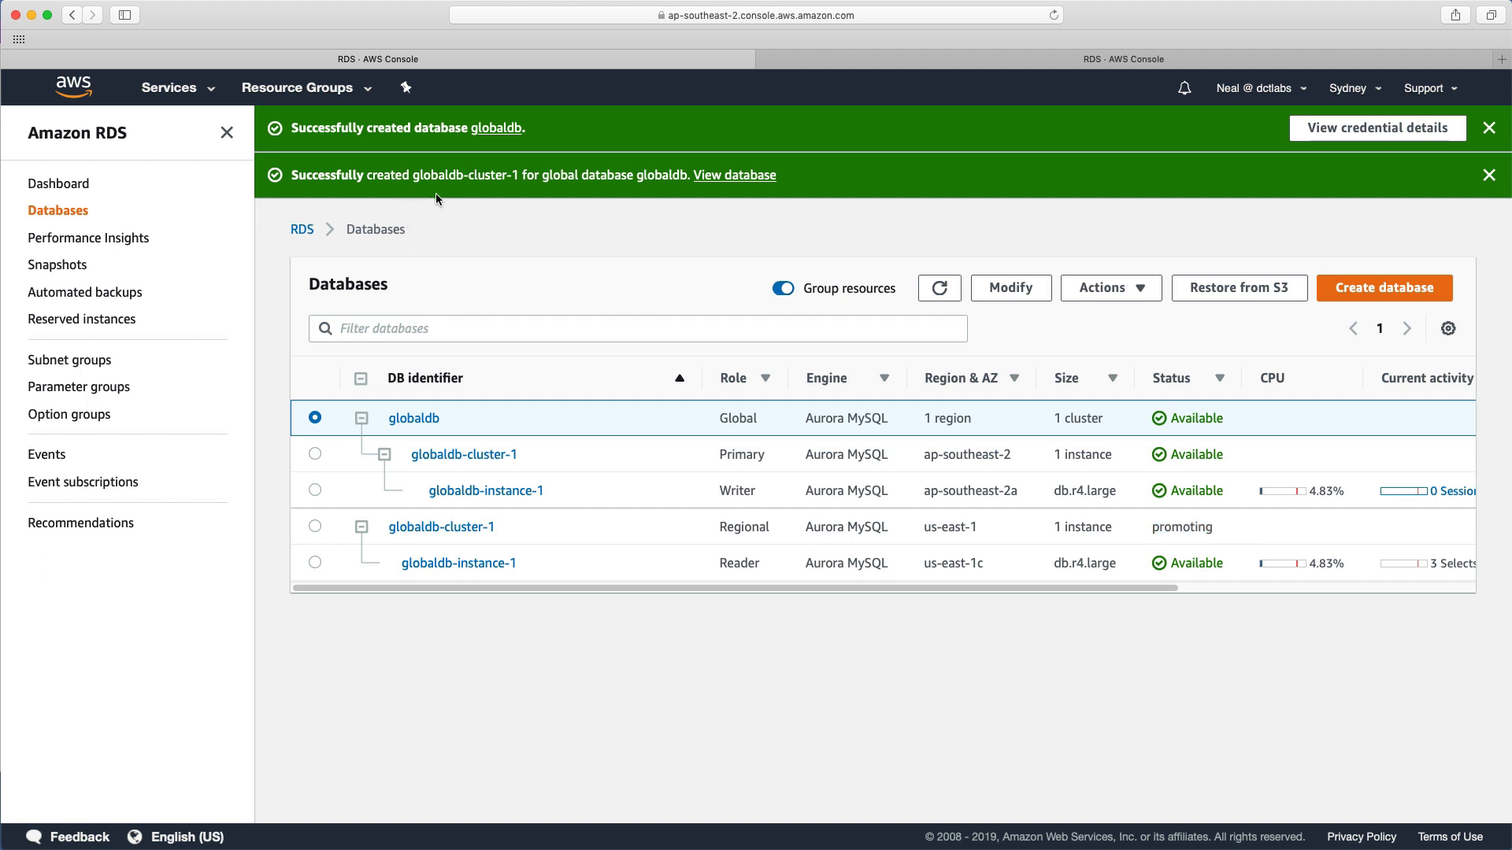
mouse_move(824, 144)
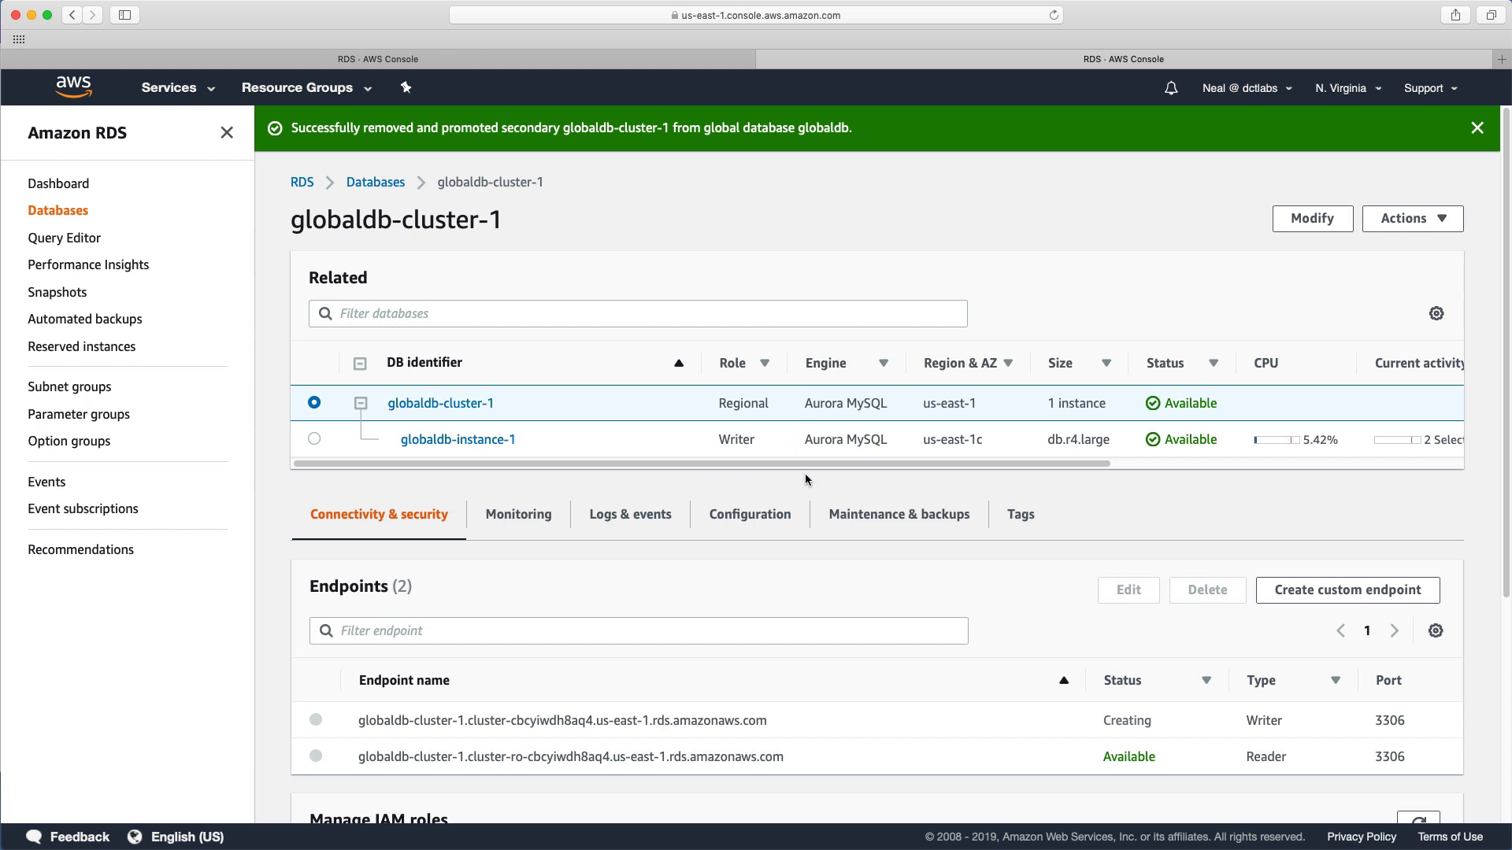
View the available actions for the promoted standalone us-east-1 globaldb-cluster-1
click(1410, 219)
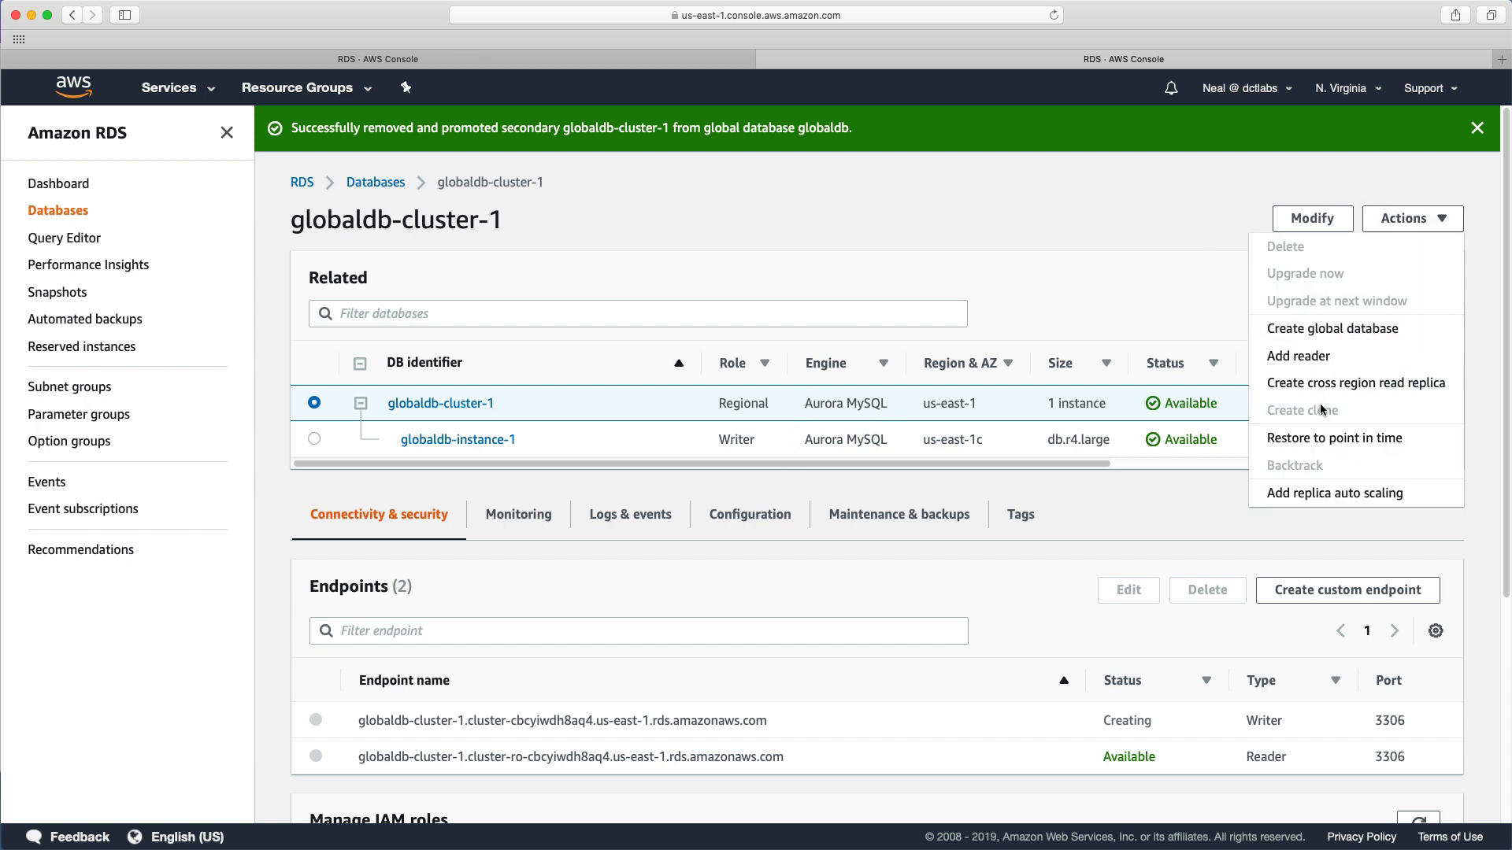
mouse_move(1354, 382)
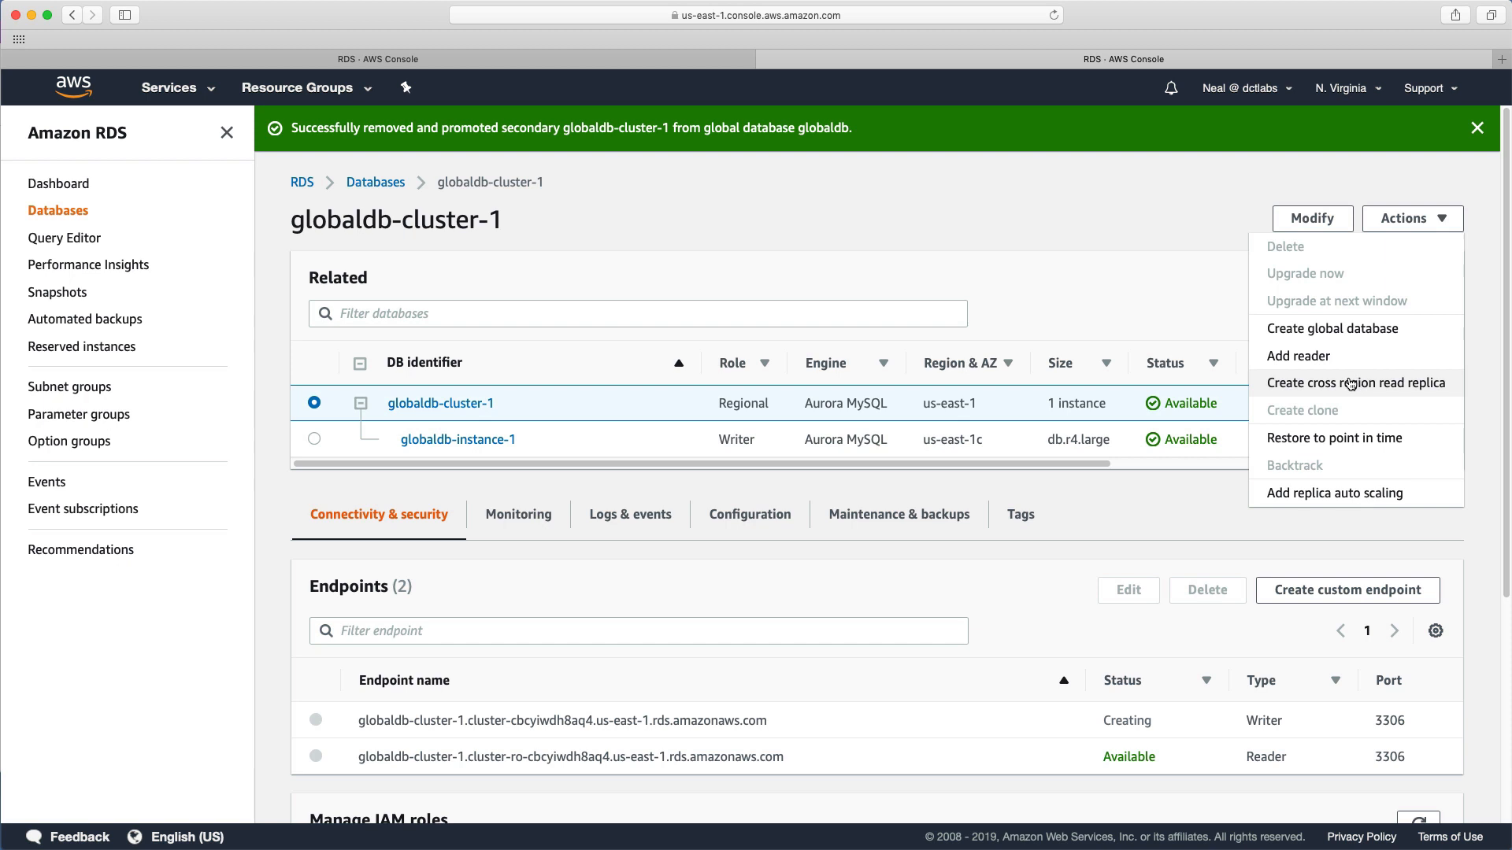
mouse_move(1332, 328)
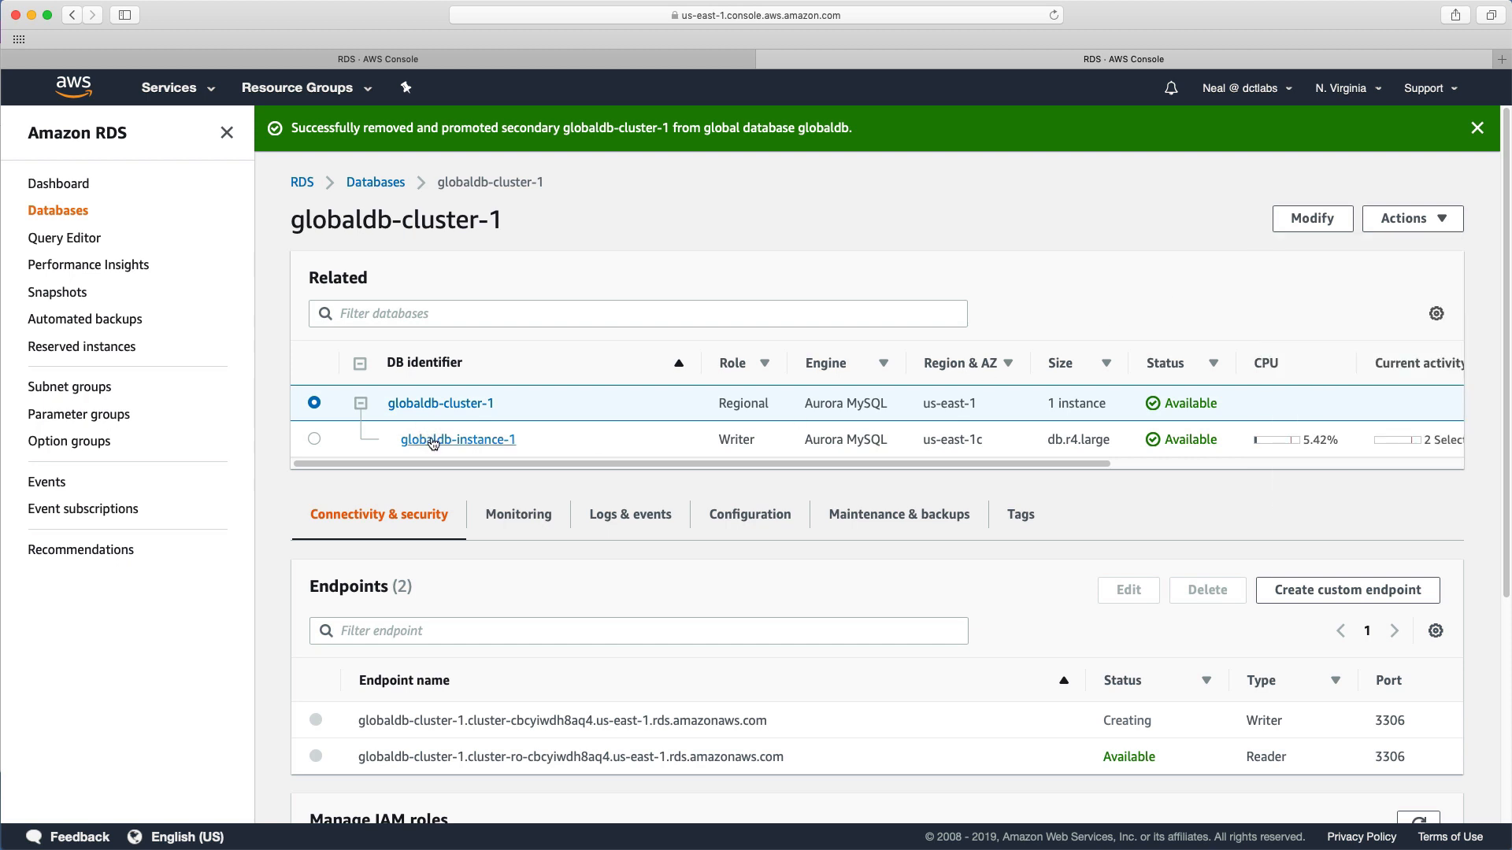
mouse_move(389, 454)
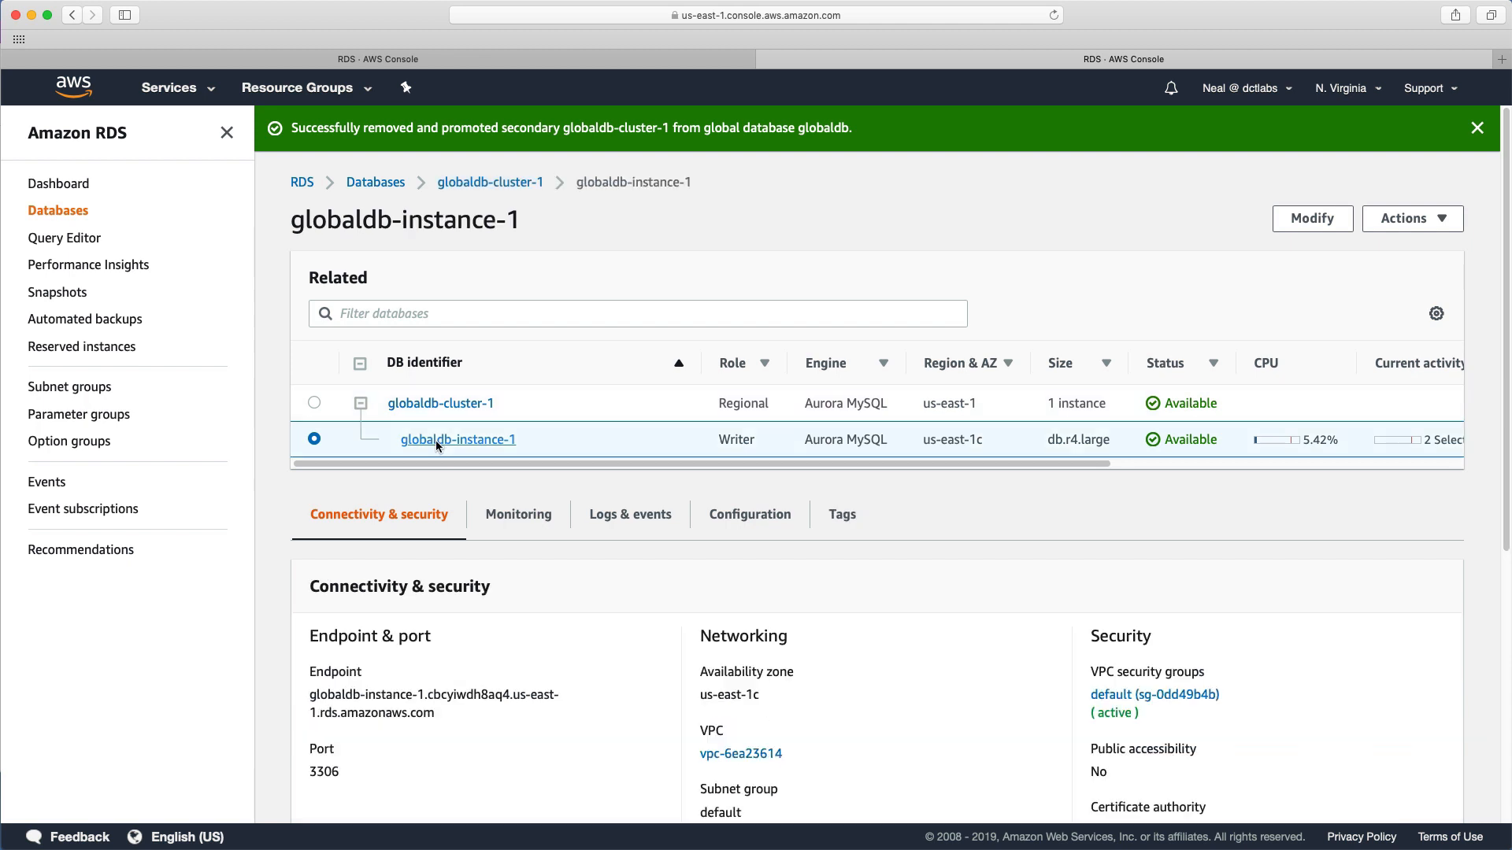
Start deleting us-east-1 globaldb-instance-1 with no final snapshot, entering 'delete me' to confirm
click(1410, 218)
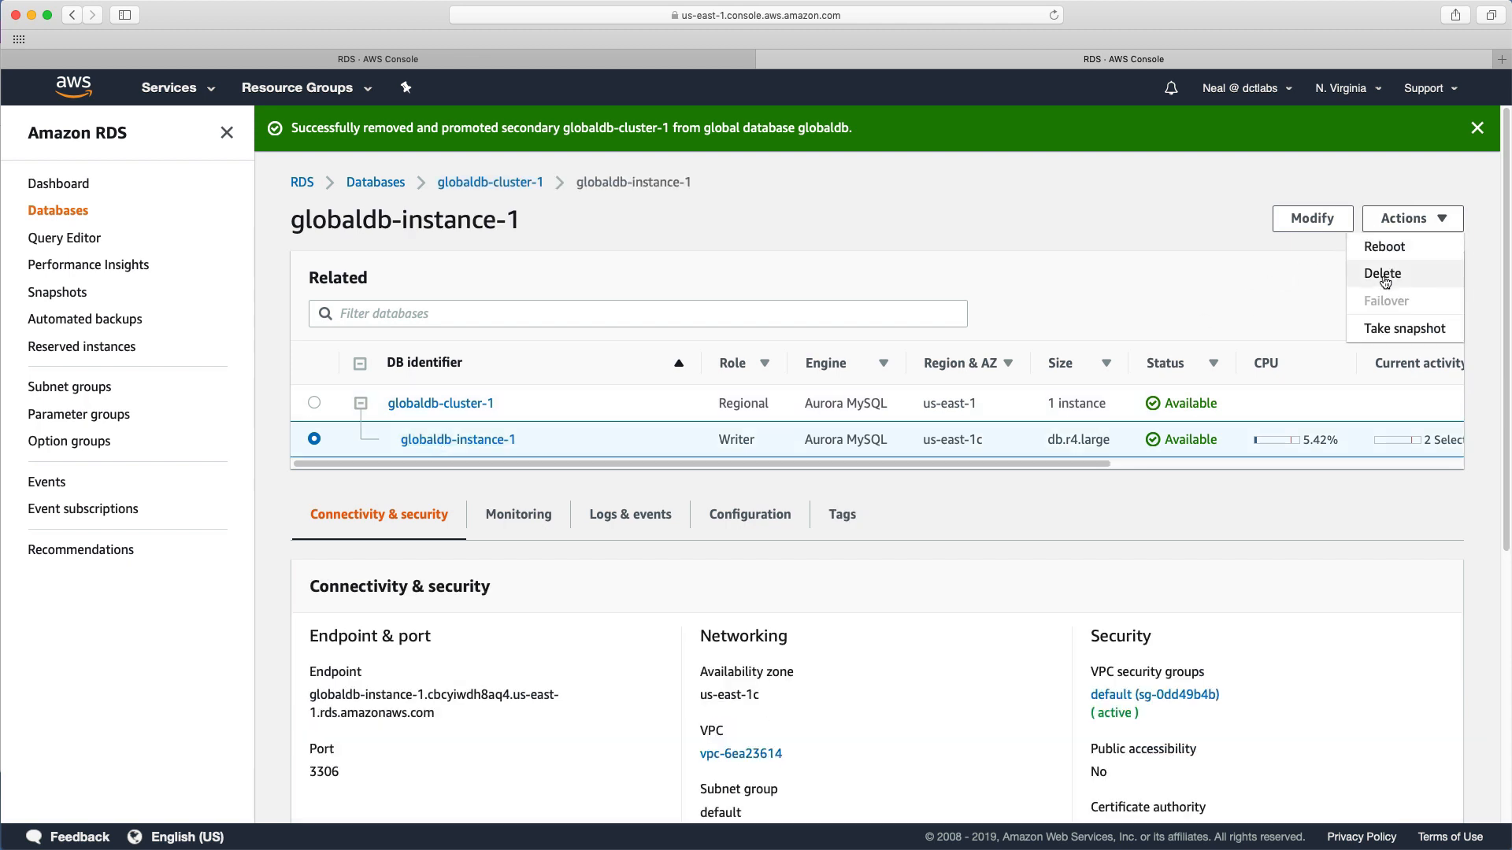
click(1383, 273)
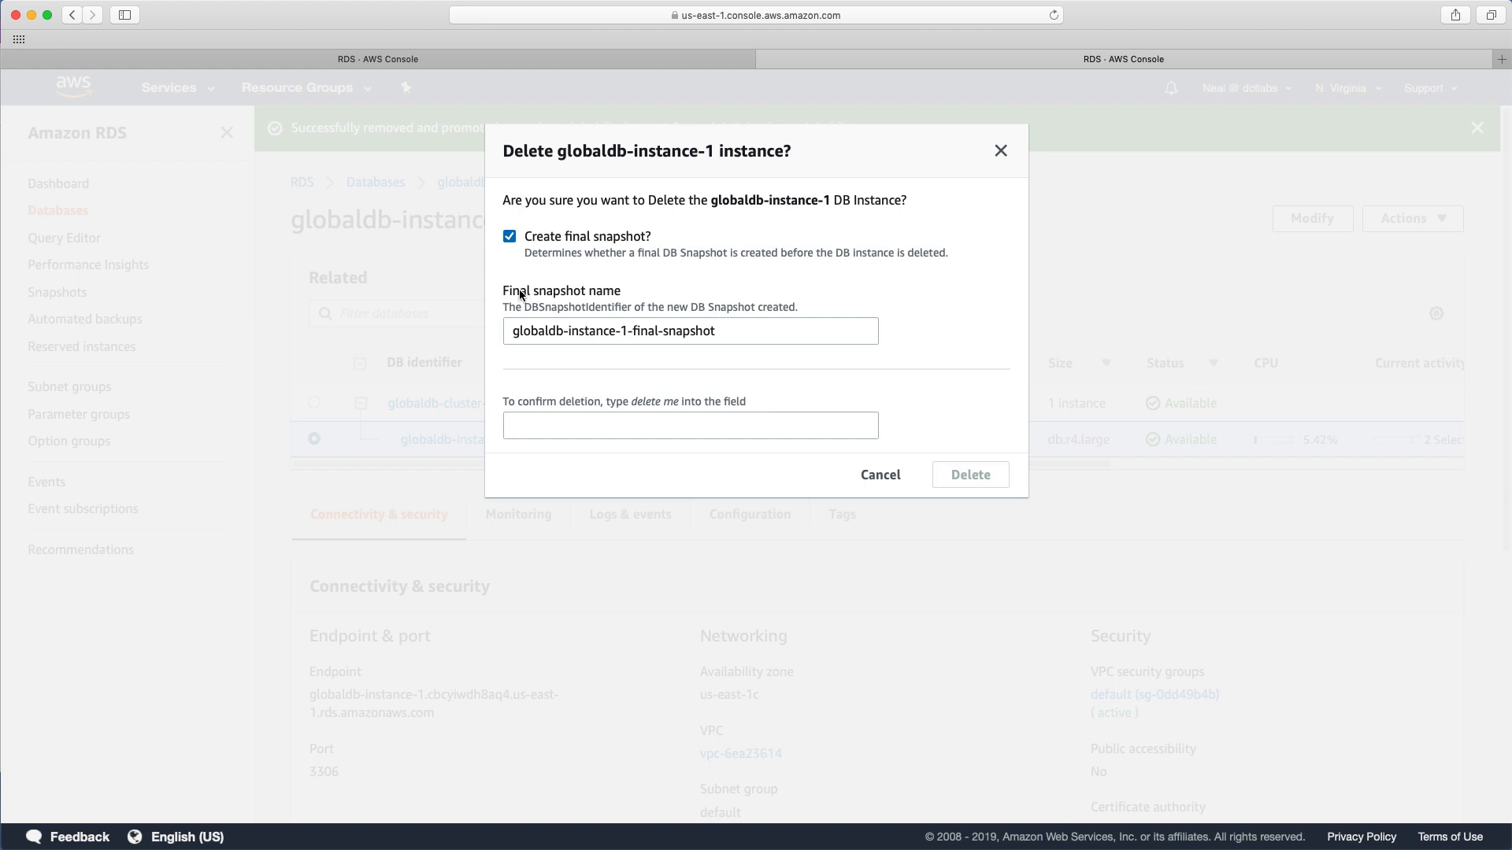
click(510, 236)
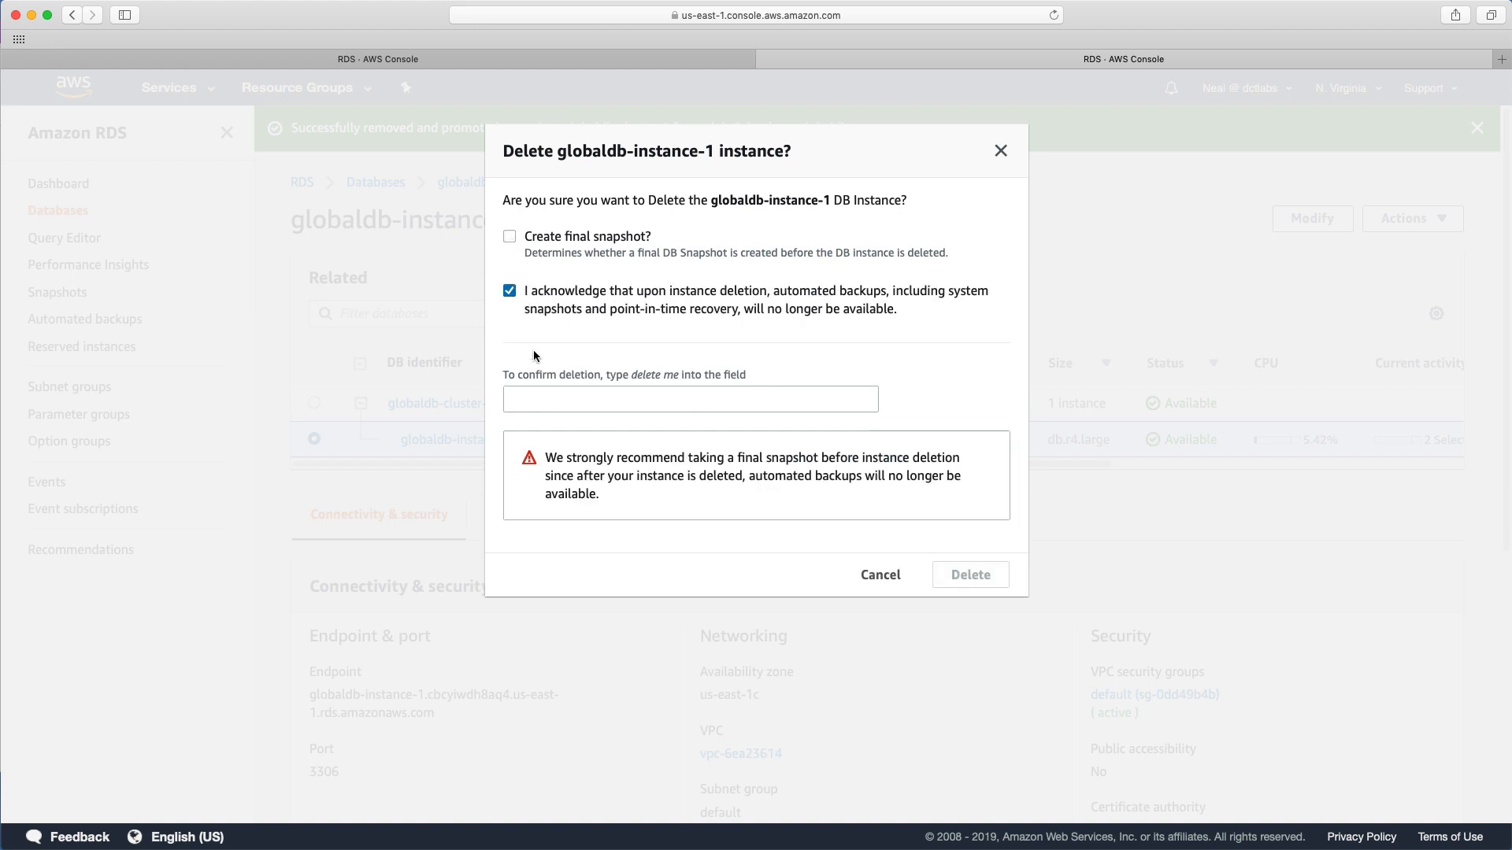
text(d)
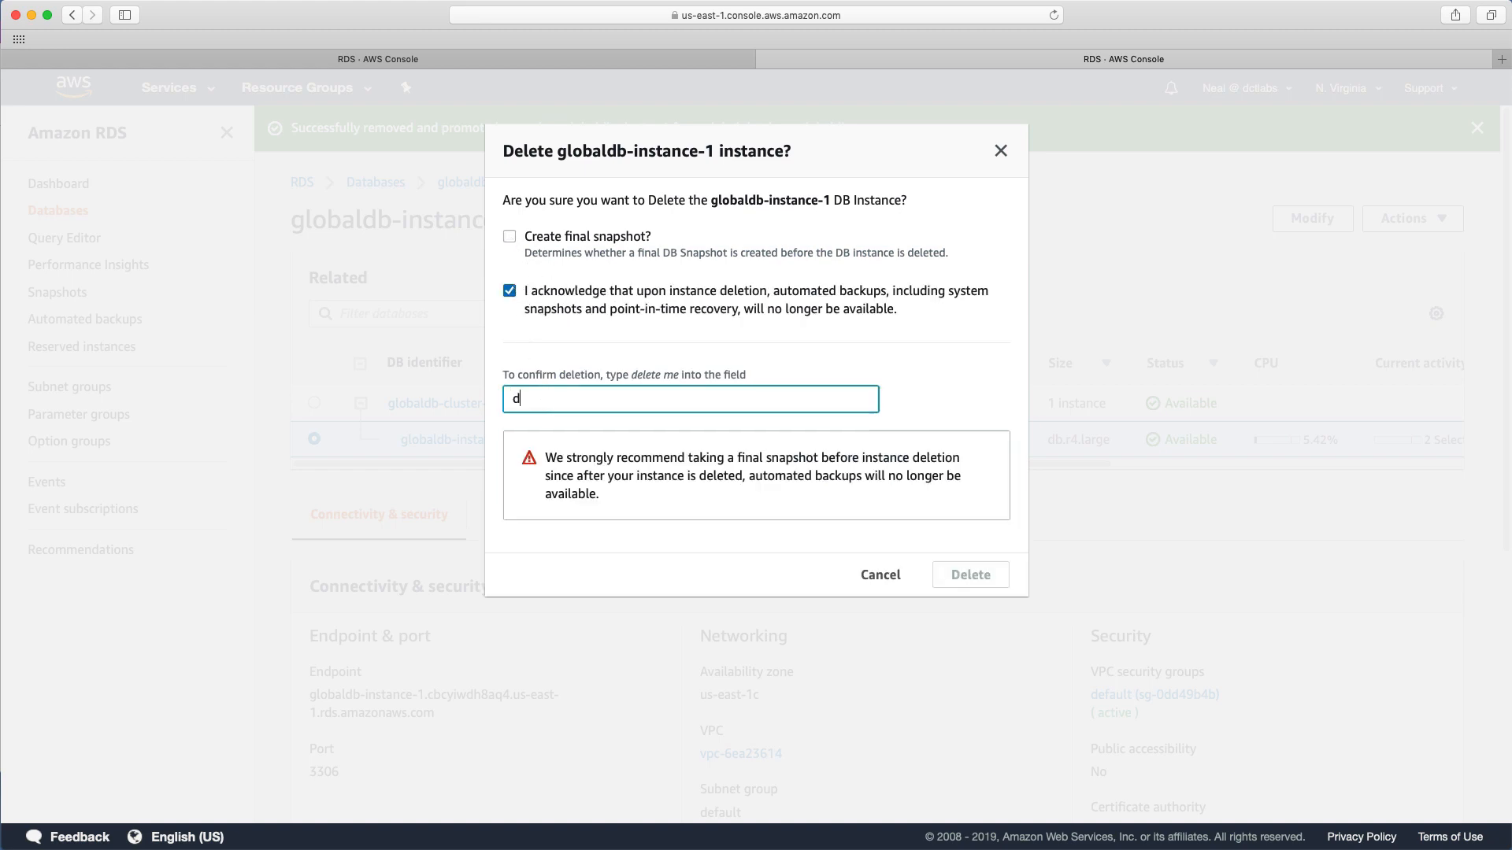
text(elete e)
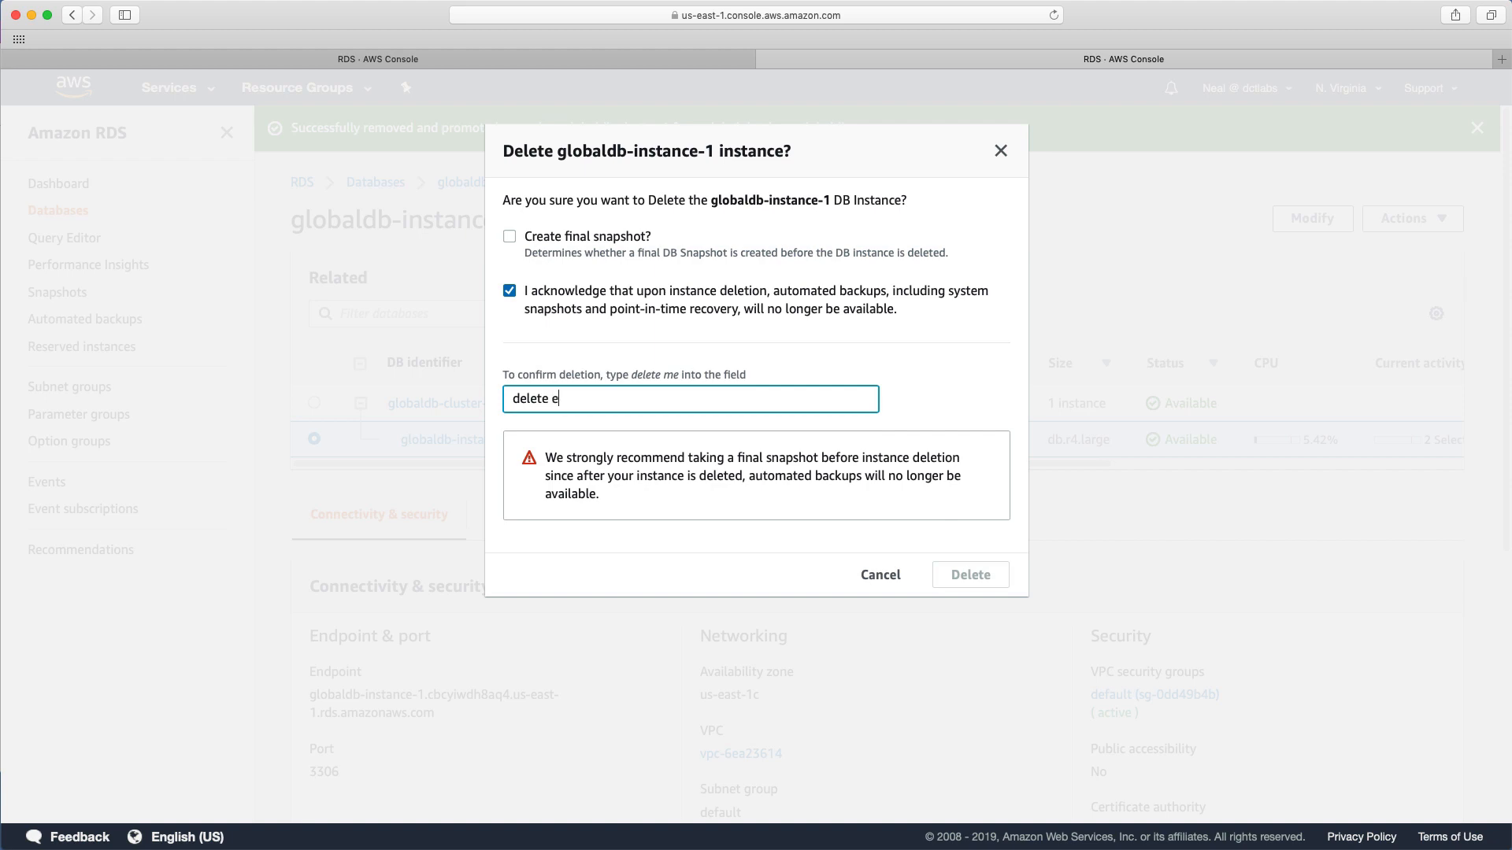
text(me)
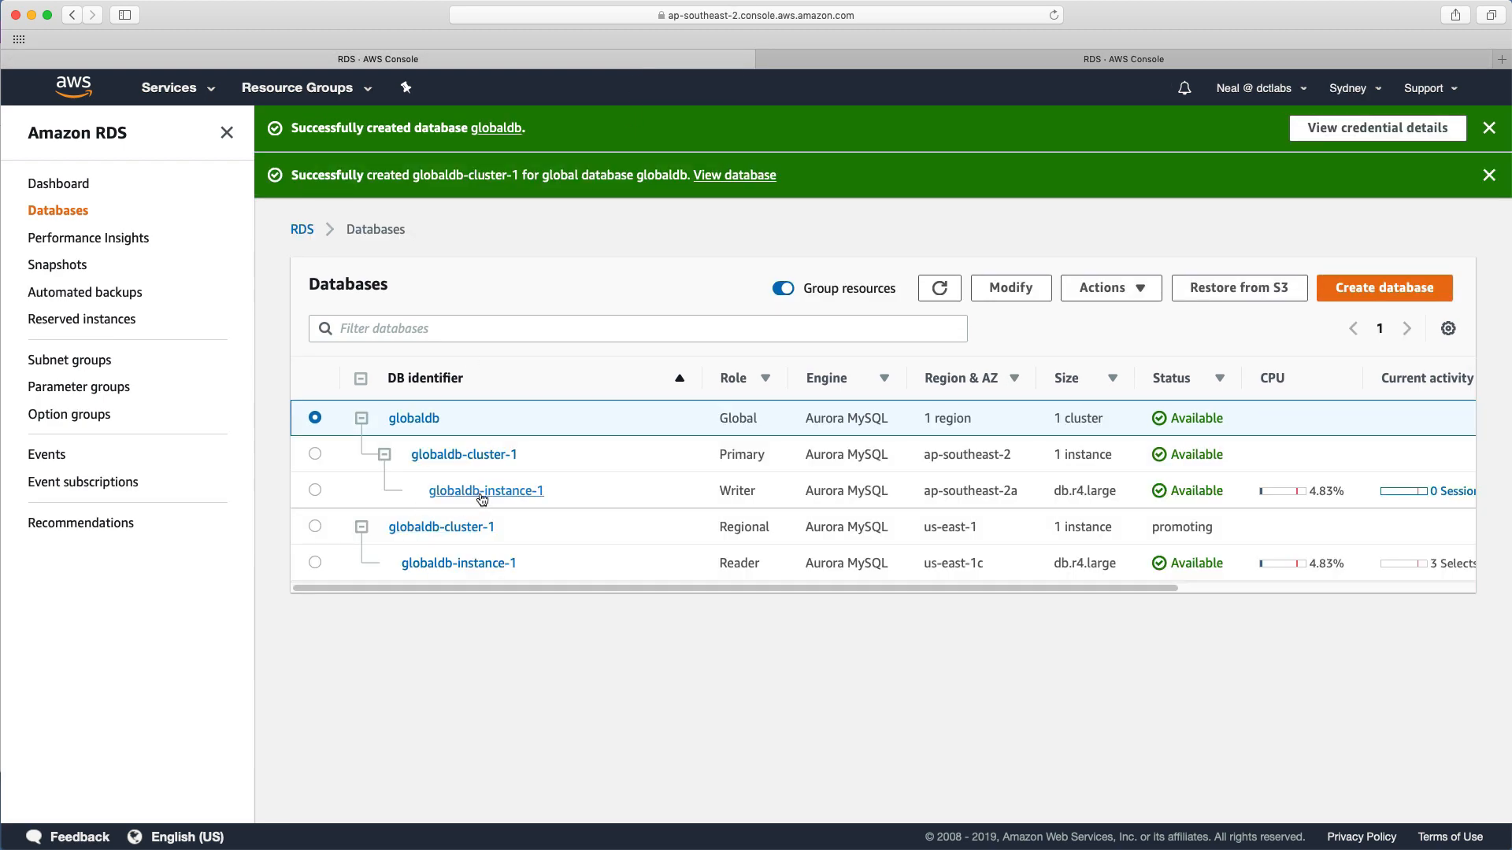
Delete the Sydney globaldb-instance-1 writer with no final snapshot, then bring up globaldb-cluster-1's actions
click(486, 490)
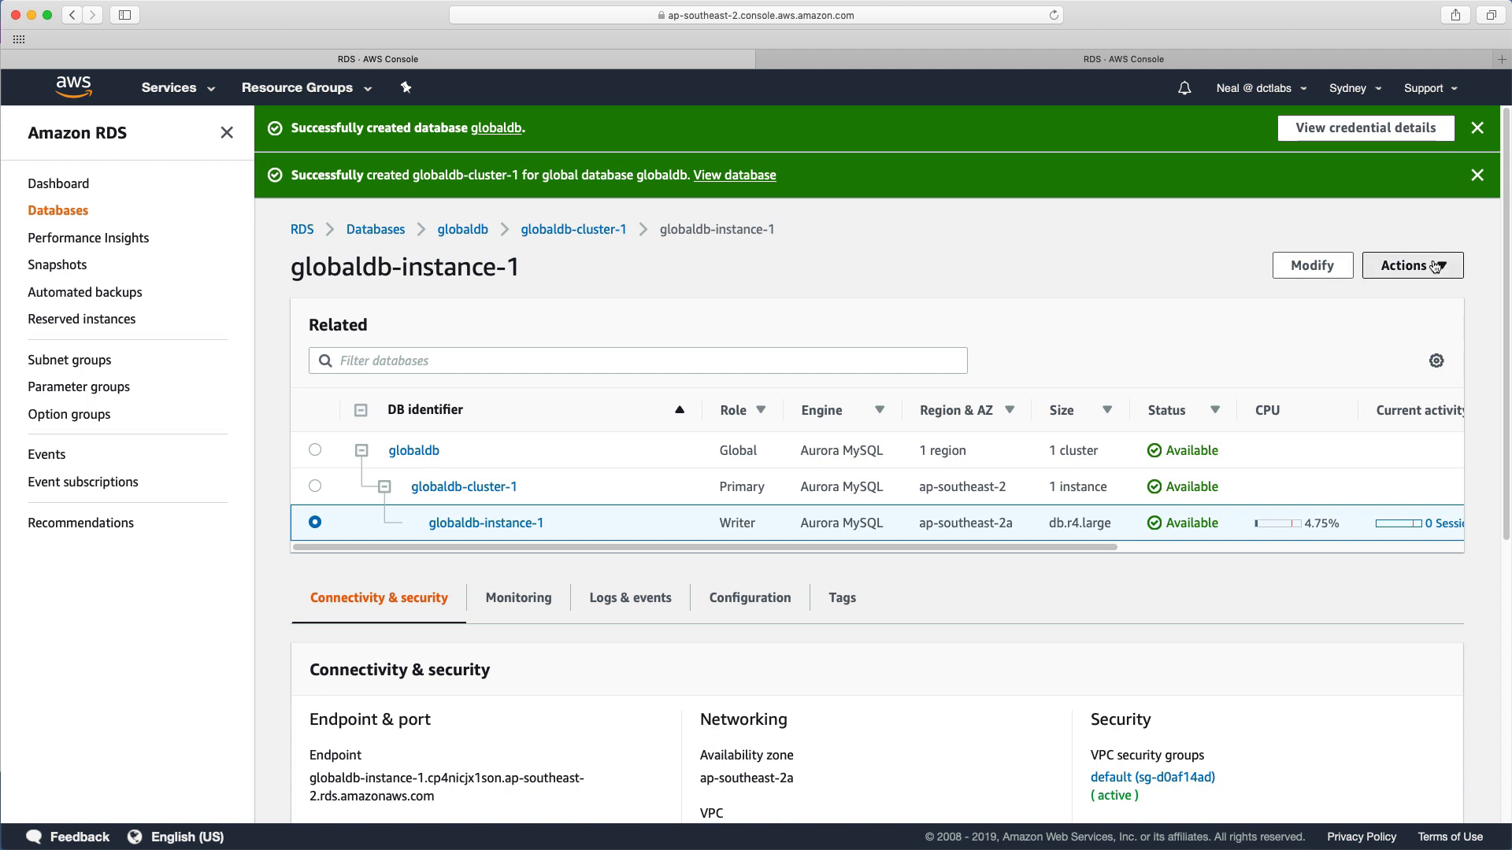
click(1409, 265)
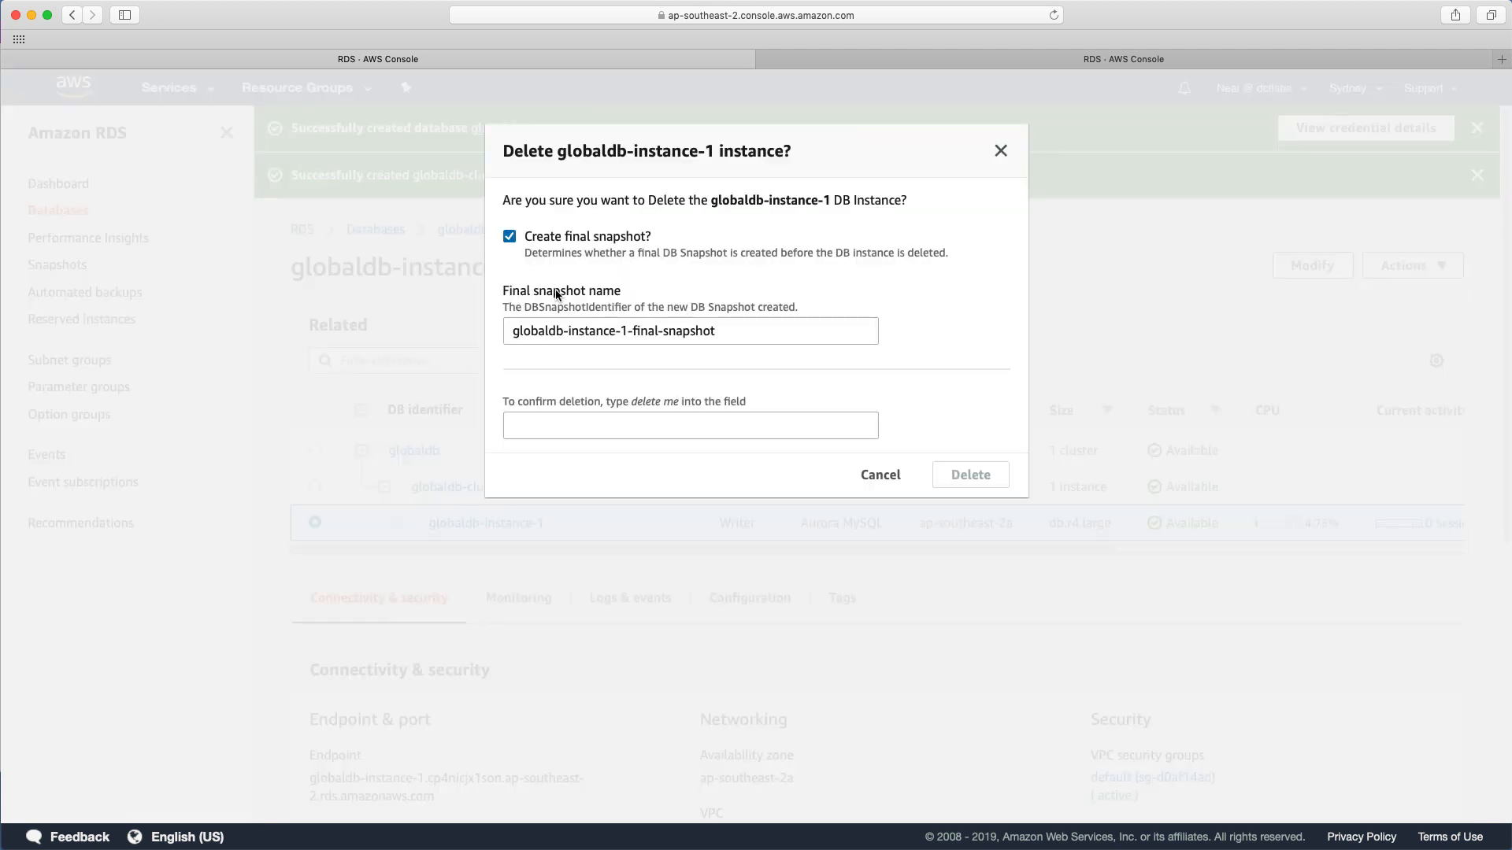
click(510, 236)
text(delete me)
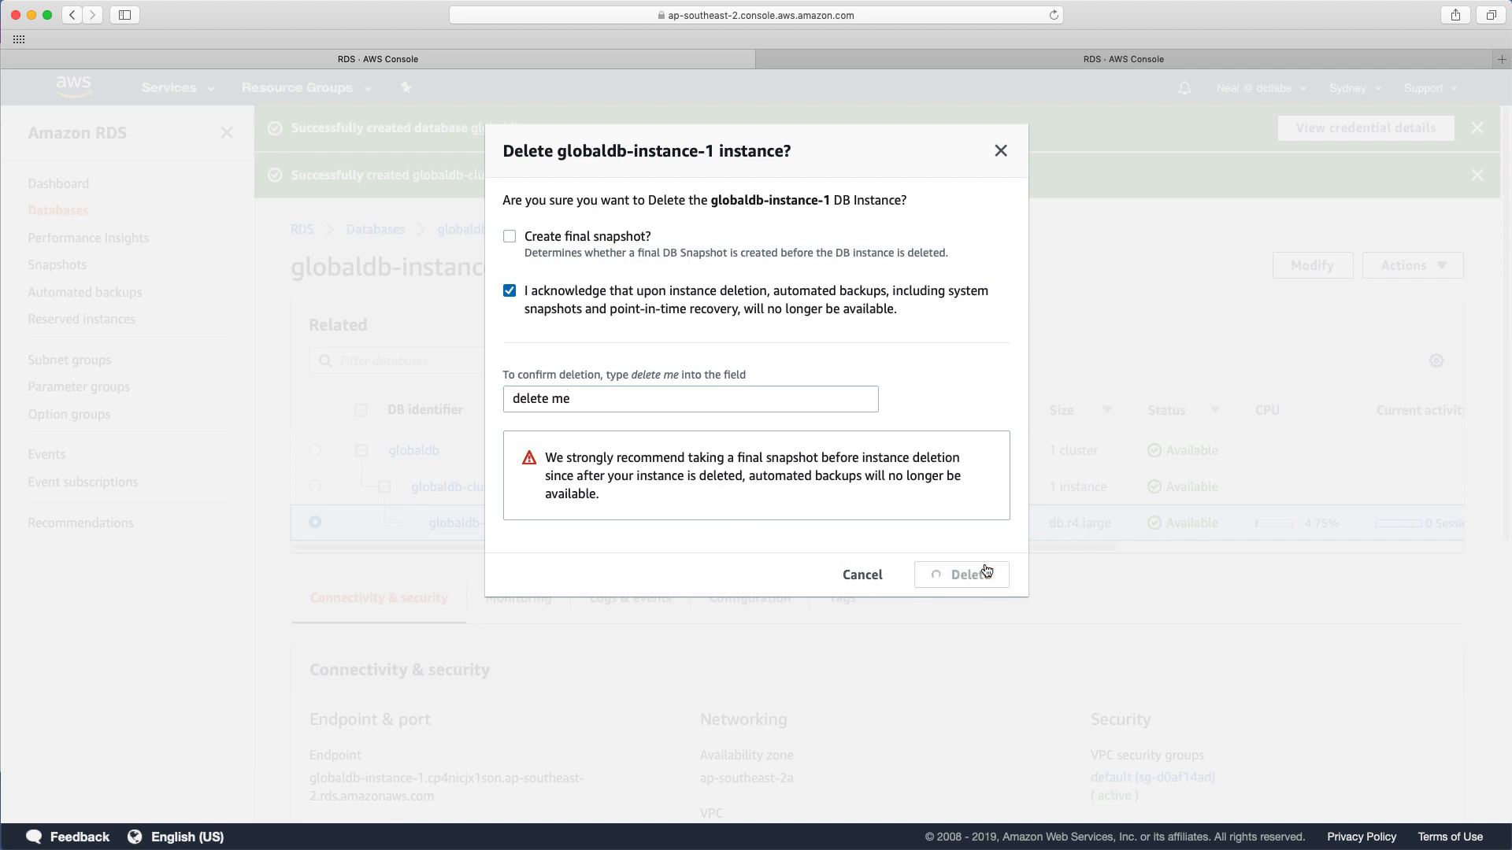
click(962, 575)
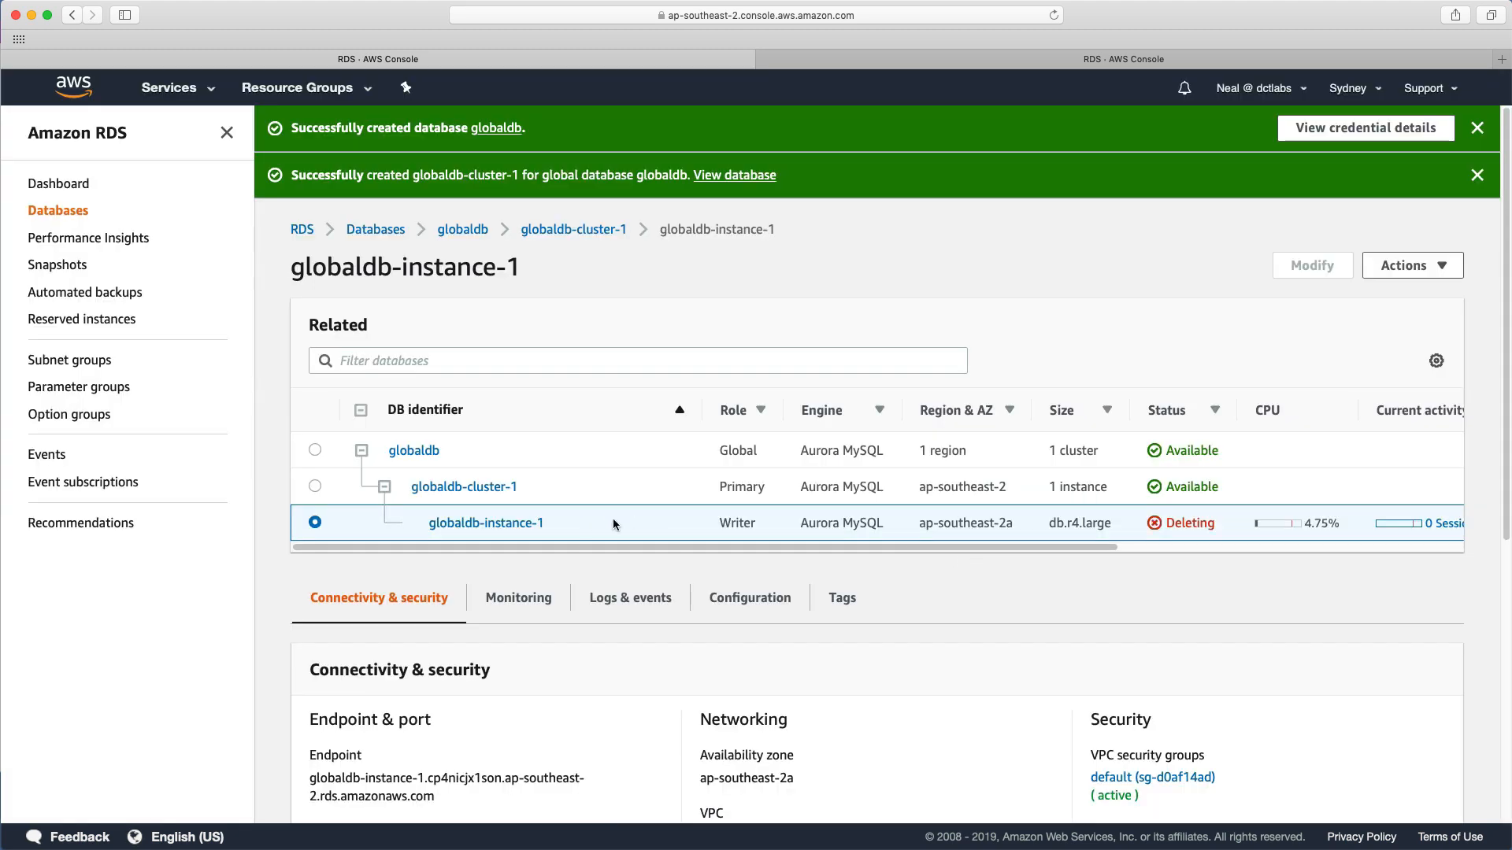
mouse_move(549, 493)
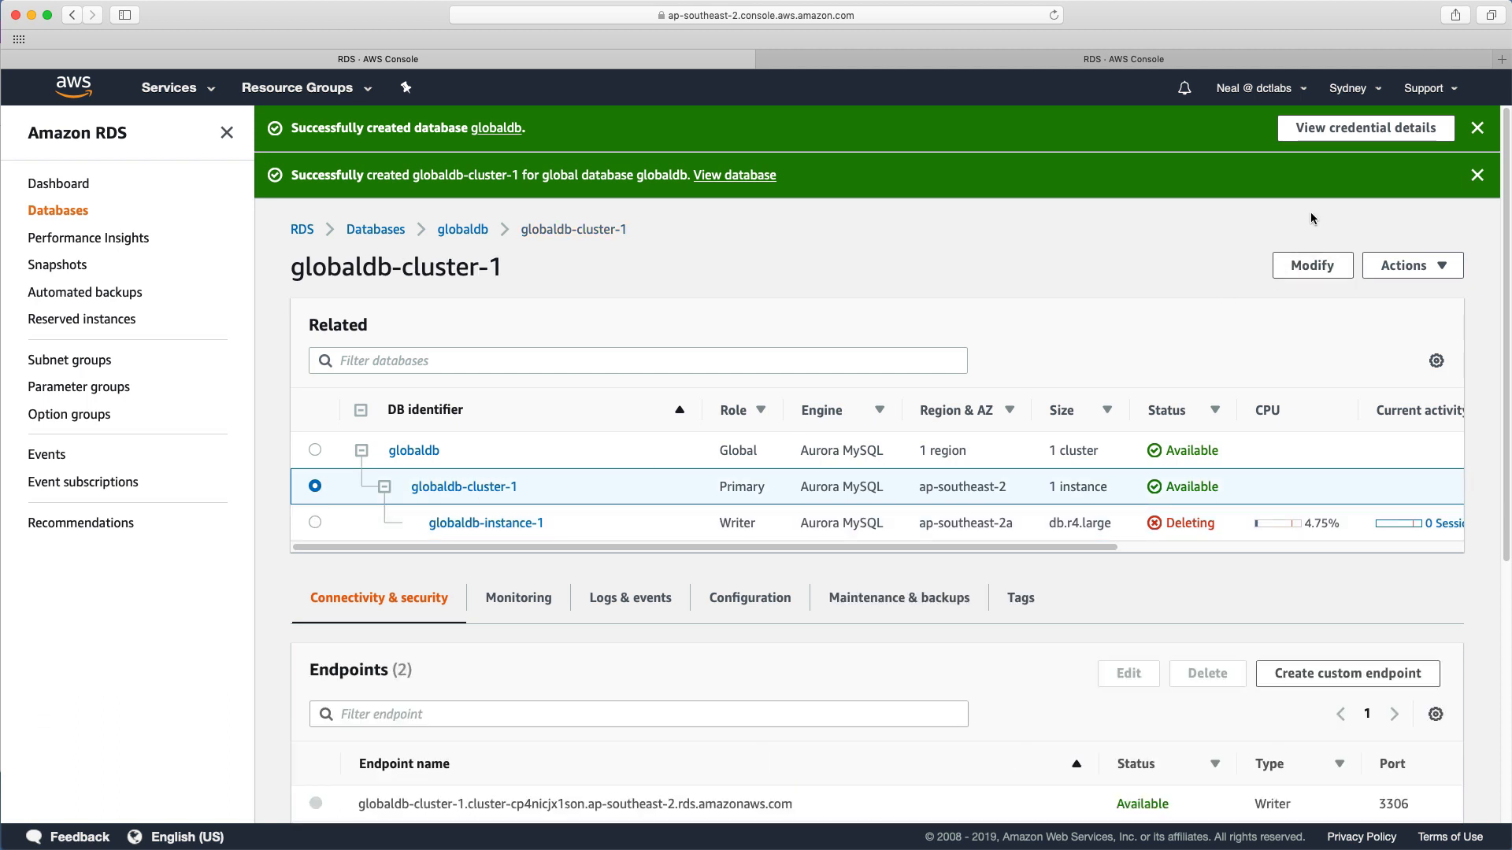
click(1412, 266)
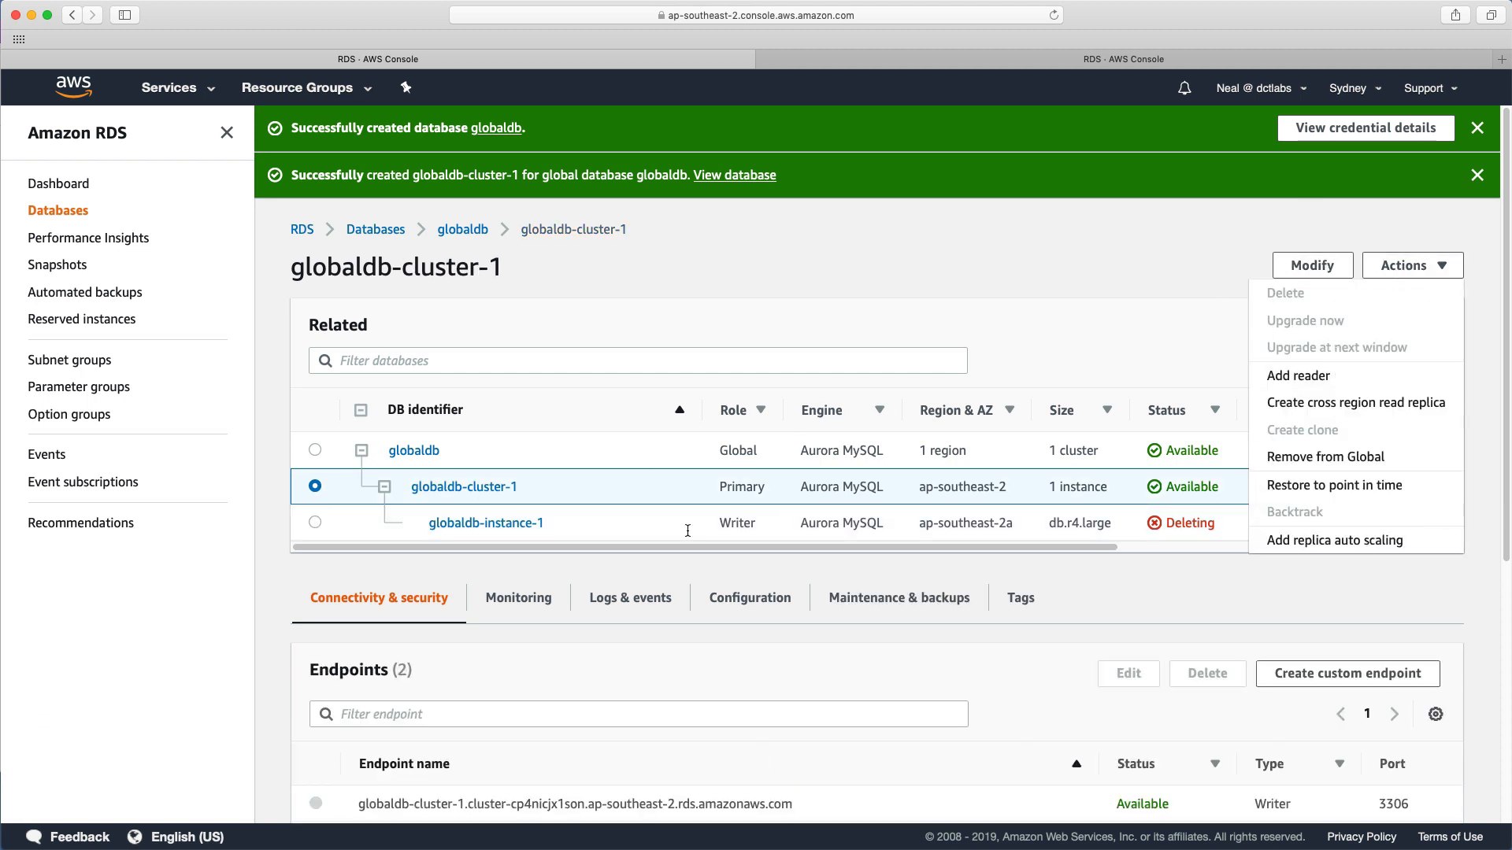
mouse_move(1204, 562)
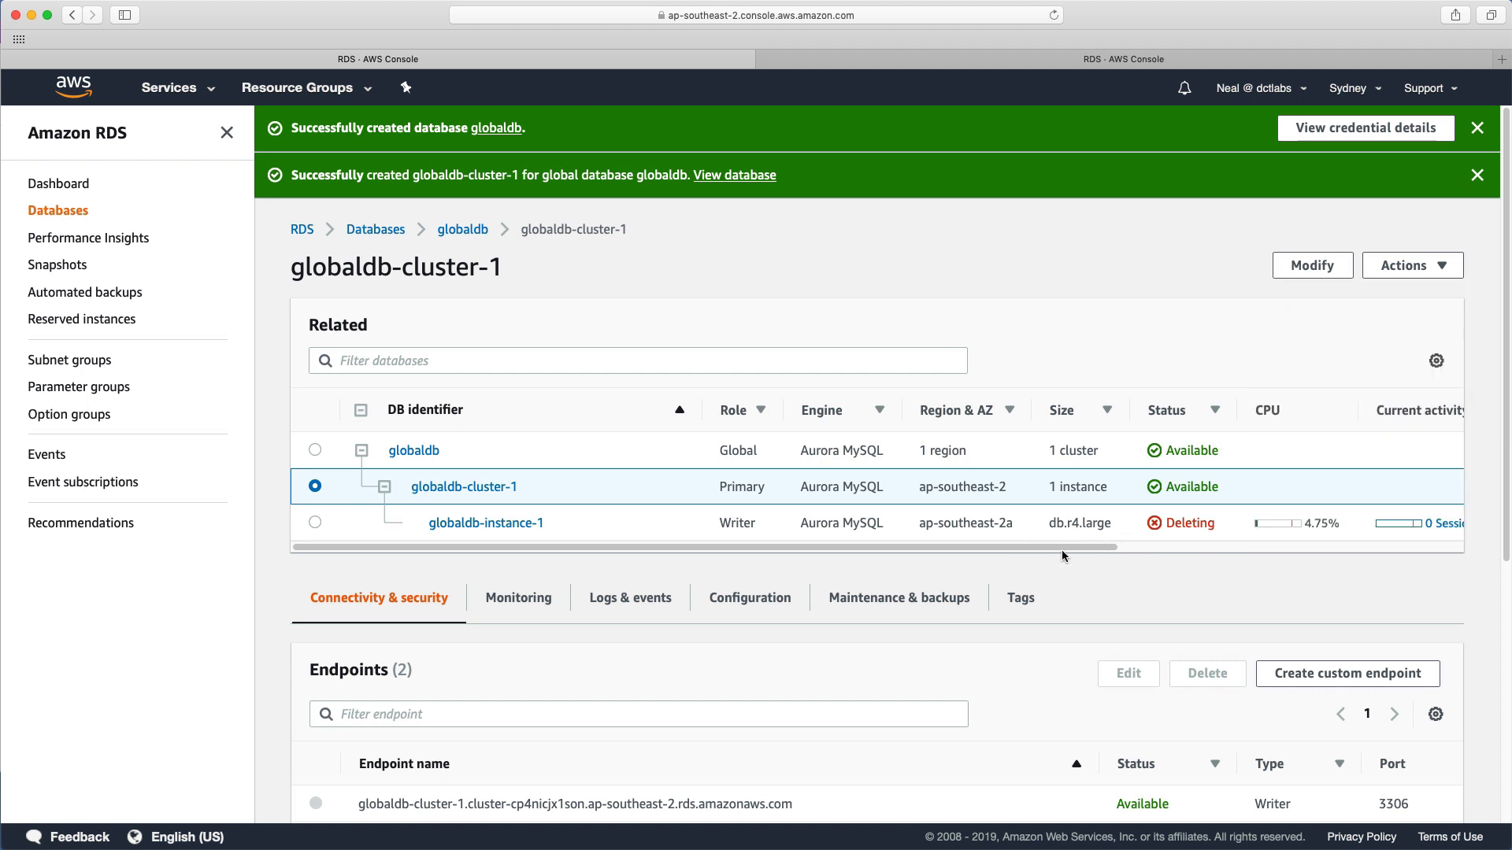
mouse_move(1162, 533)
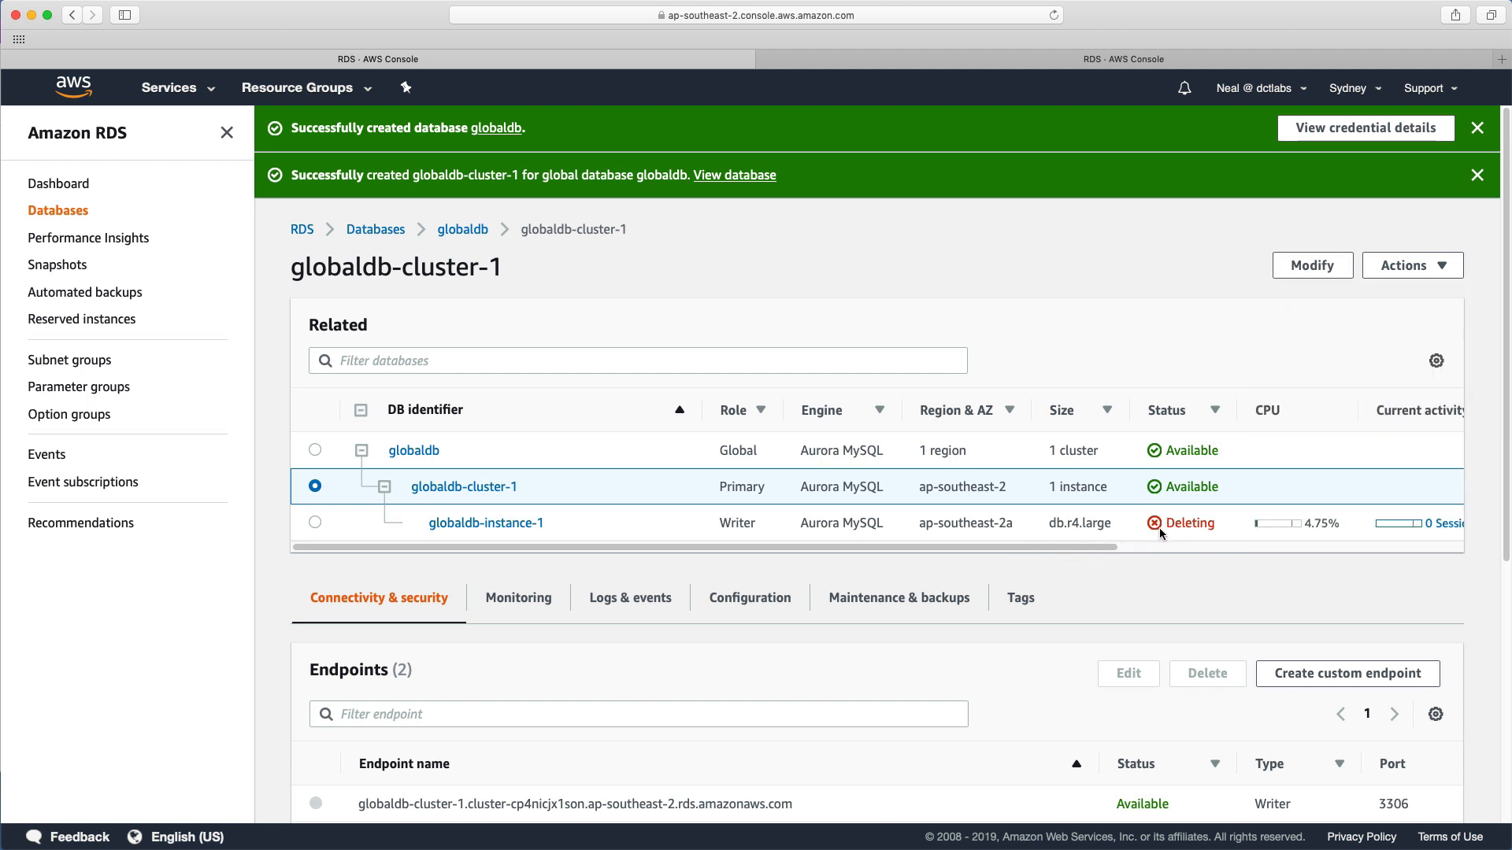